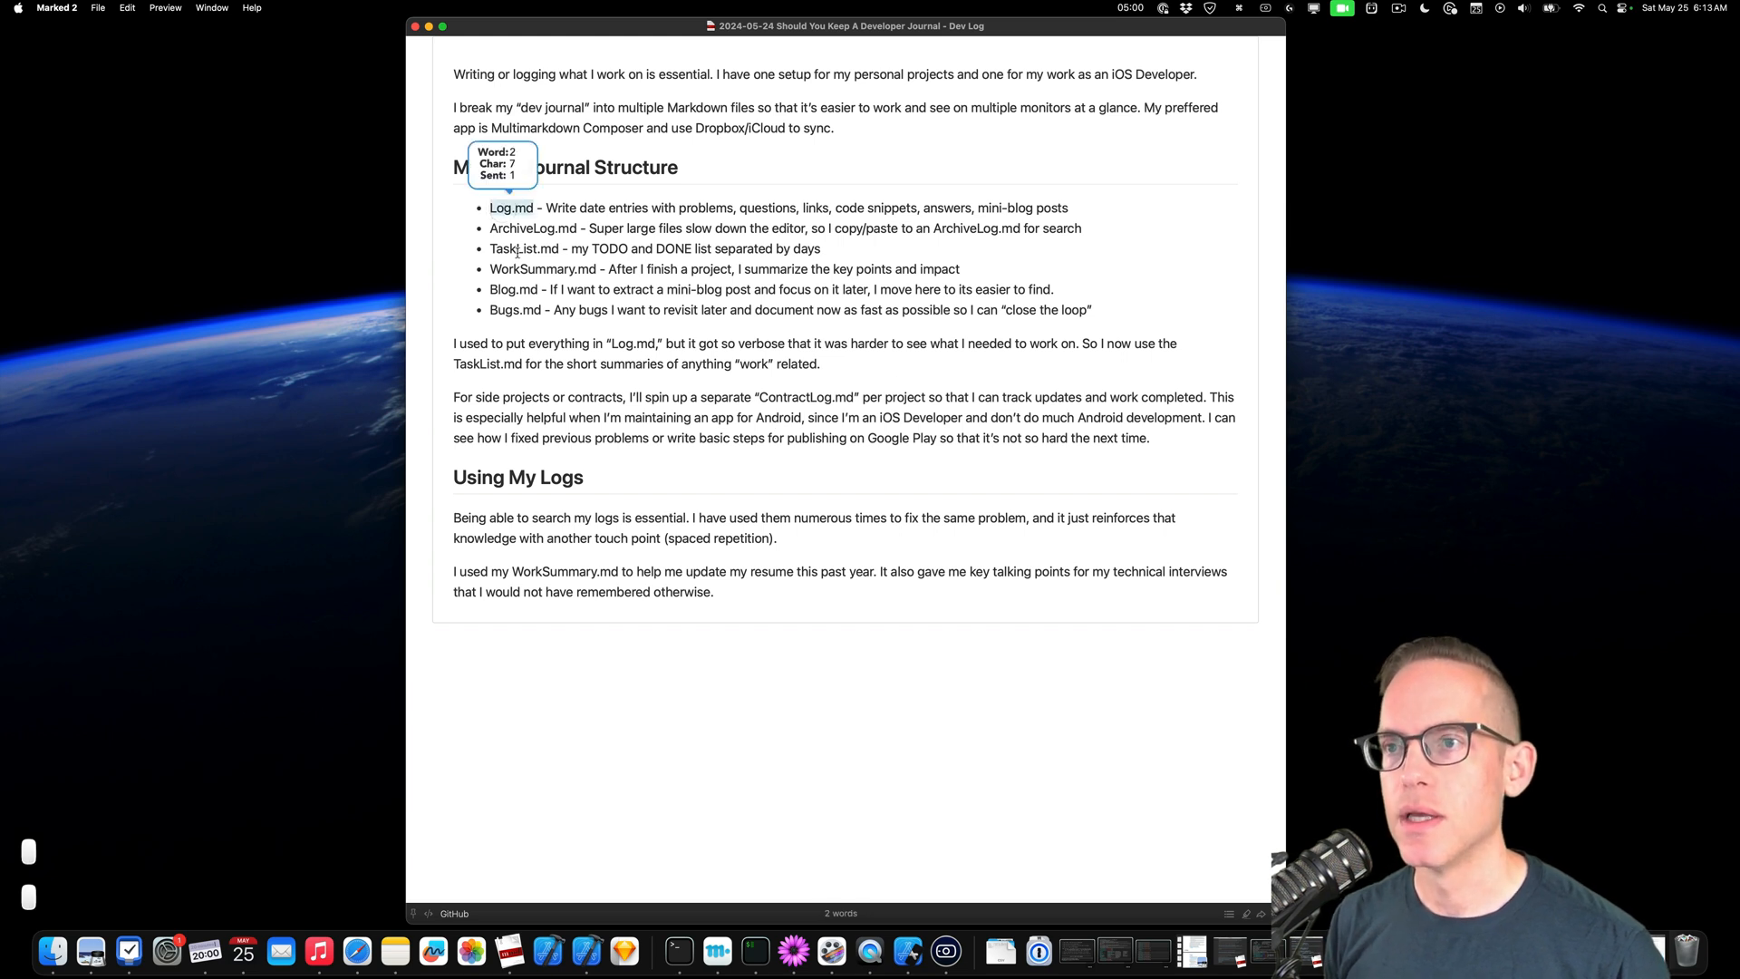
mouse_move(551, 209)
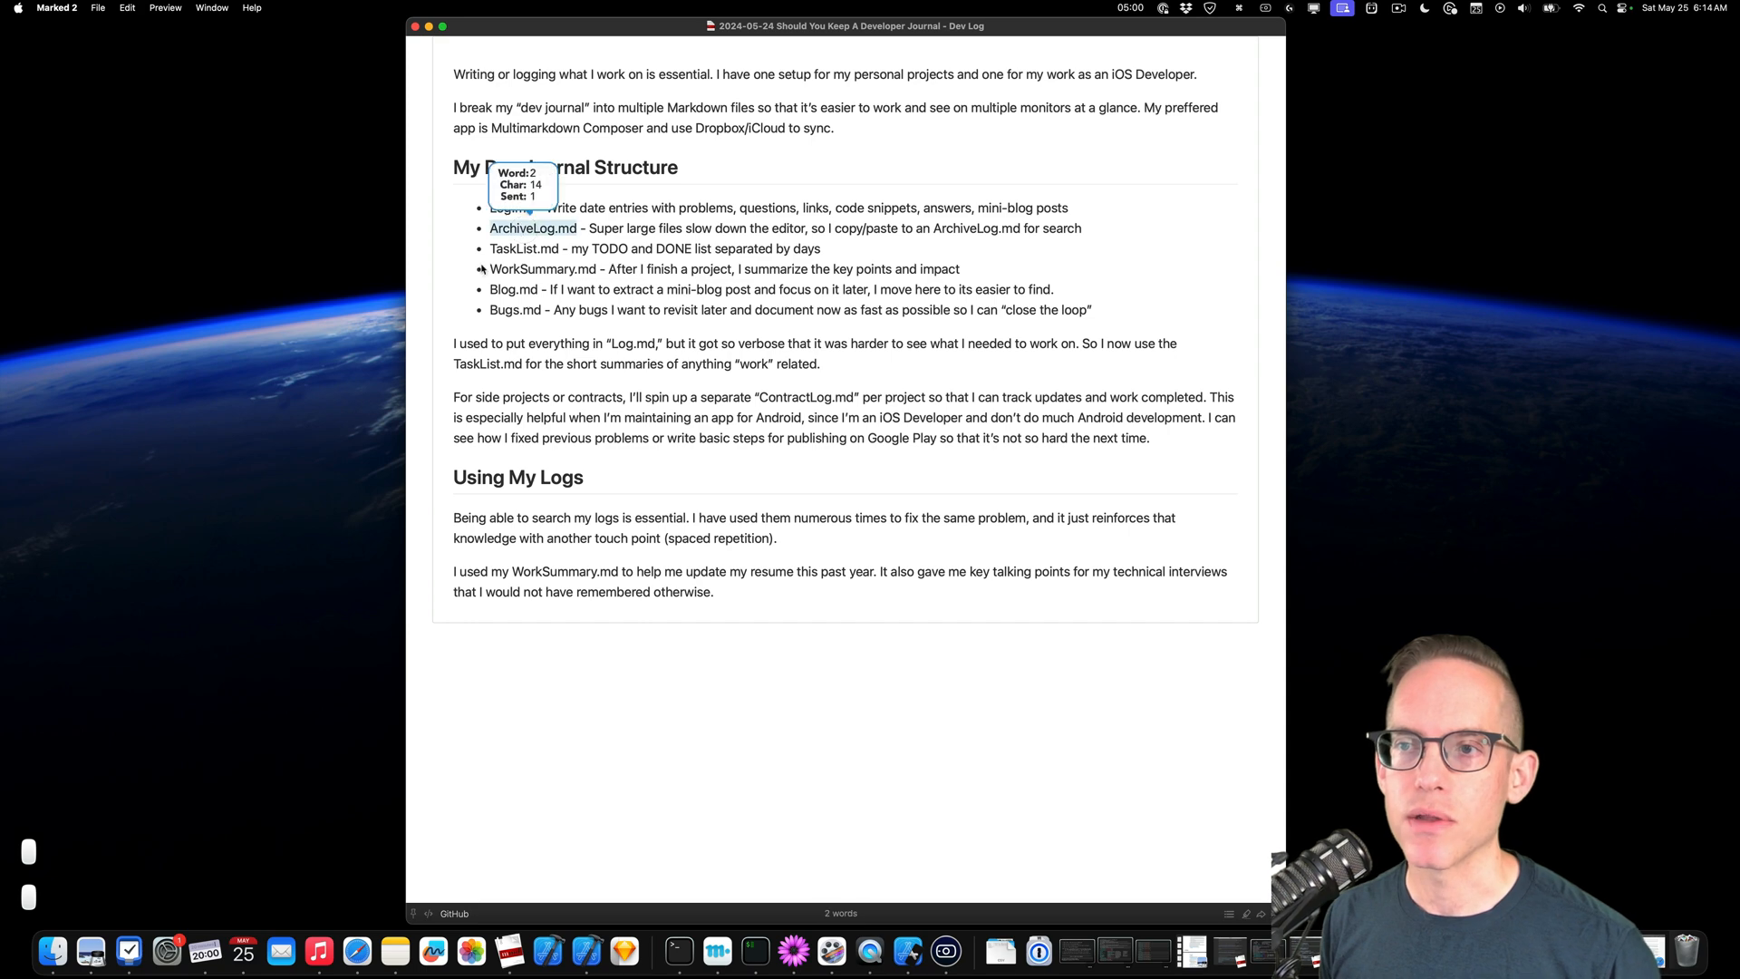
mouse_move(482, 268)
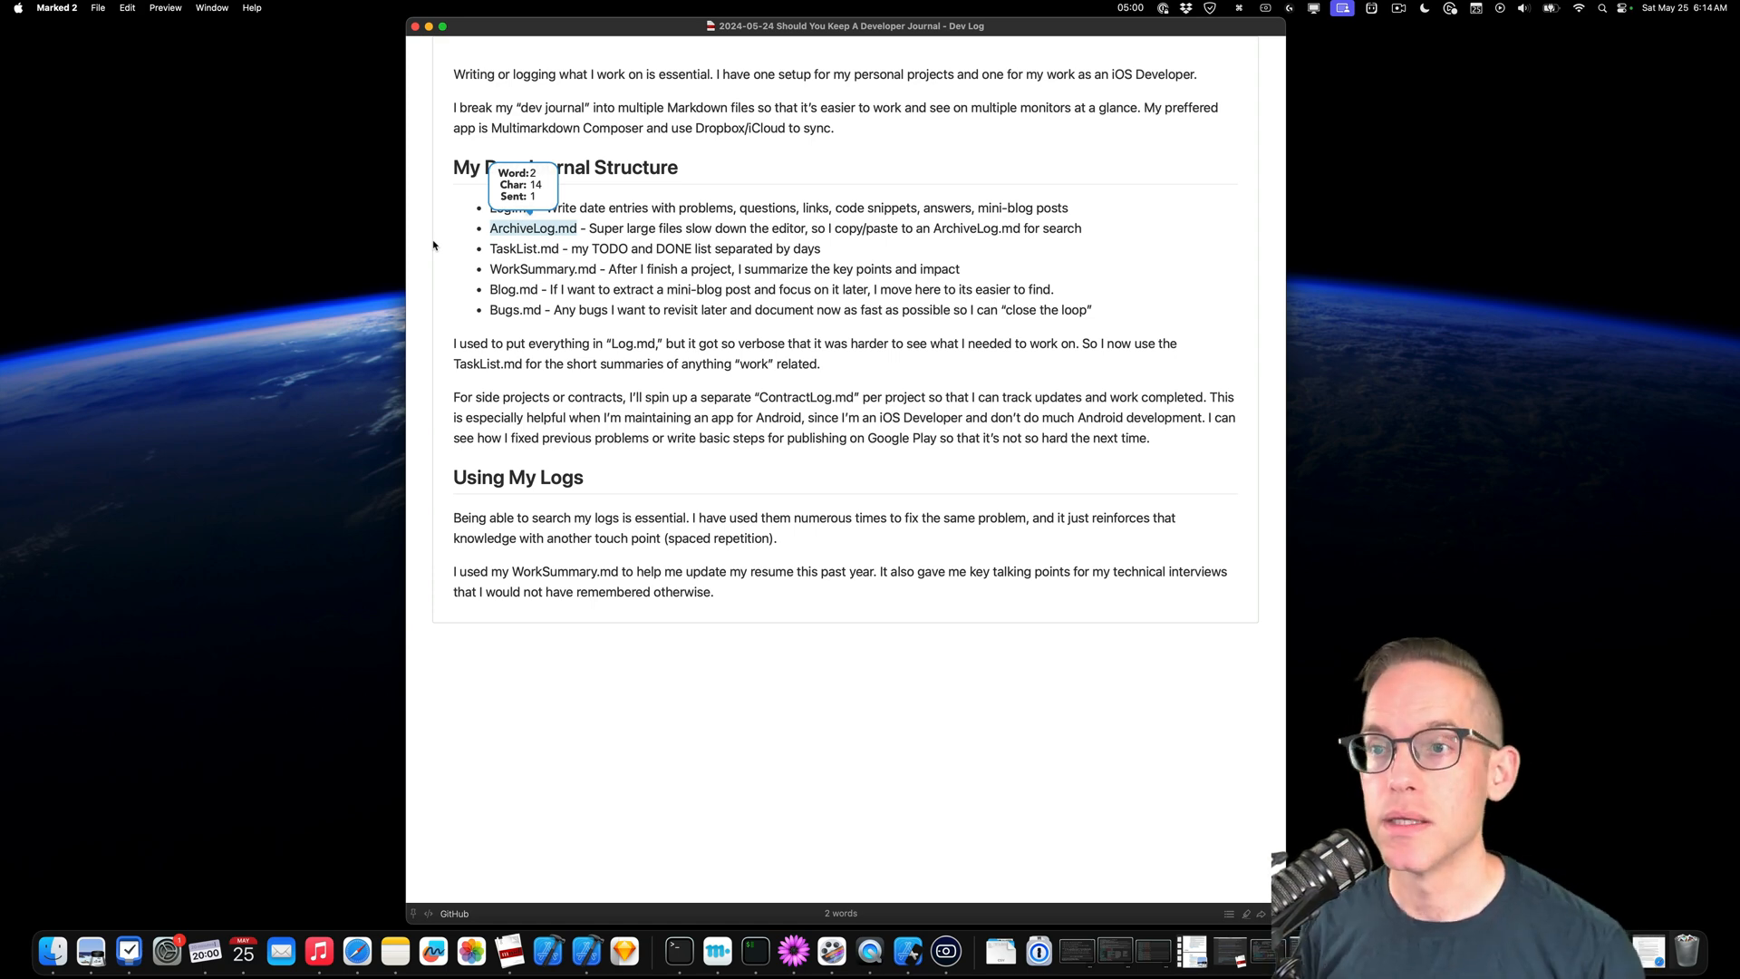
mouse_move(551, 221)
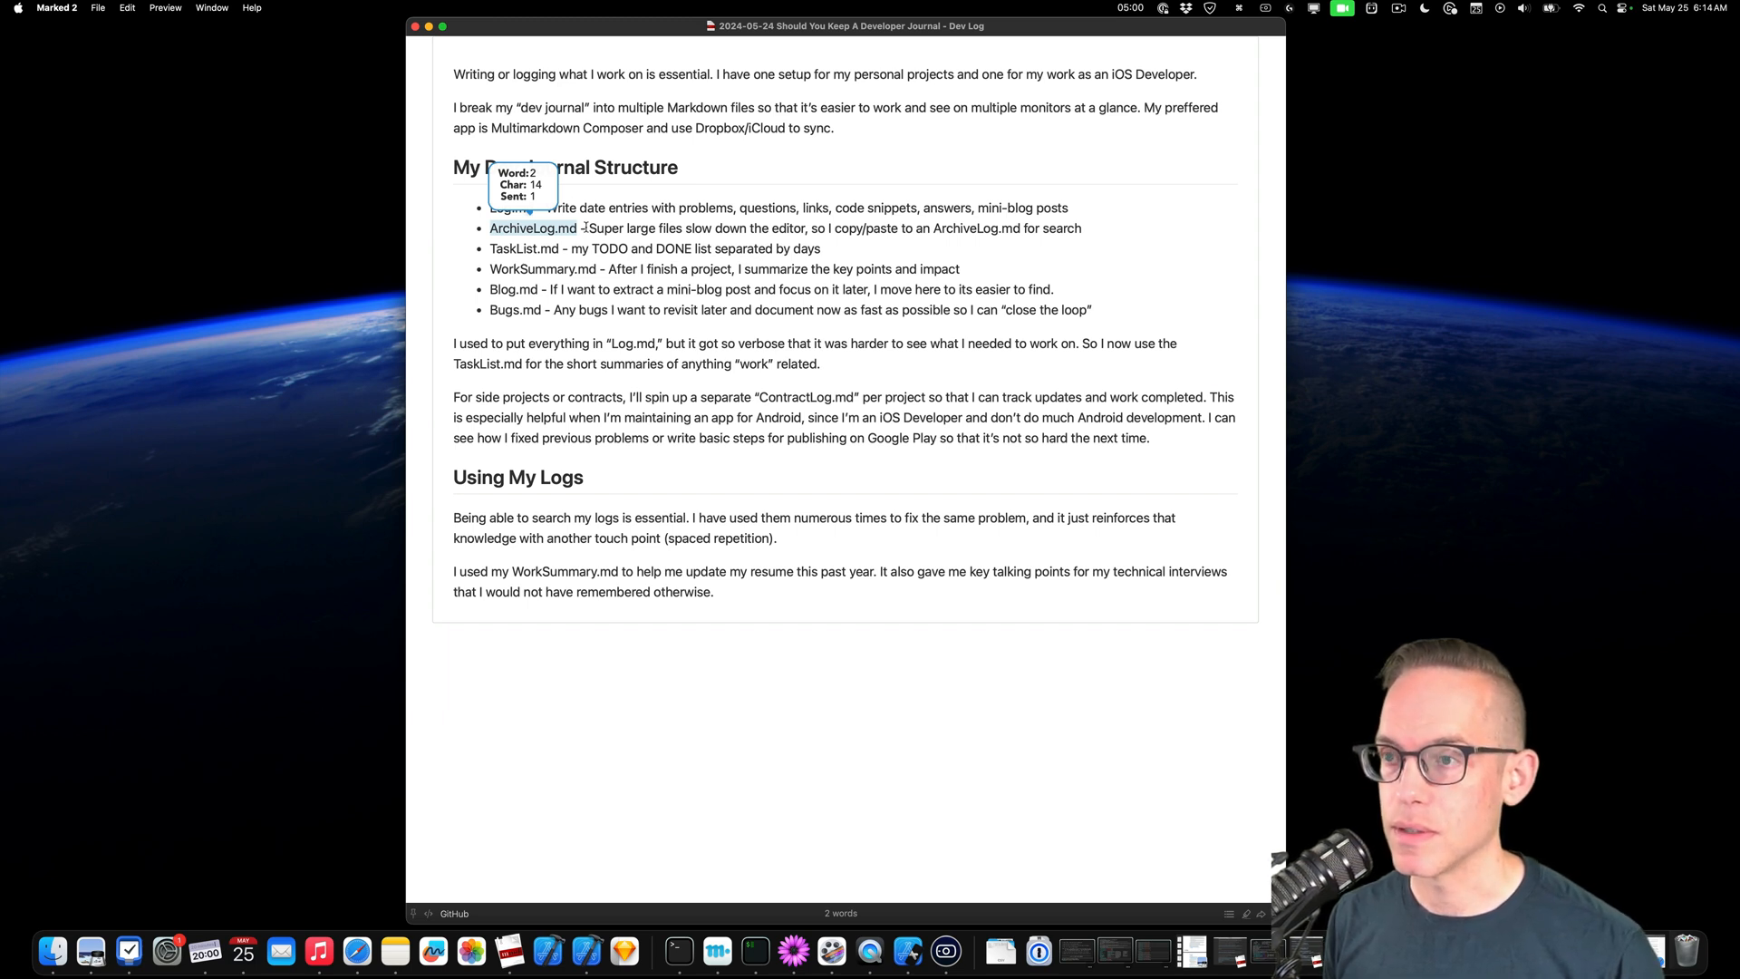
mouse_move(596, 245)
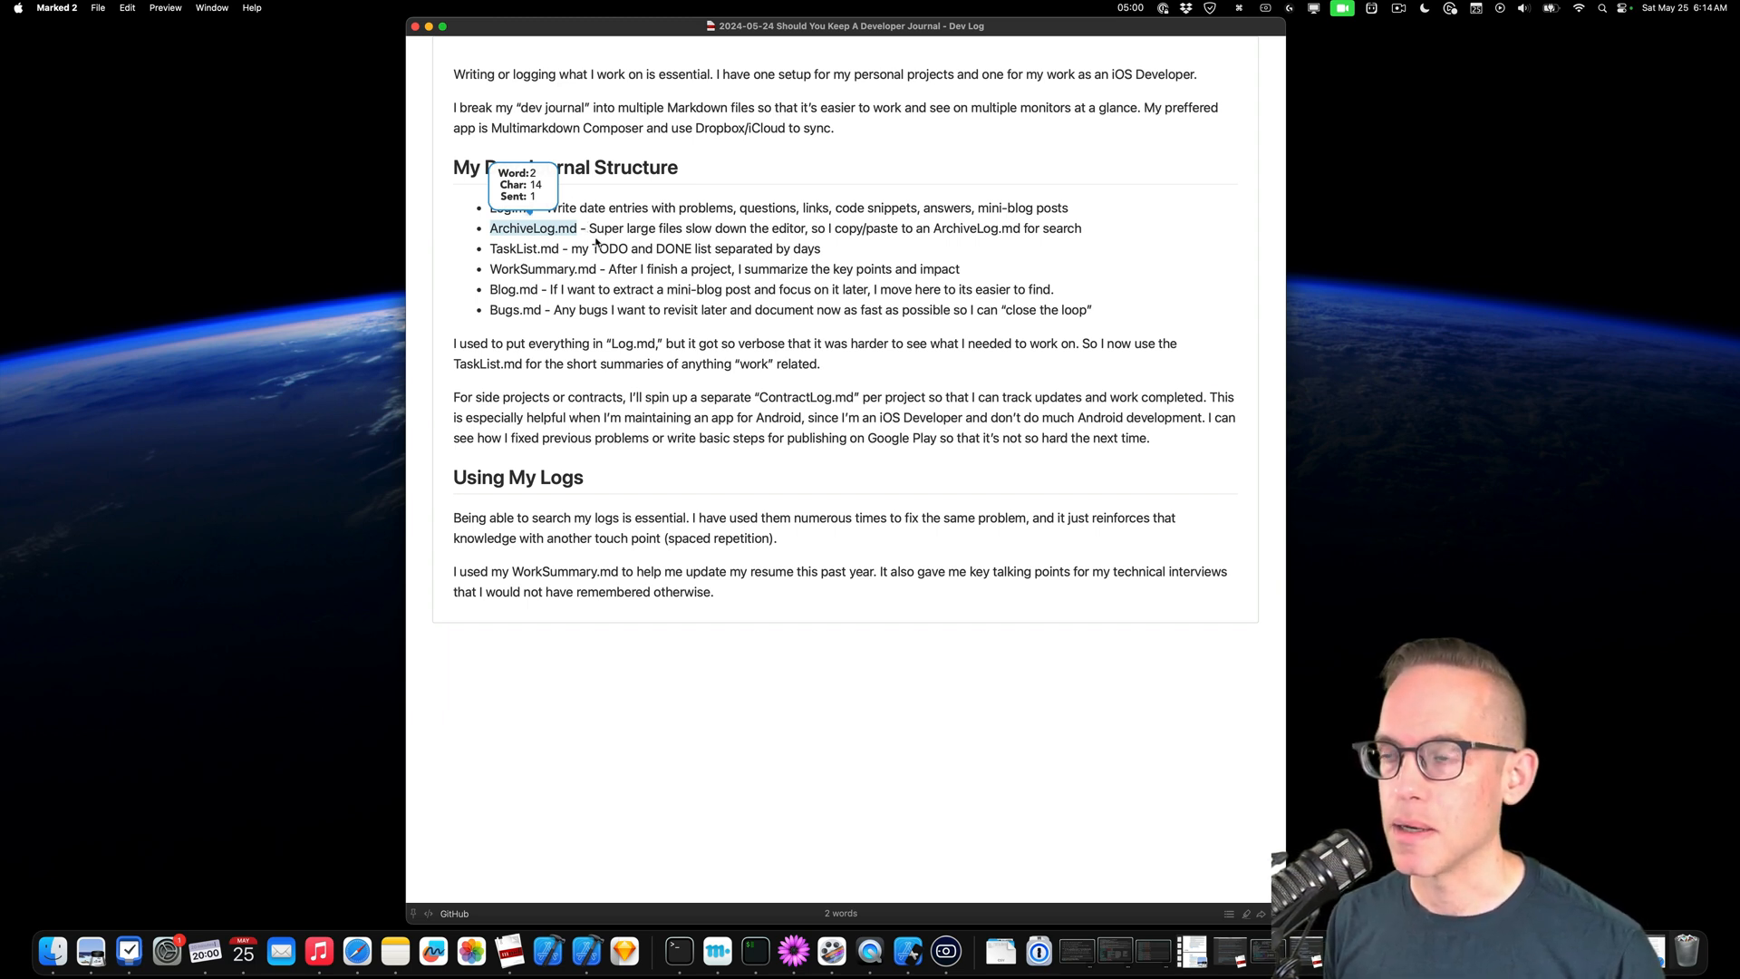
mouse_move(618, 230)
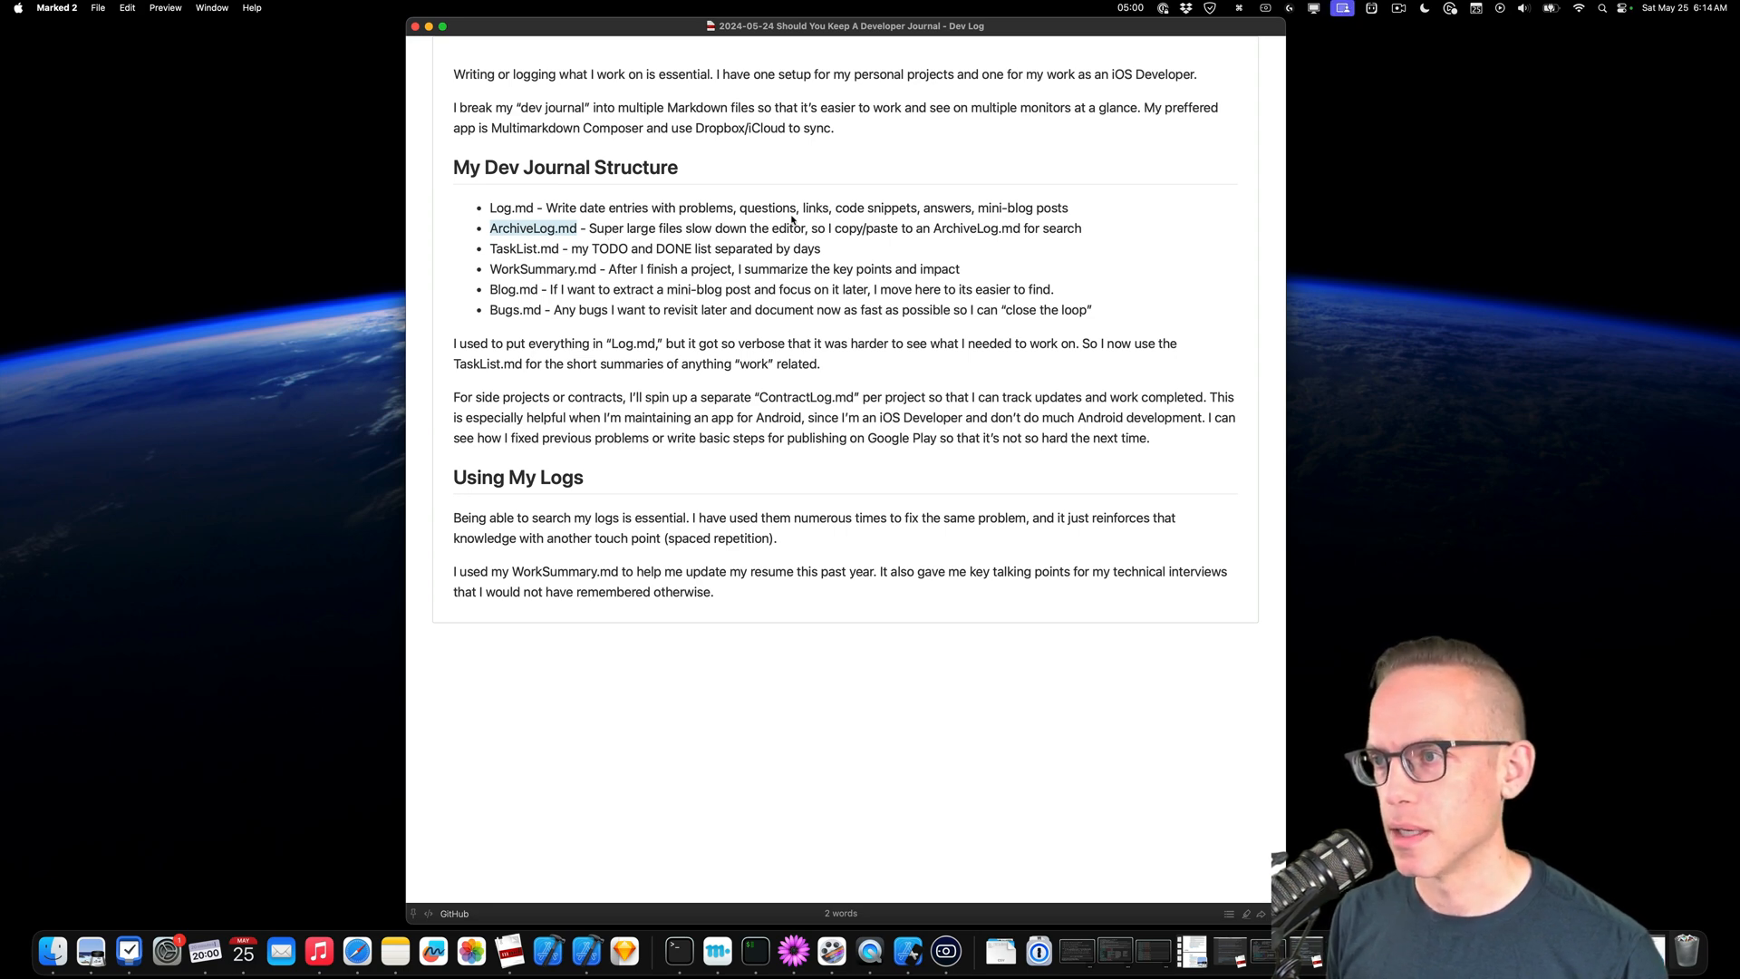
mouse_move(690, 241)
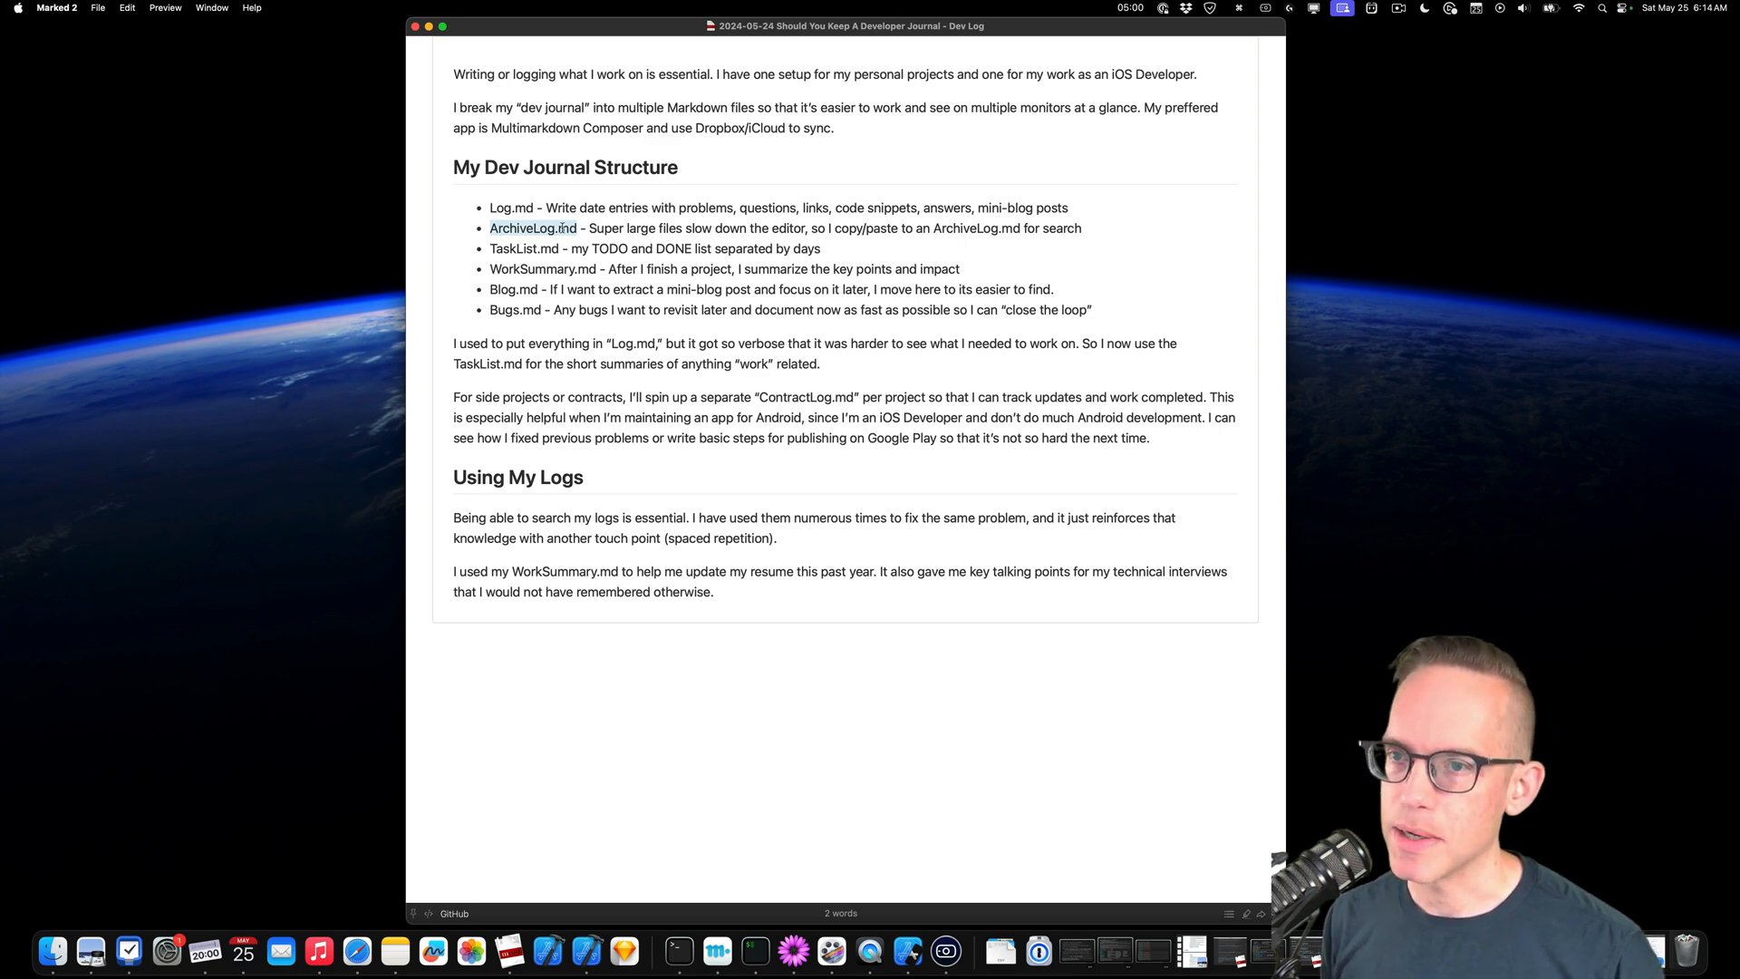
mouse_move(511, 207)
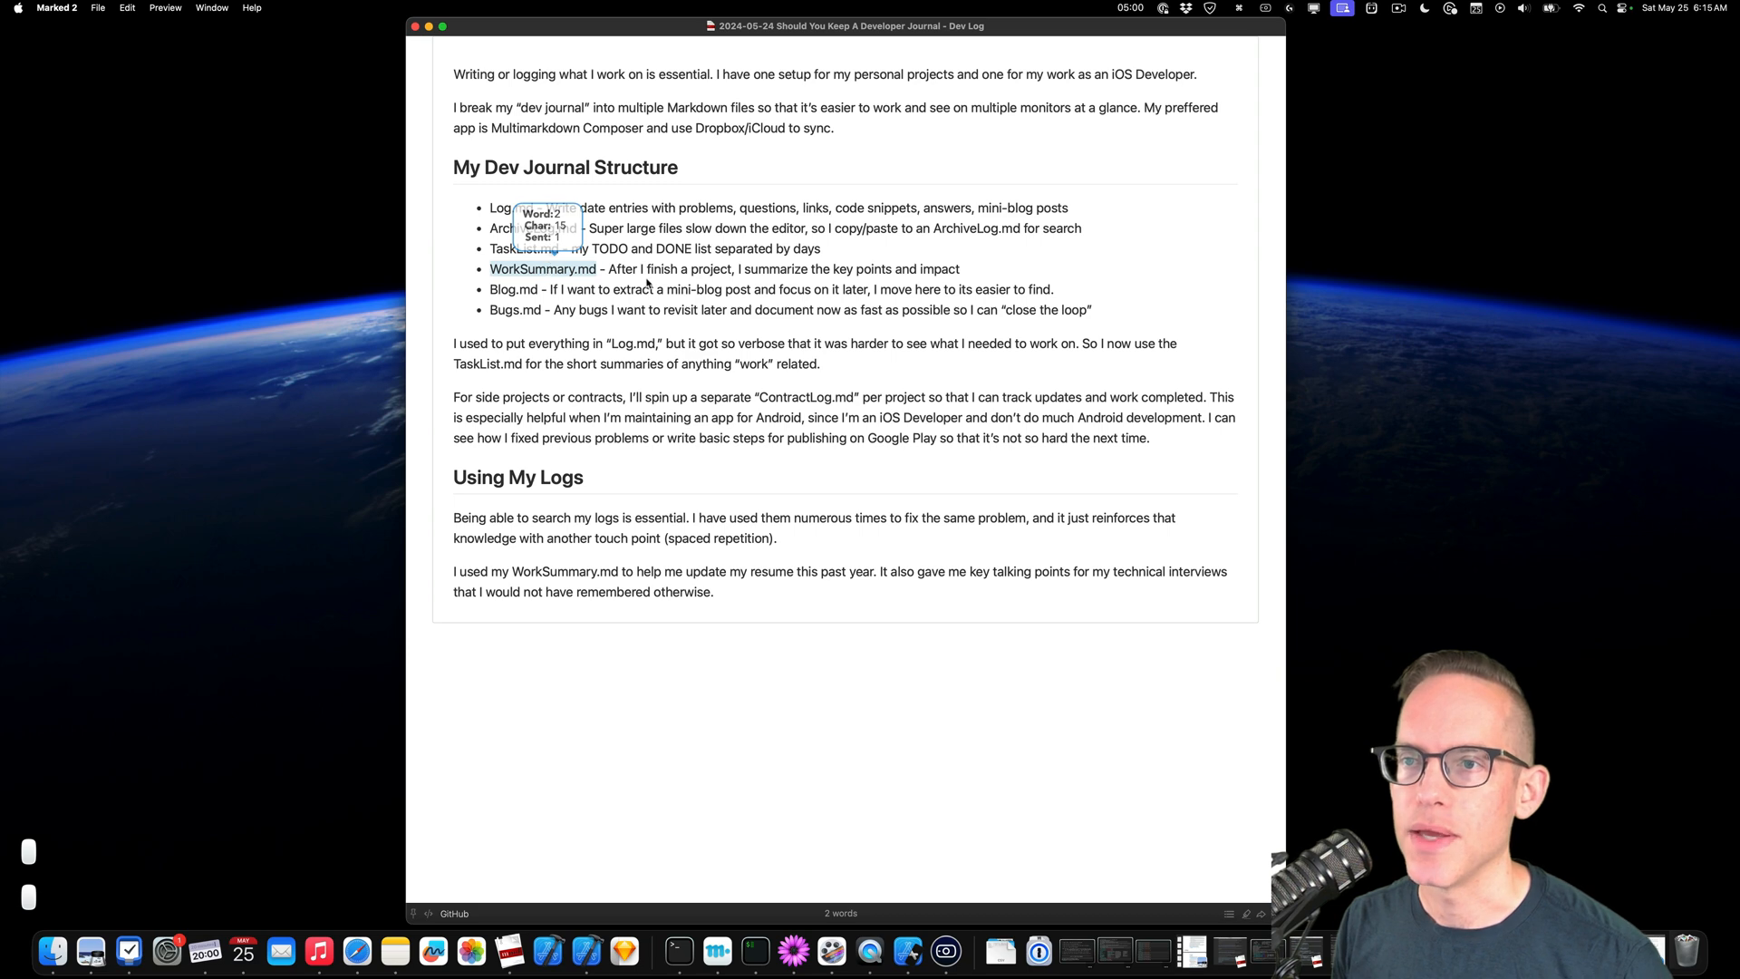
mouse_move(576, 334)
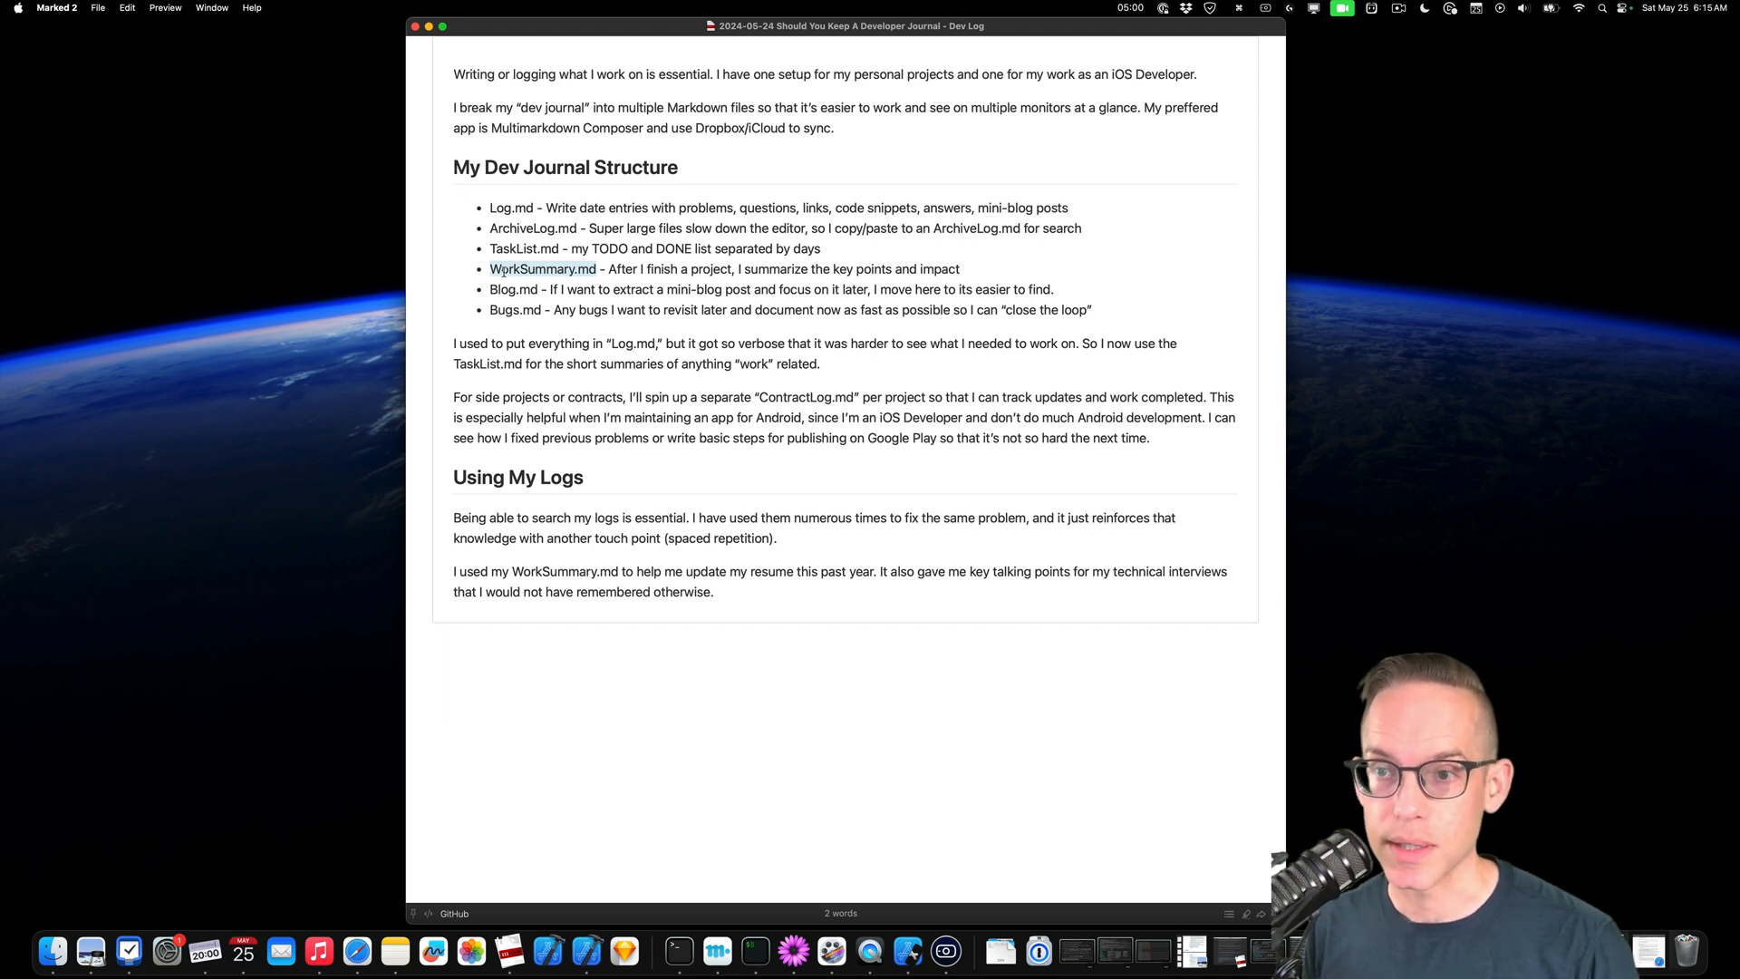
mouse_move(454, 241)
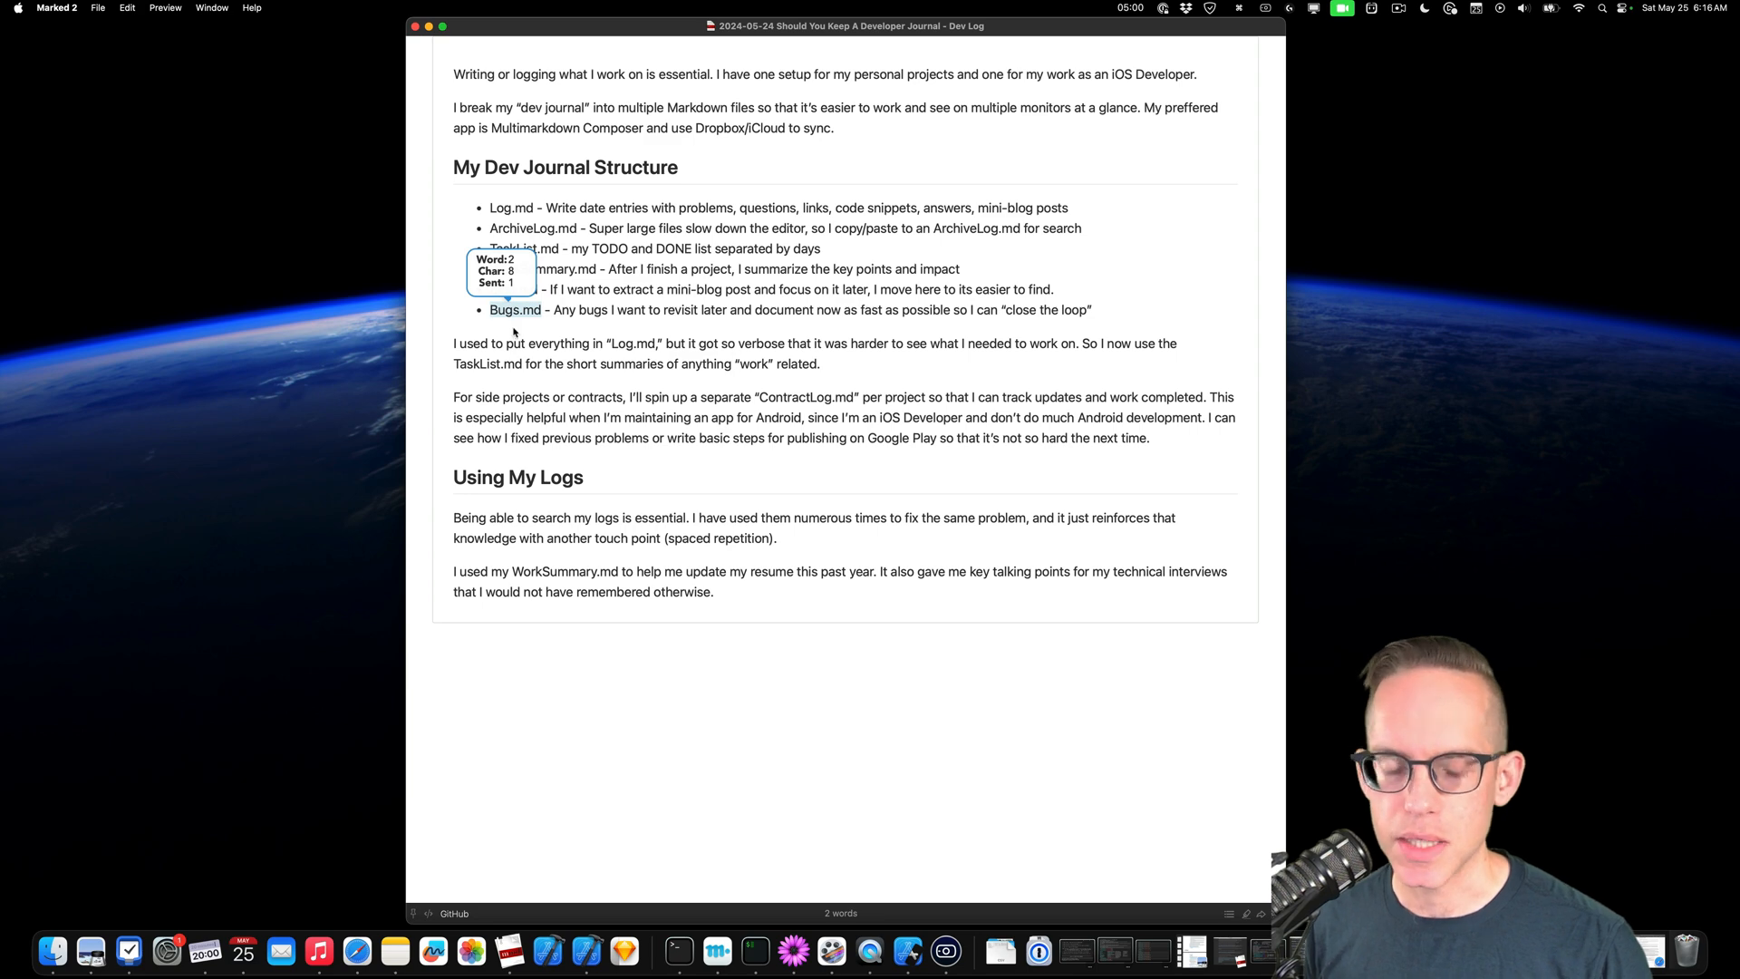
mouse_move(515, 295)
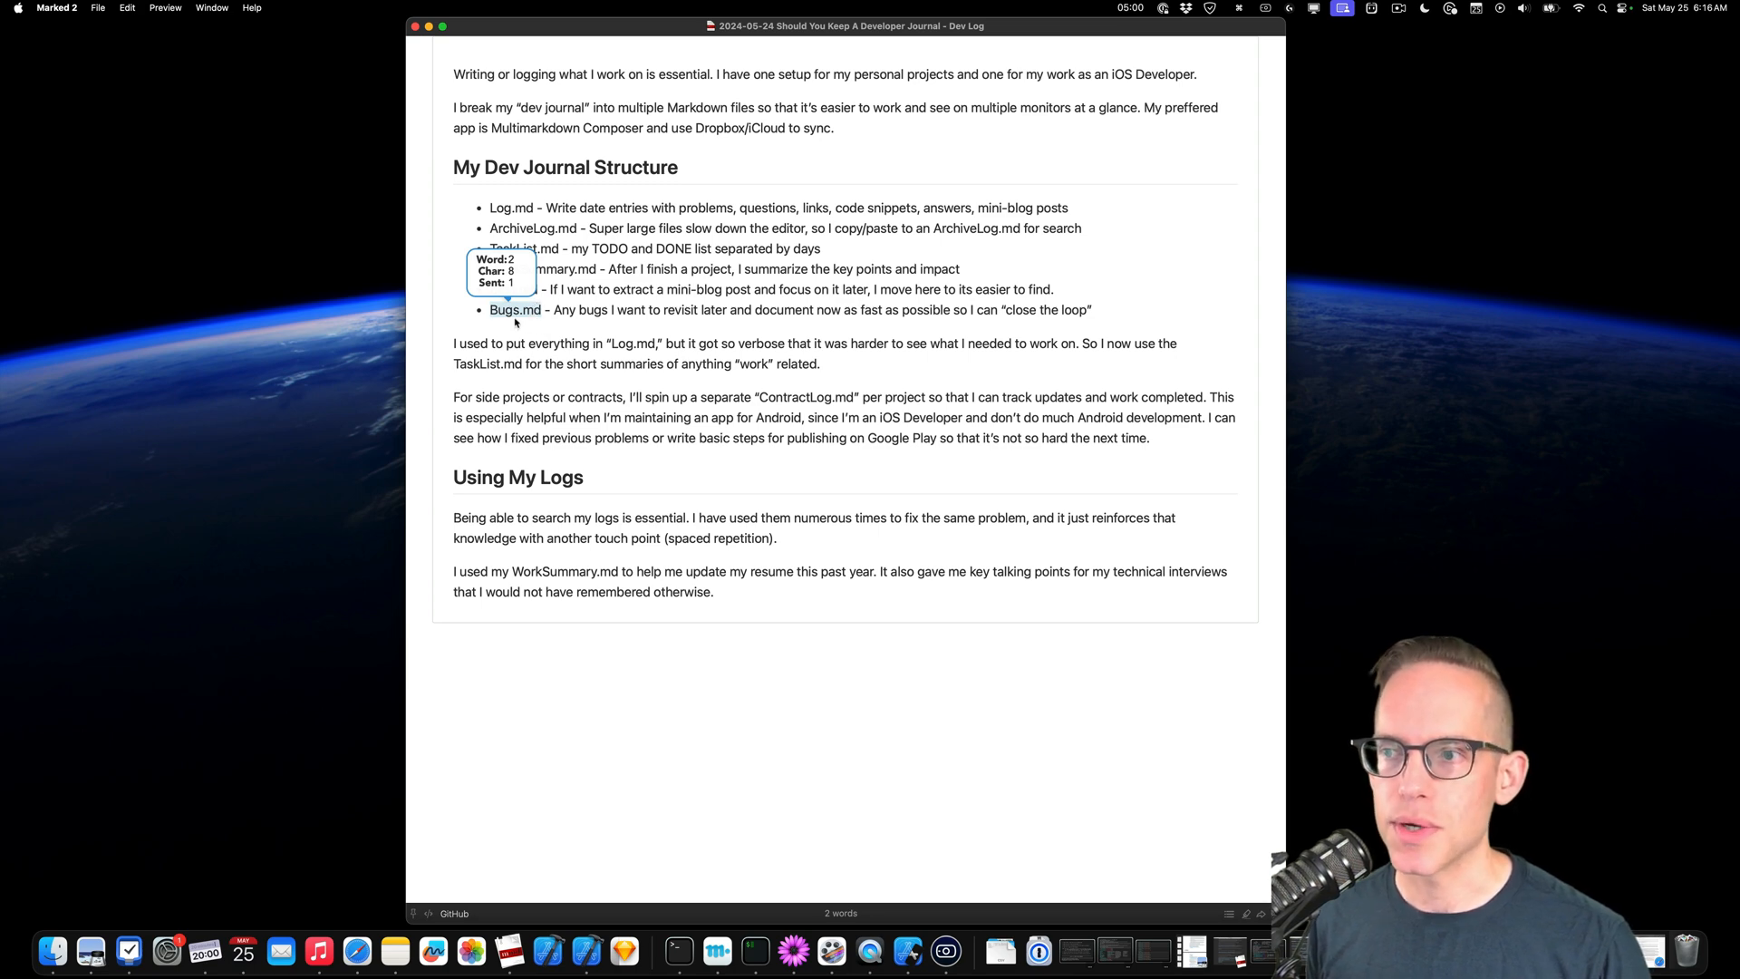
mouse_move(529, 330)
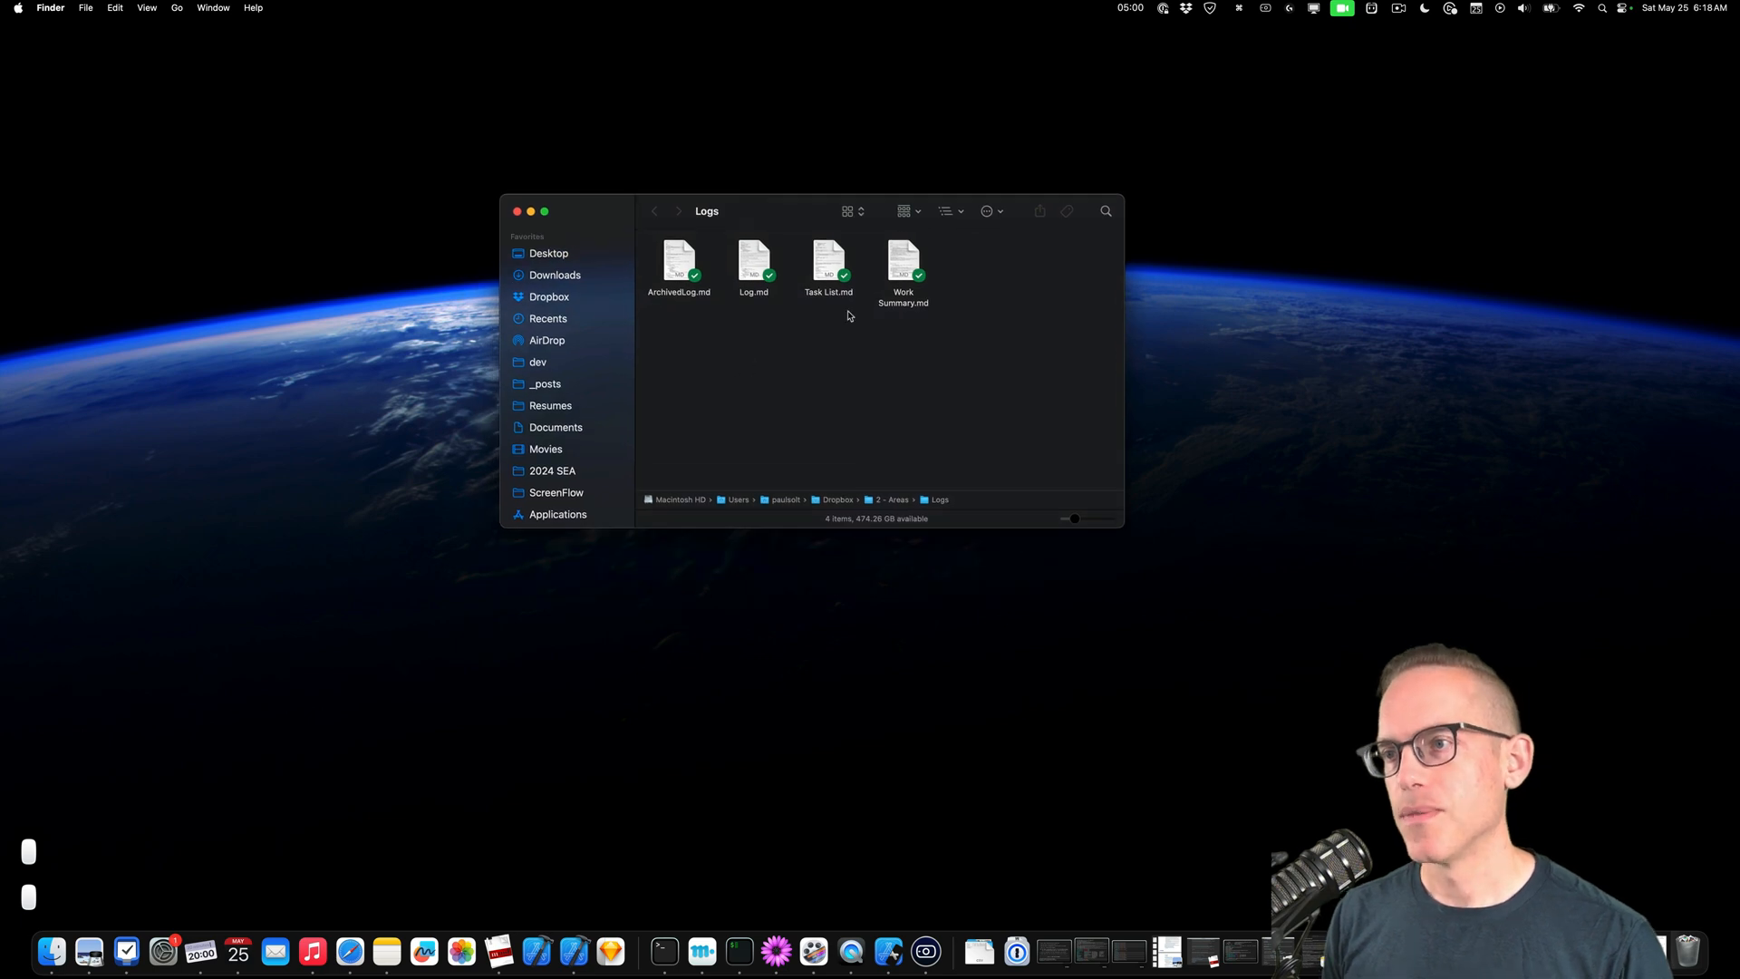
mouse_move(683, 457)
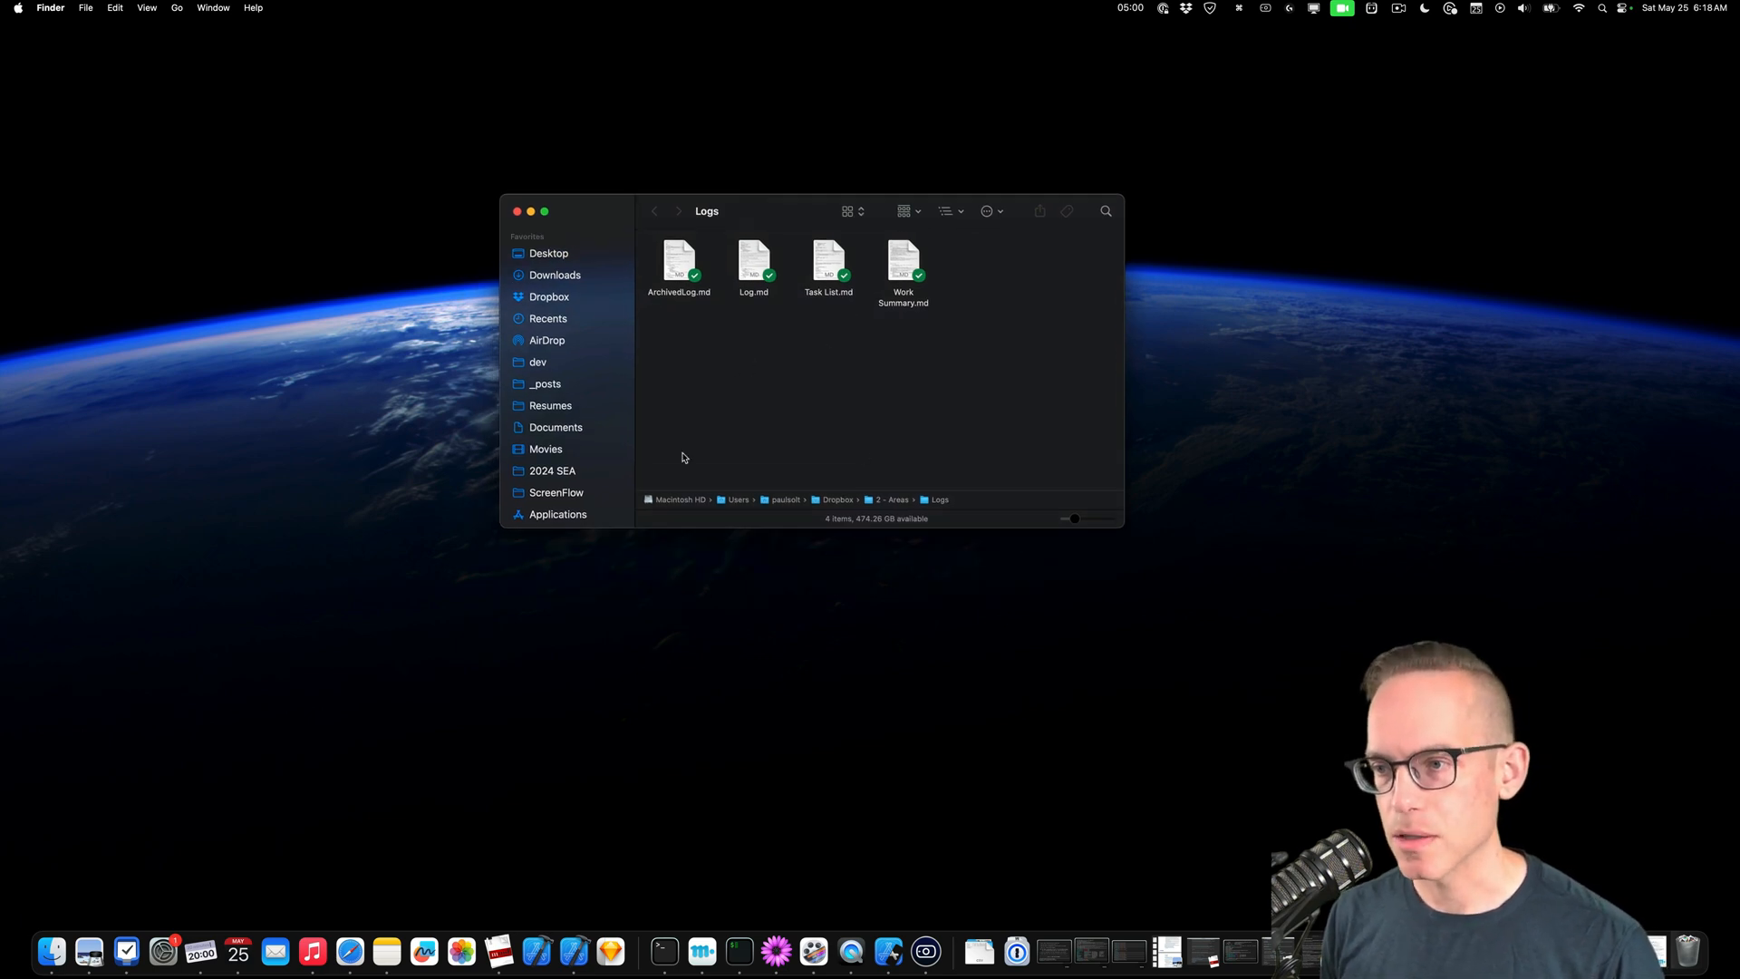
mouse_move(899, 500)
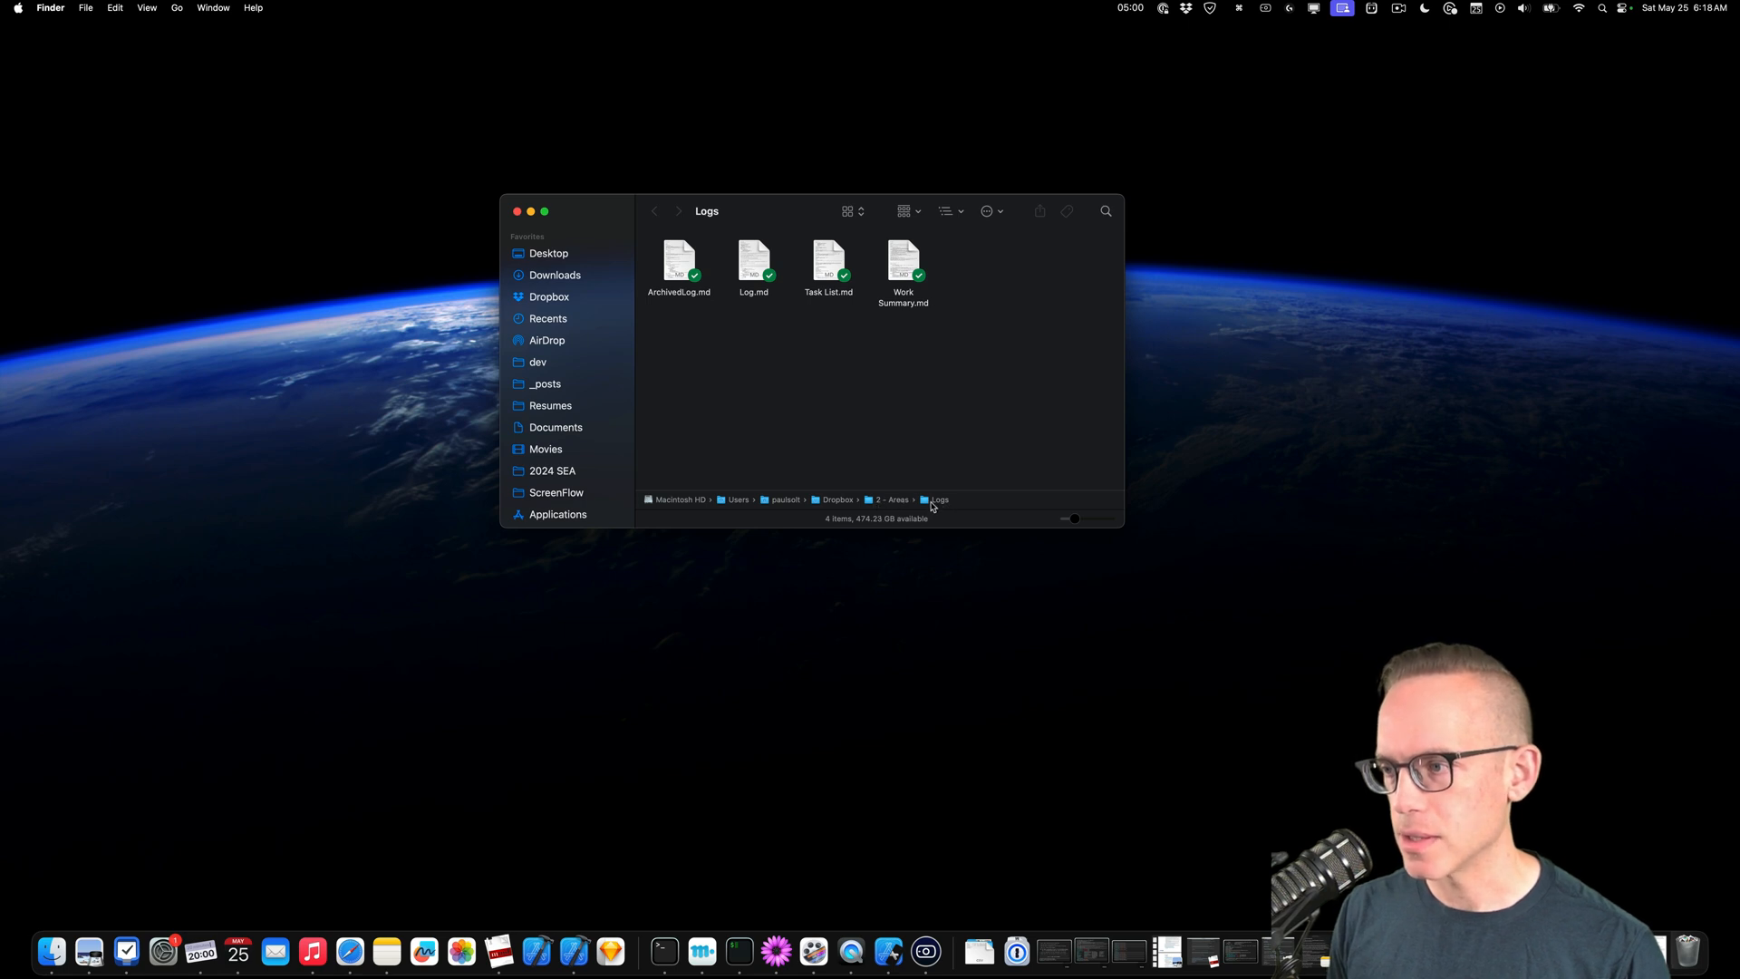
mouse_move(759, 255)
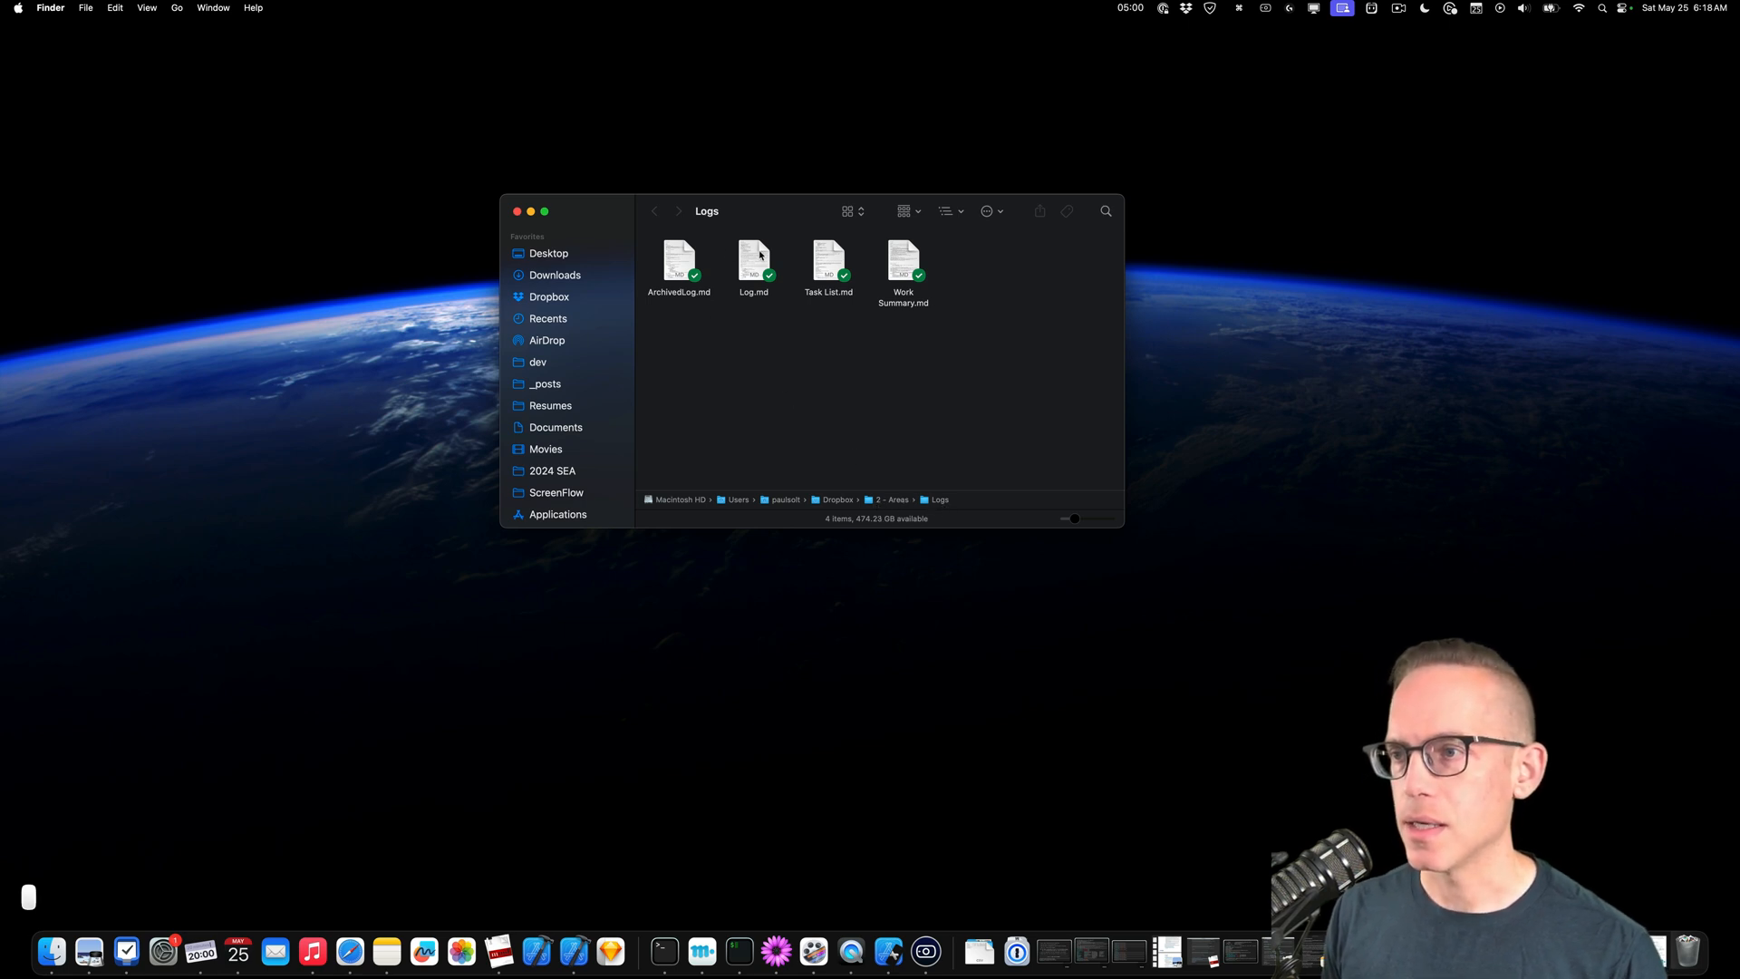
mouse_move(674, 257)
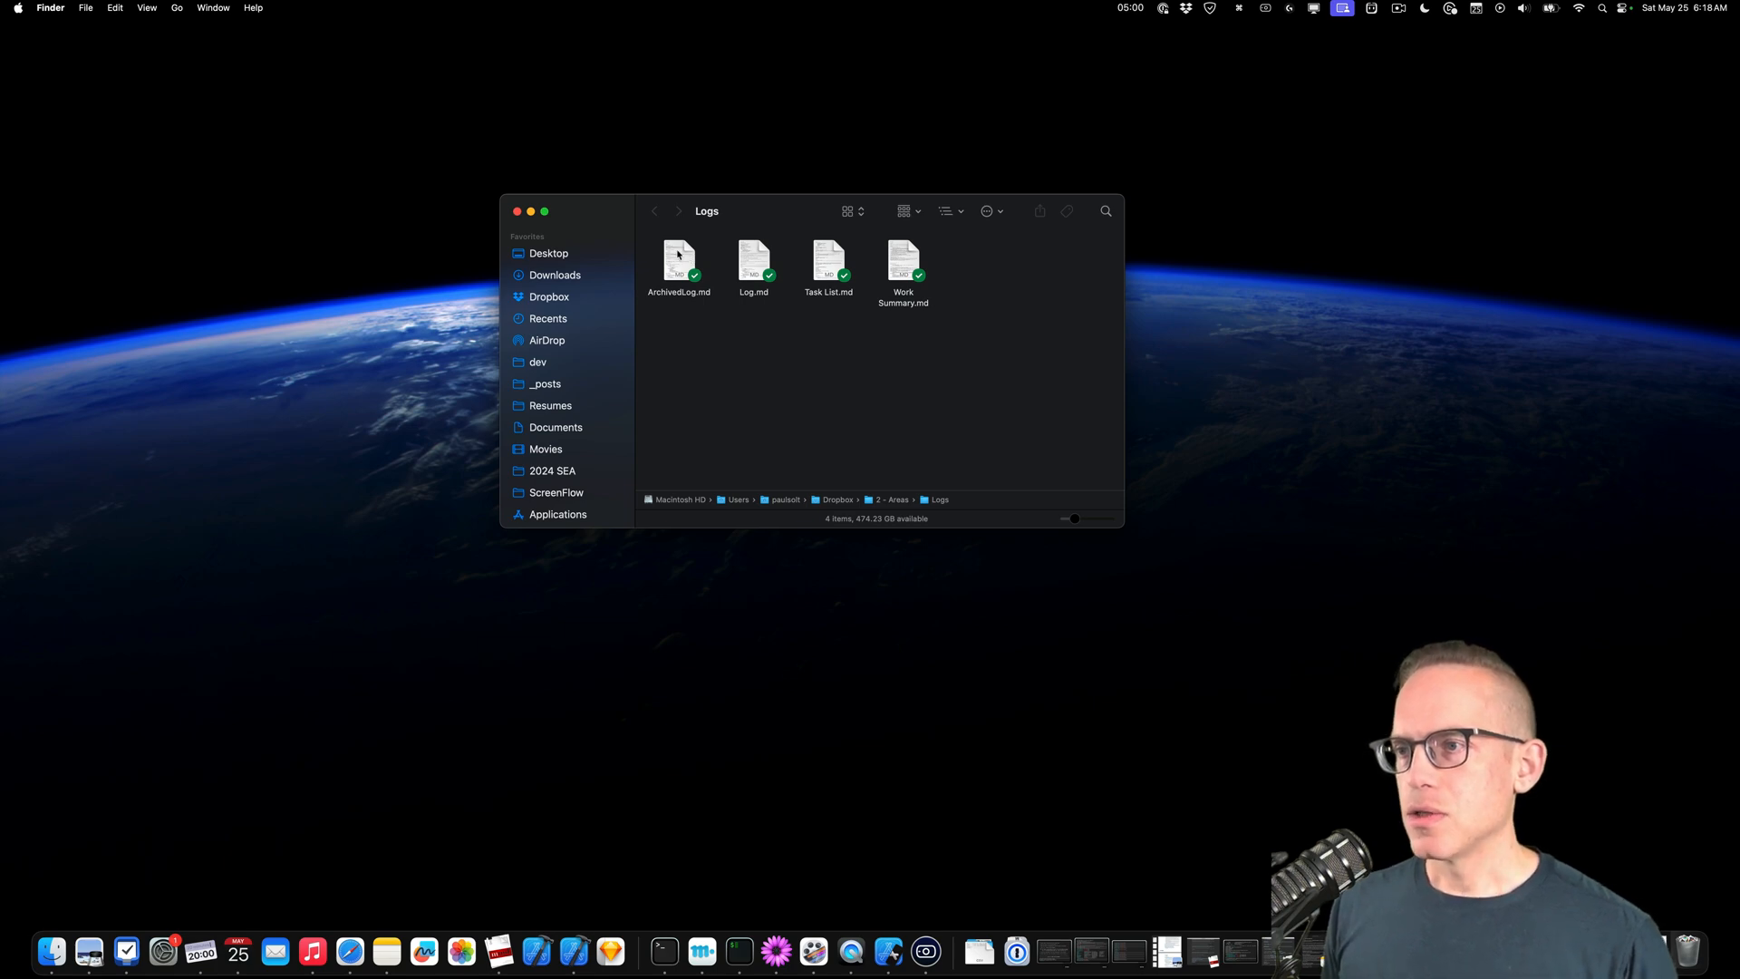
Open ArchivedLog.md from the Finder Logs folder in MultiMarkdown Composer.
double_click(678, 263)
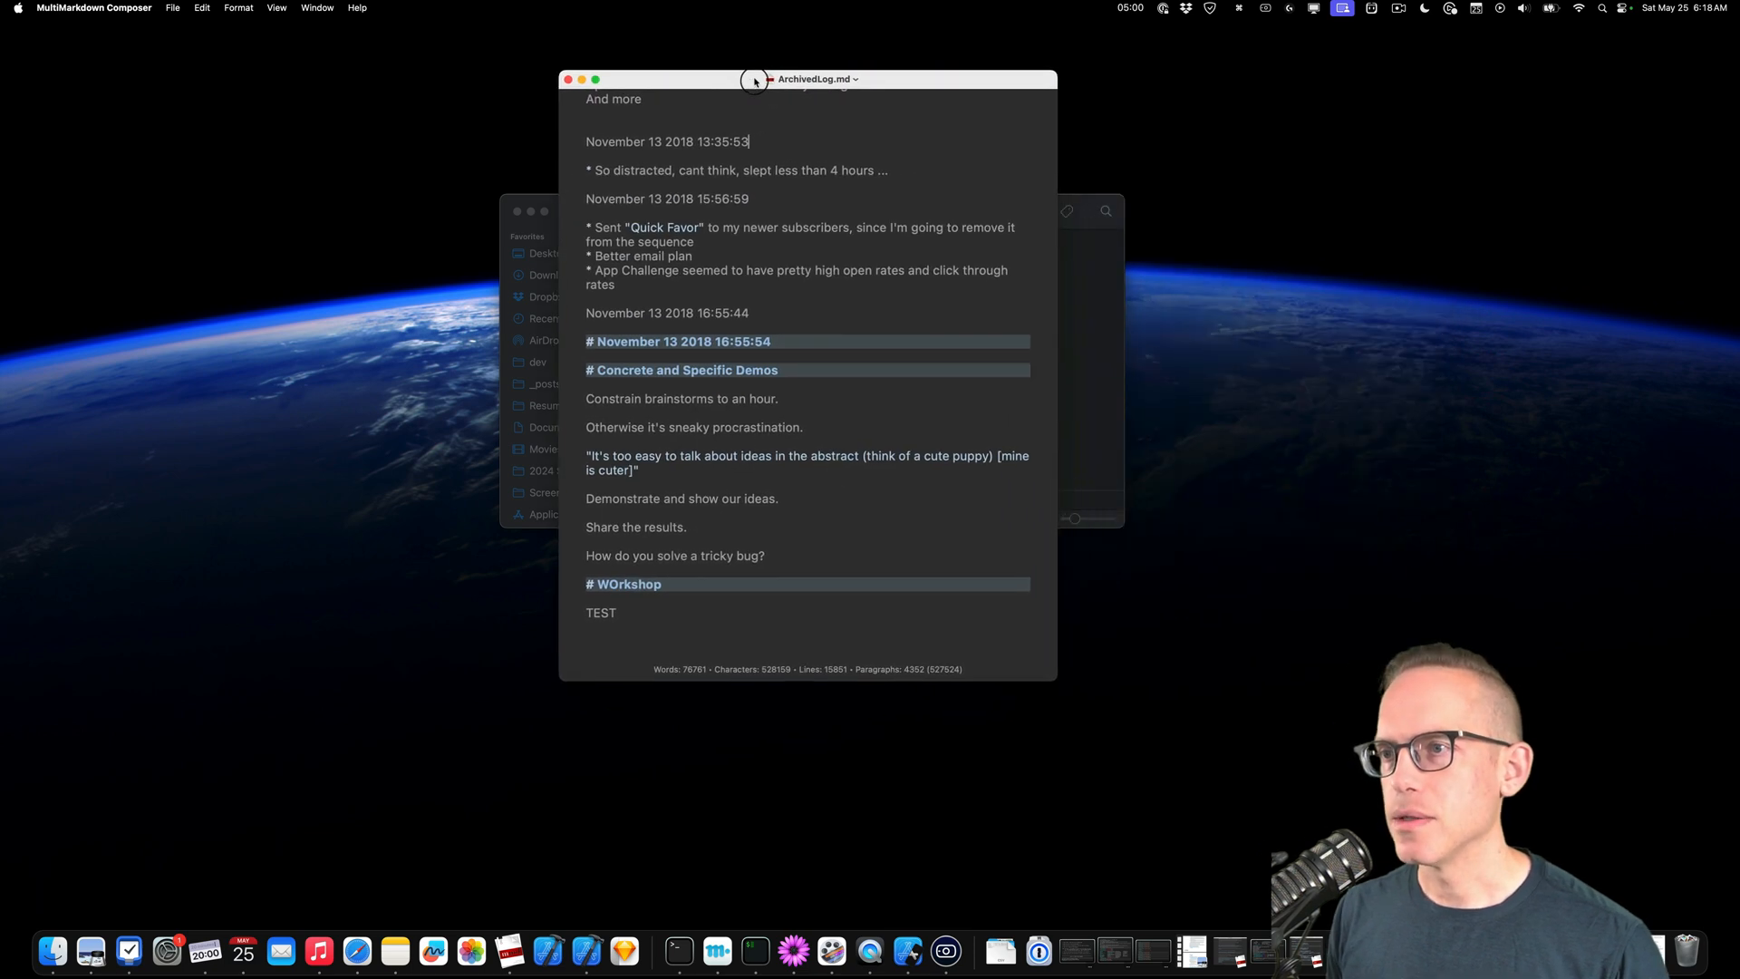
Drag the ArchivedLog.md window by its title bar up near the top of the screen.
left_click_drag(754, 77, 808, 26)
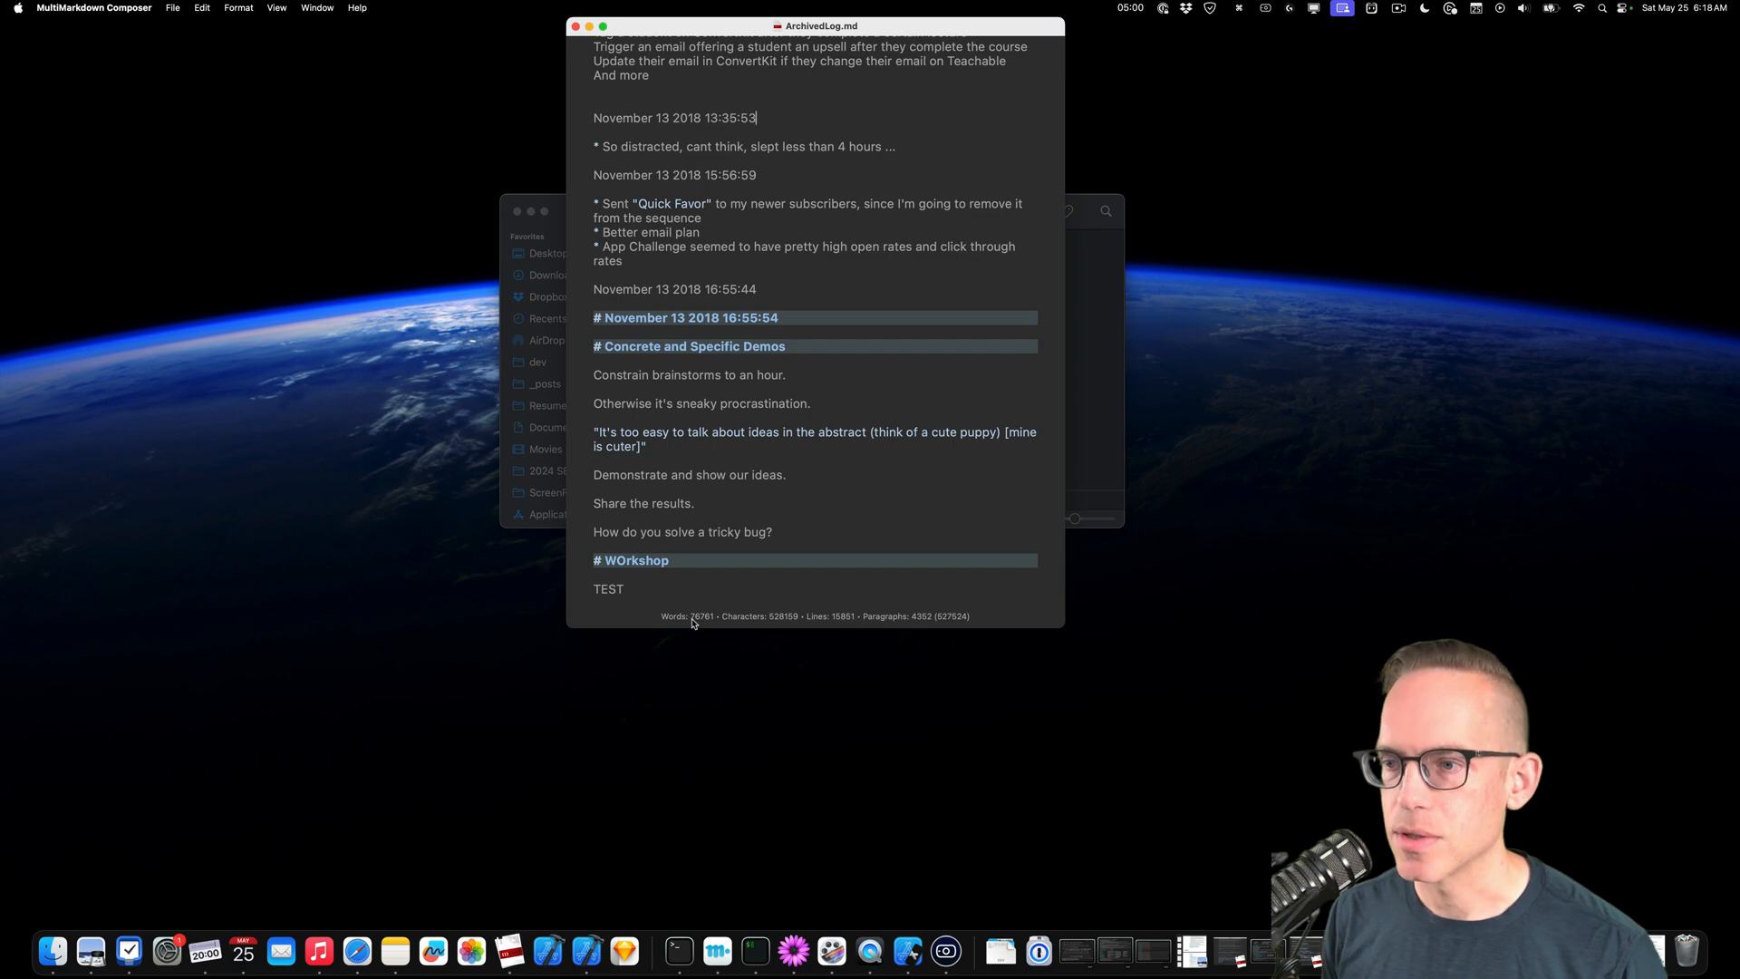
mouse_move(888, 634)
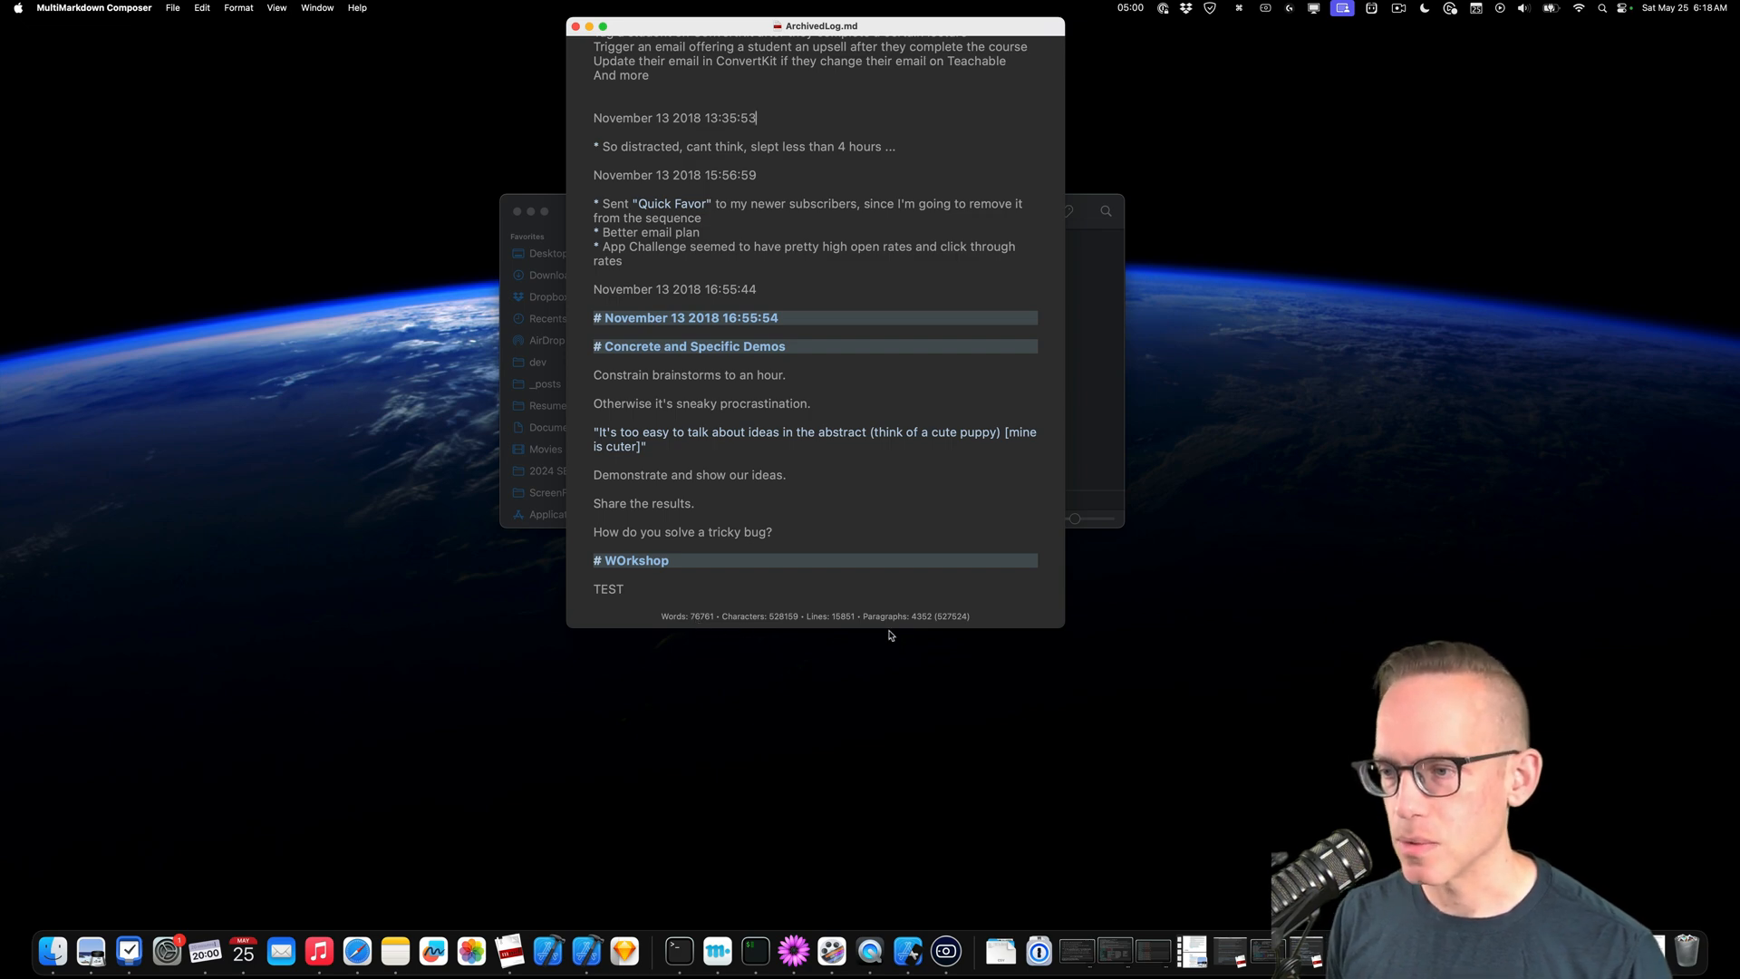
mouse_move(942, 330)
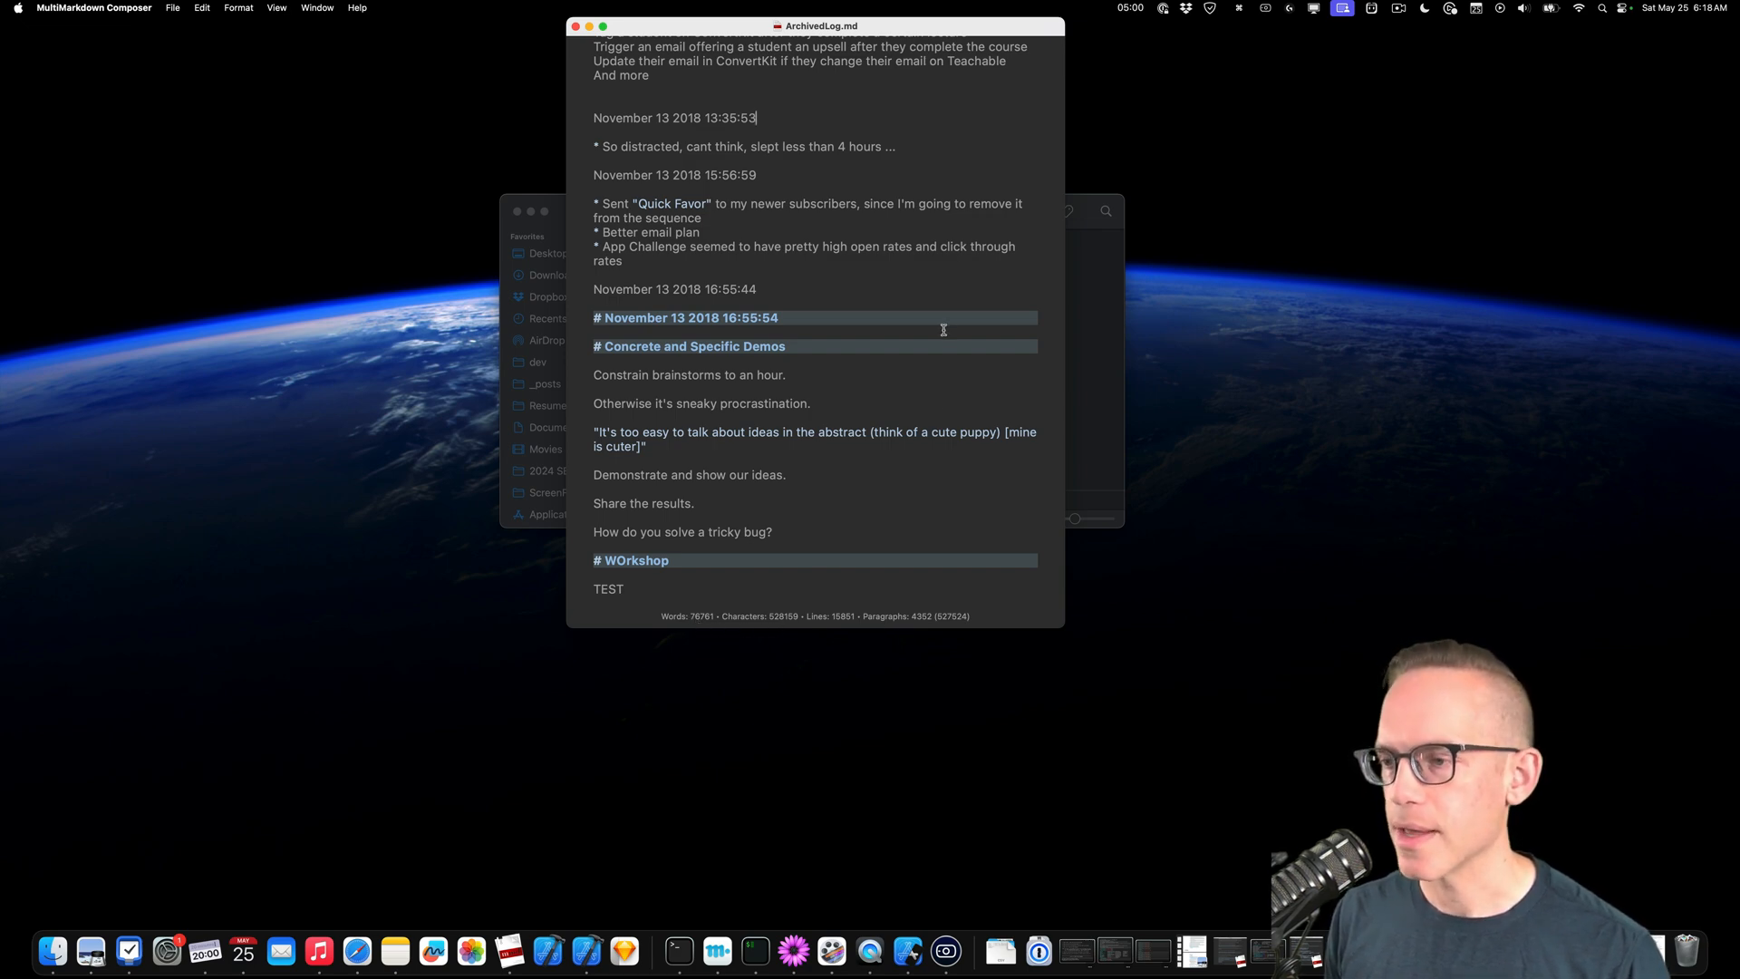
mouse_move(991, 228)
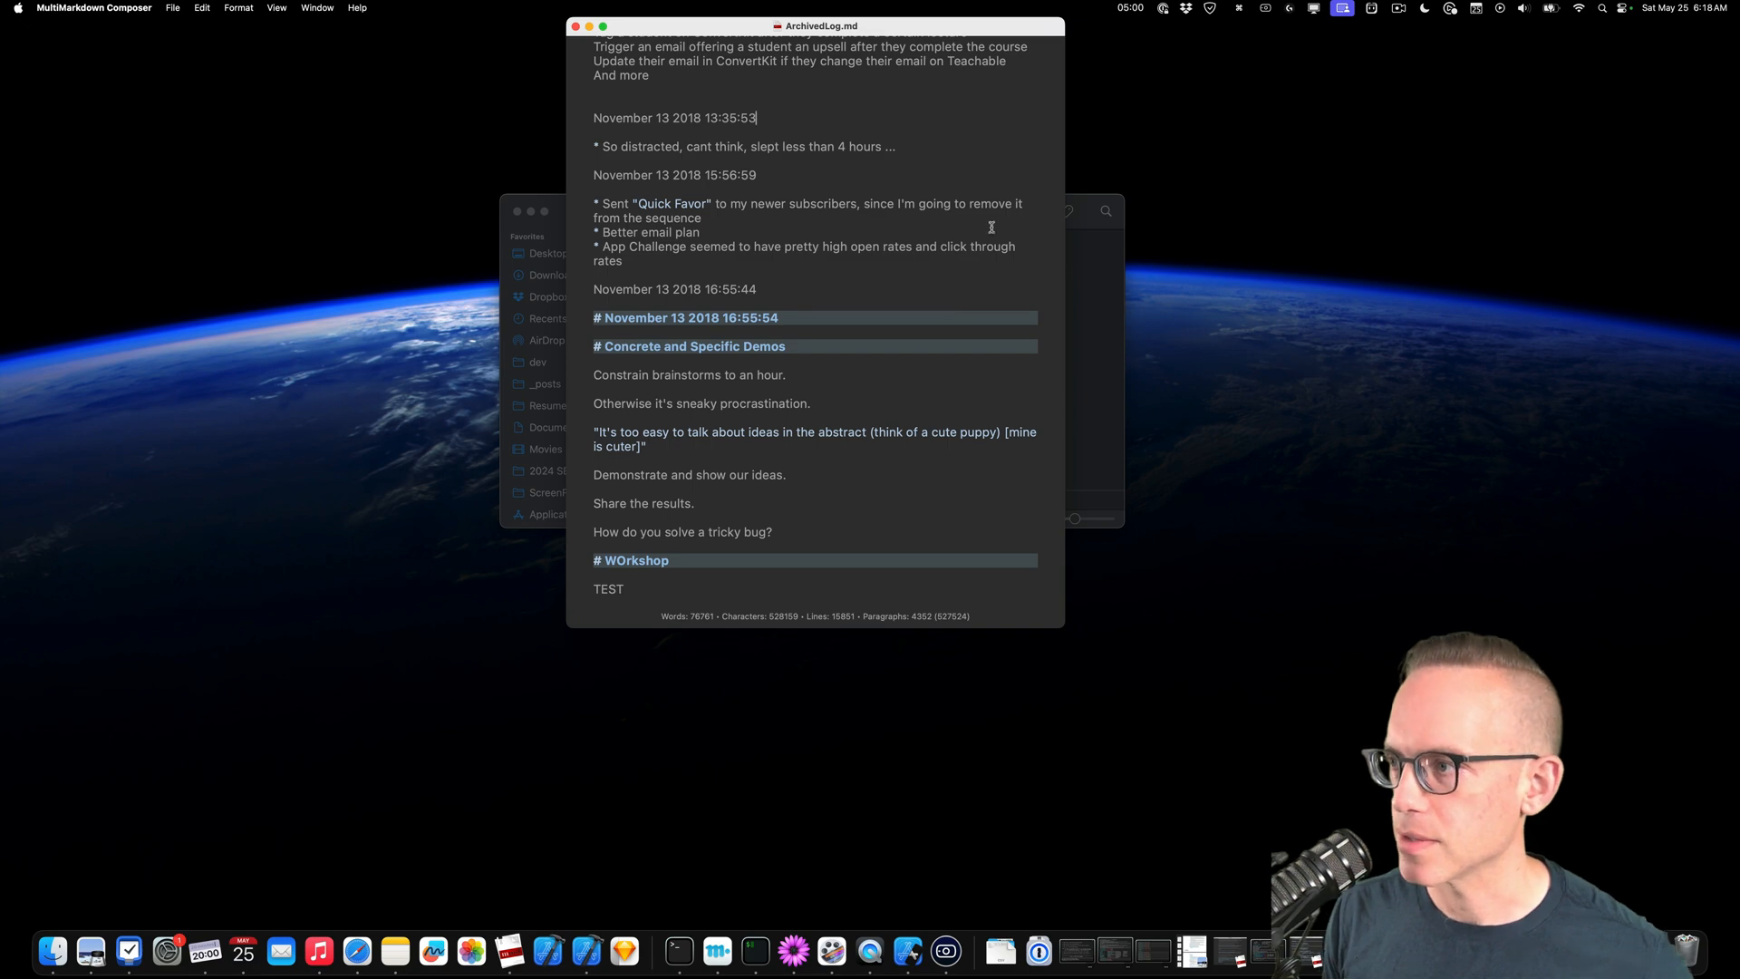
Skim down through the November and October 2018 entries of ArchivedLog.md.
scroll("up", 3)
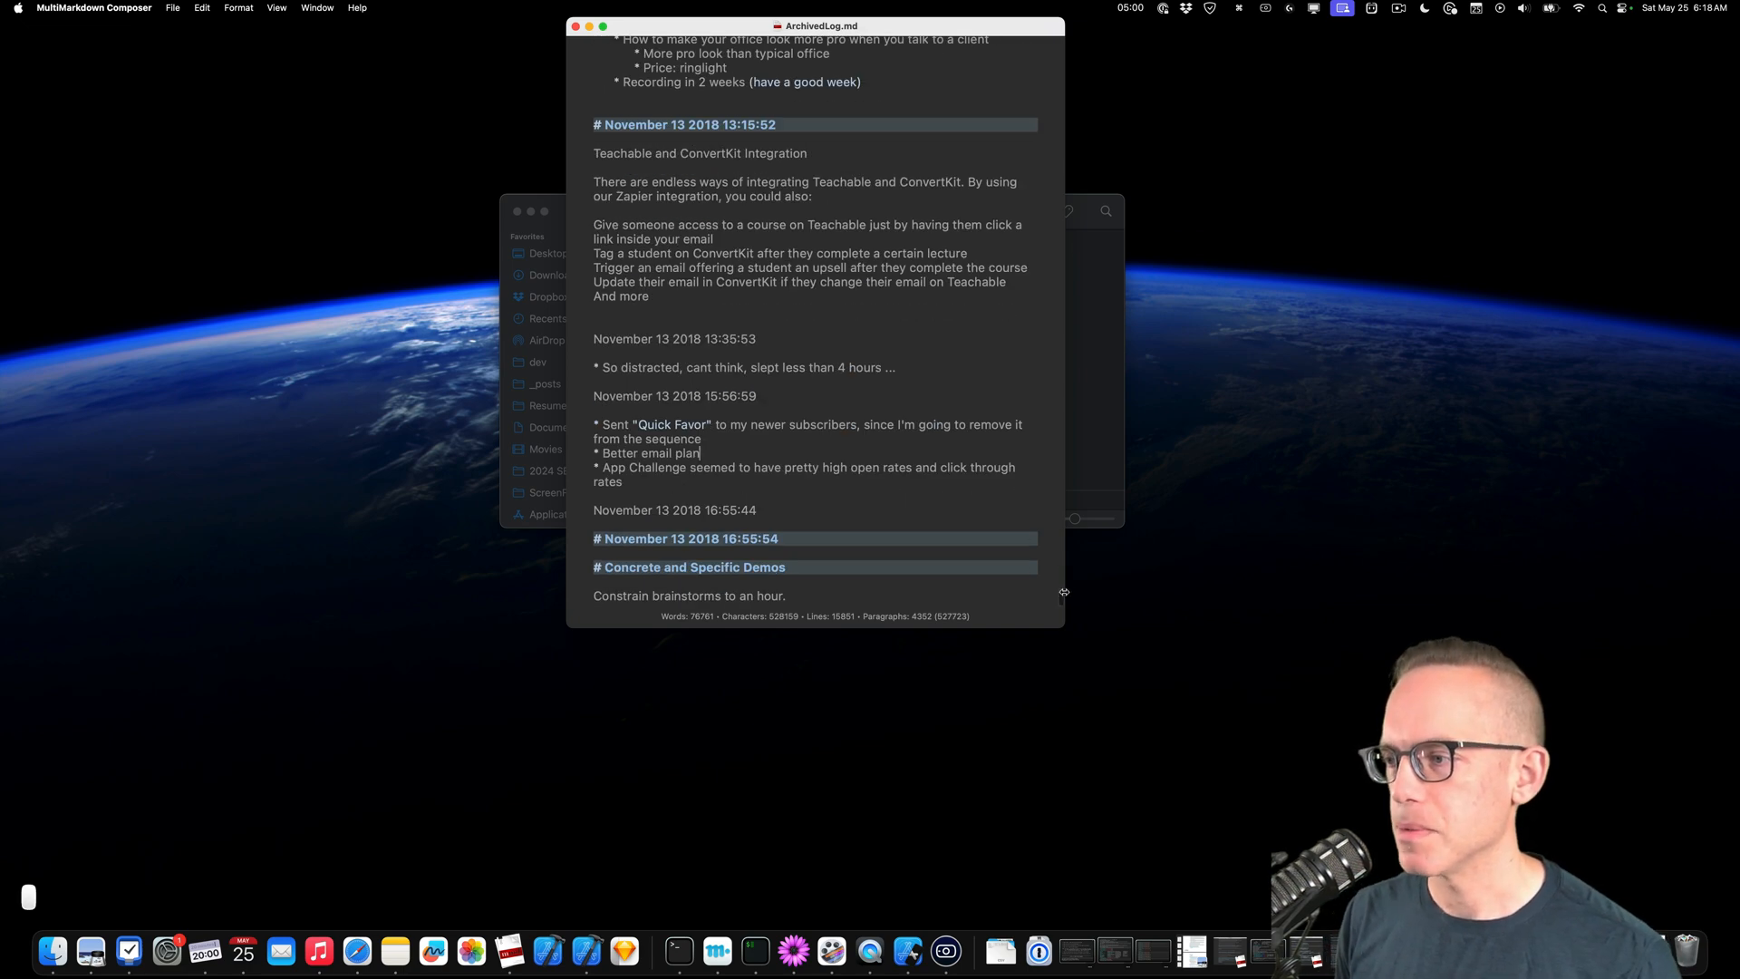
mouse_move(1060, 594)
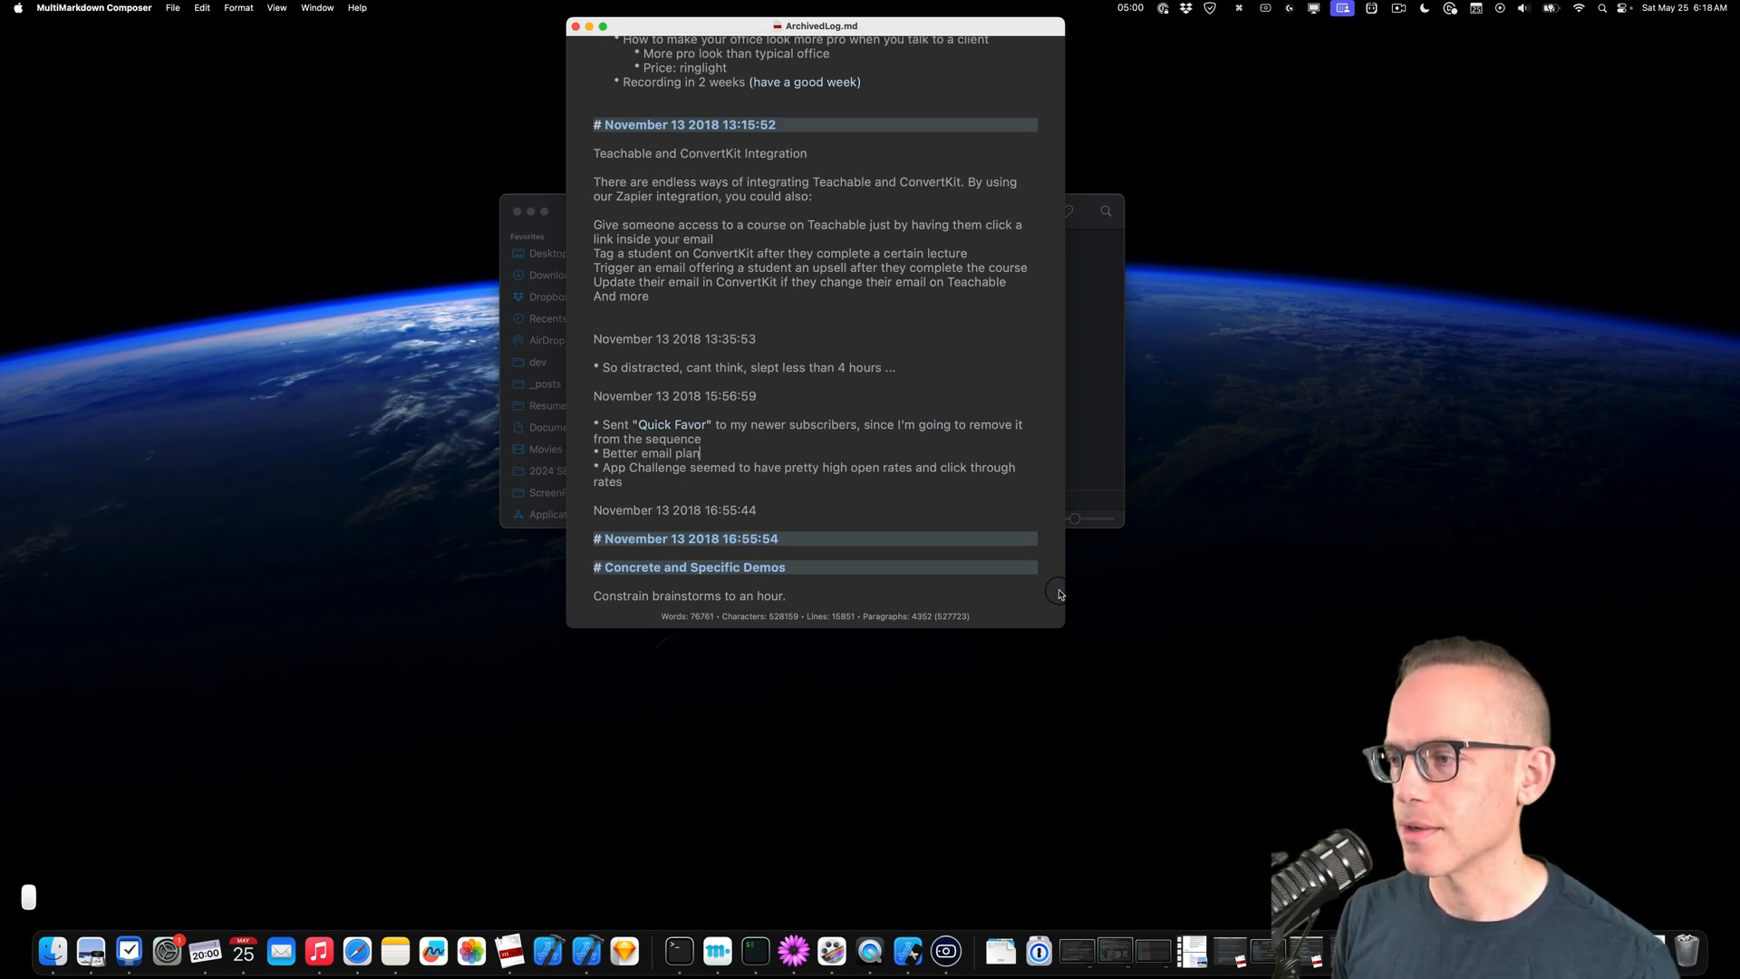
scroll("up", 3)
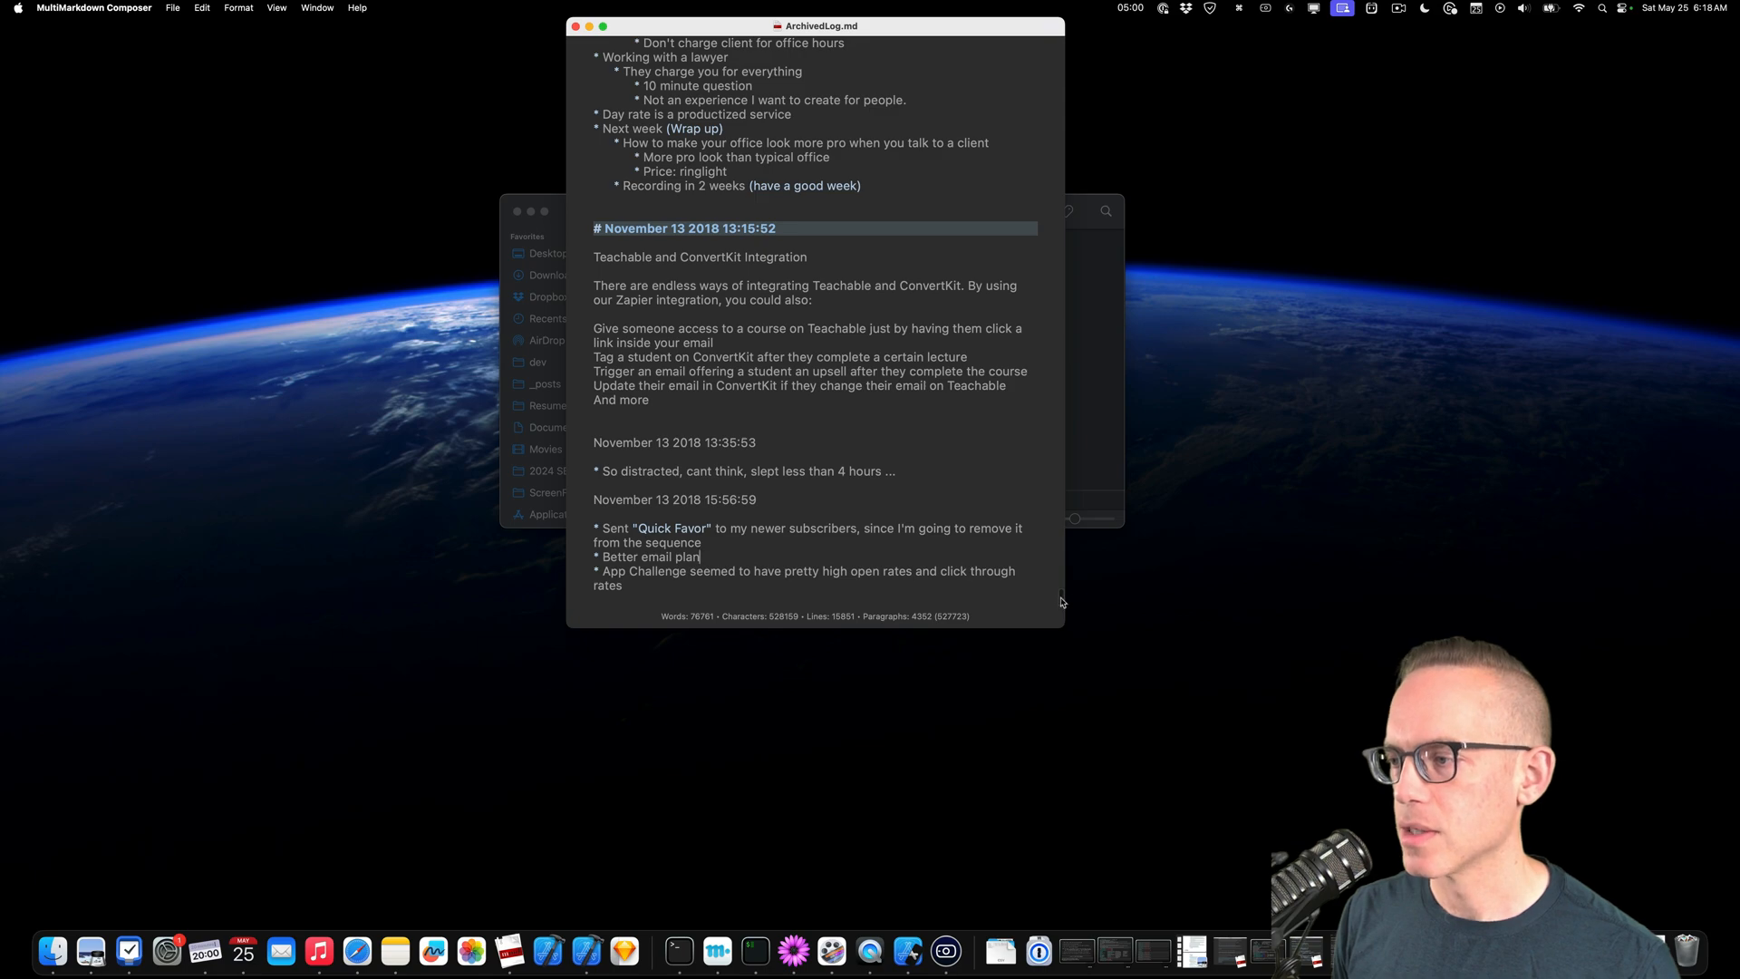
scroll("down", 3)
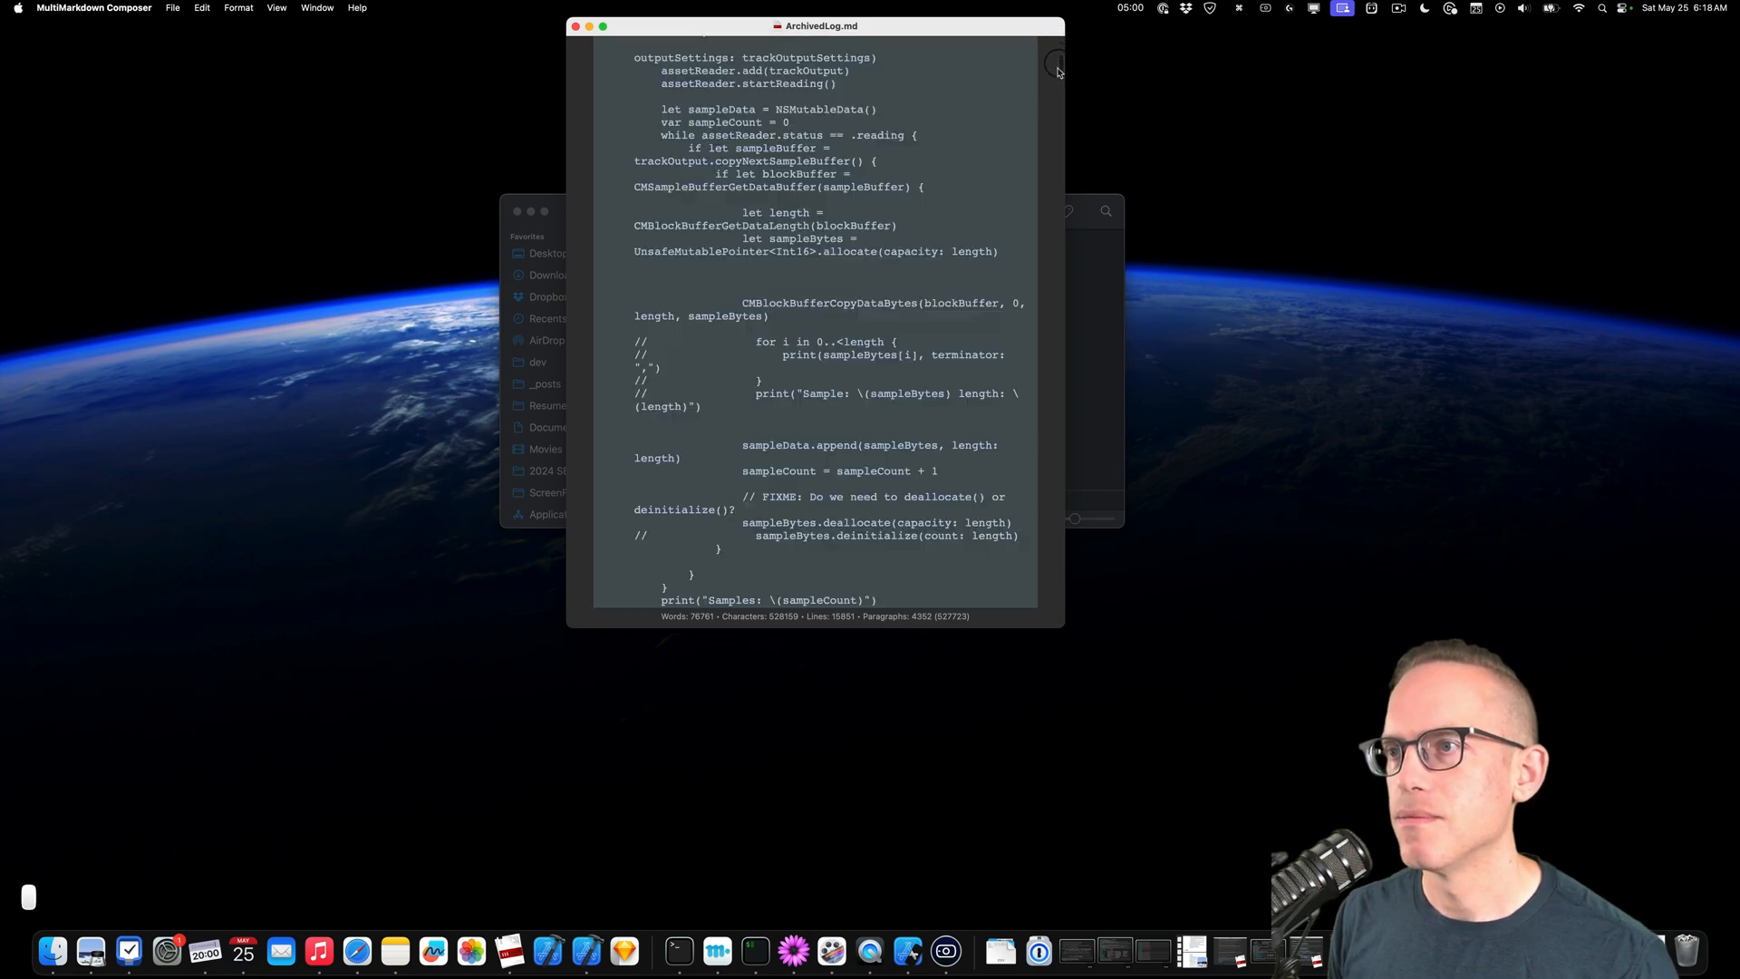
scroll("up", 3)
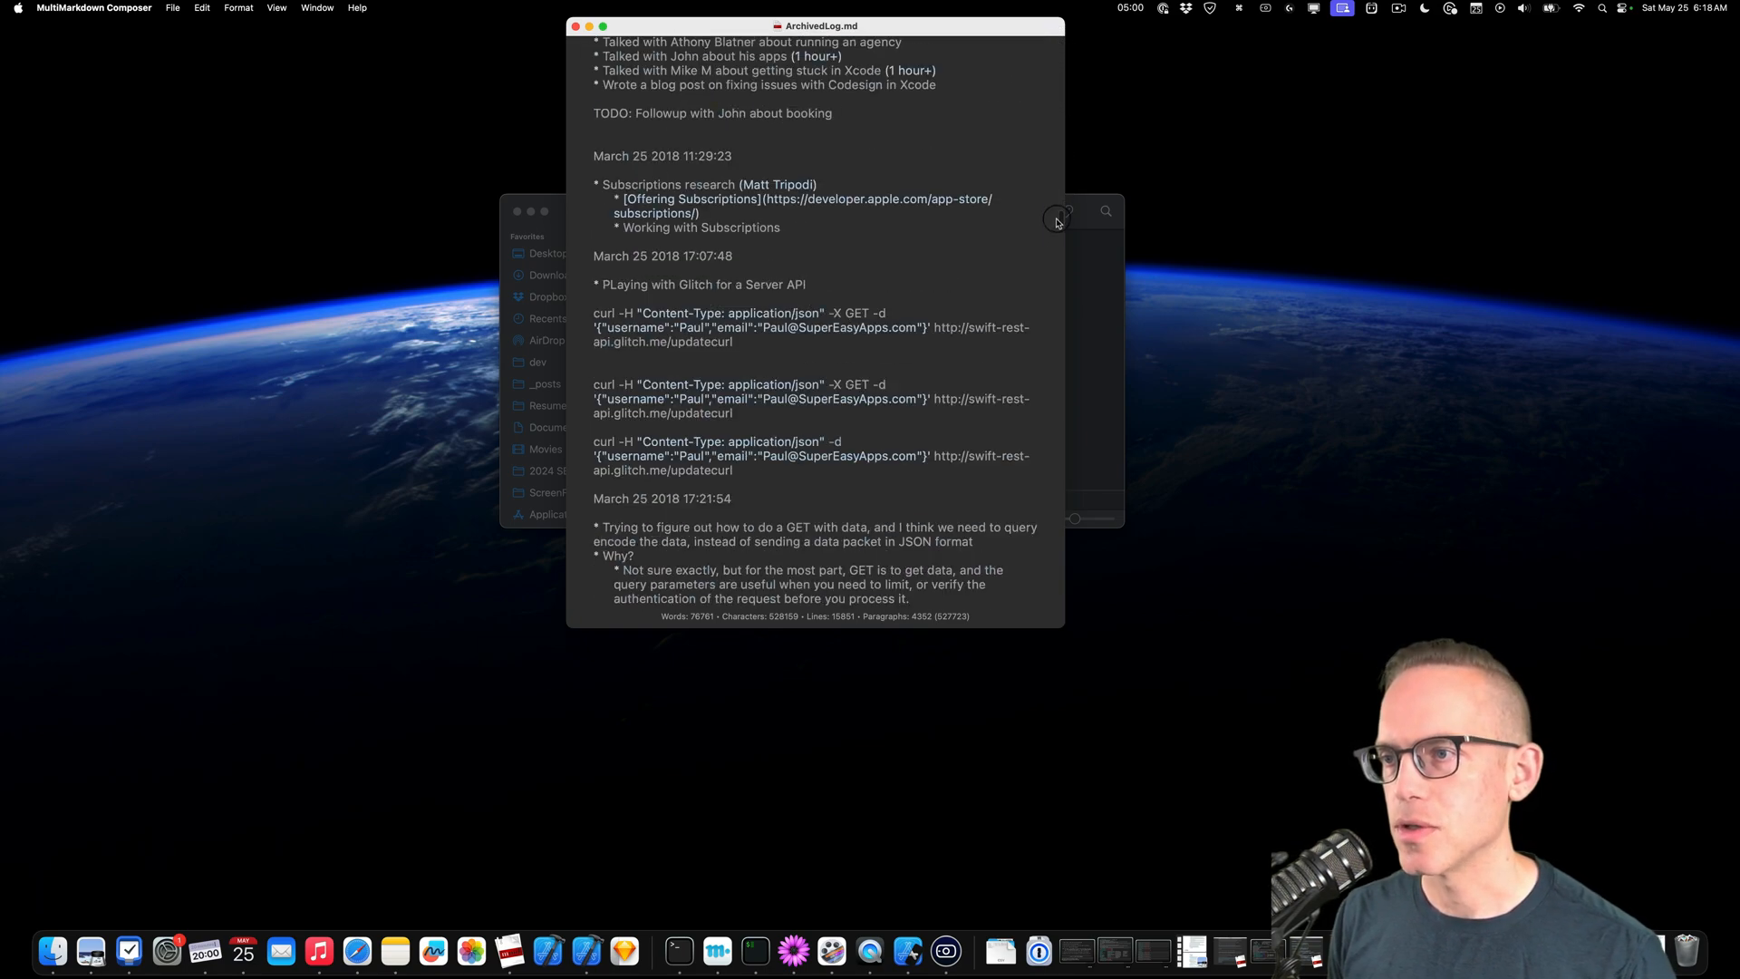
scroll("down", 3)
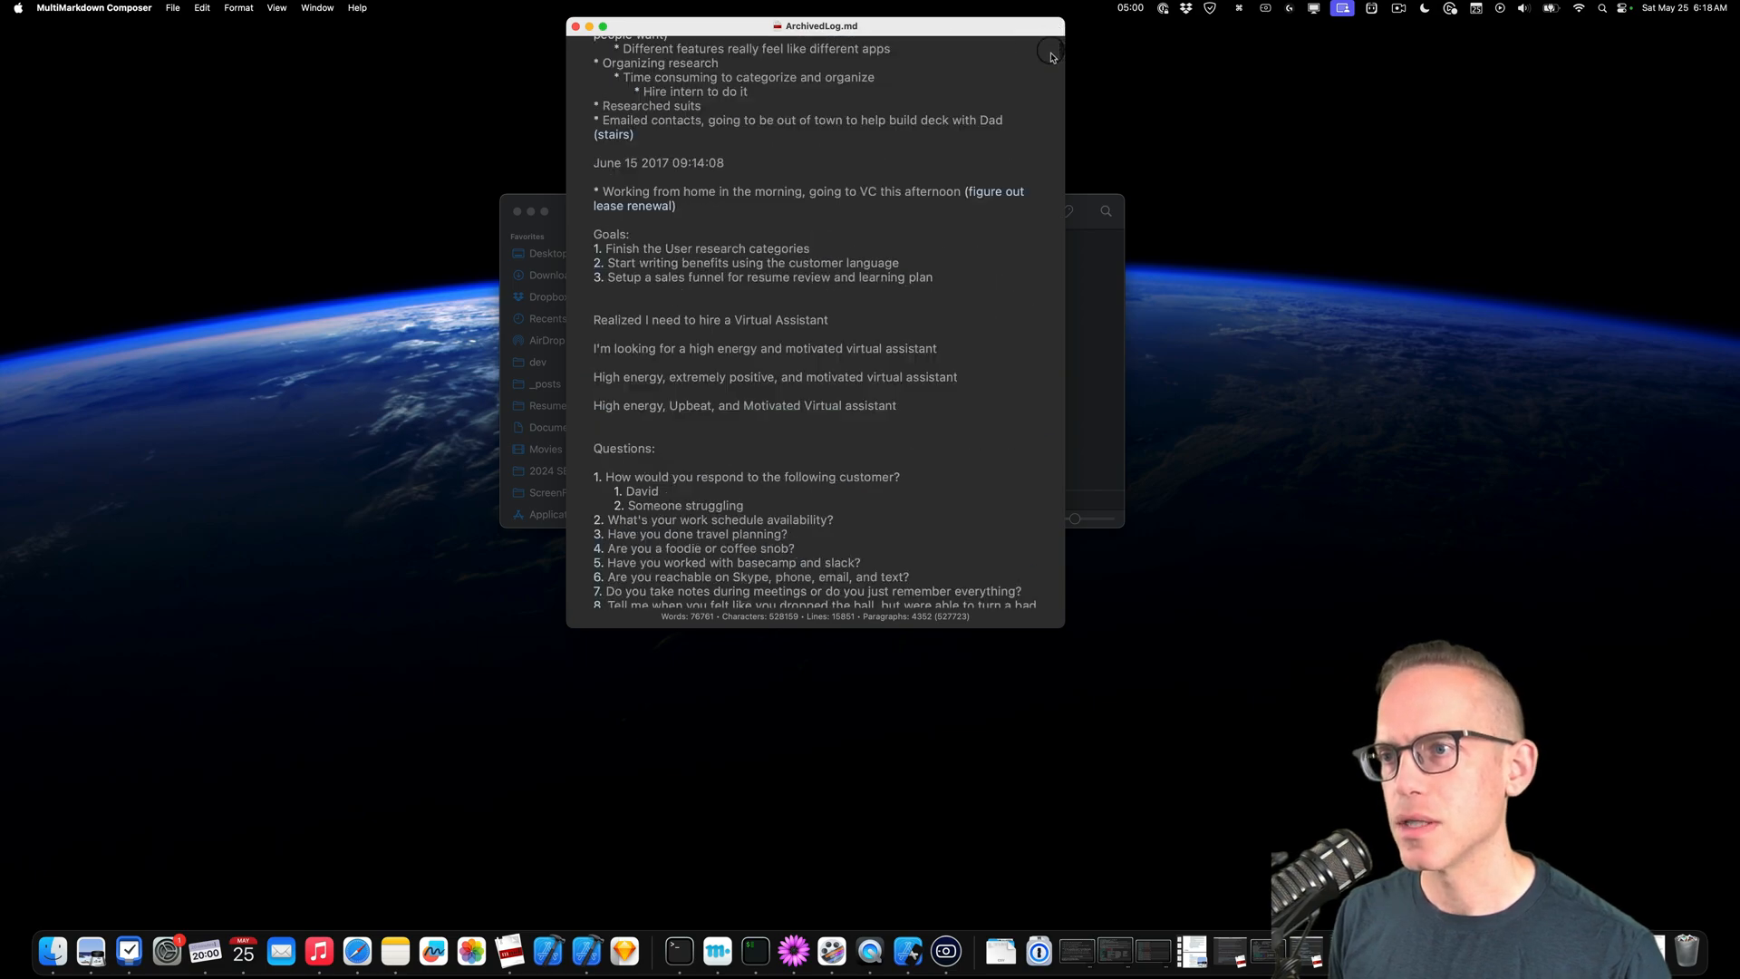
scroll("down", 3)
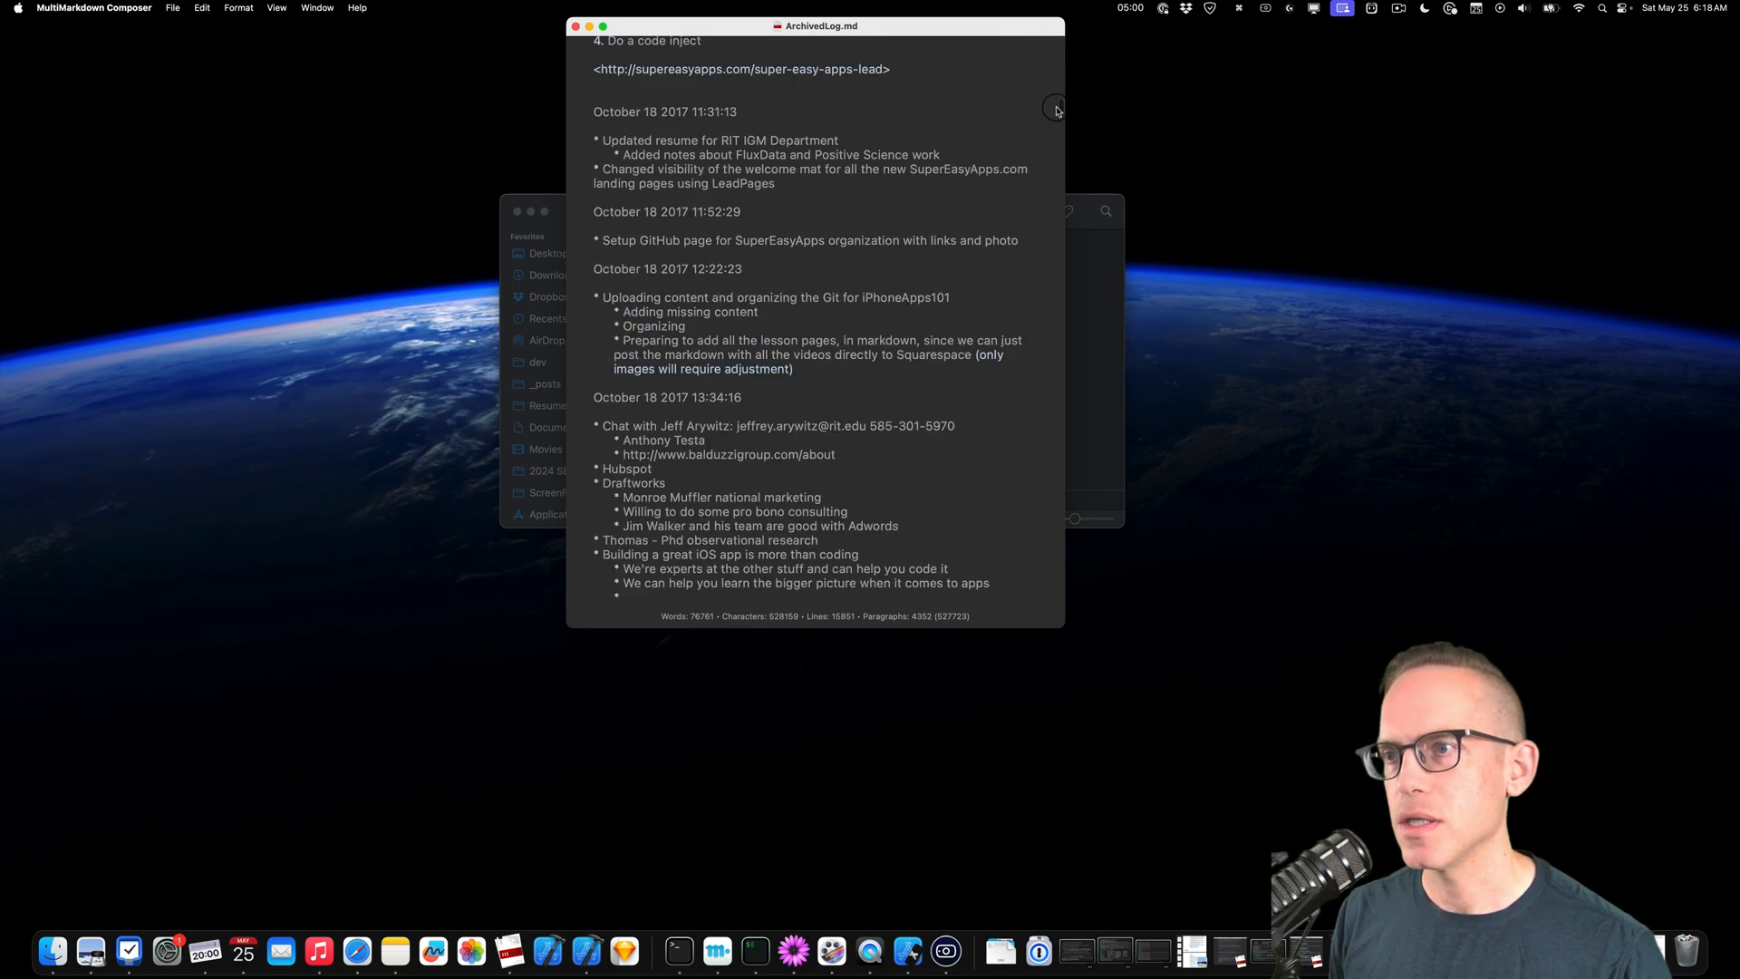
scroll("down", 3)
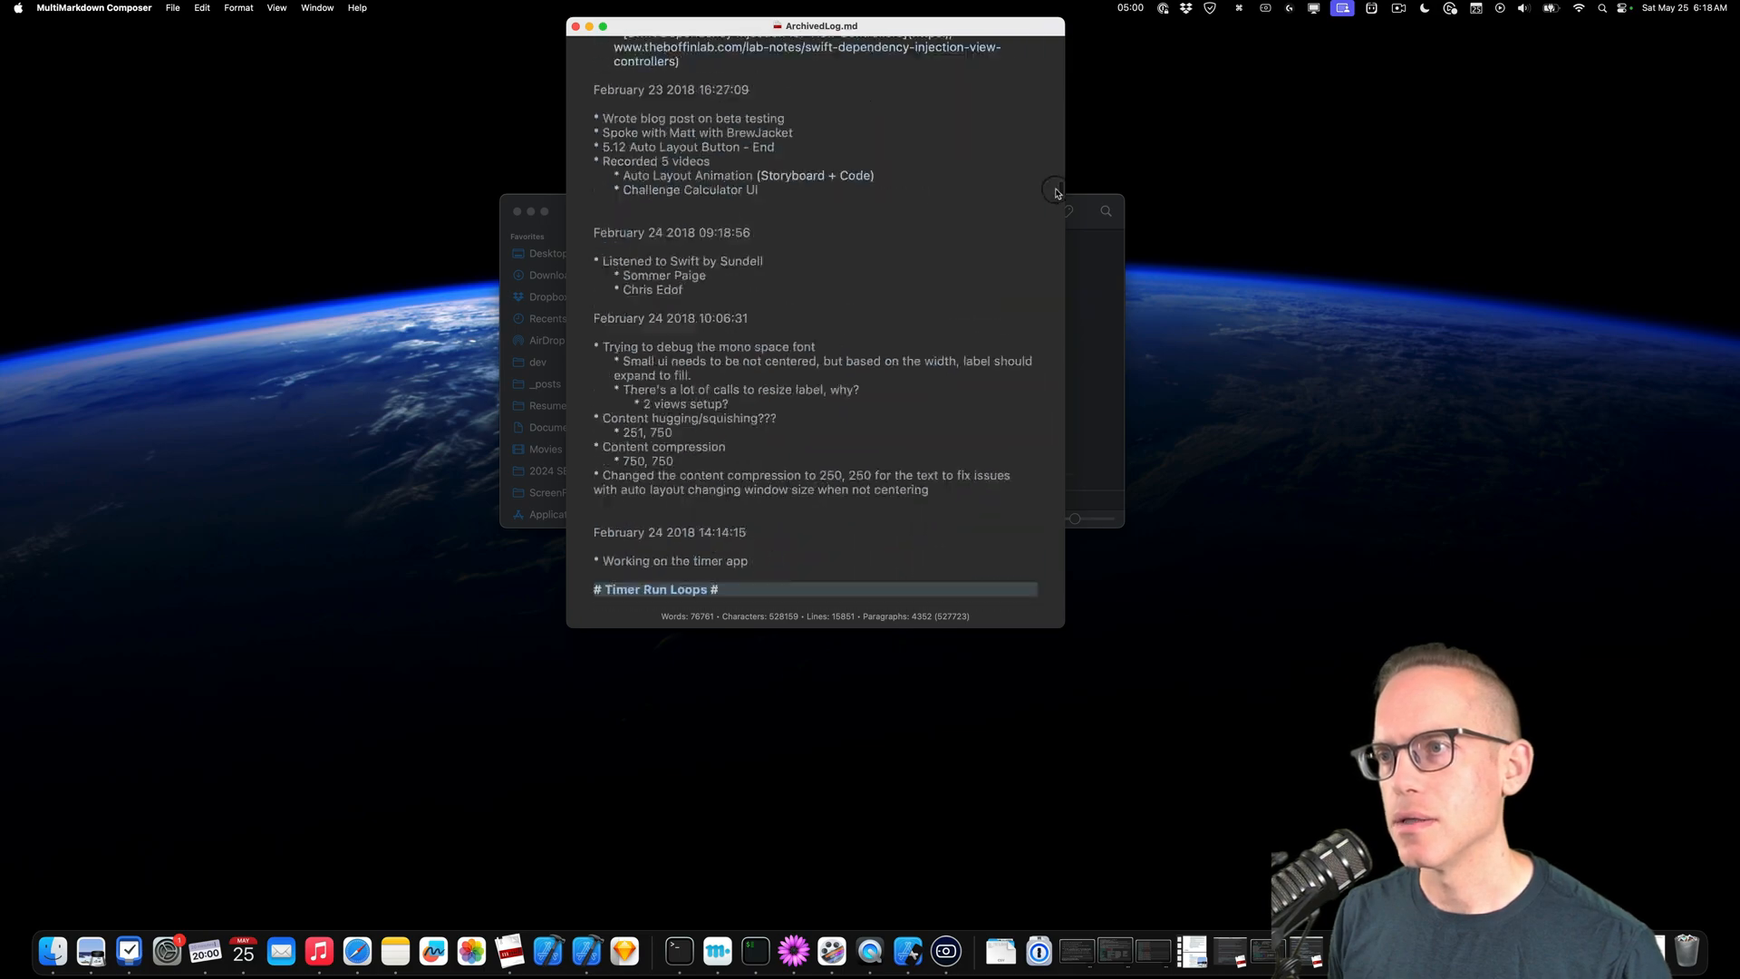
scroll("down", 3)
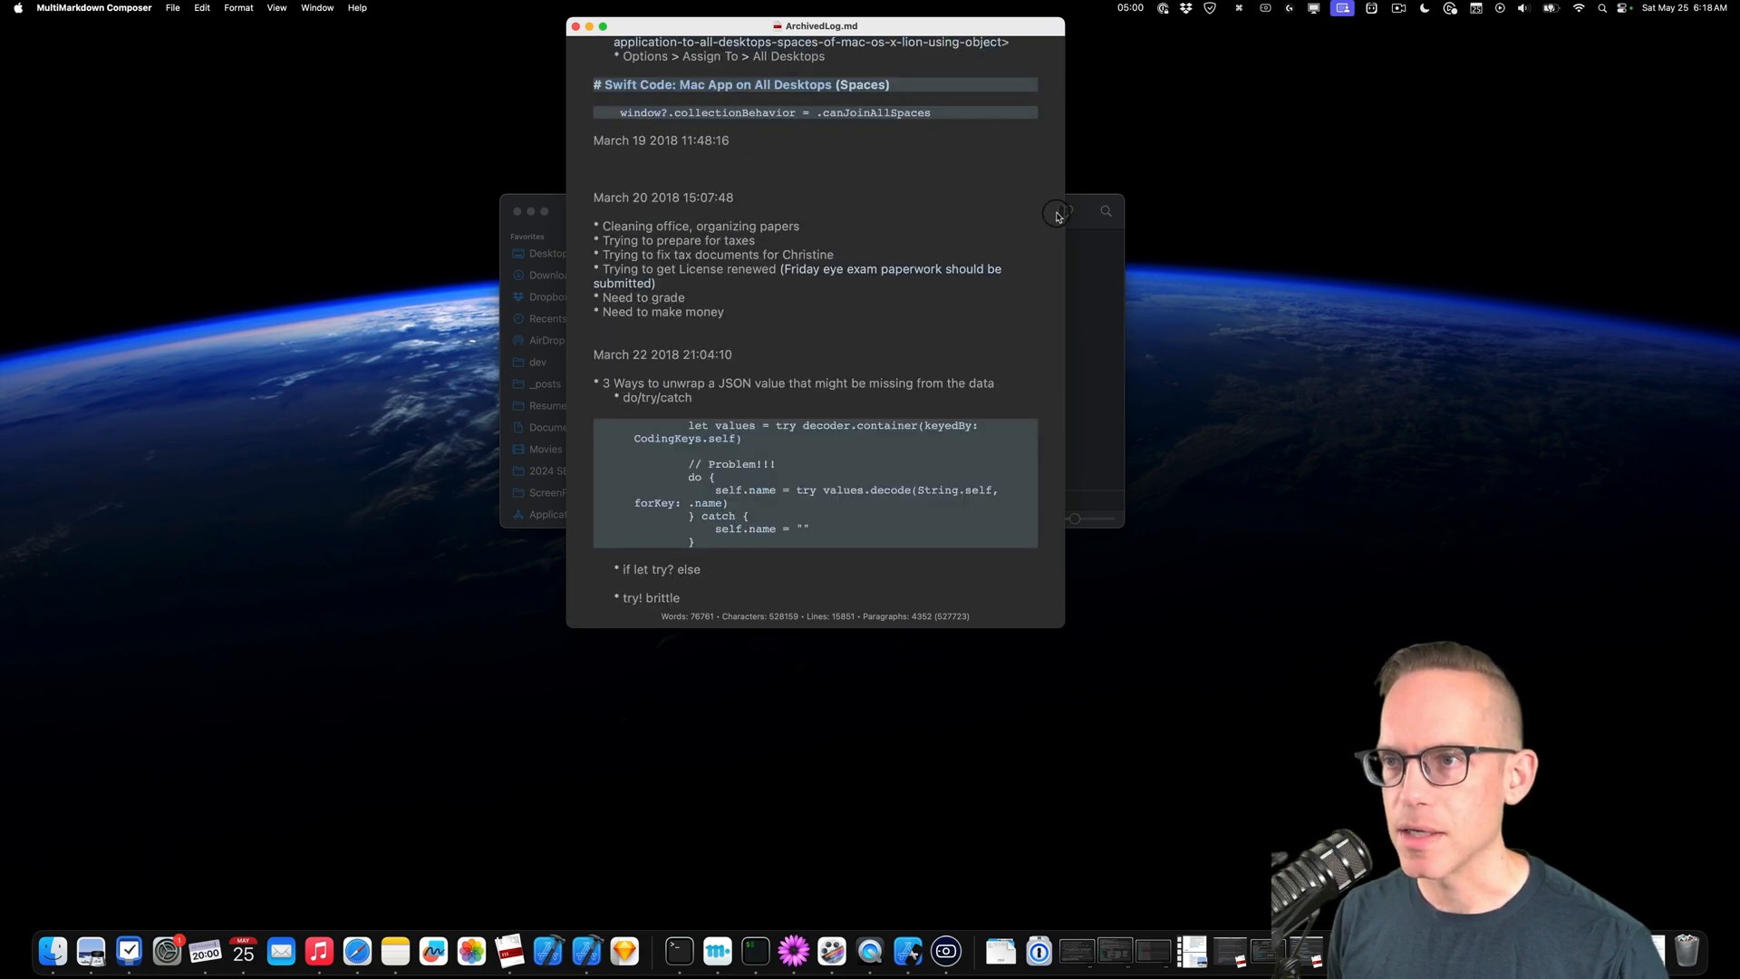
scroll("down", 3)
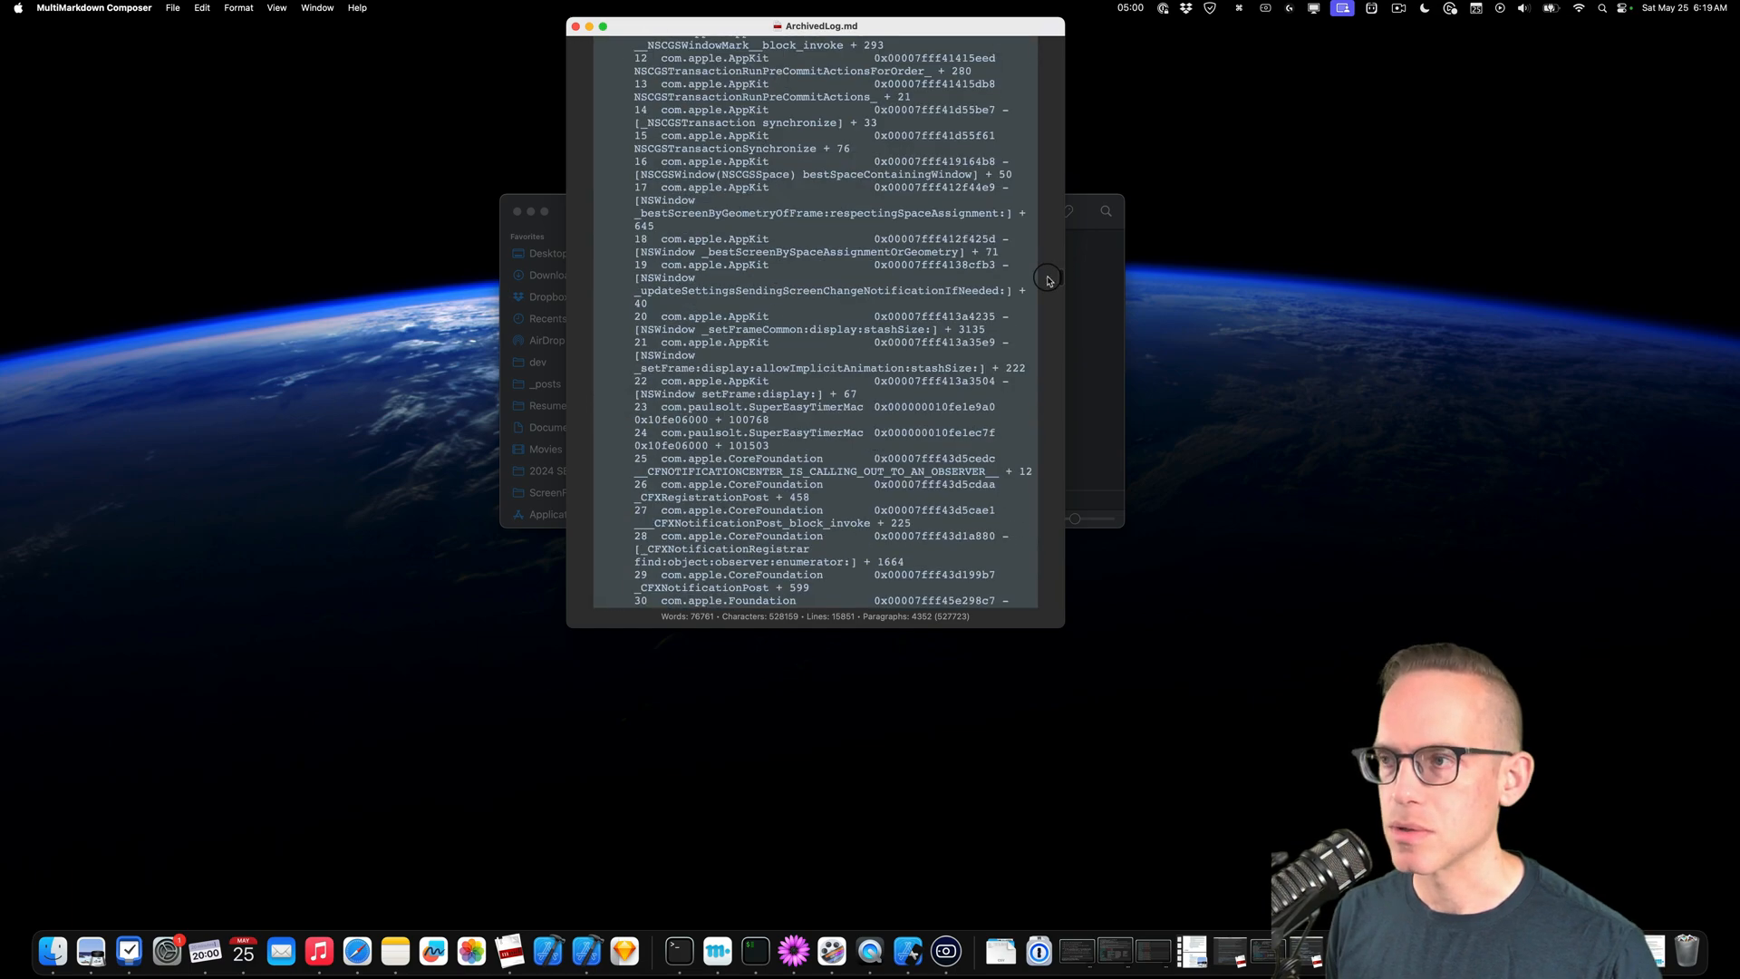
scroll("down", 3)
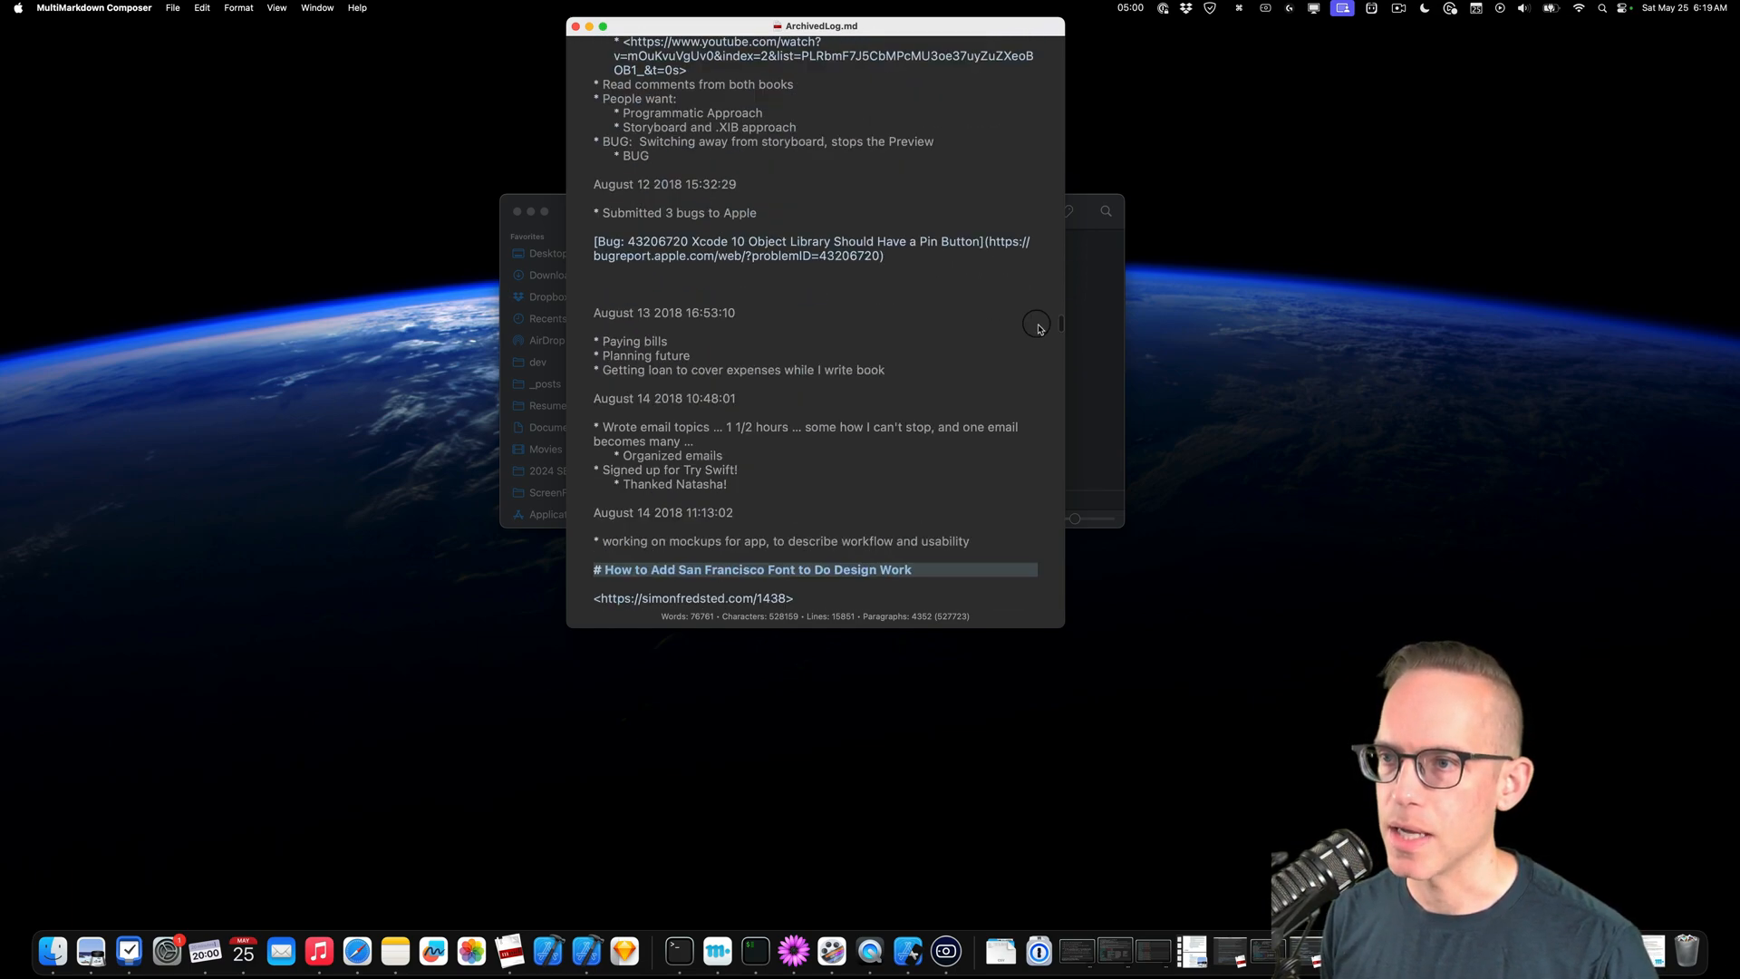
scroll("down", 3)
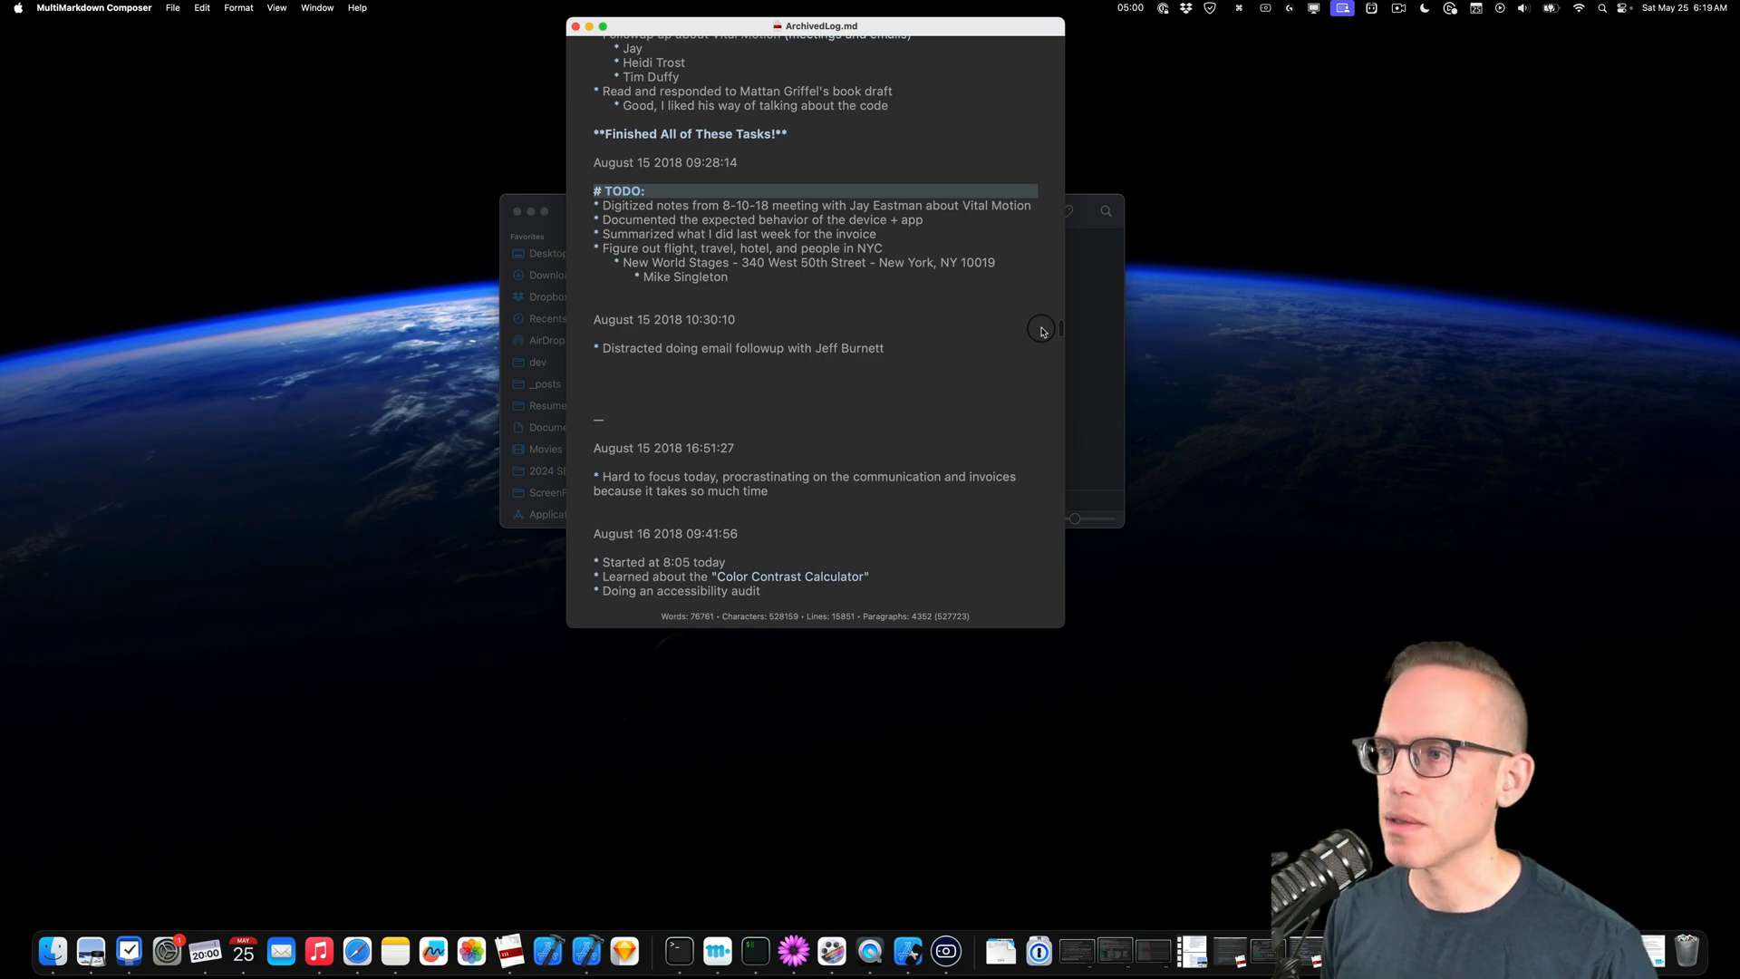
scroll("down", 3)
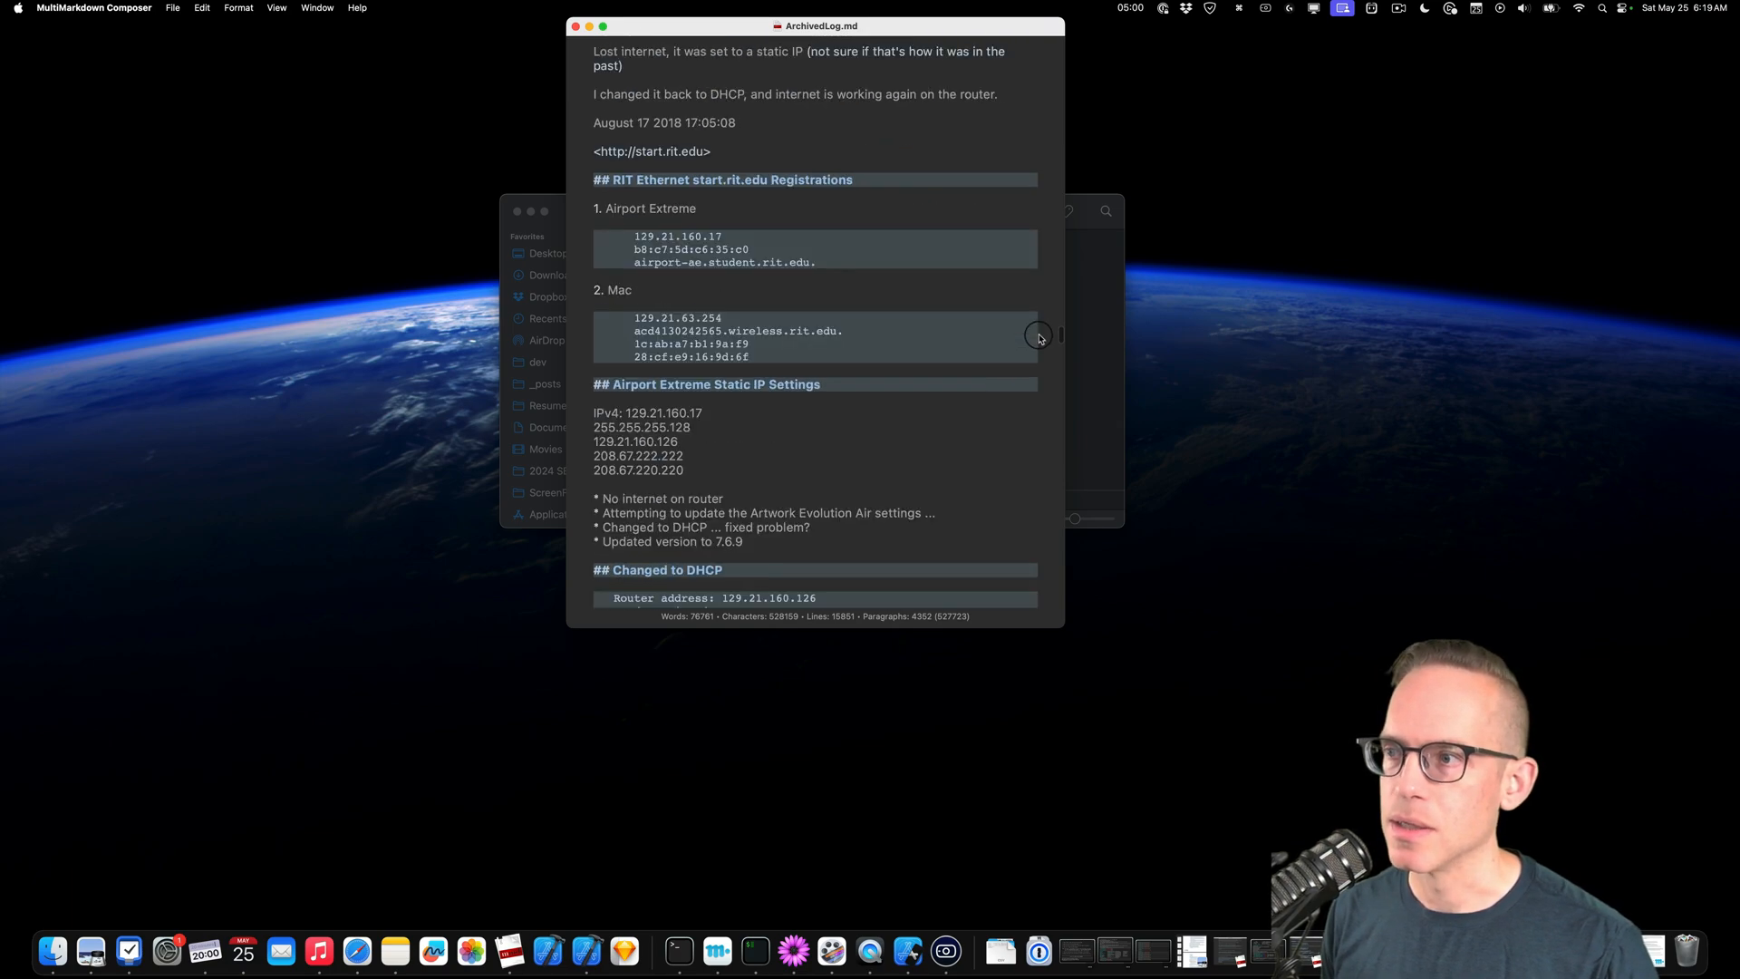
scroll("down", 3)
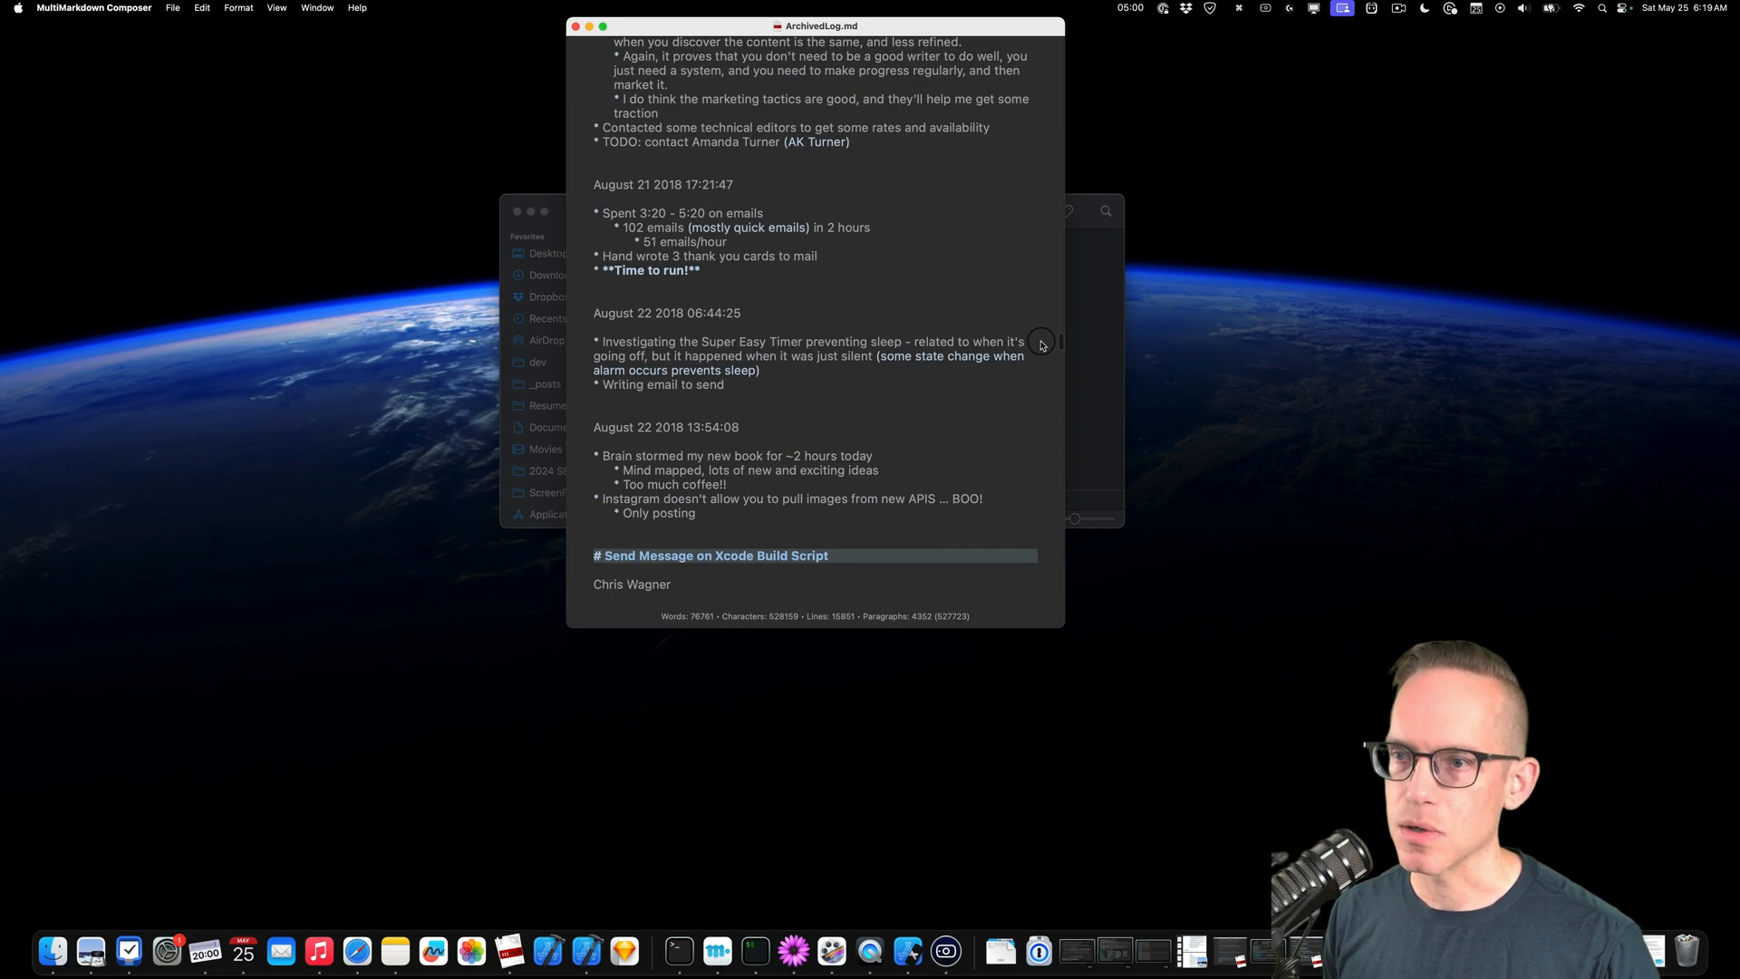
Continue to the October 9 2018 enum switch and command-line async URLSession notes.
scroll("down", 3)
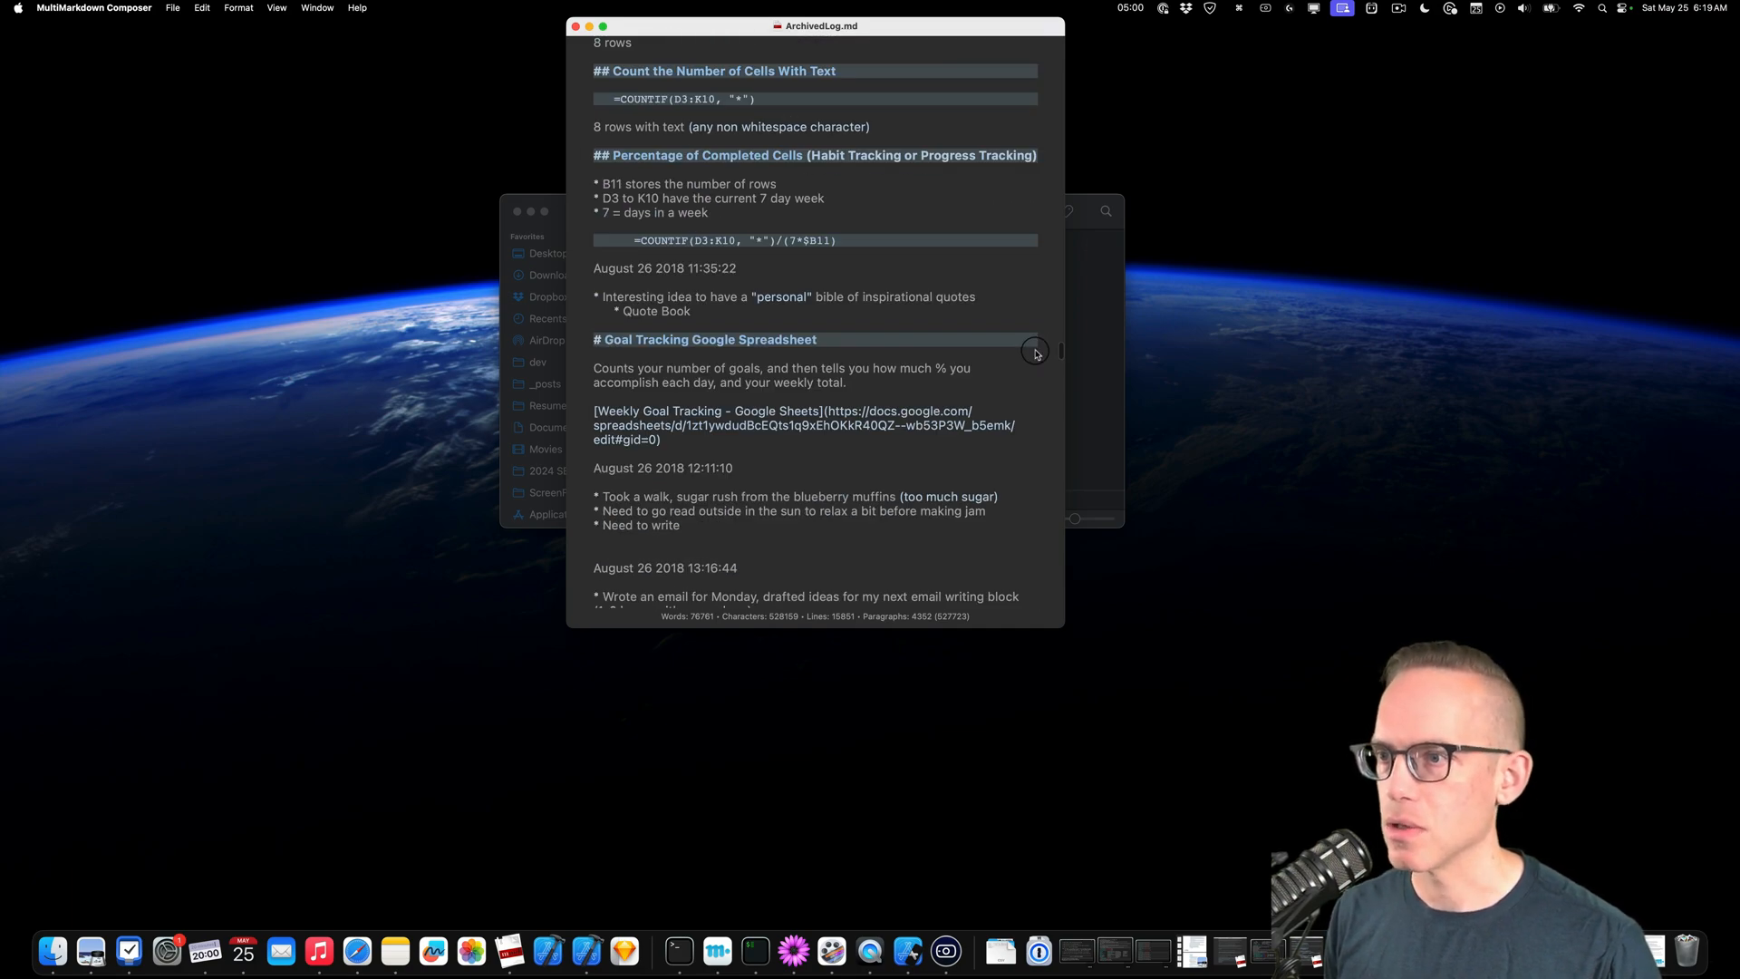
scroll("down", 3)
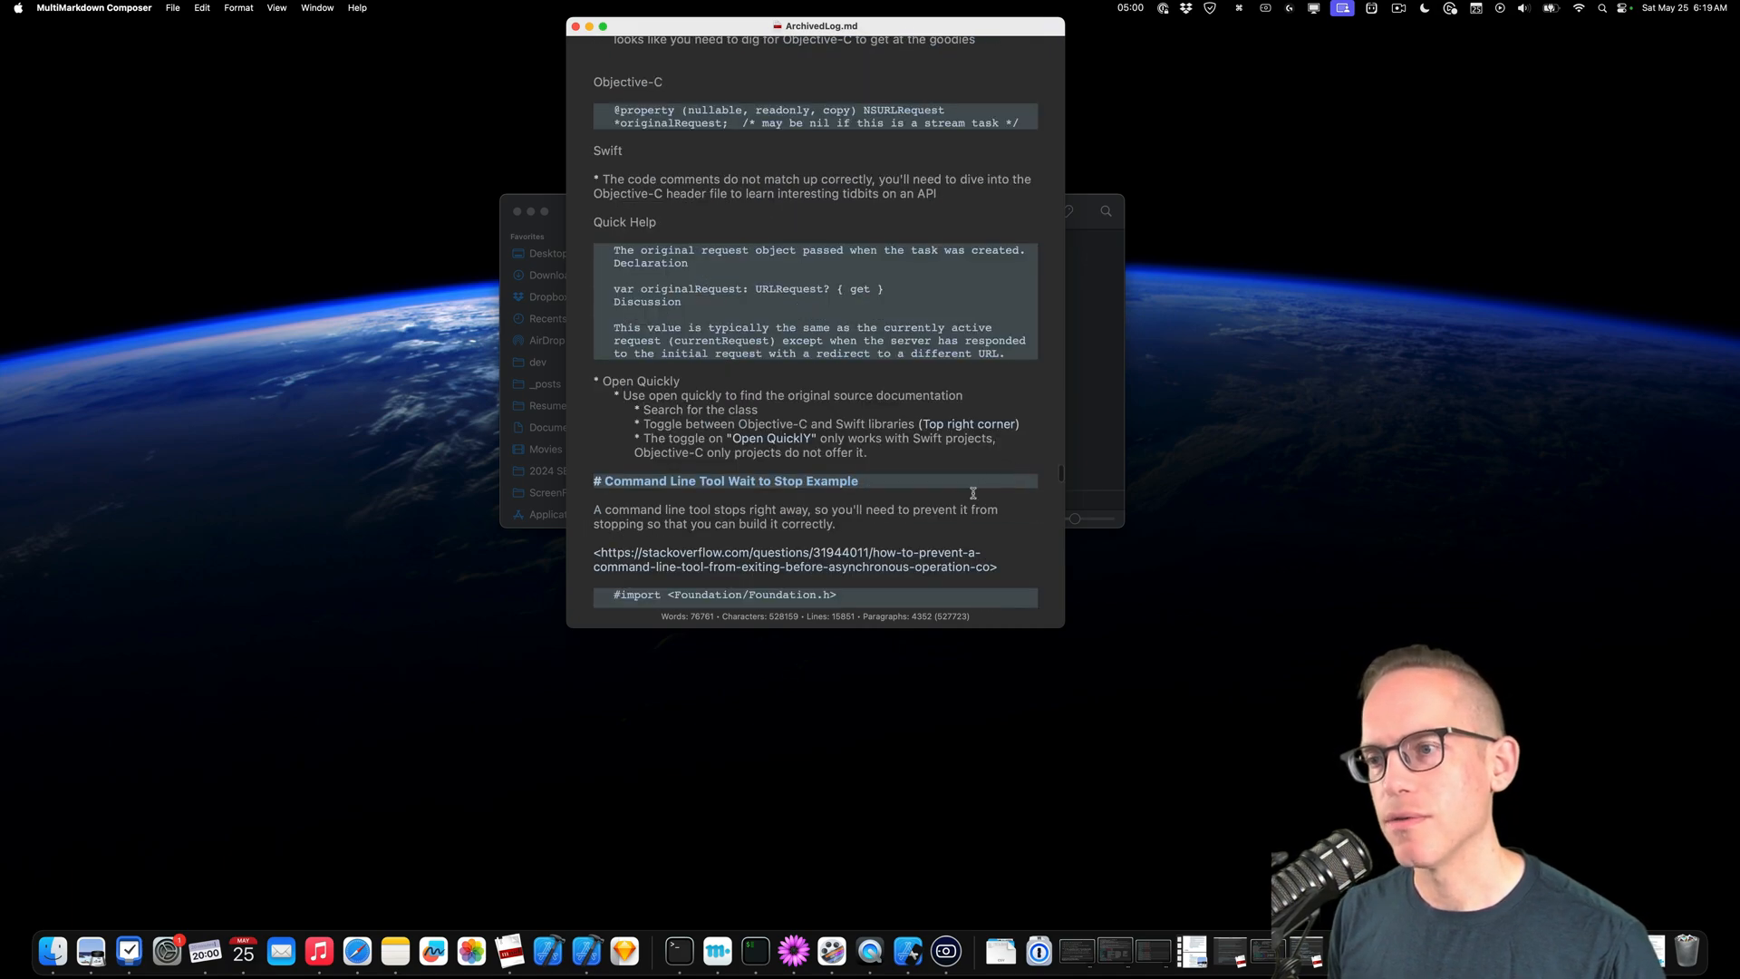
scroll("down", 3)
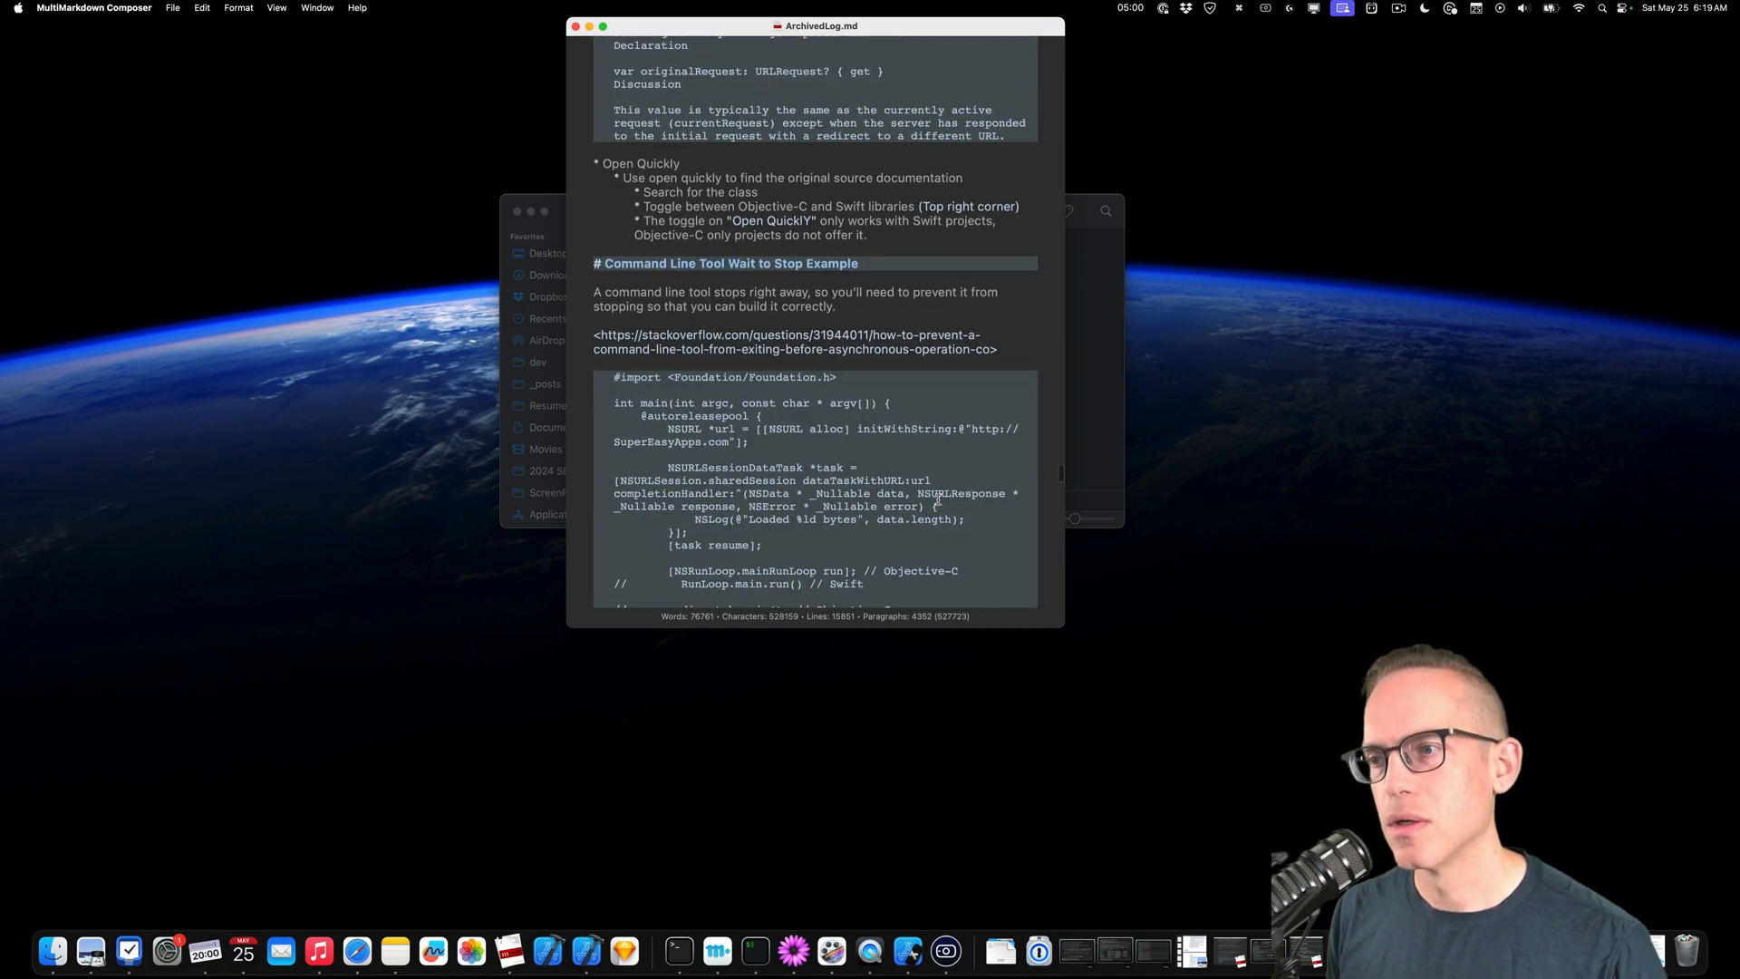
scroll("down", 3)
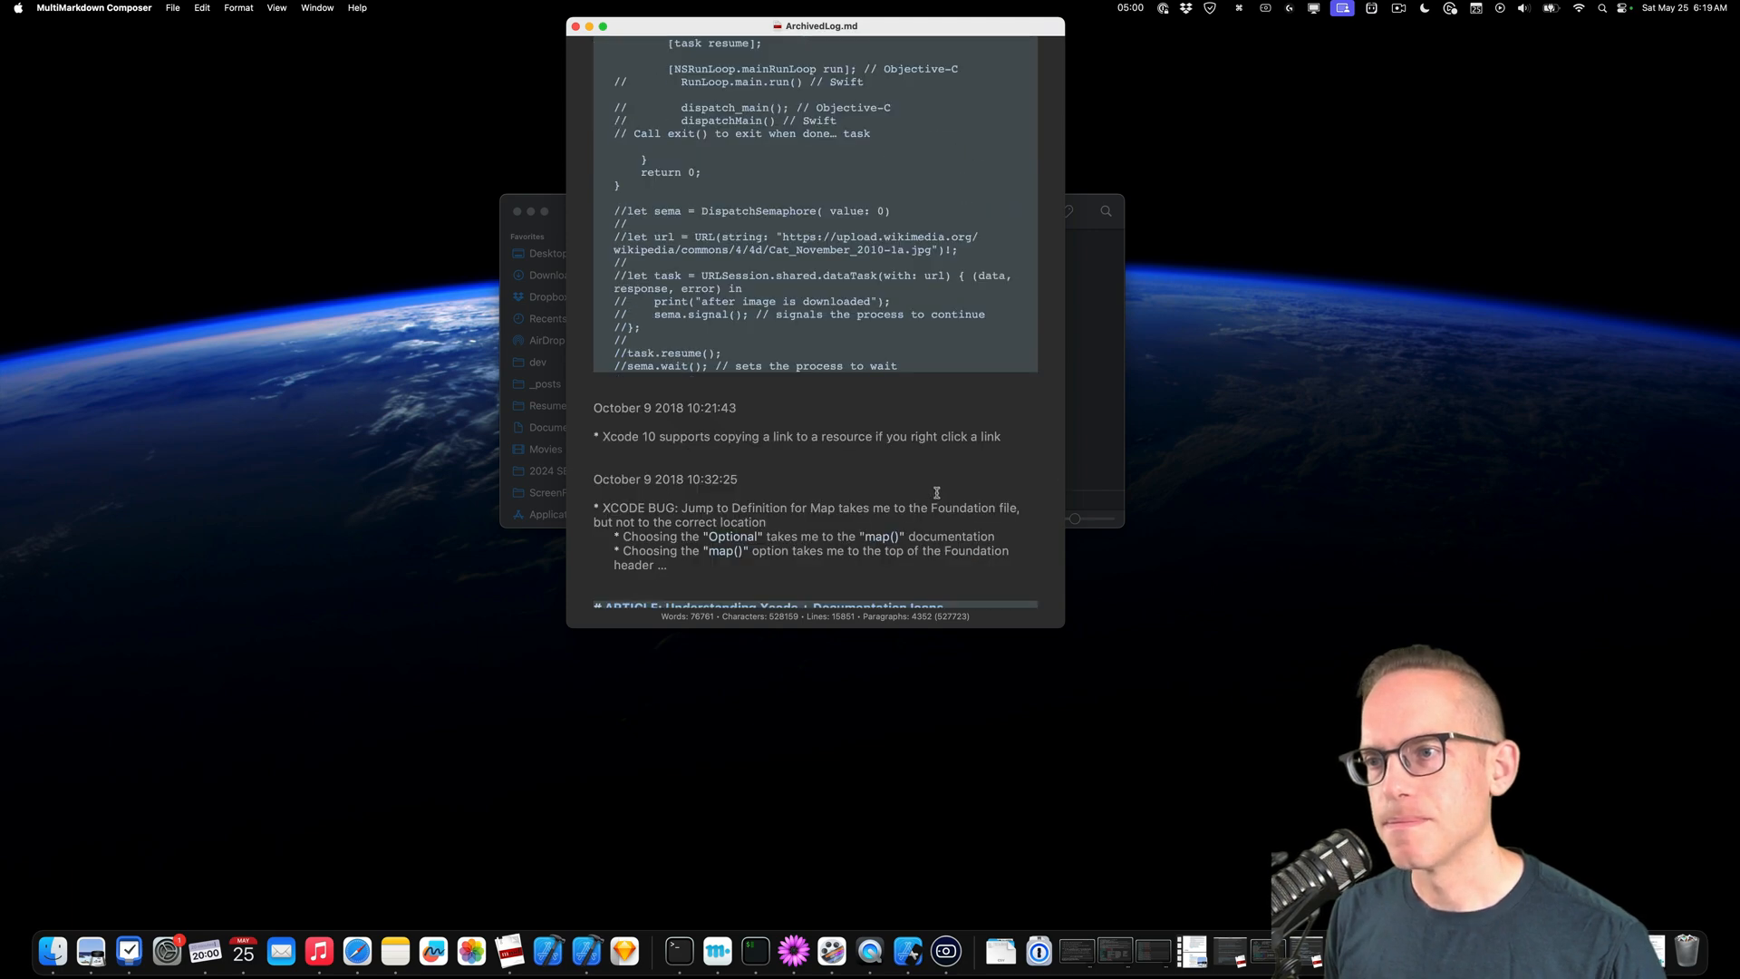
scroll("up", 3)
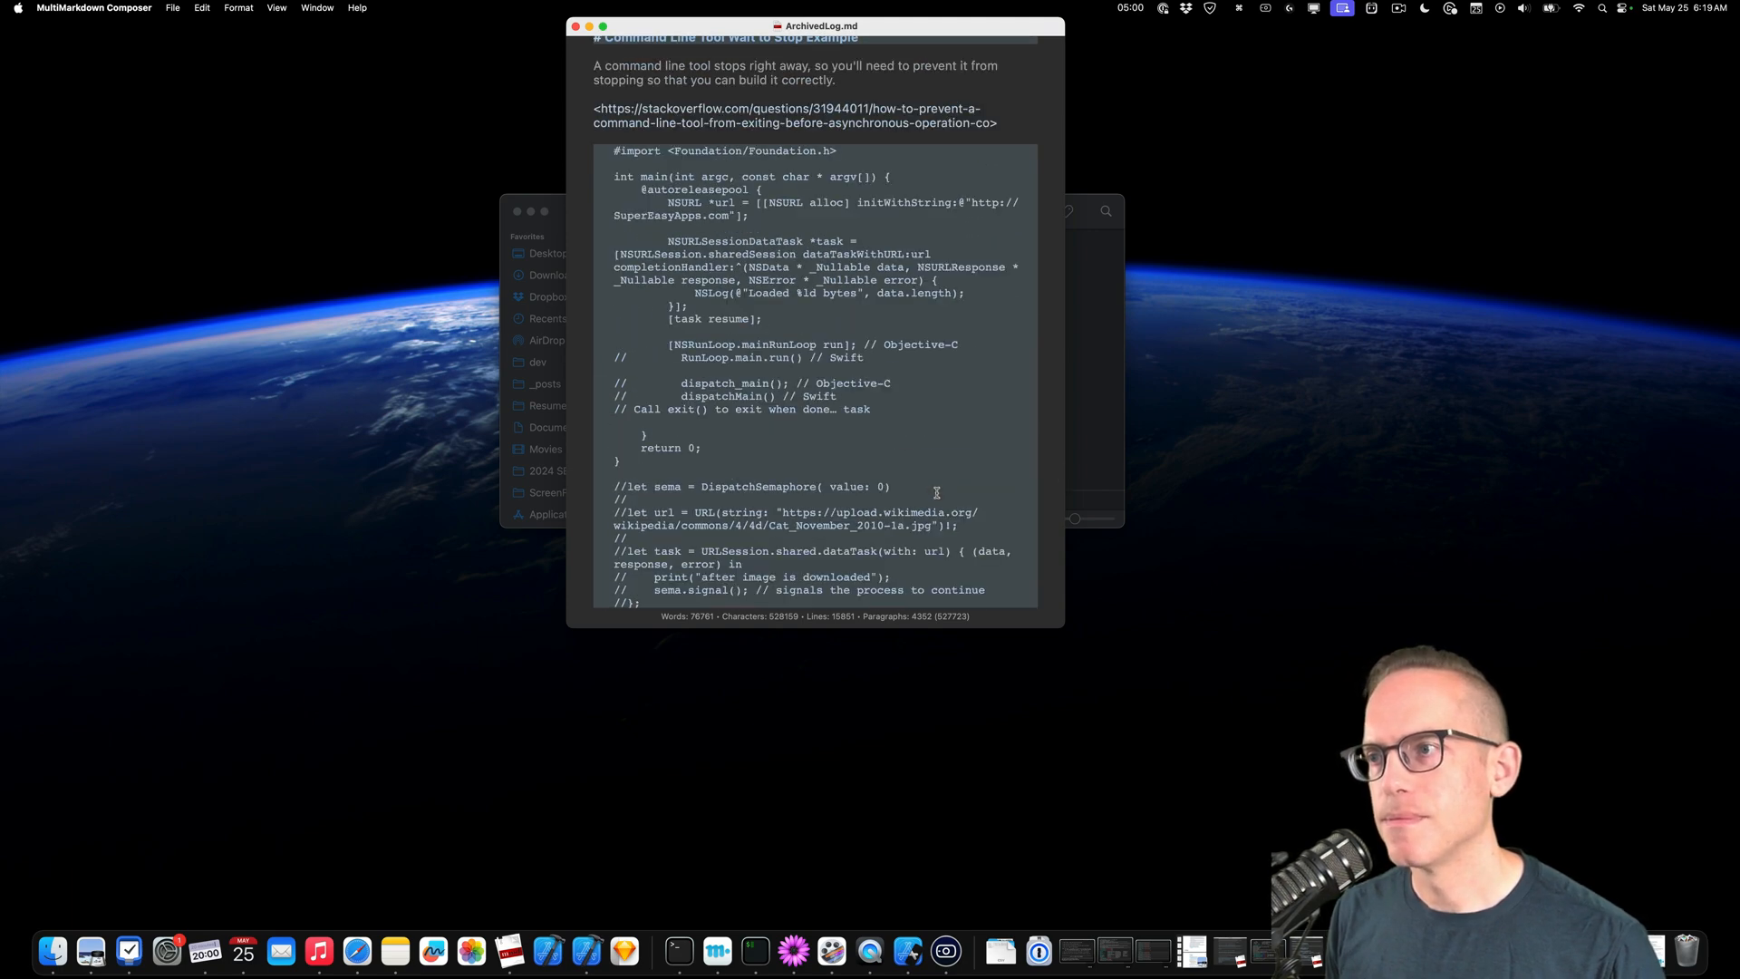
scroll("up", 3)
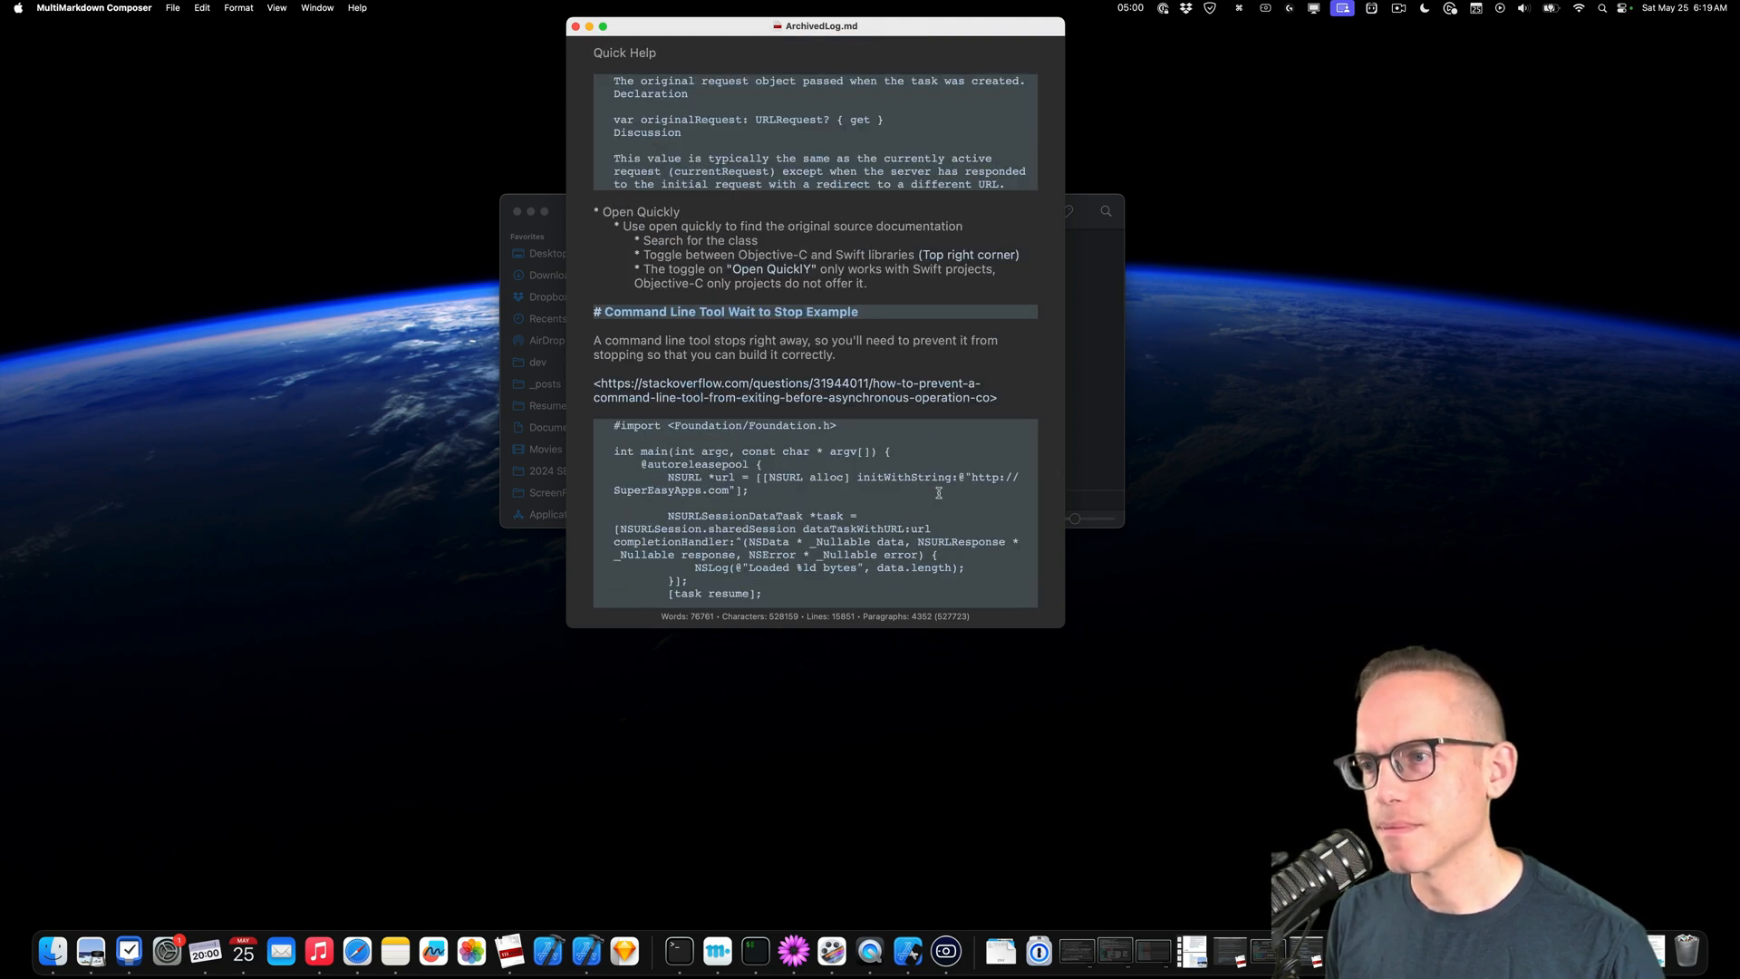
scroll("down", 3)
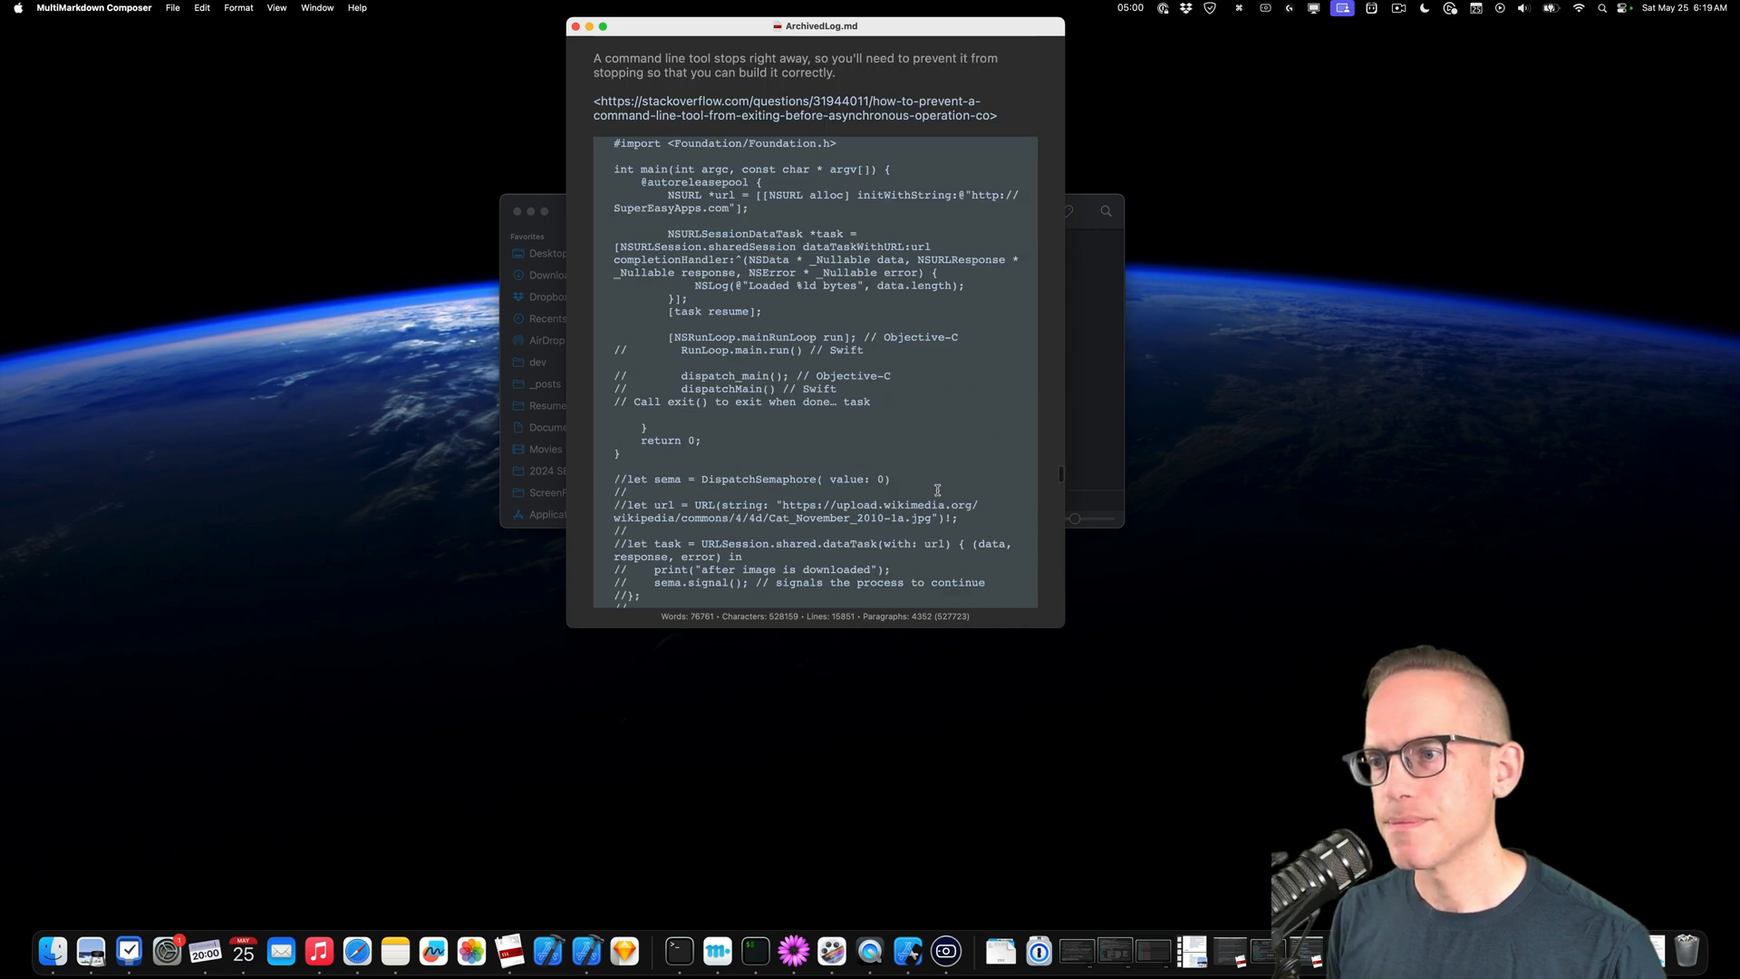
scroll("up", 3)
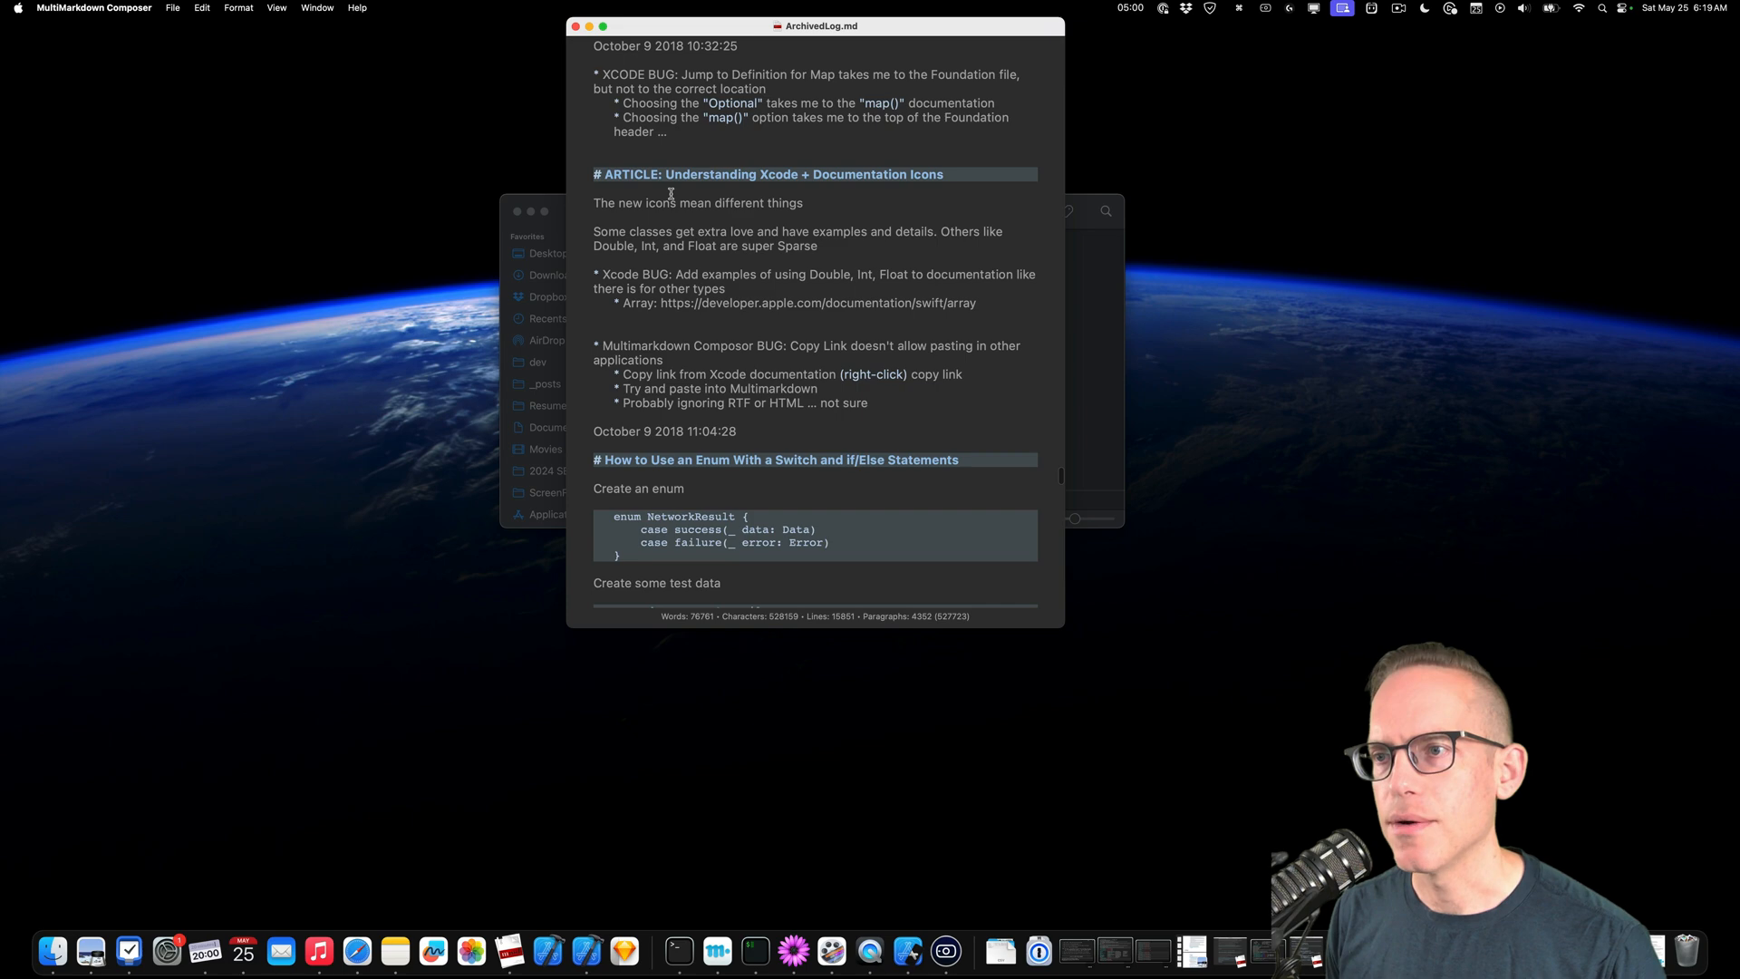
mouse_move(632, 428)
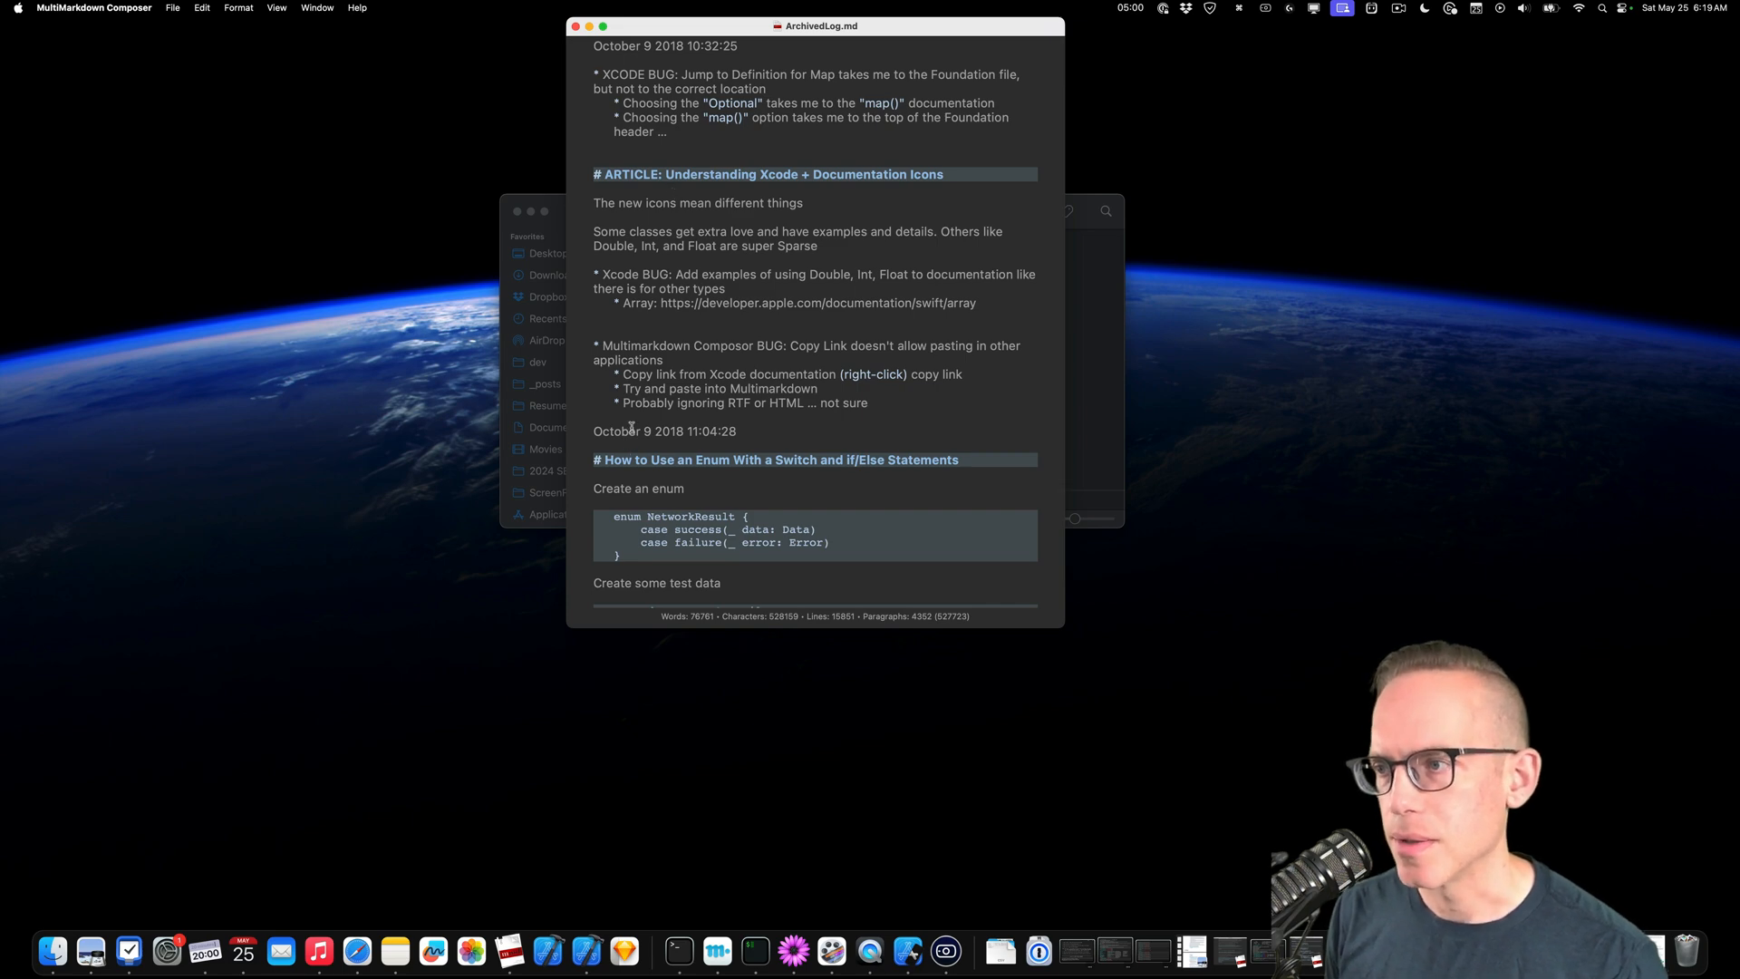
scroll("down", 3)
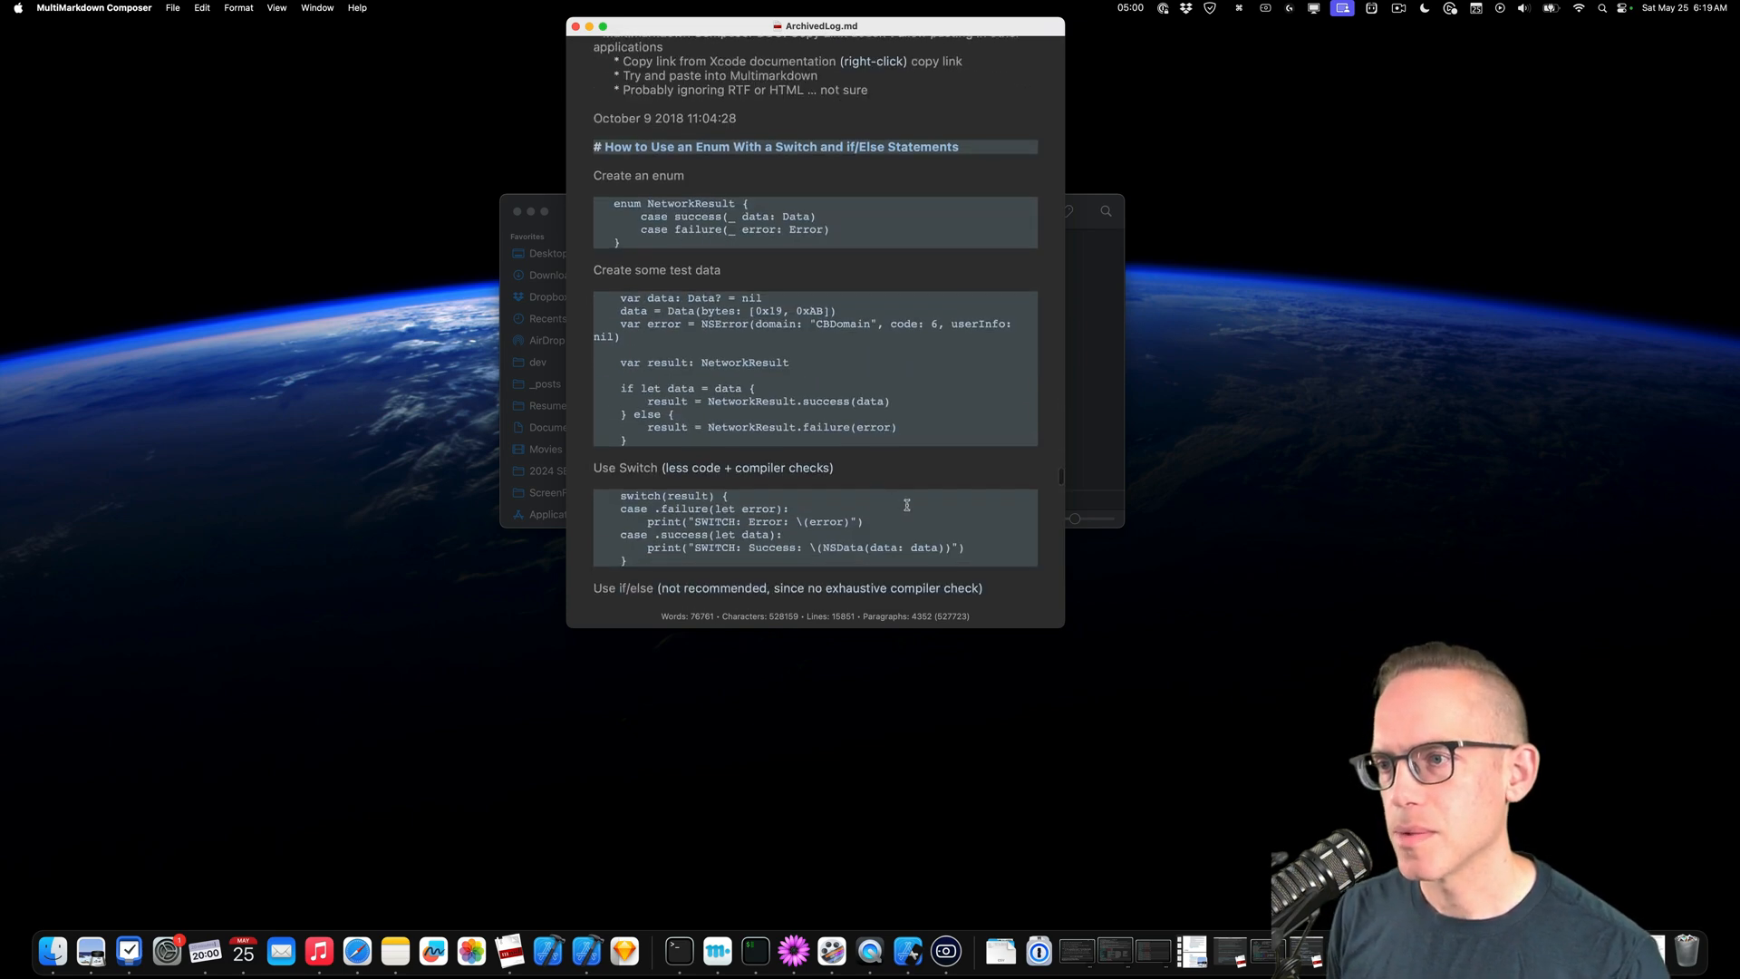
scroll("down", 3)
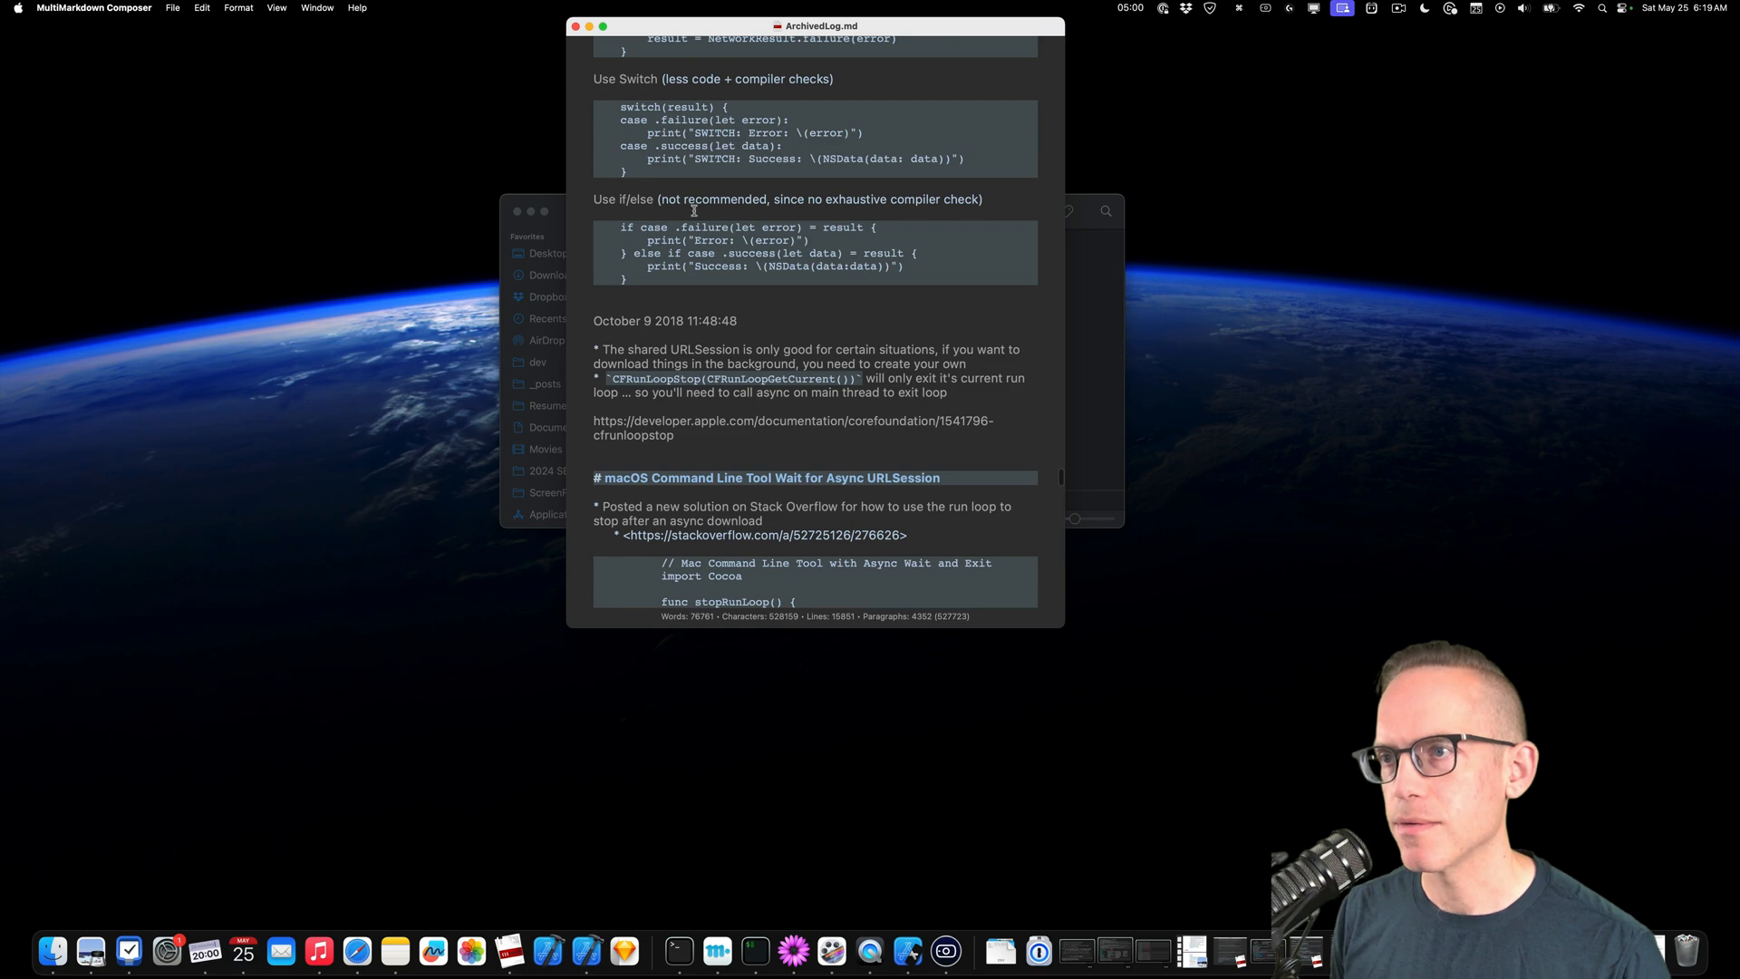
scroll("down", 3)
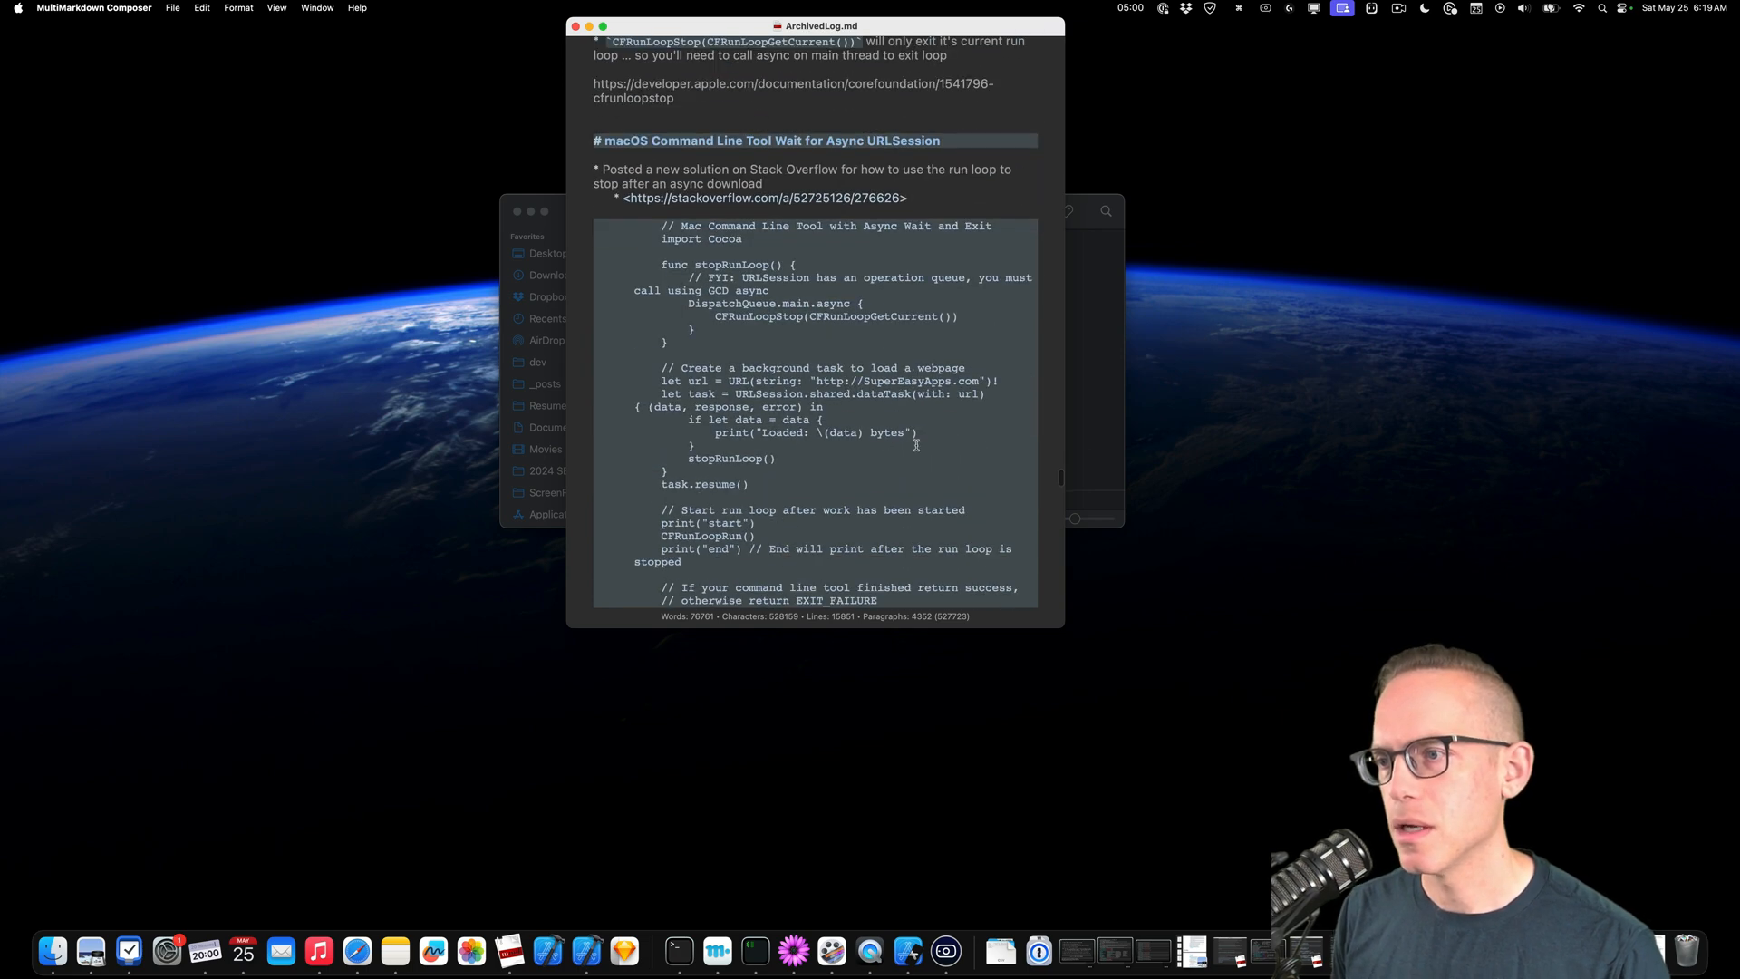
scroll("down", 3)
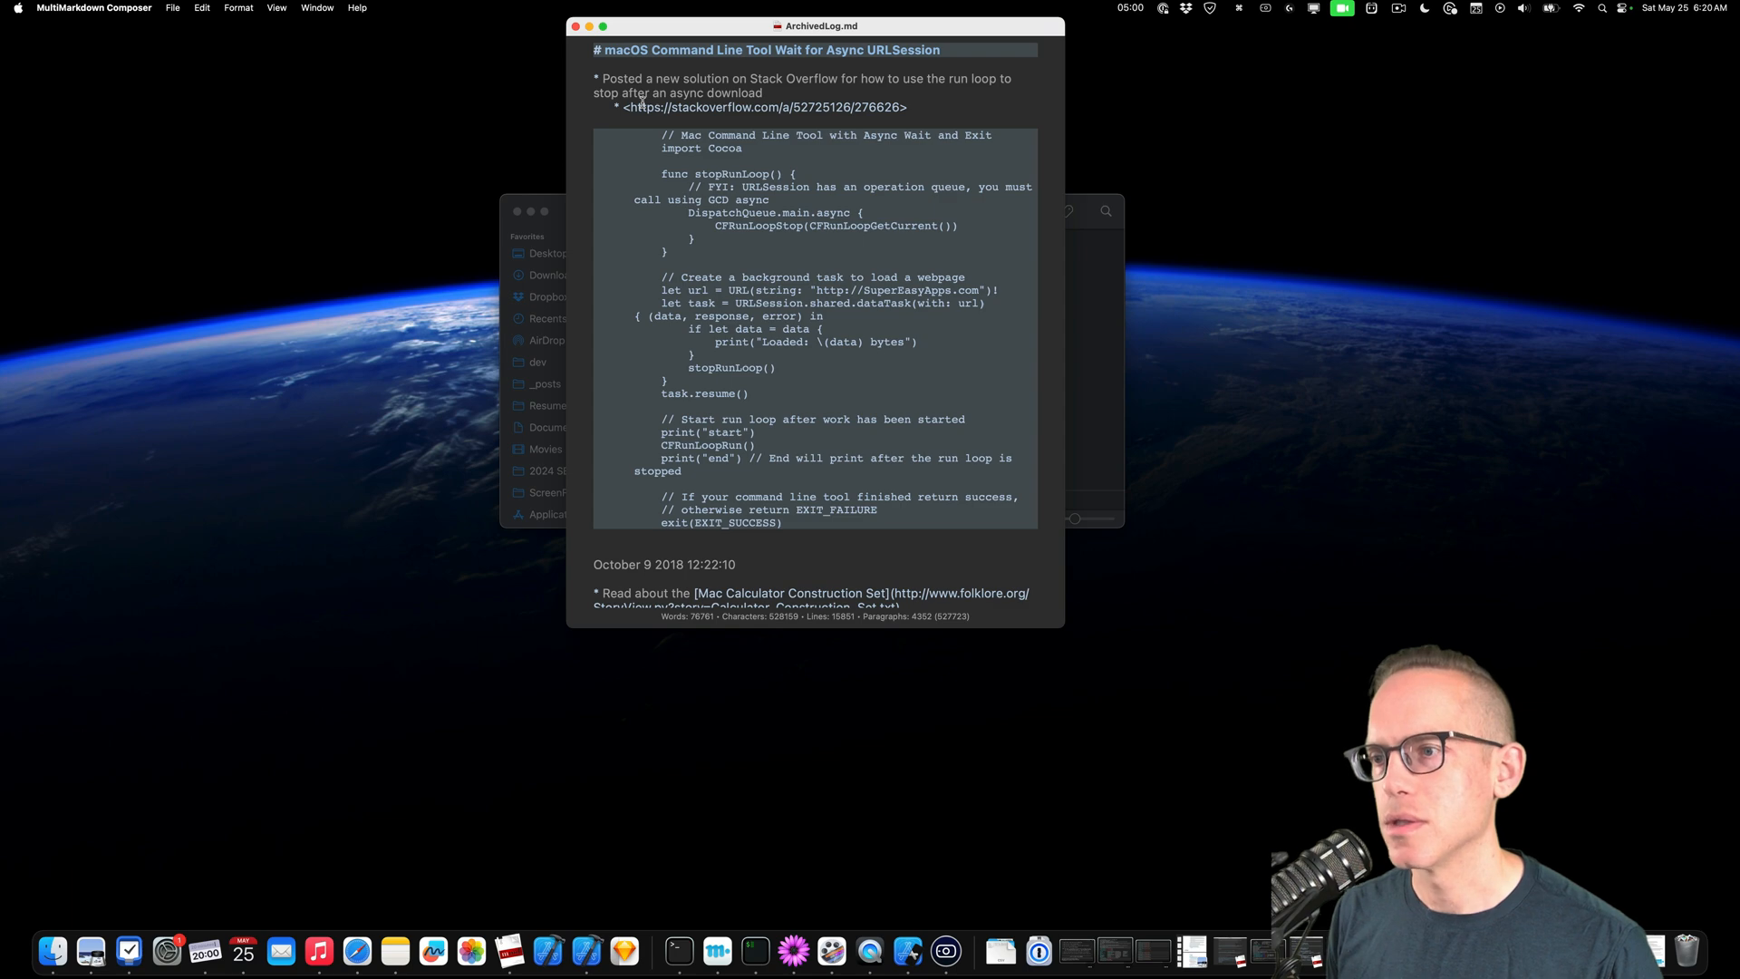
mouse_move(739, 457)
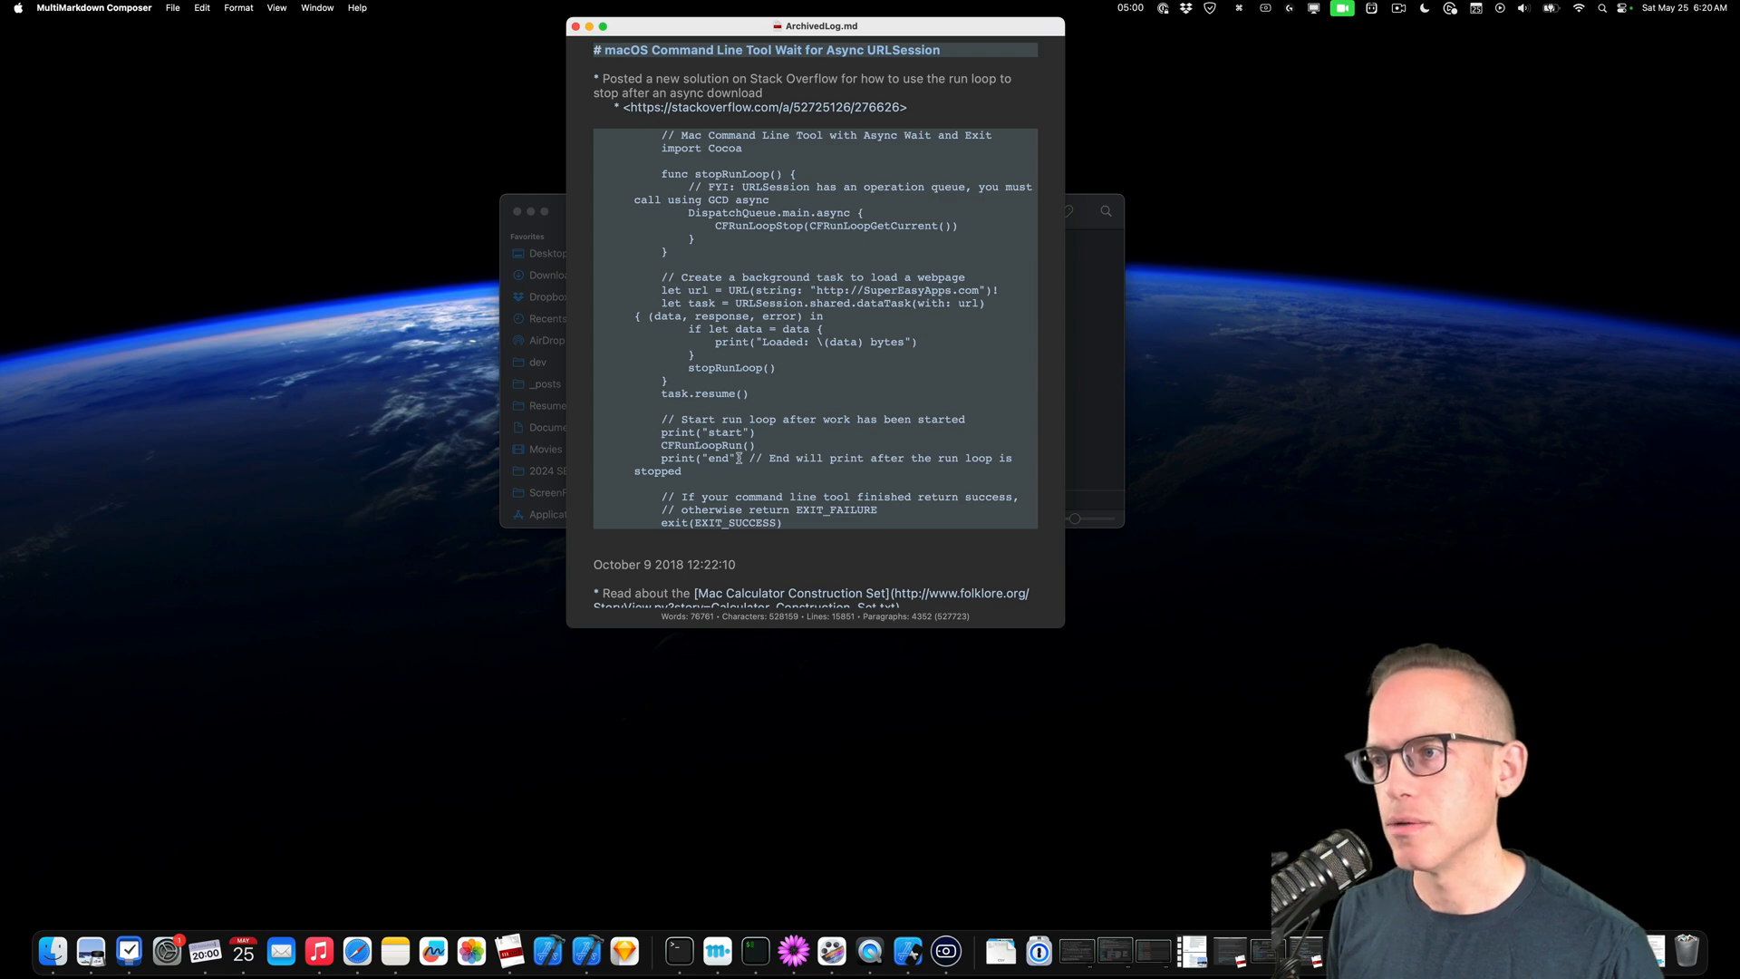
Scroll past the Jekyll and Ruby/Homebrew notes to the October 29 2018 Paddle expiry and HSTracker window entries.
scroll("down", 3)
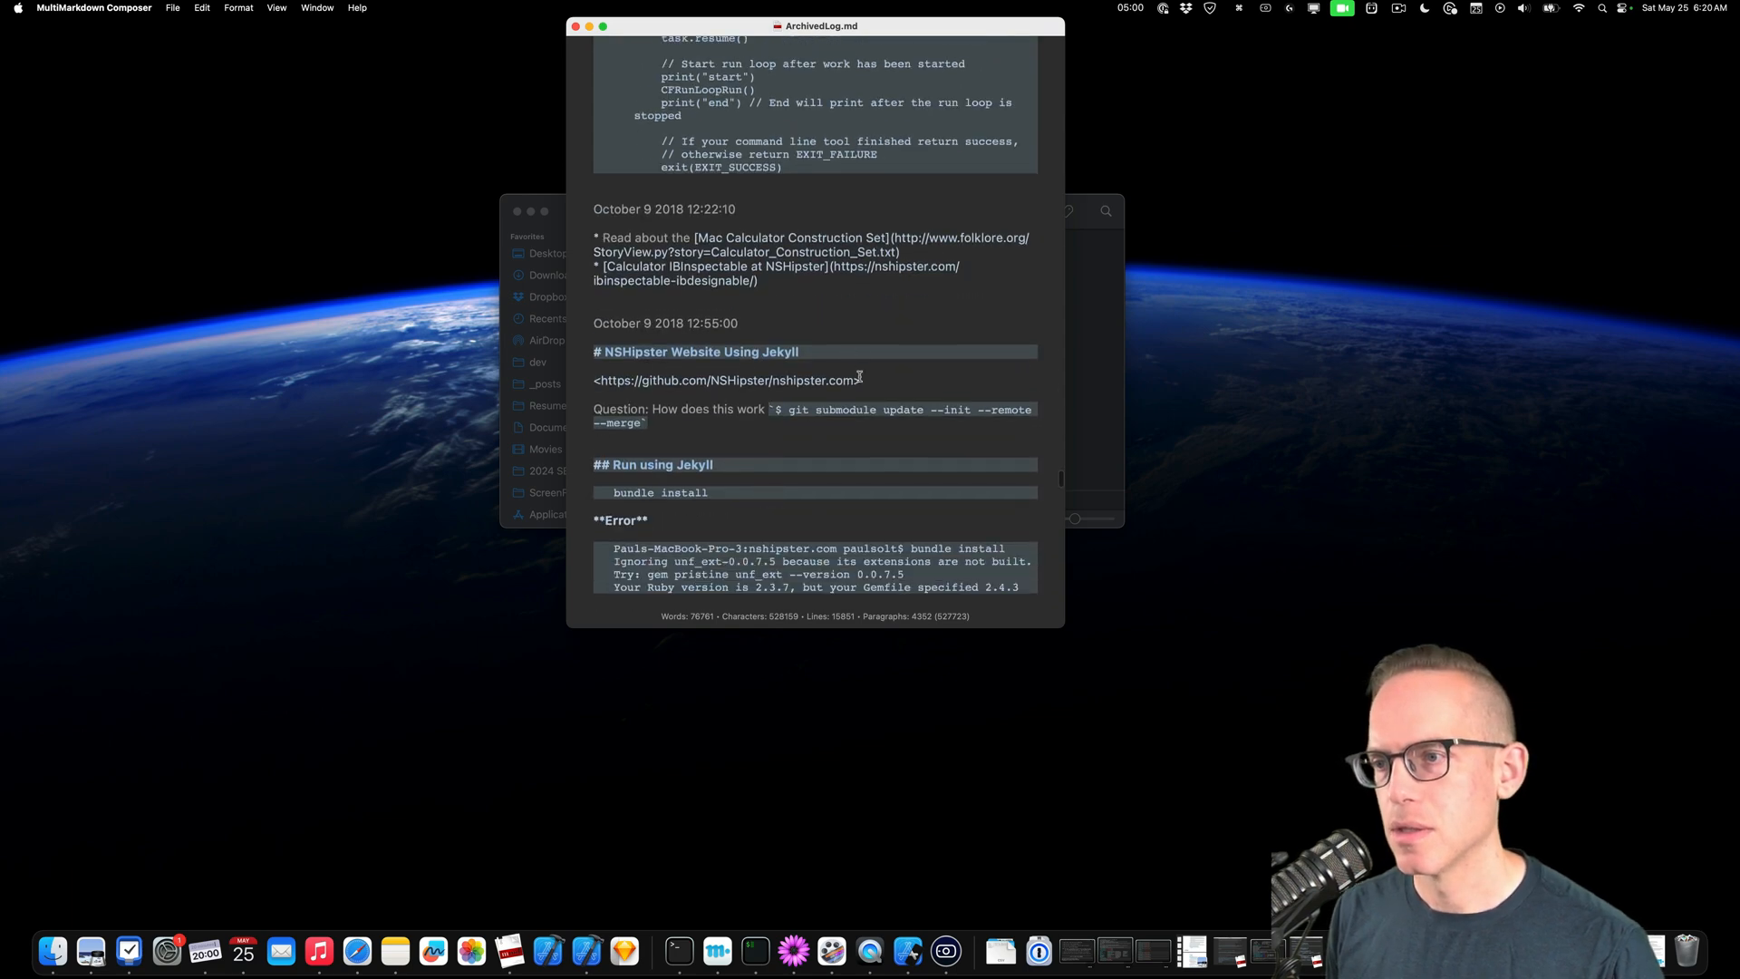
scroll("down", 3)
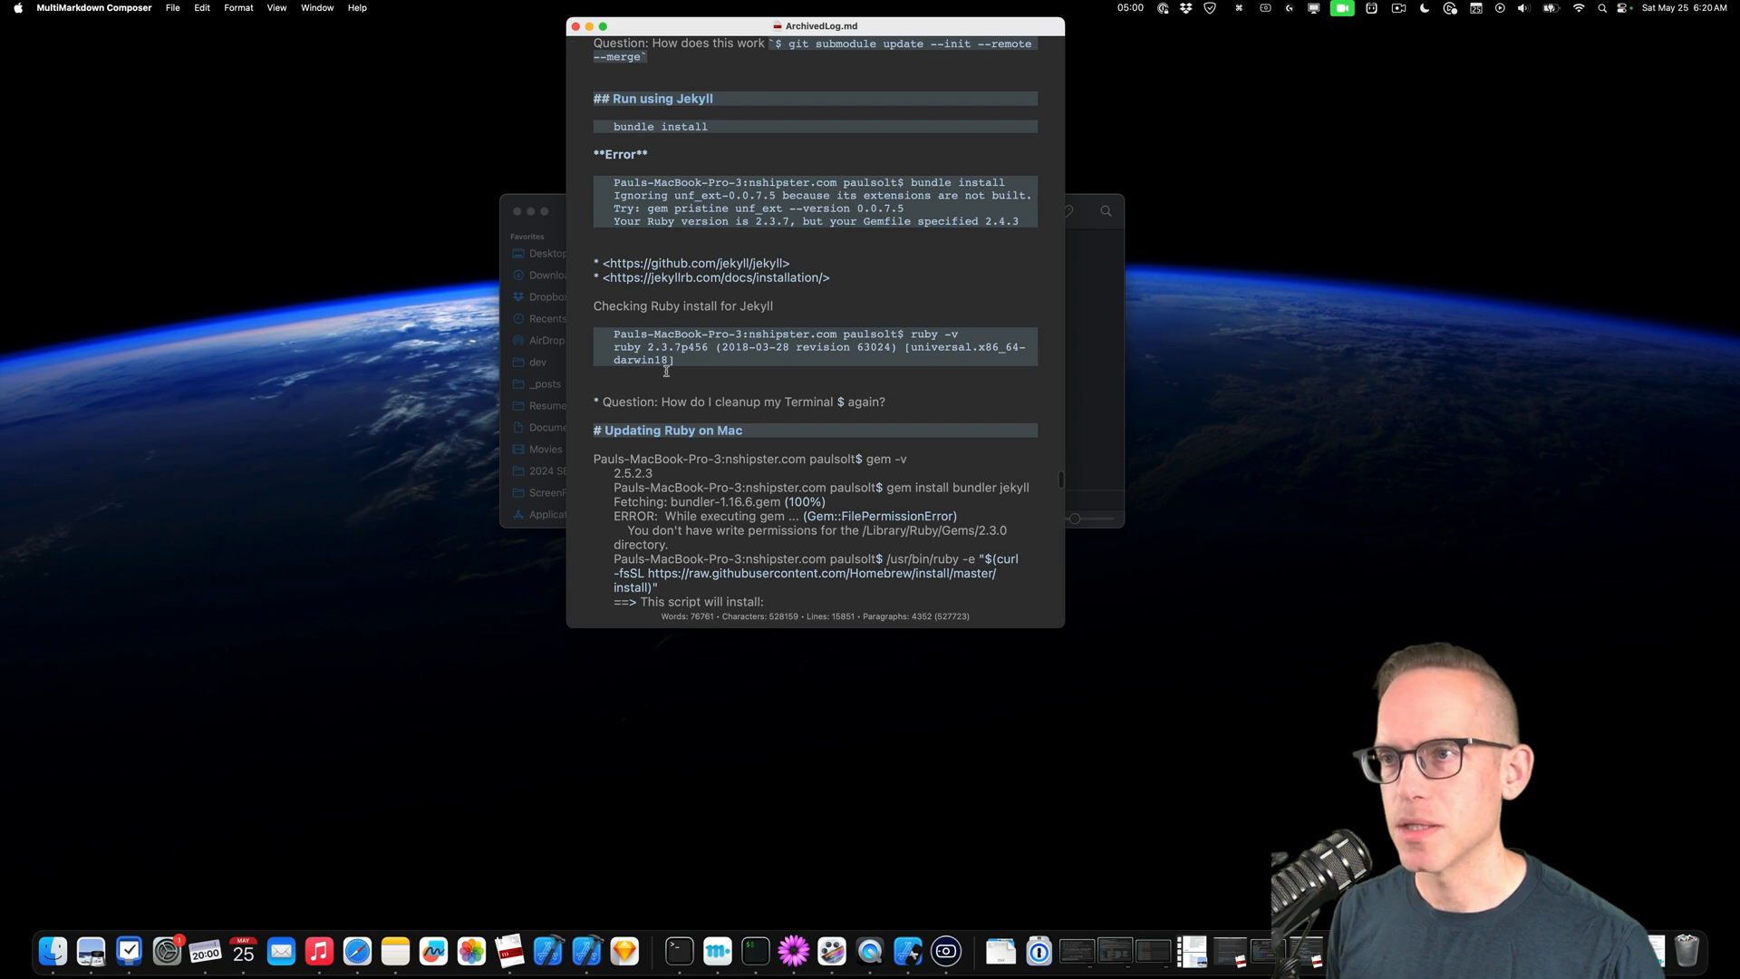
mouse_move(652, 473)
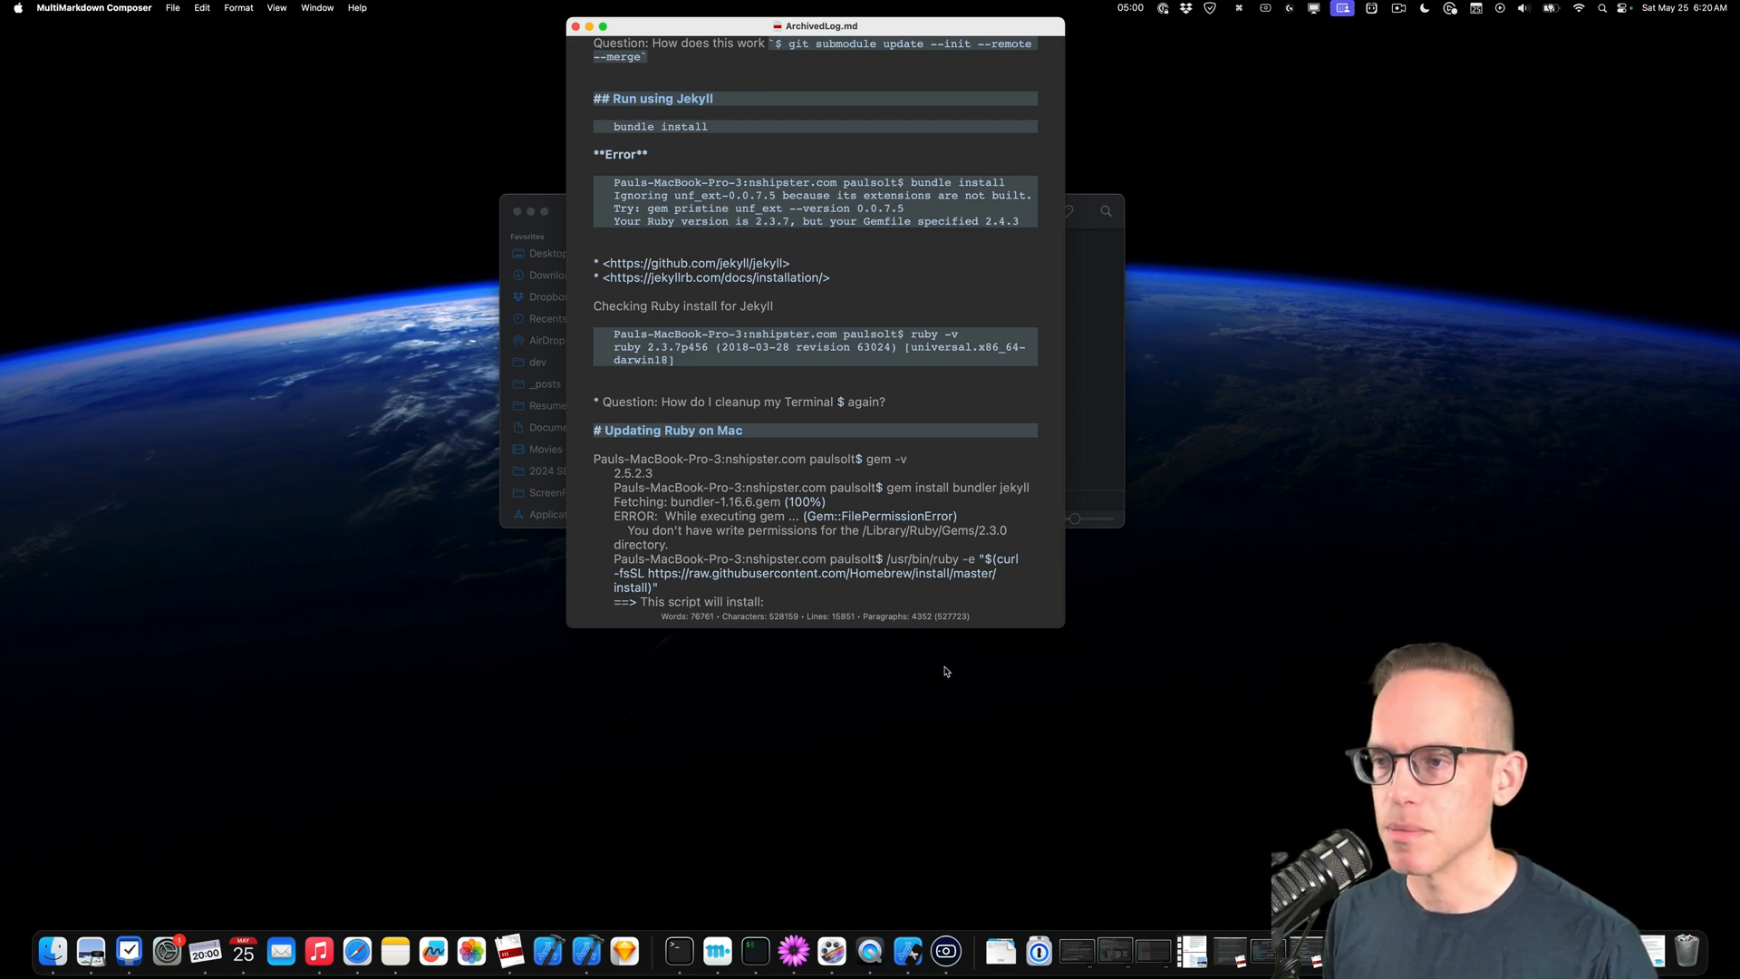
mouse_move(802, 482)
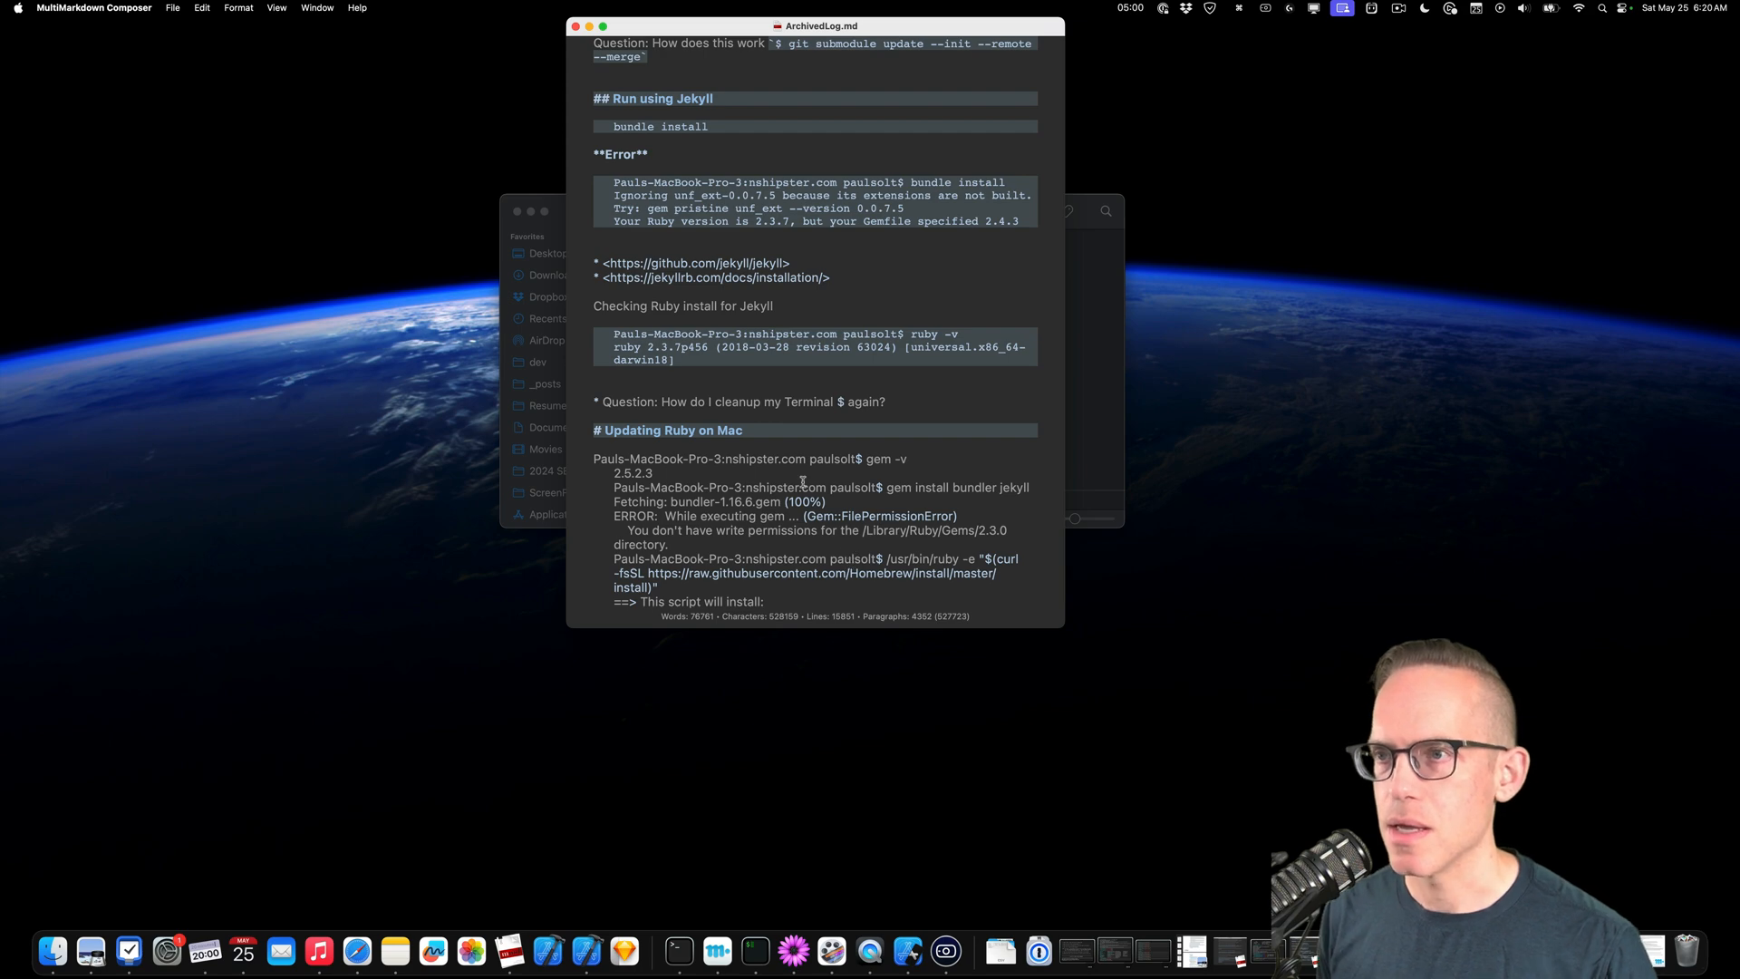
scroll("down", 3)
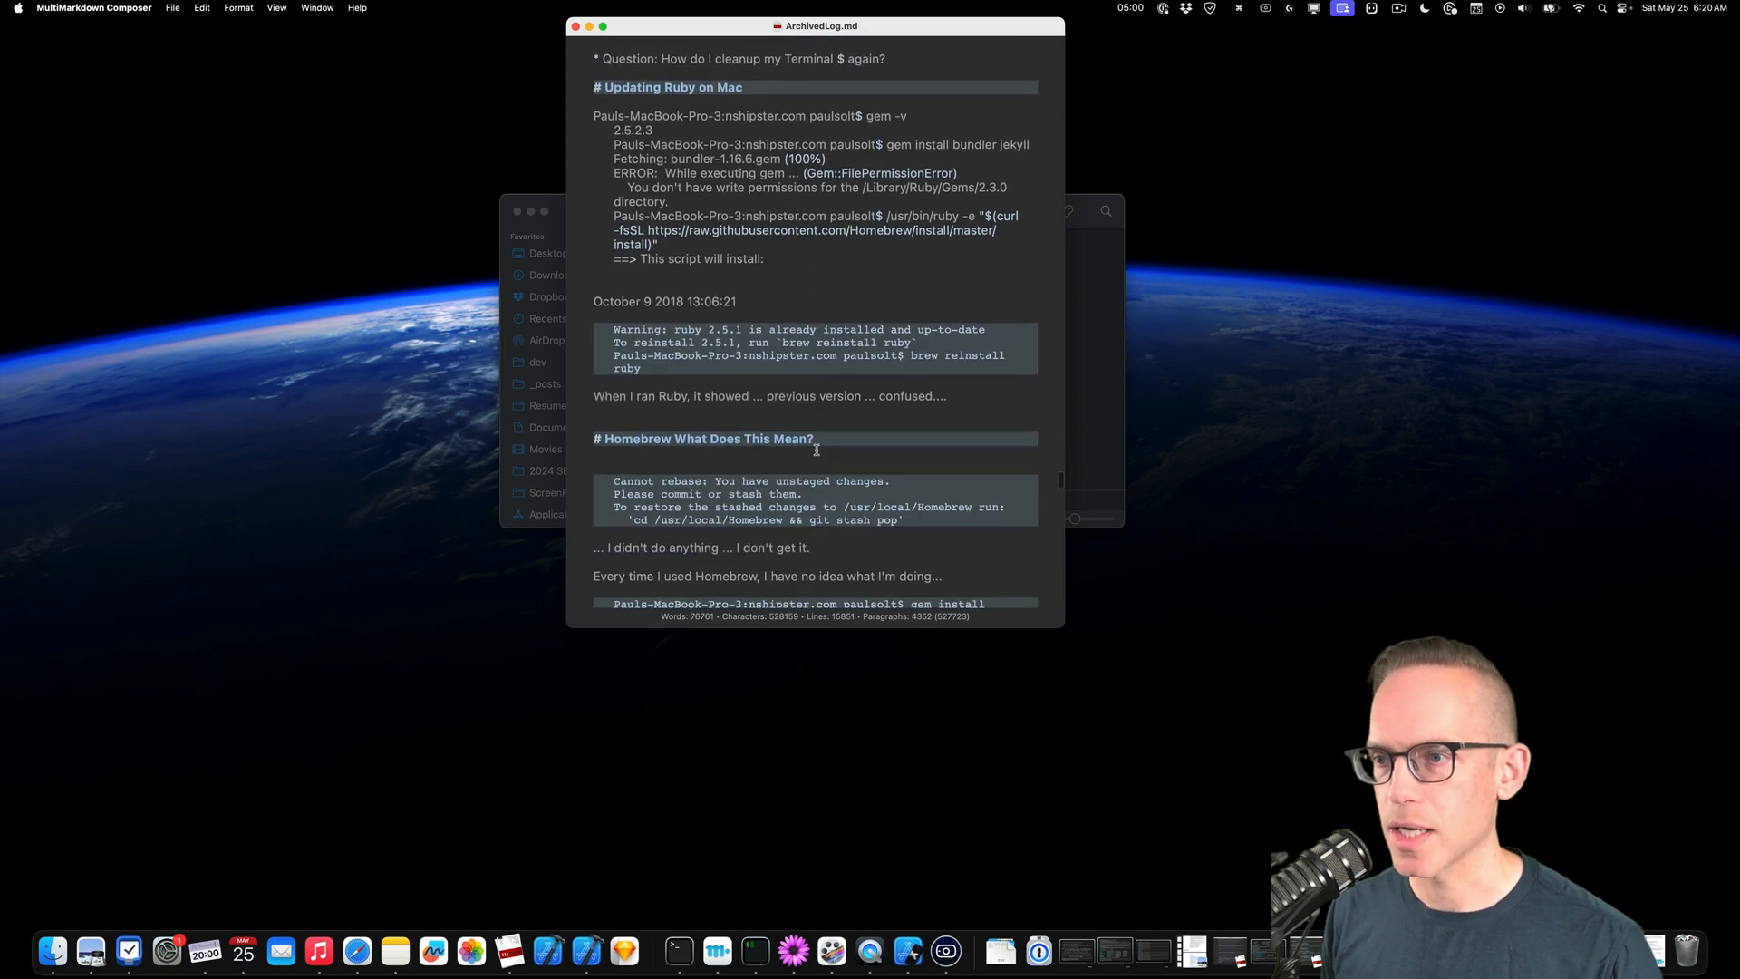
scroll("down", 3)
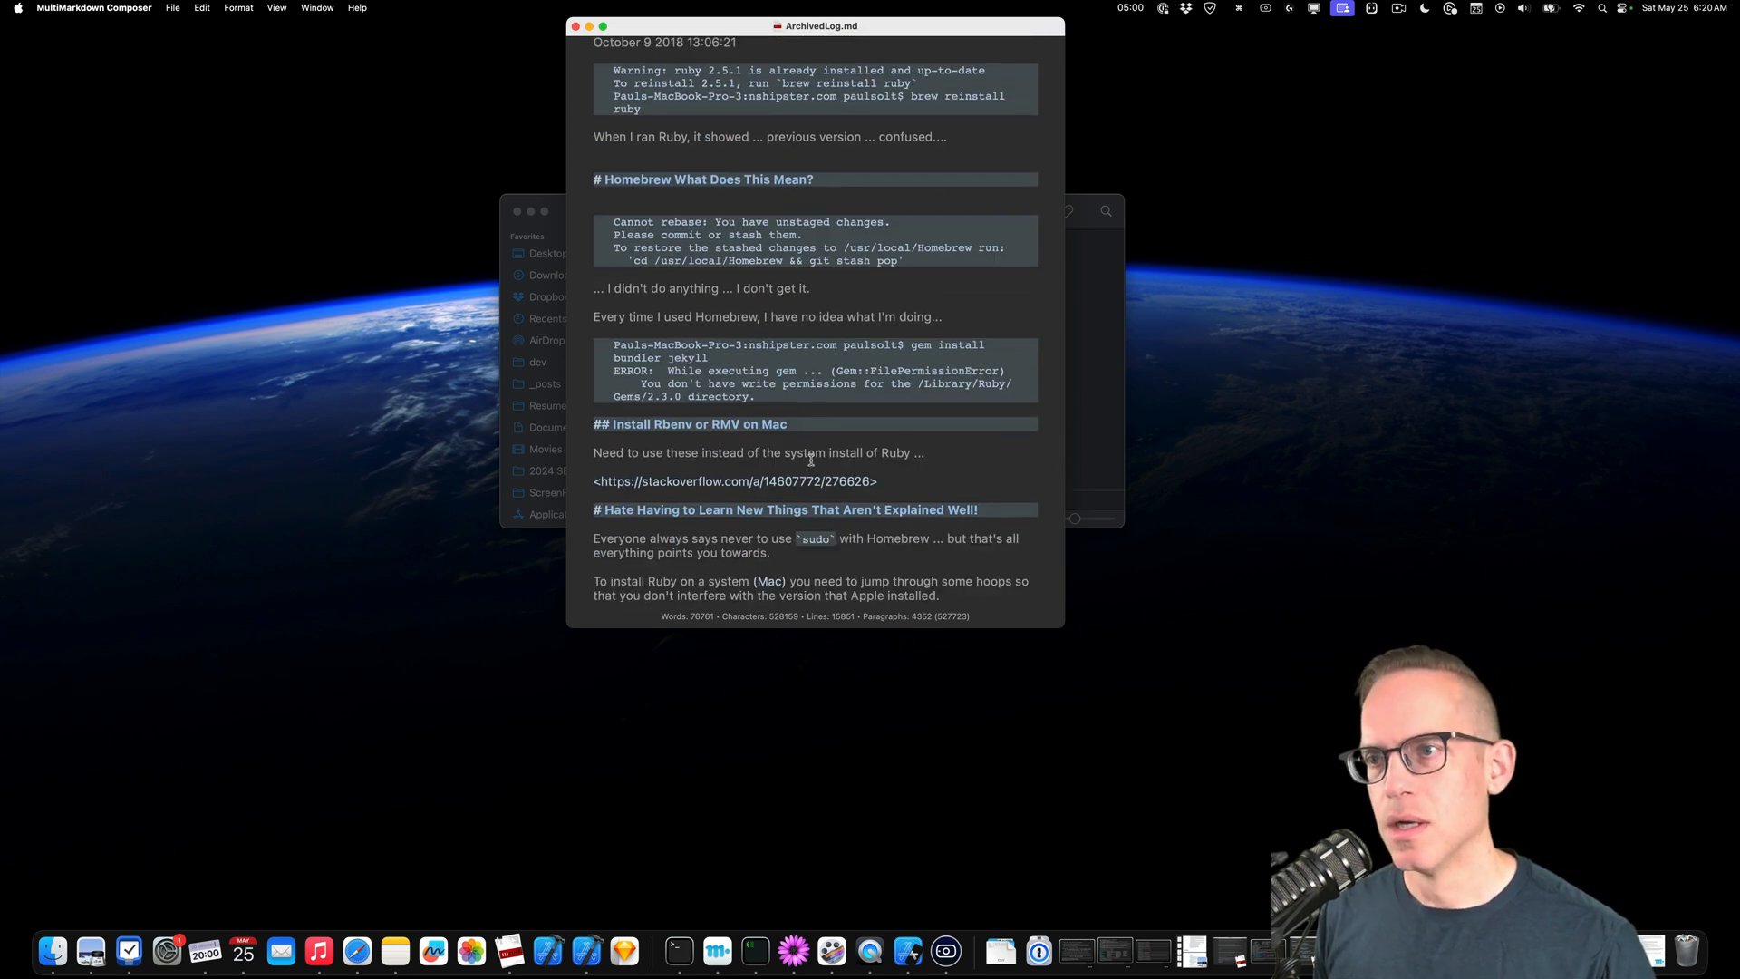
scroll("down", 3)
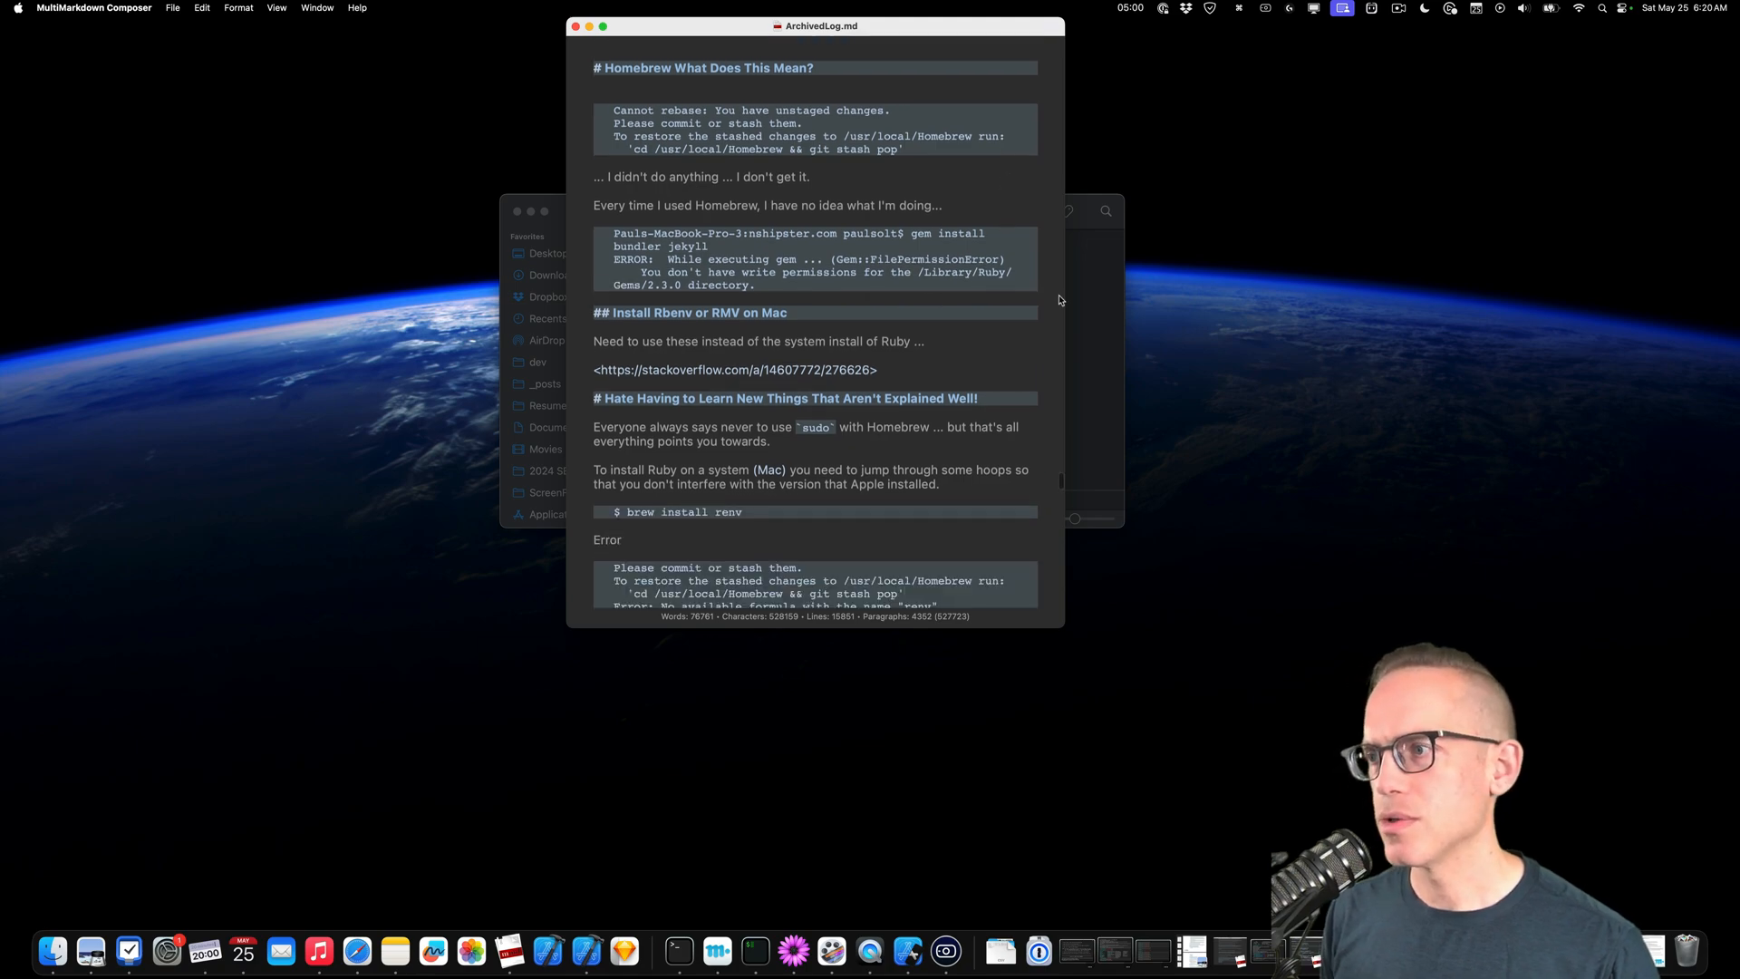
scroll("down", 3)
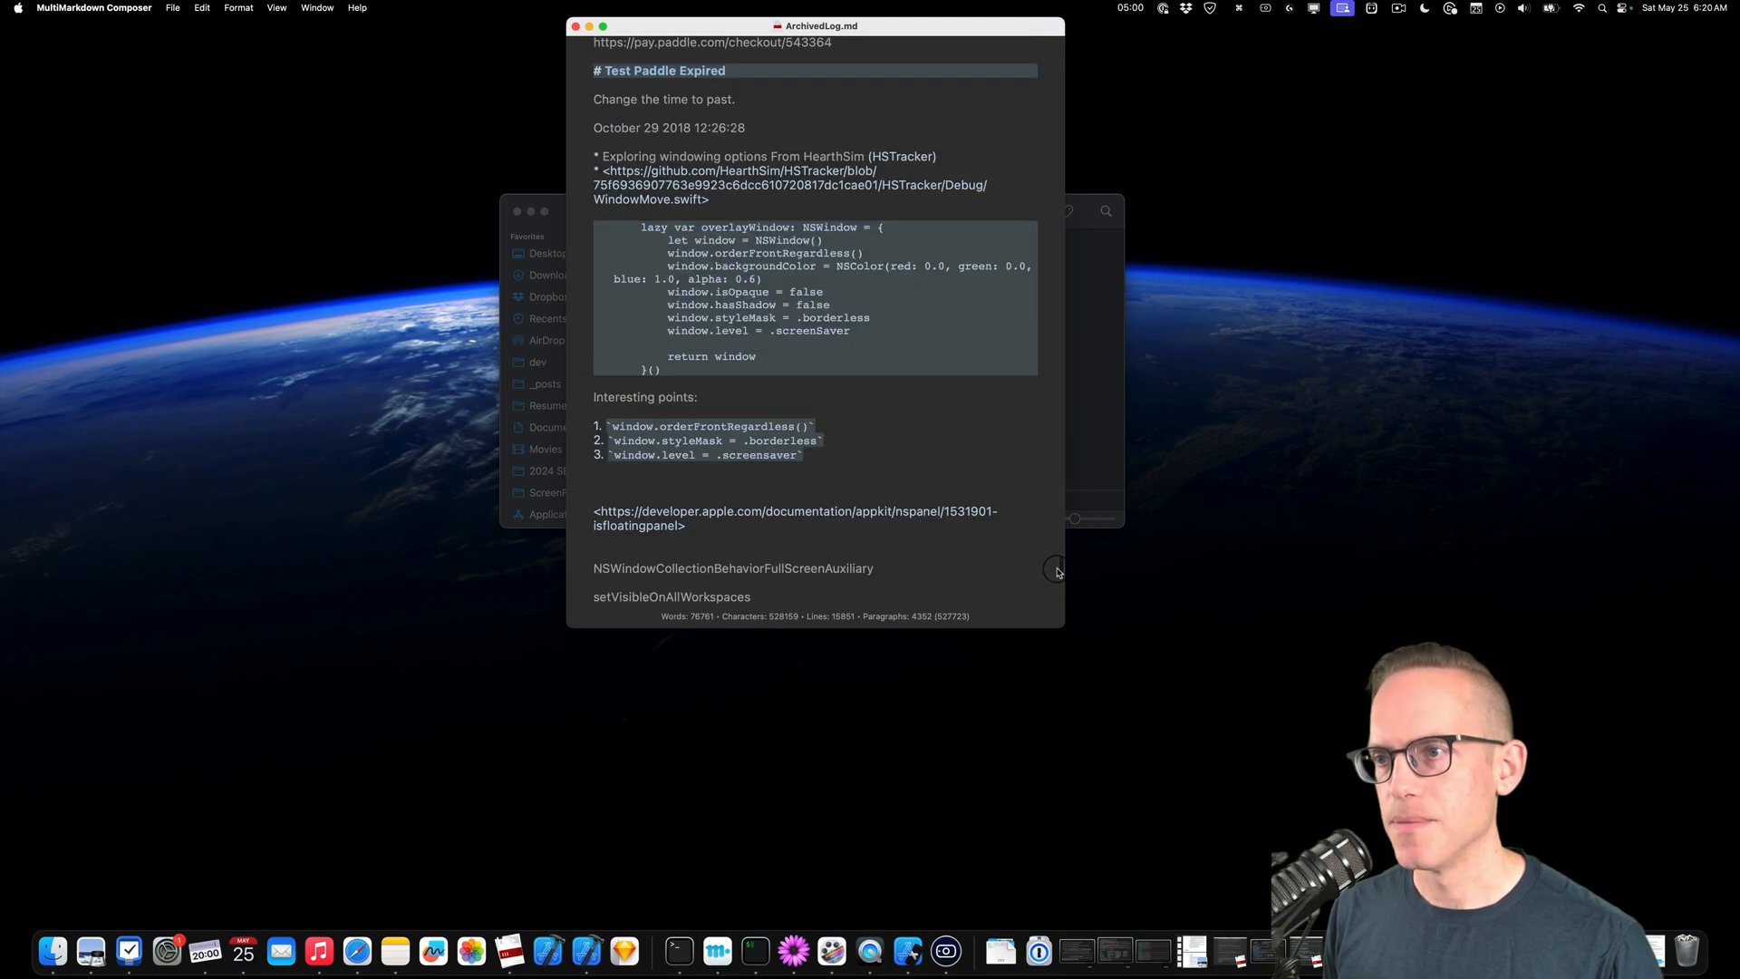
mouse_move(1017, 547)
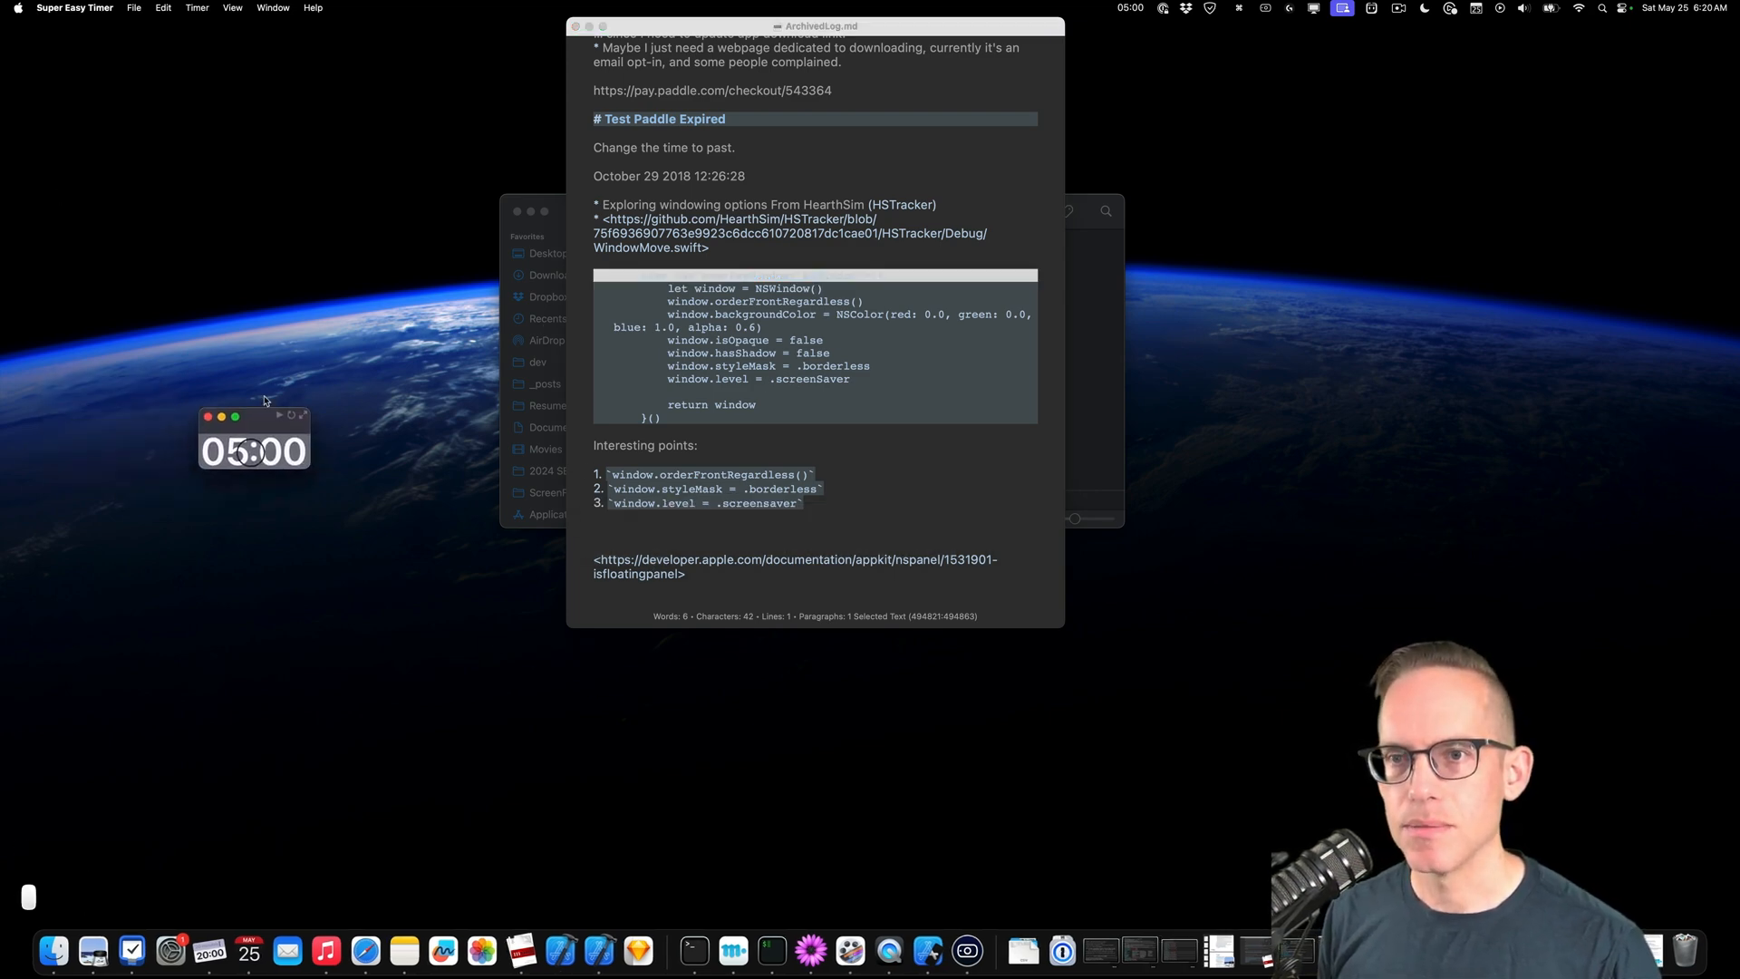
Drag the Super Easy Timer 05:00 window around and settle it near the top-left corner.
left_click_drag(254, 417, 163, 112)
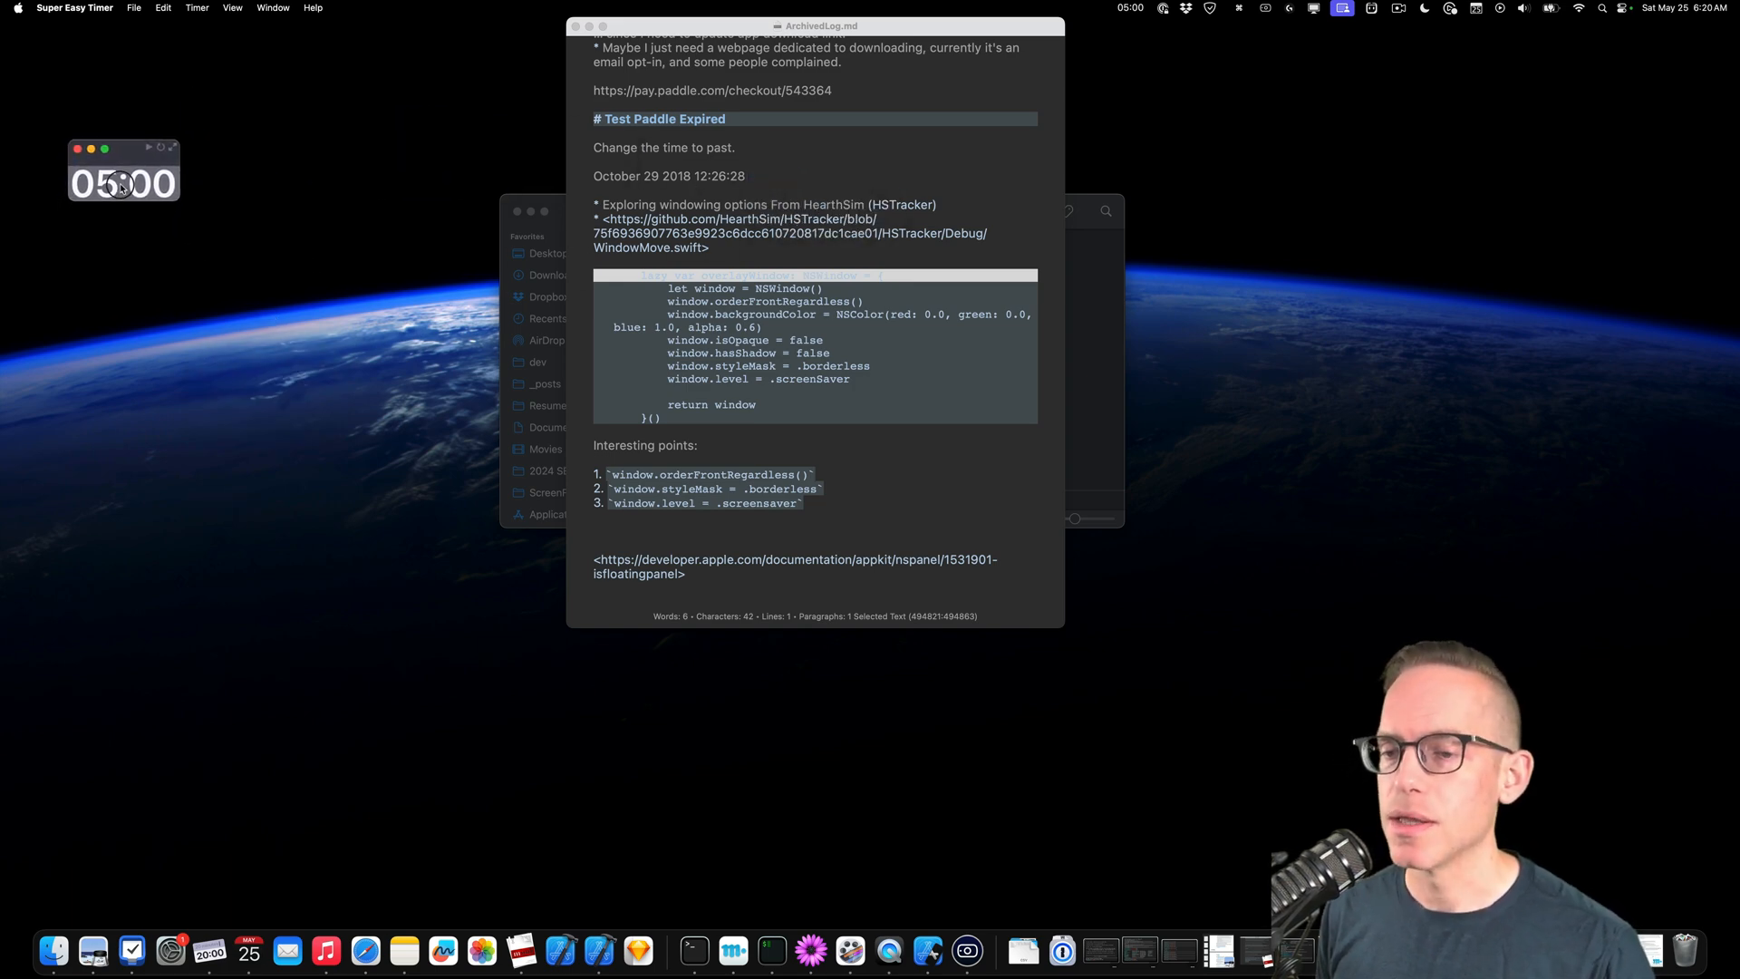
left_click_drag(122, 147, 403, 100)
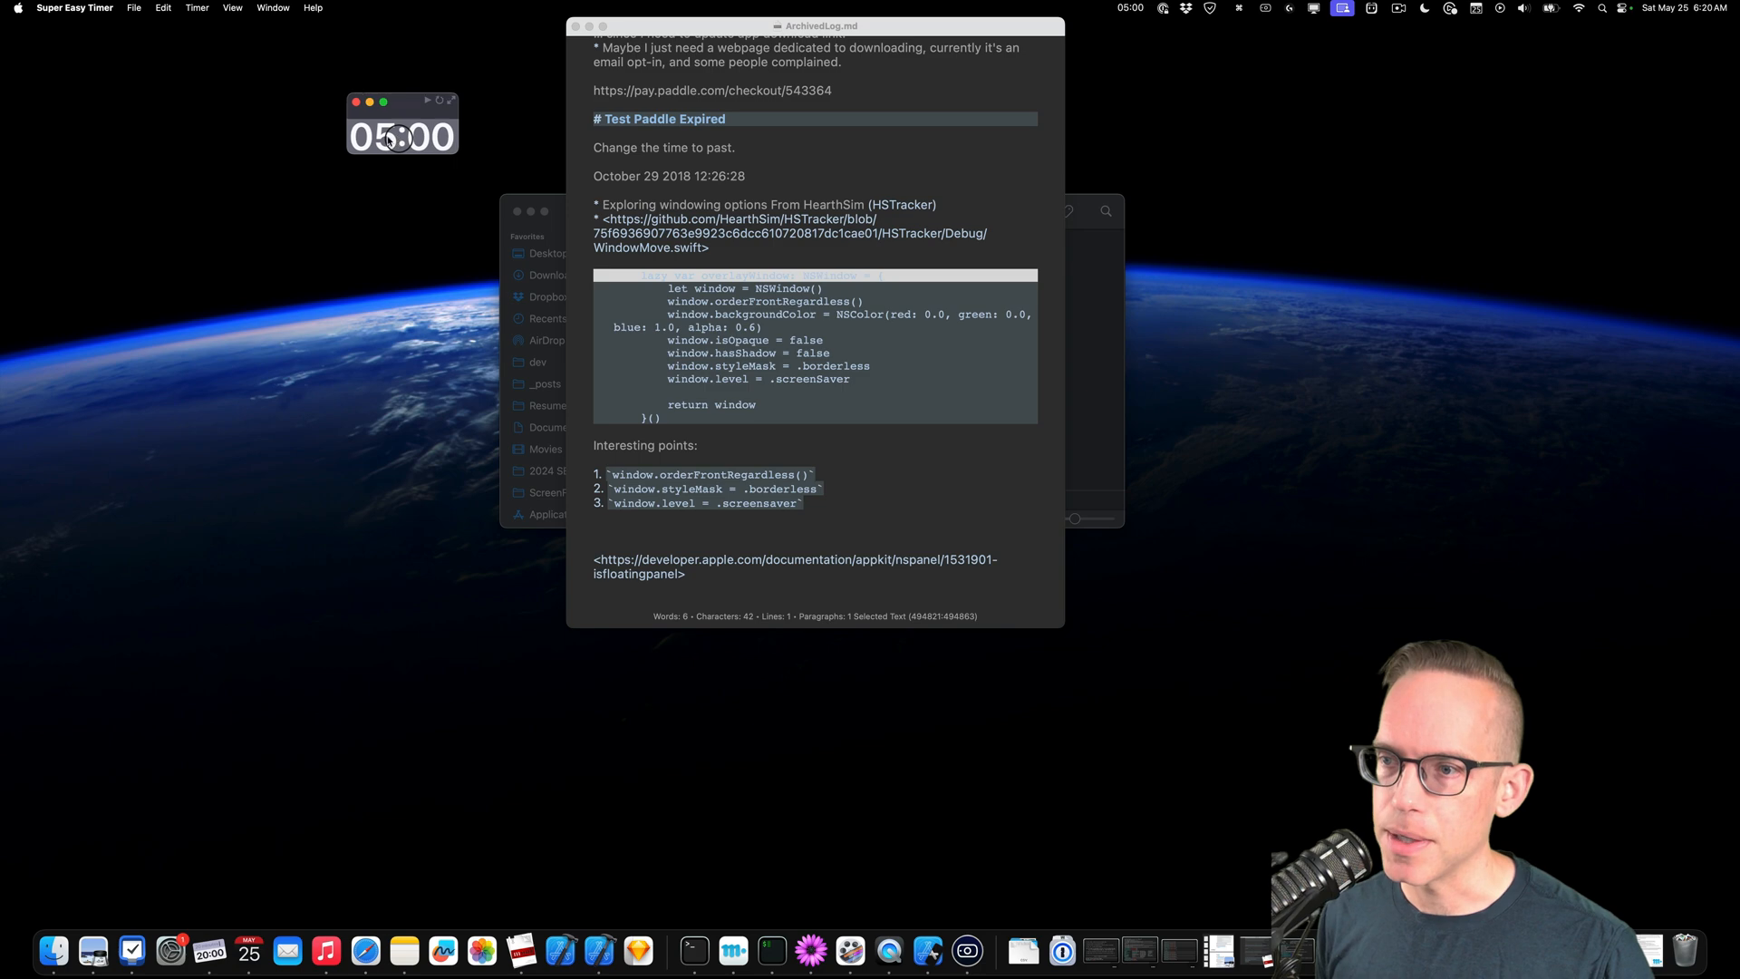
left_click_drag(402, 100, 121, 76)
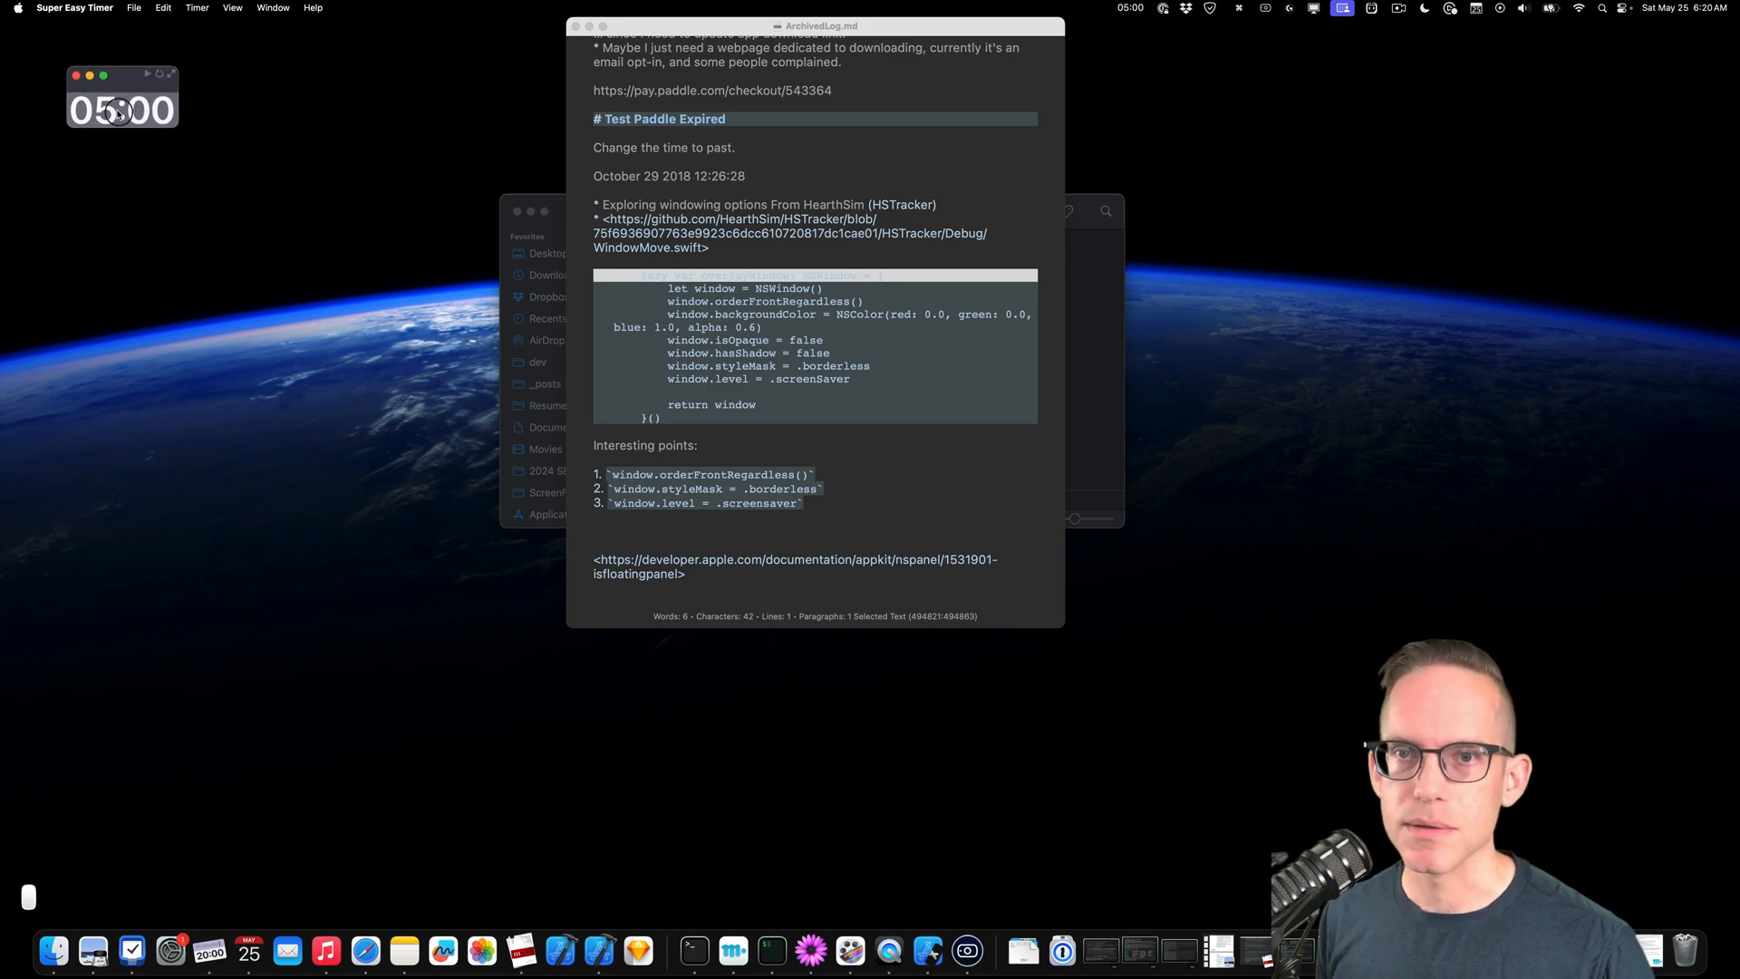
left_click_drag(120, 94, 141, 310)
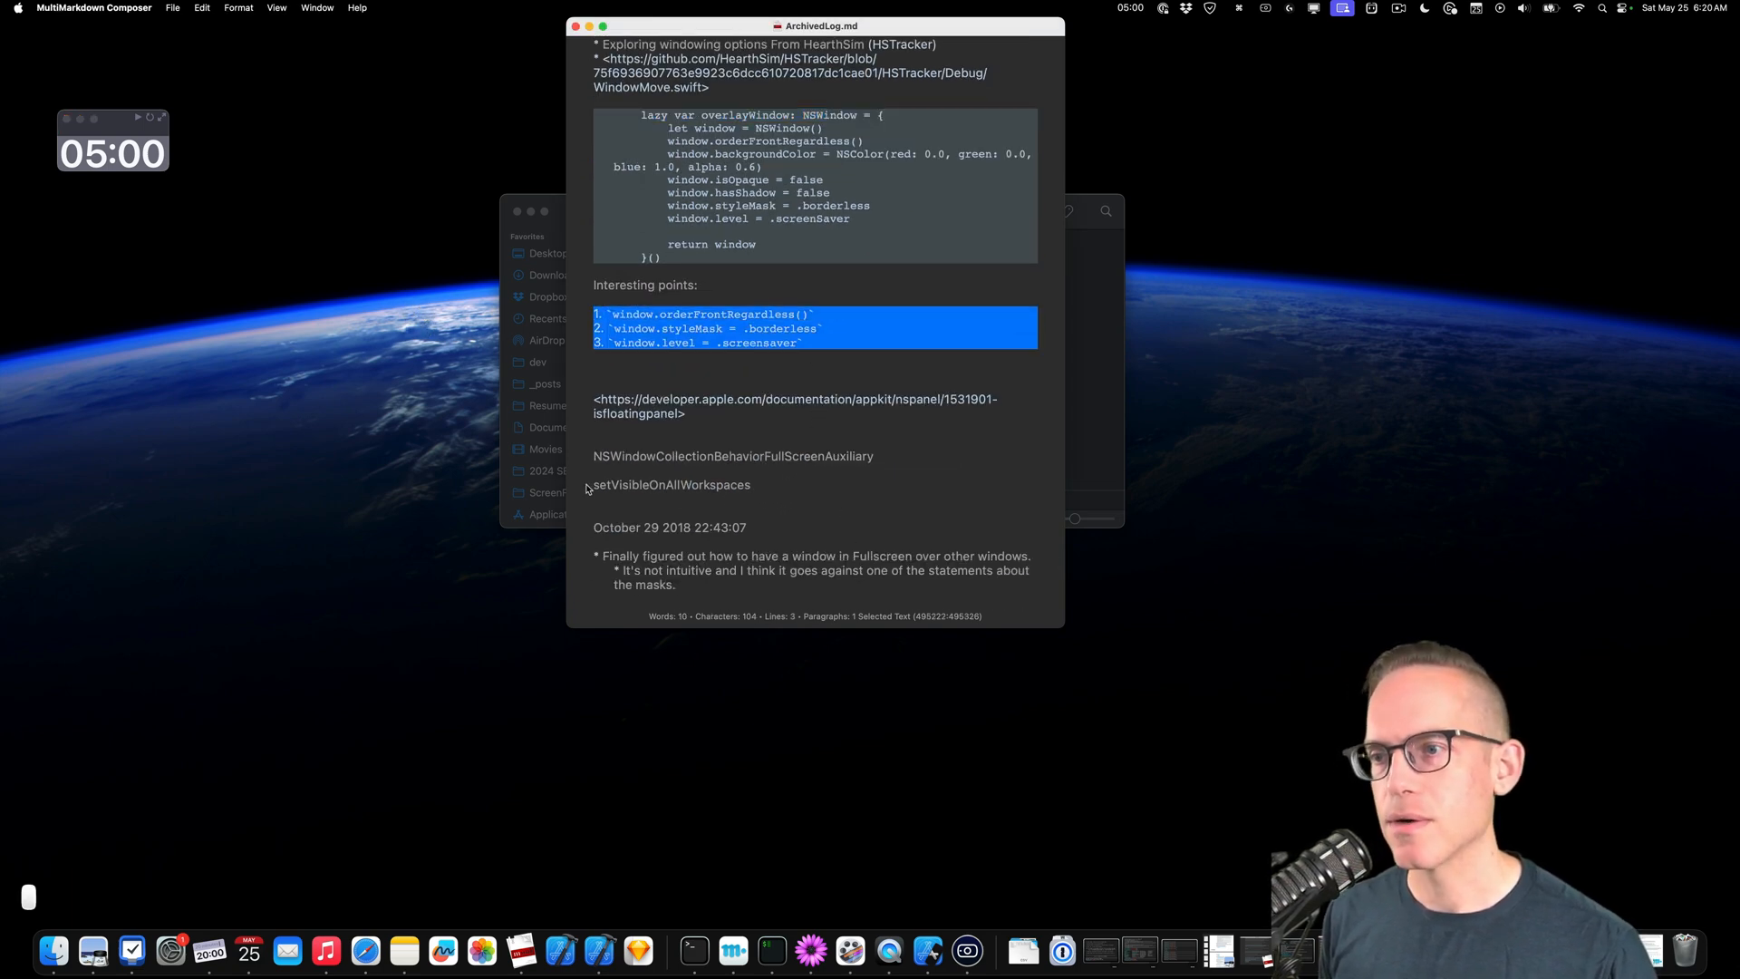
Scroll through the October 29 NSPanel-over-fullscreen-apps notes toward the October 30 2018 entry.
scroll("down", 3)
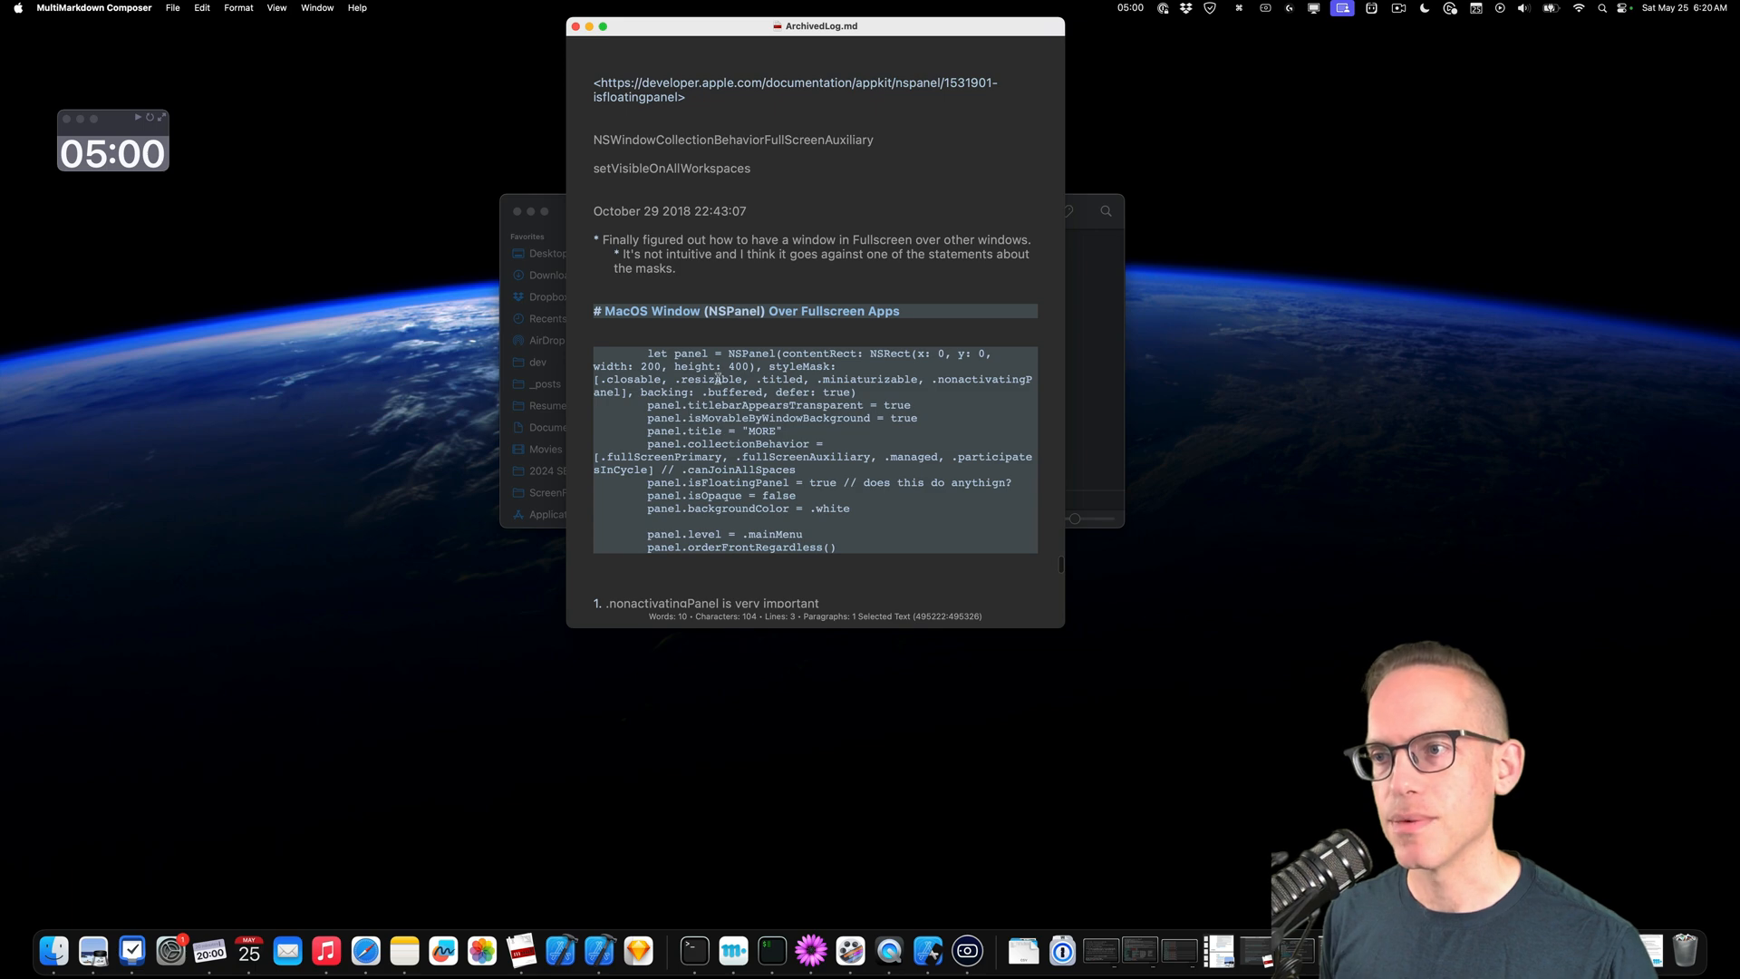
scroll("down", 3)
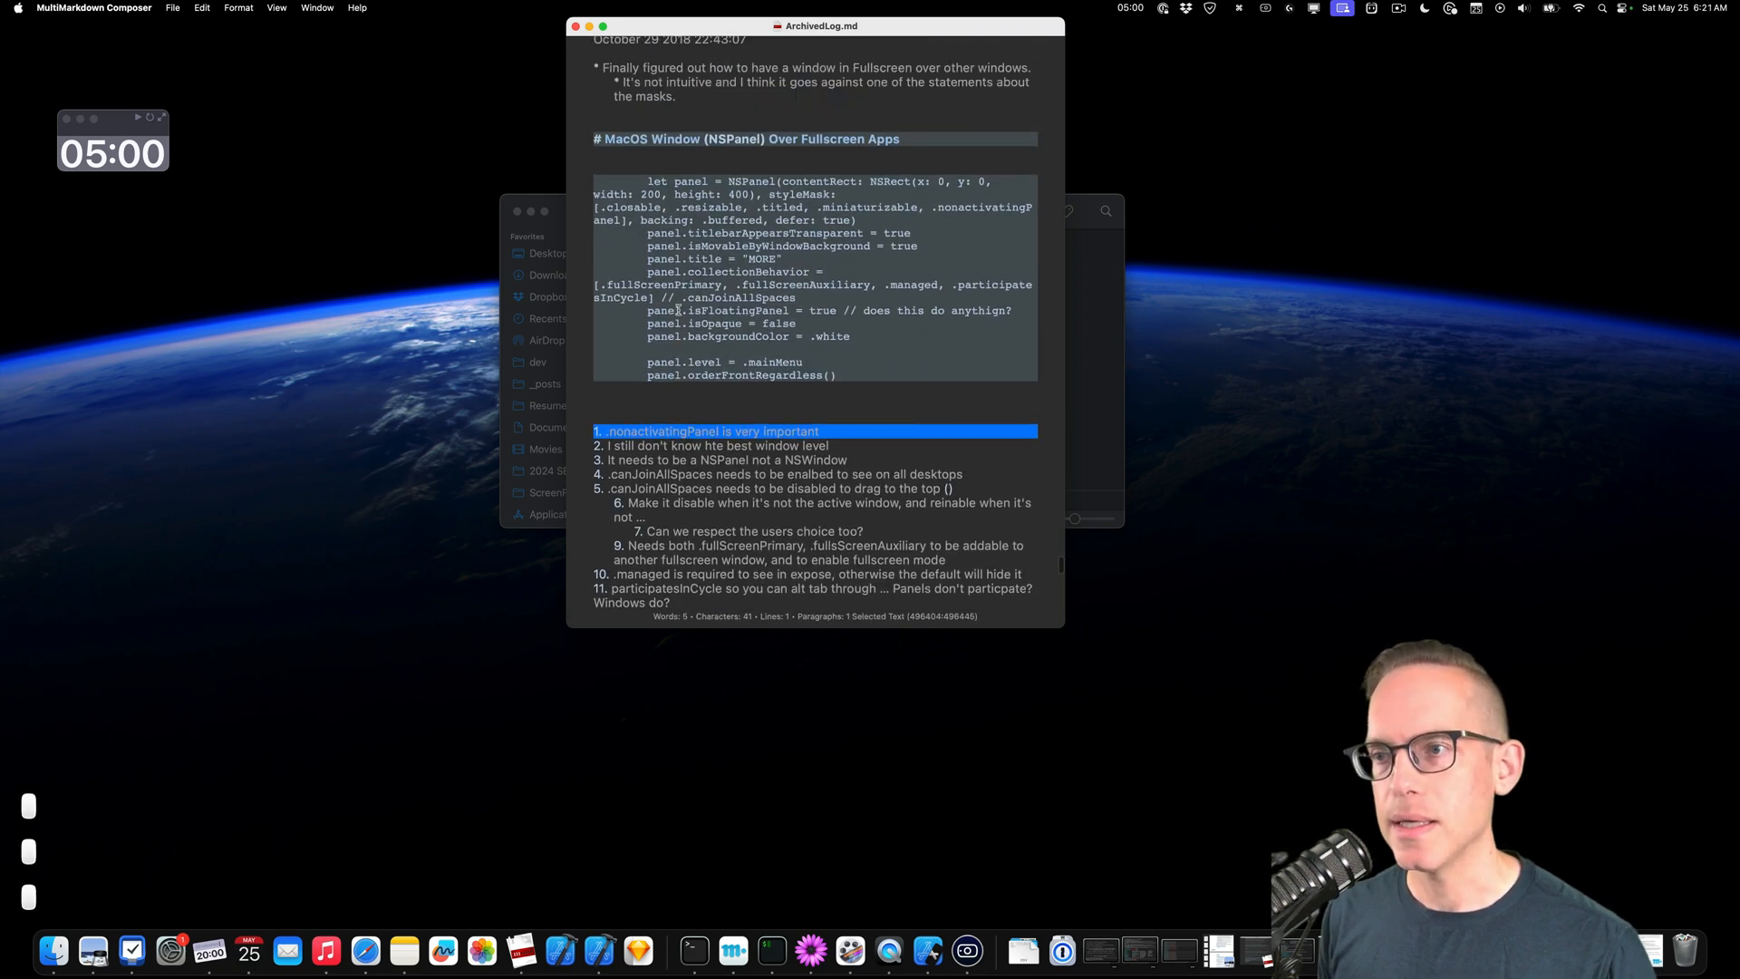
scroll("down", 3)
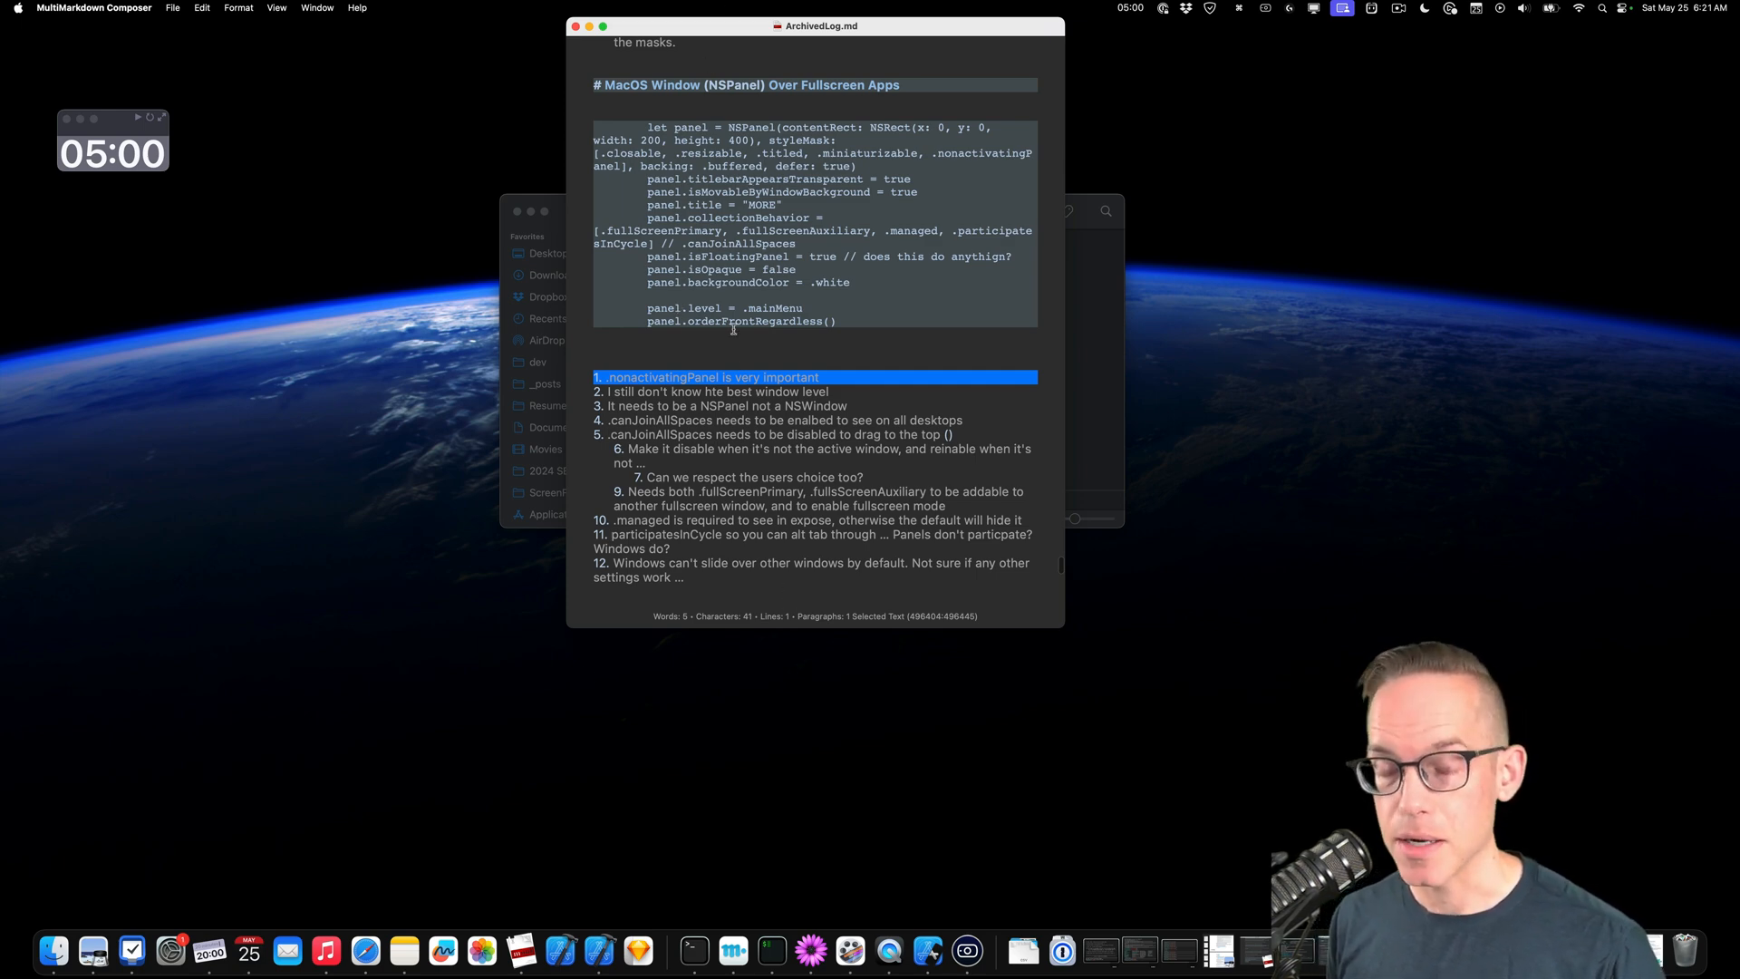
scroll("down", 3)
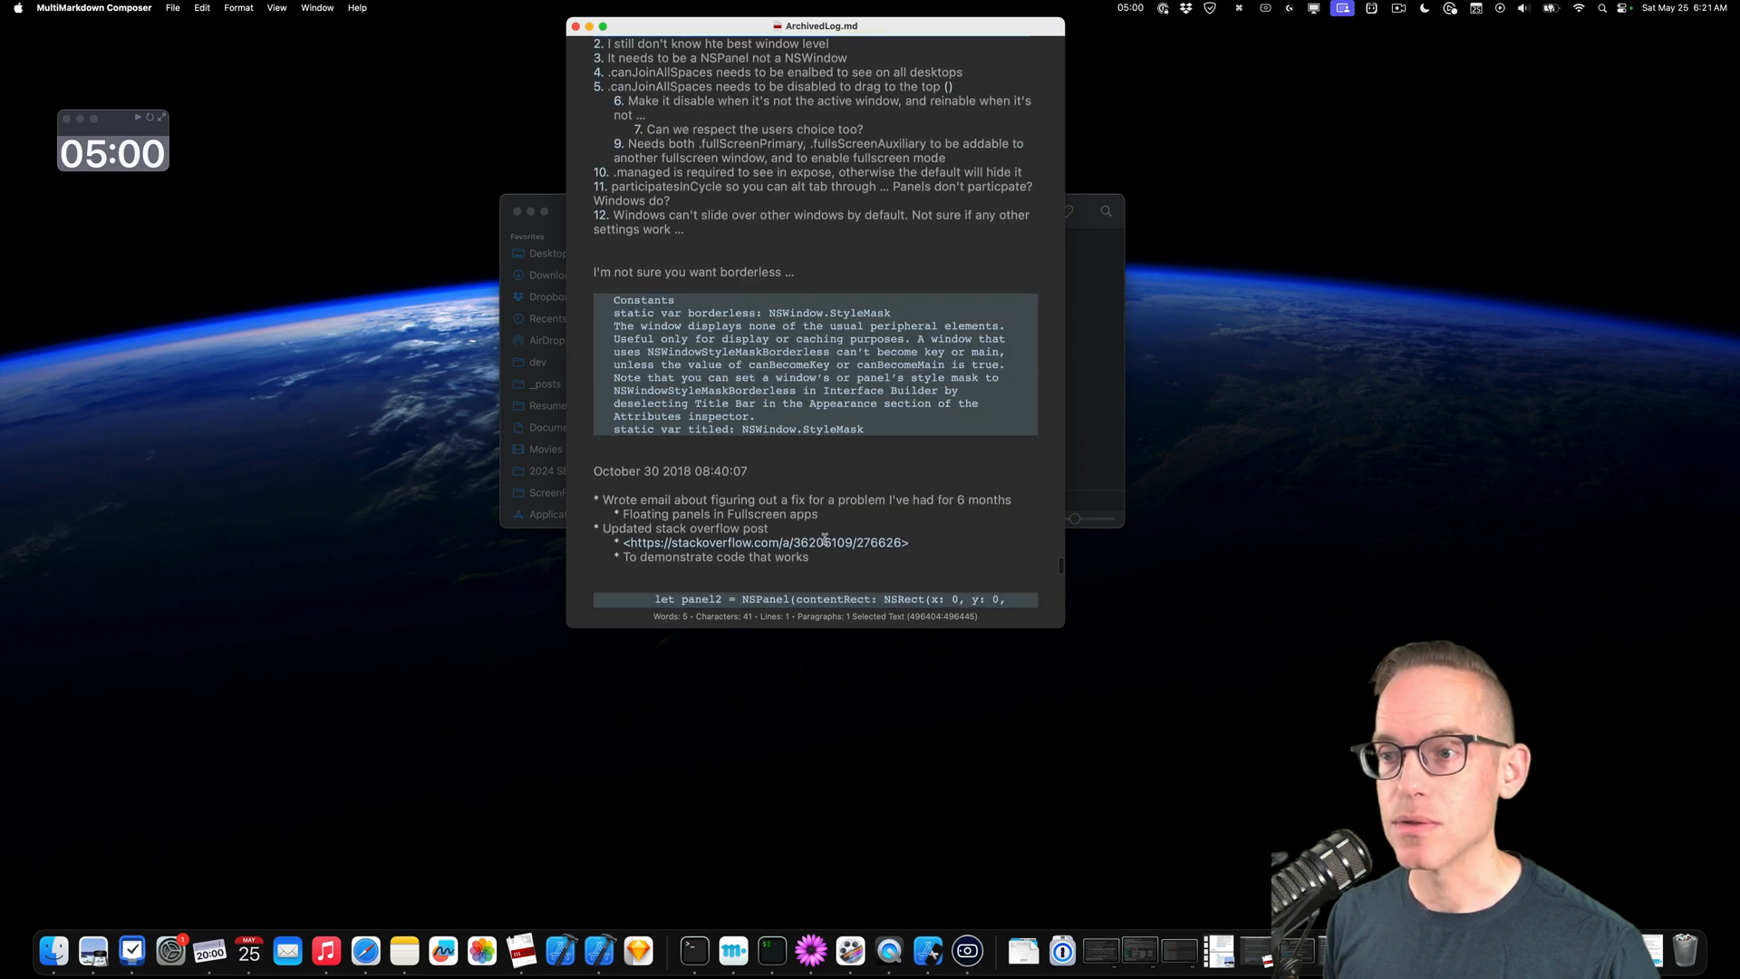
scroll("down", 3)
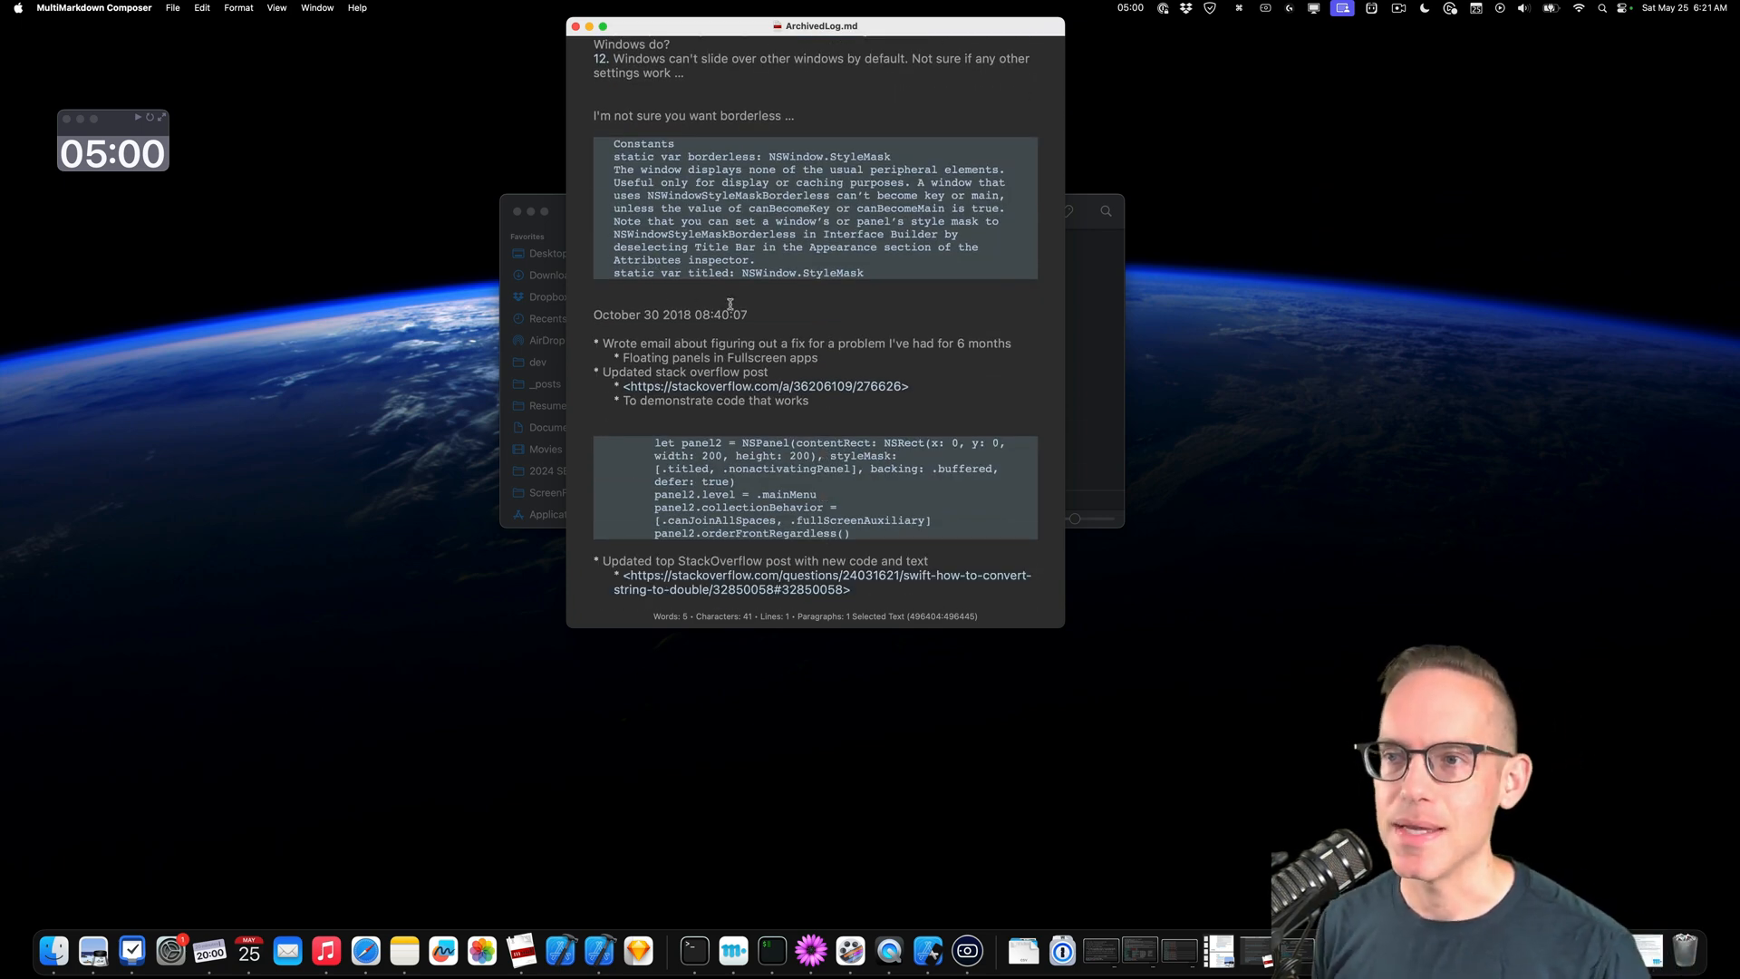
scroll("up", 3)
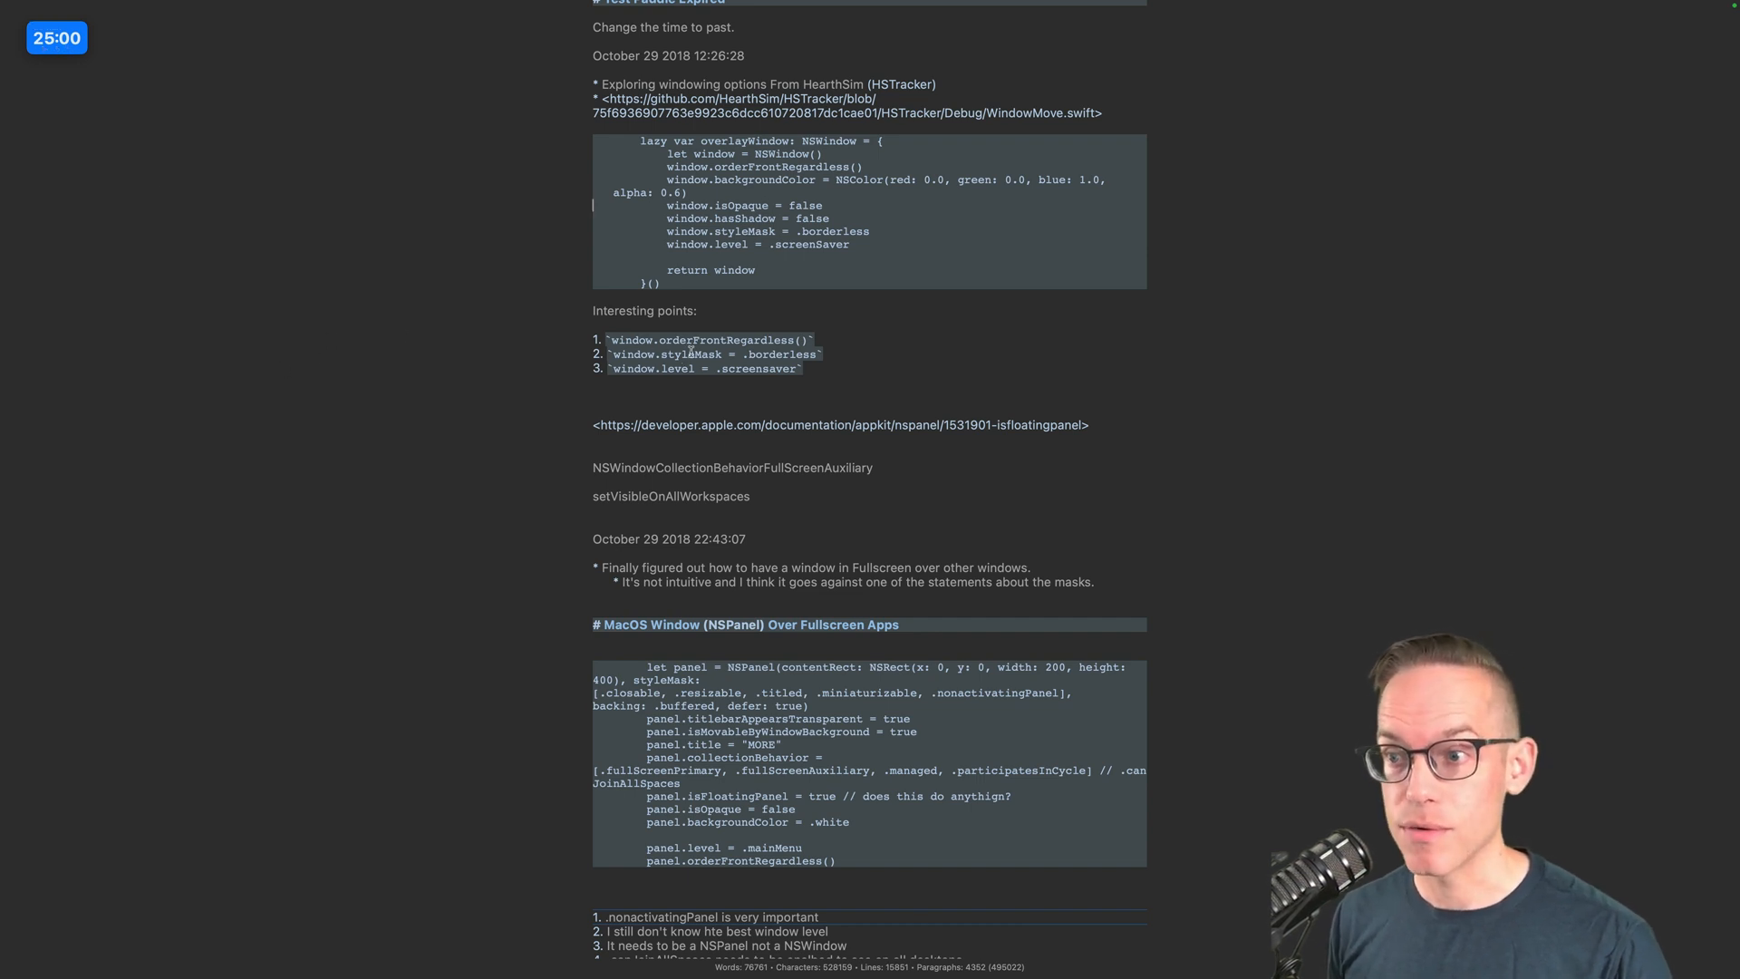
mouse_move(619, 828)
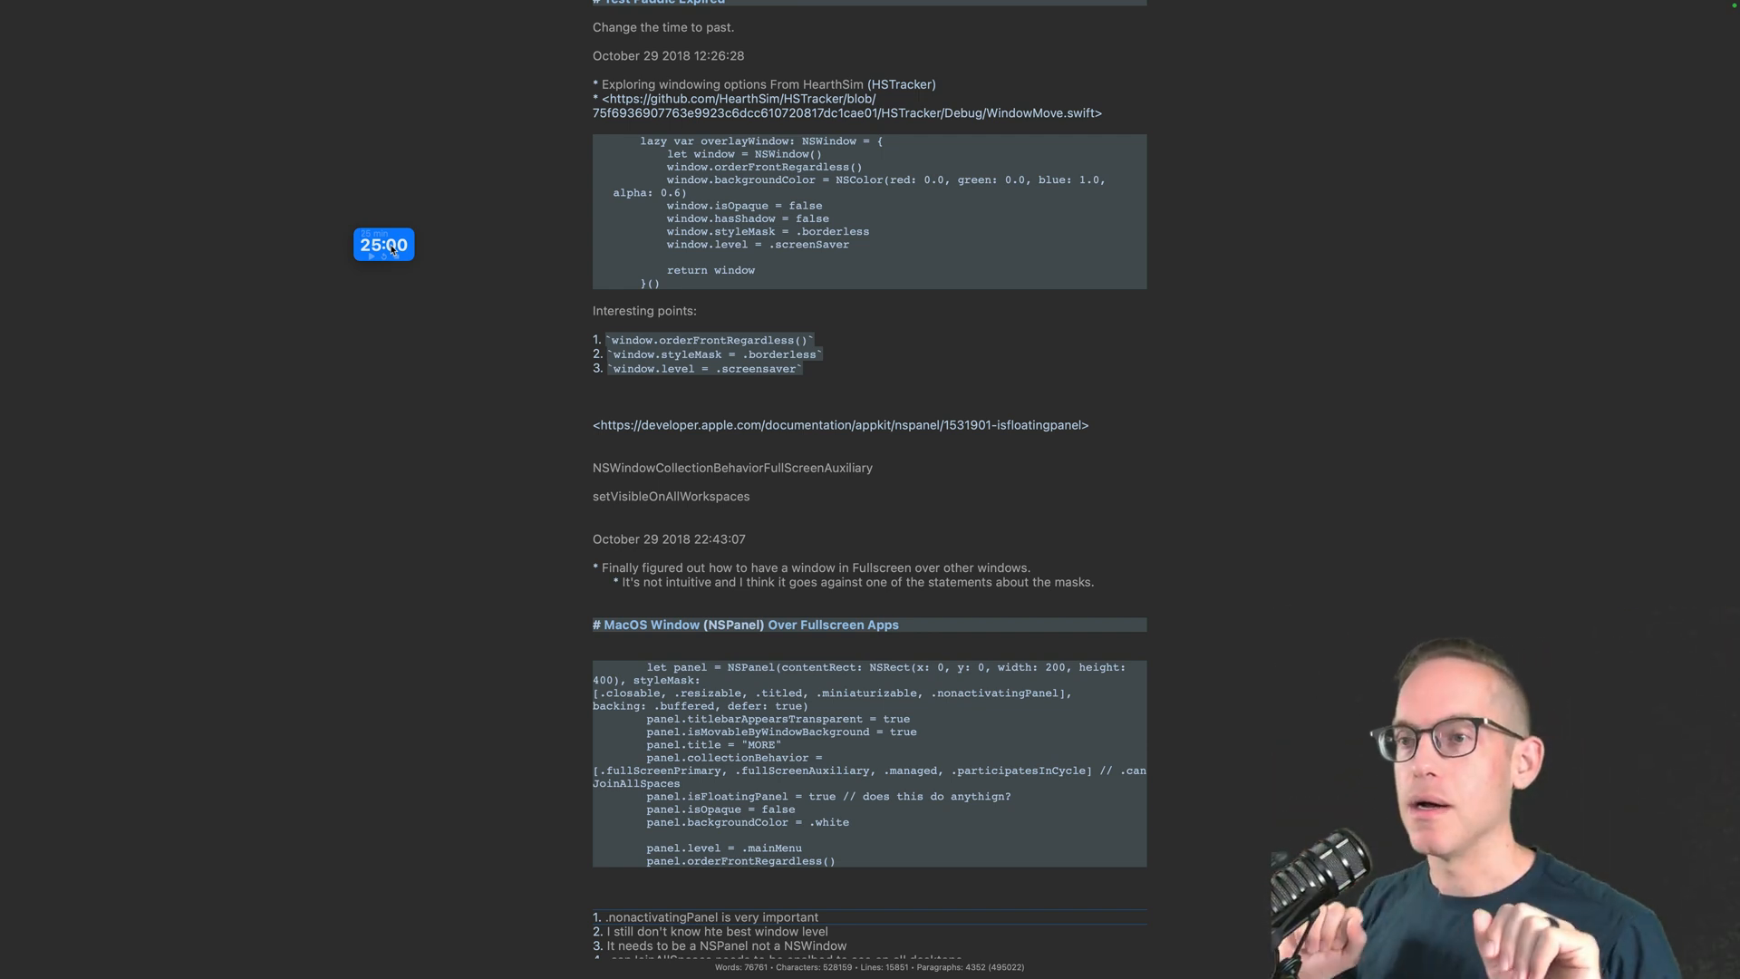
Exit full-screen view so ArchivedLog.md returns to a normal window.
left_click(384, 245)
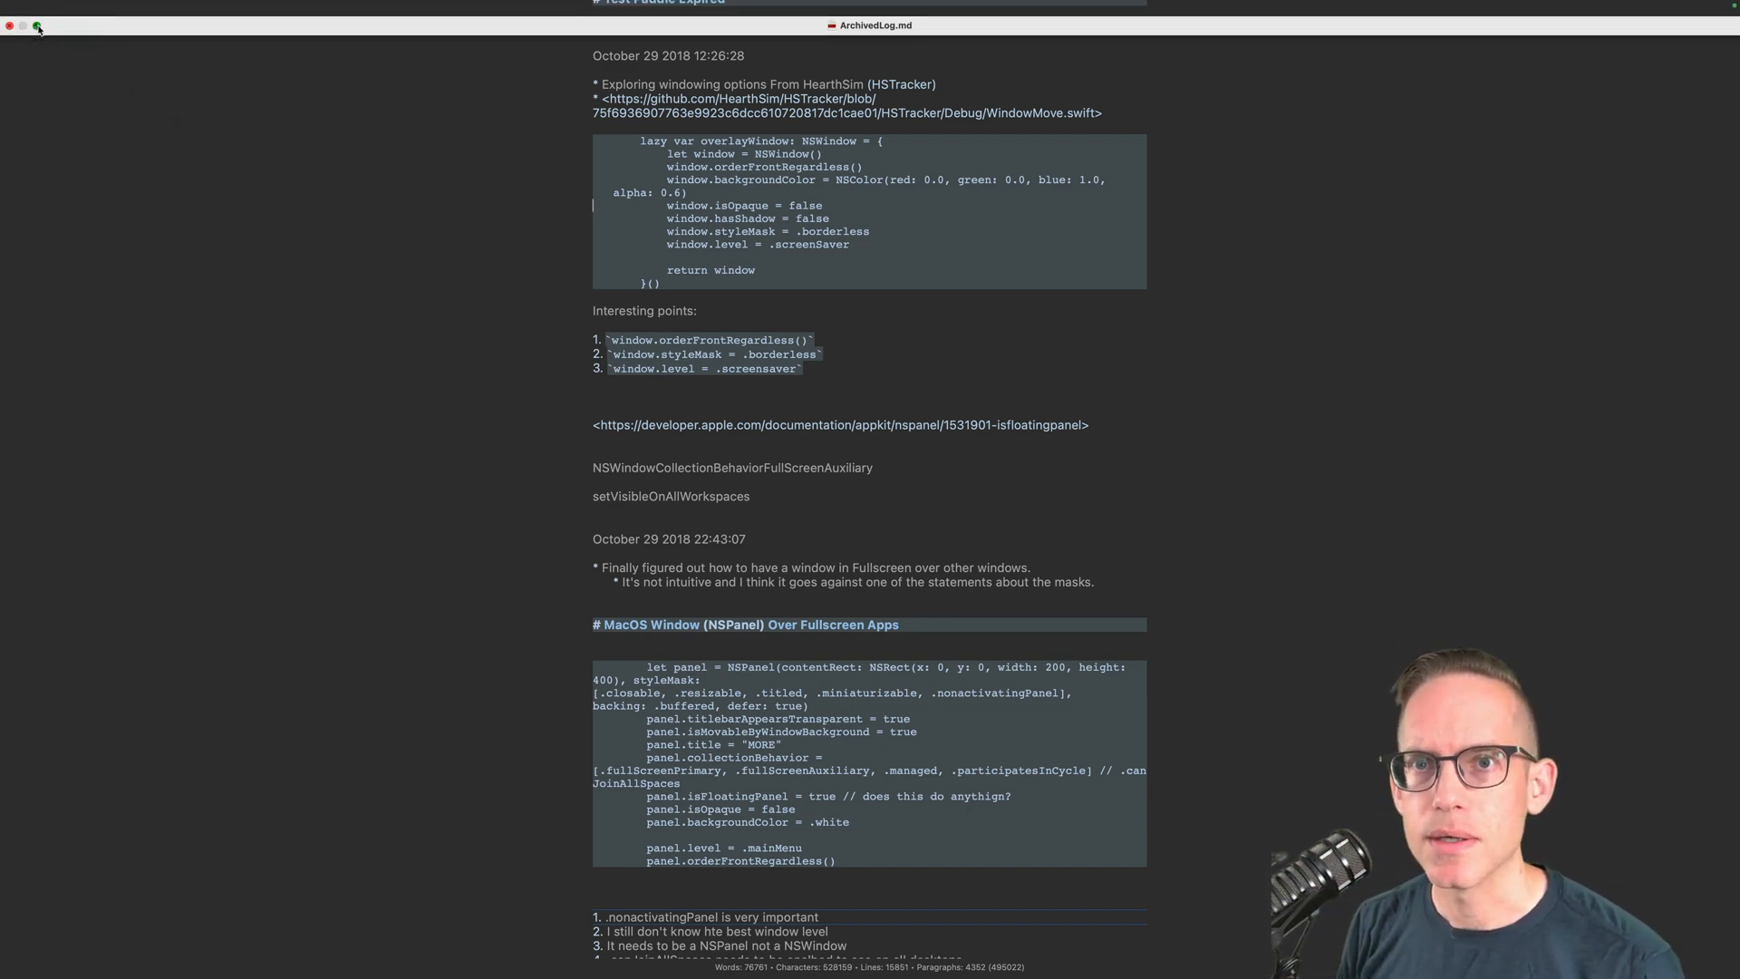
left_click(36, 25)
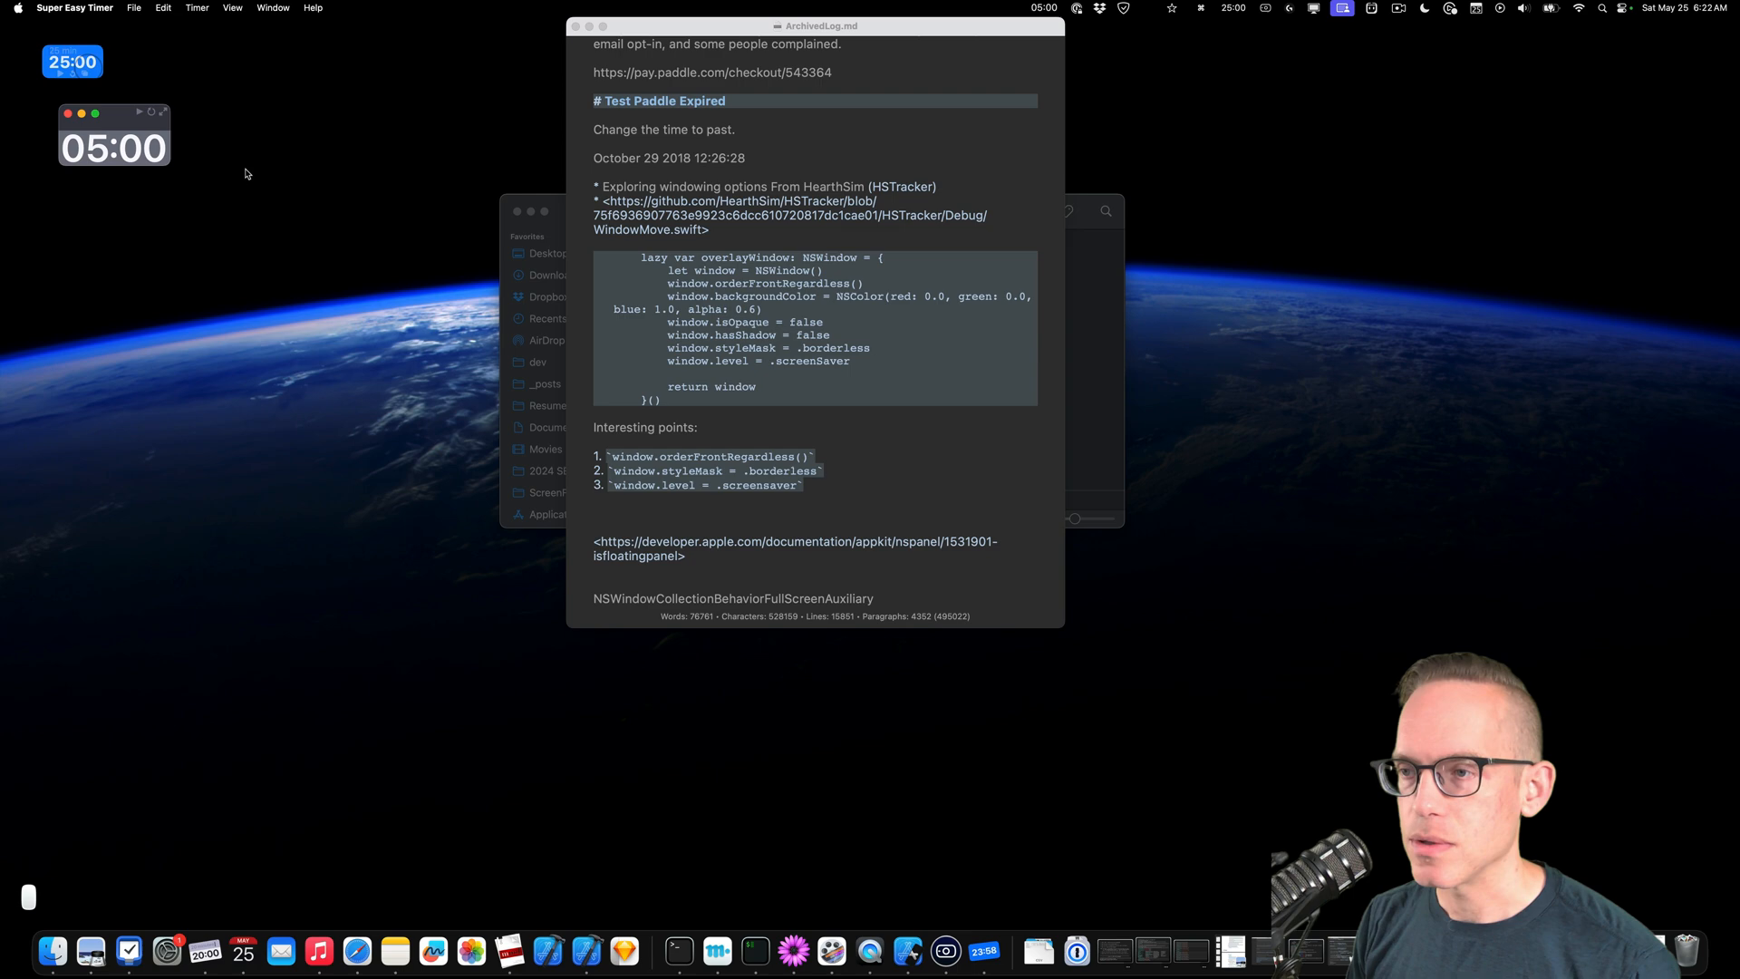
Close ArchivedLog.md and open Log.md from the Logs folder, scrolling to the 2024 git branch alias notes.
left_click(814, 323)
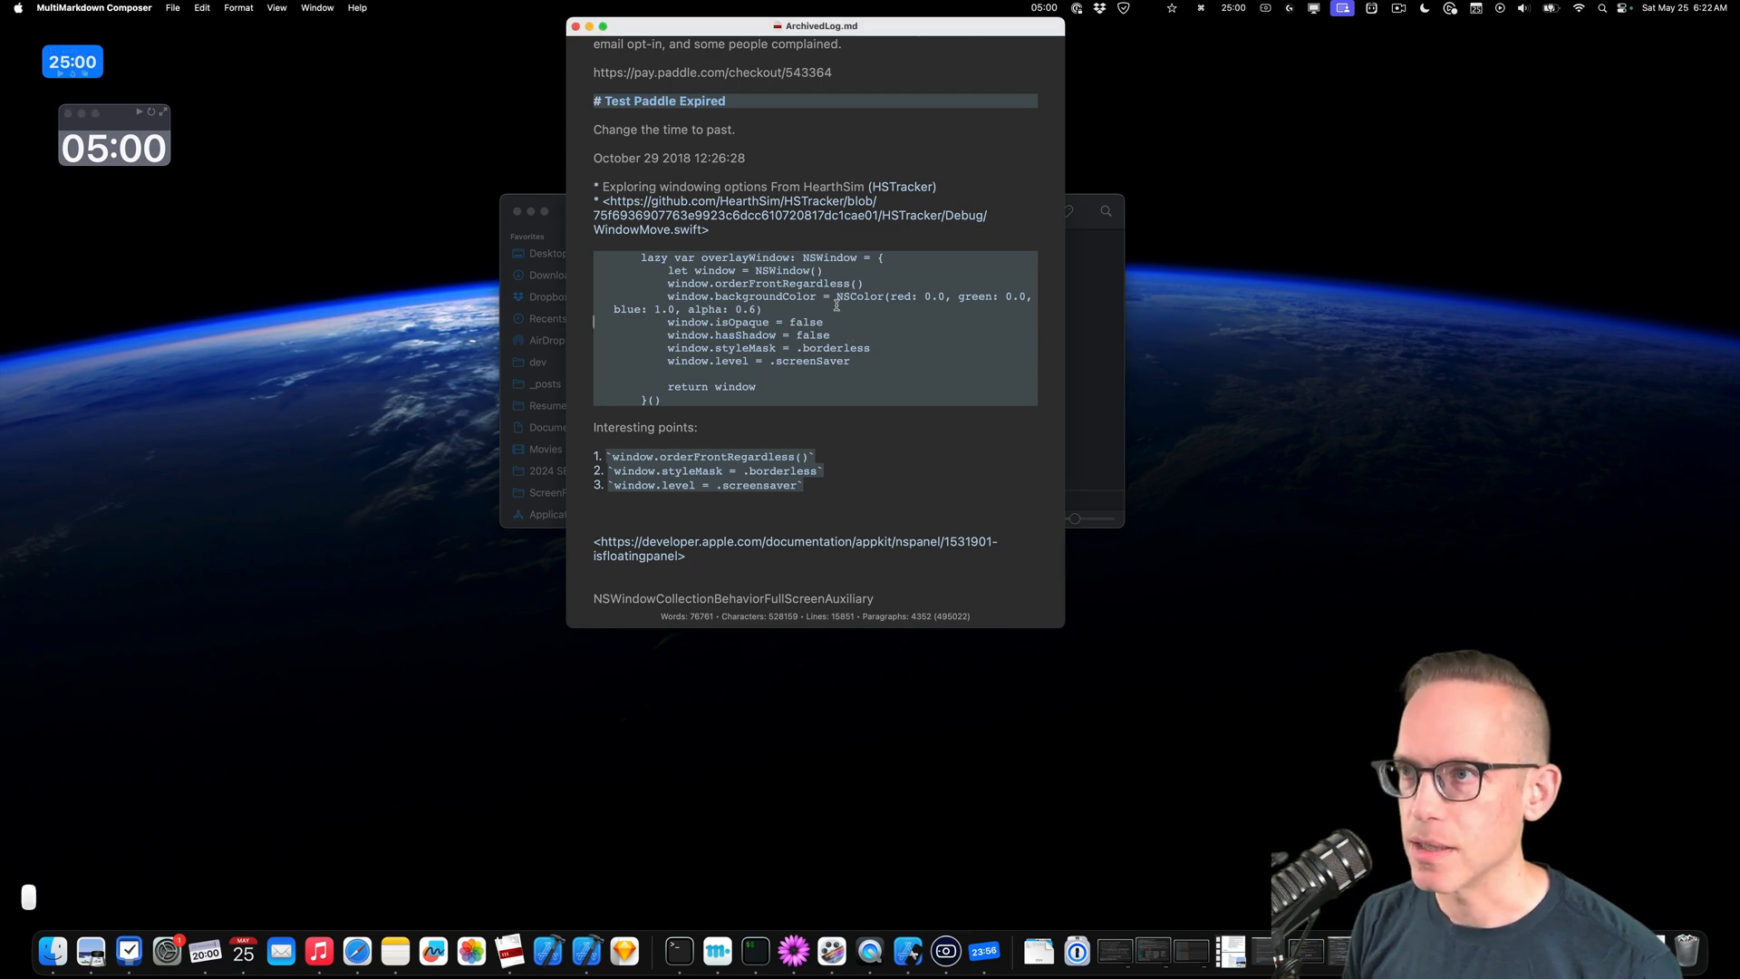
key("cmd+w")
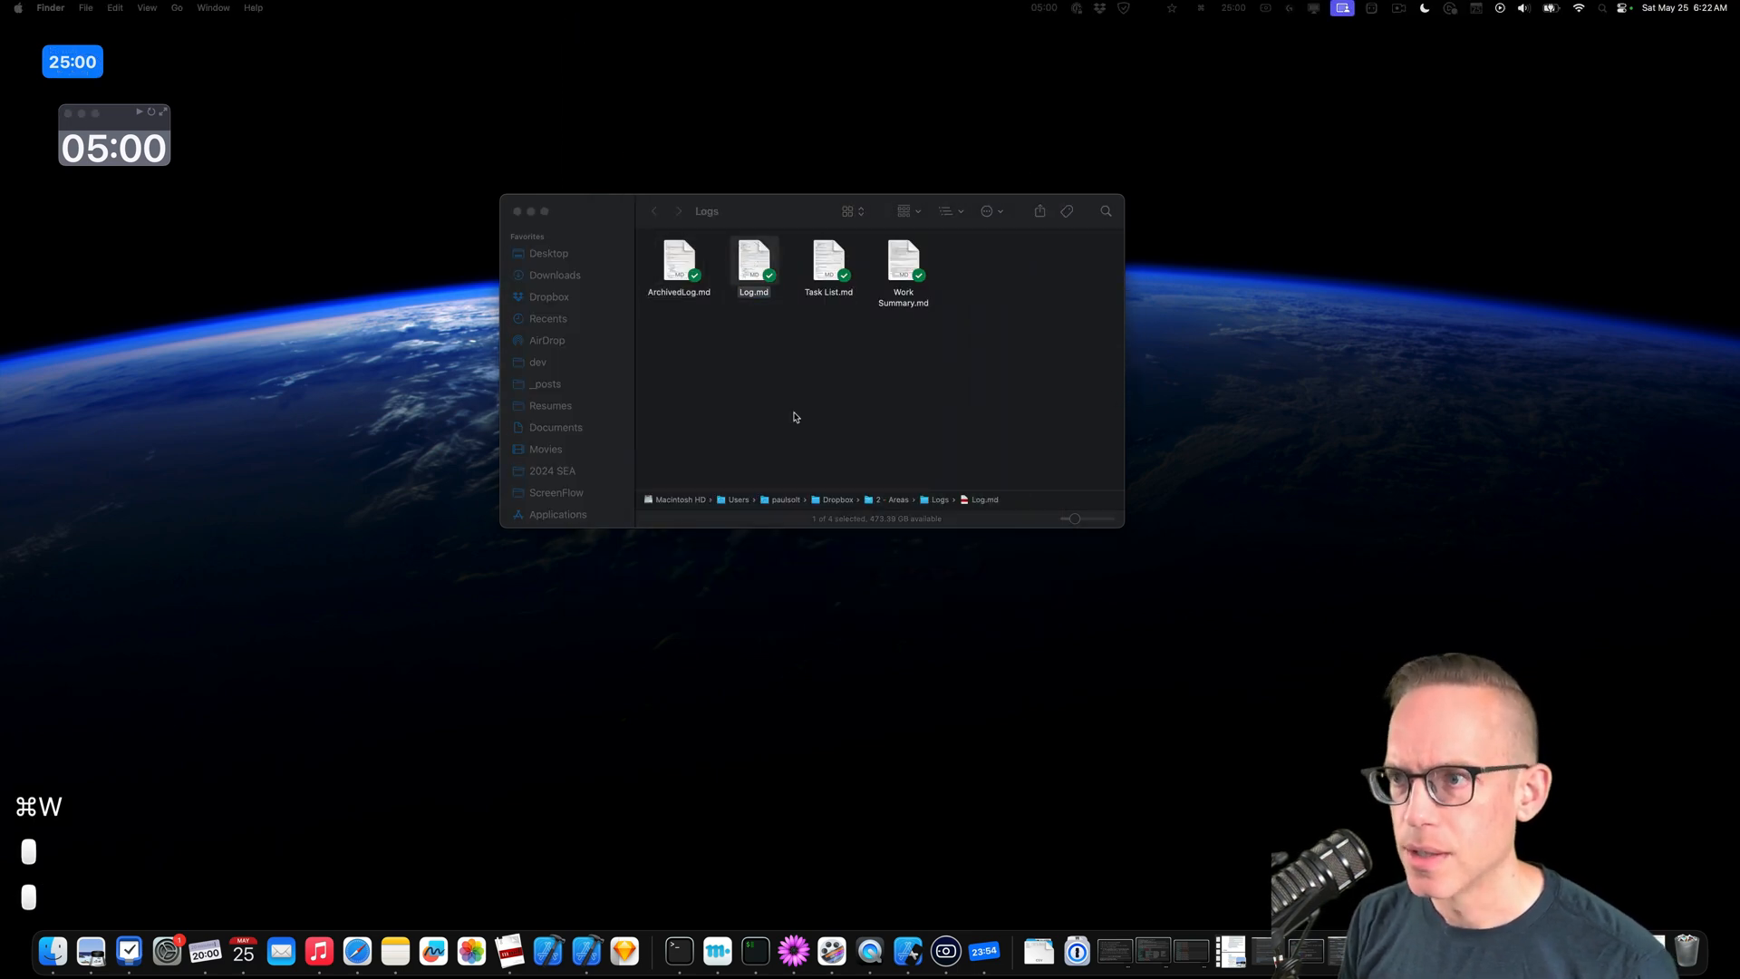
double_click(752, 263)
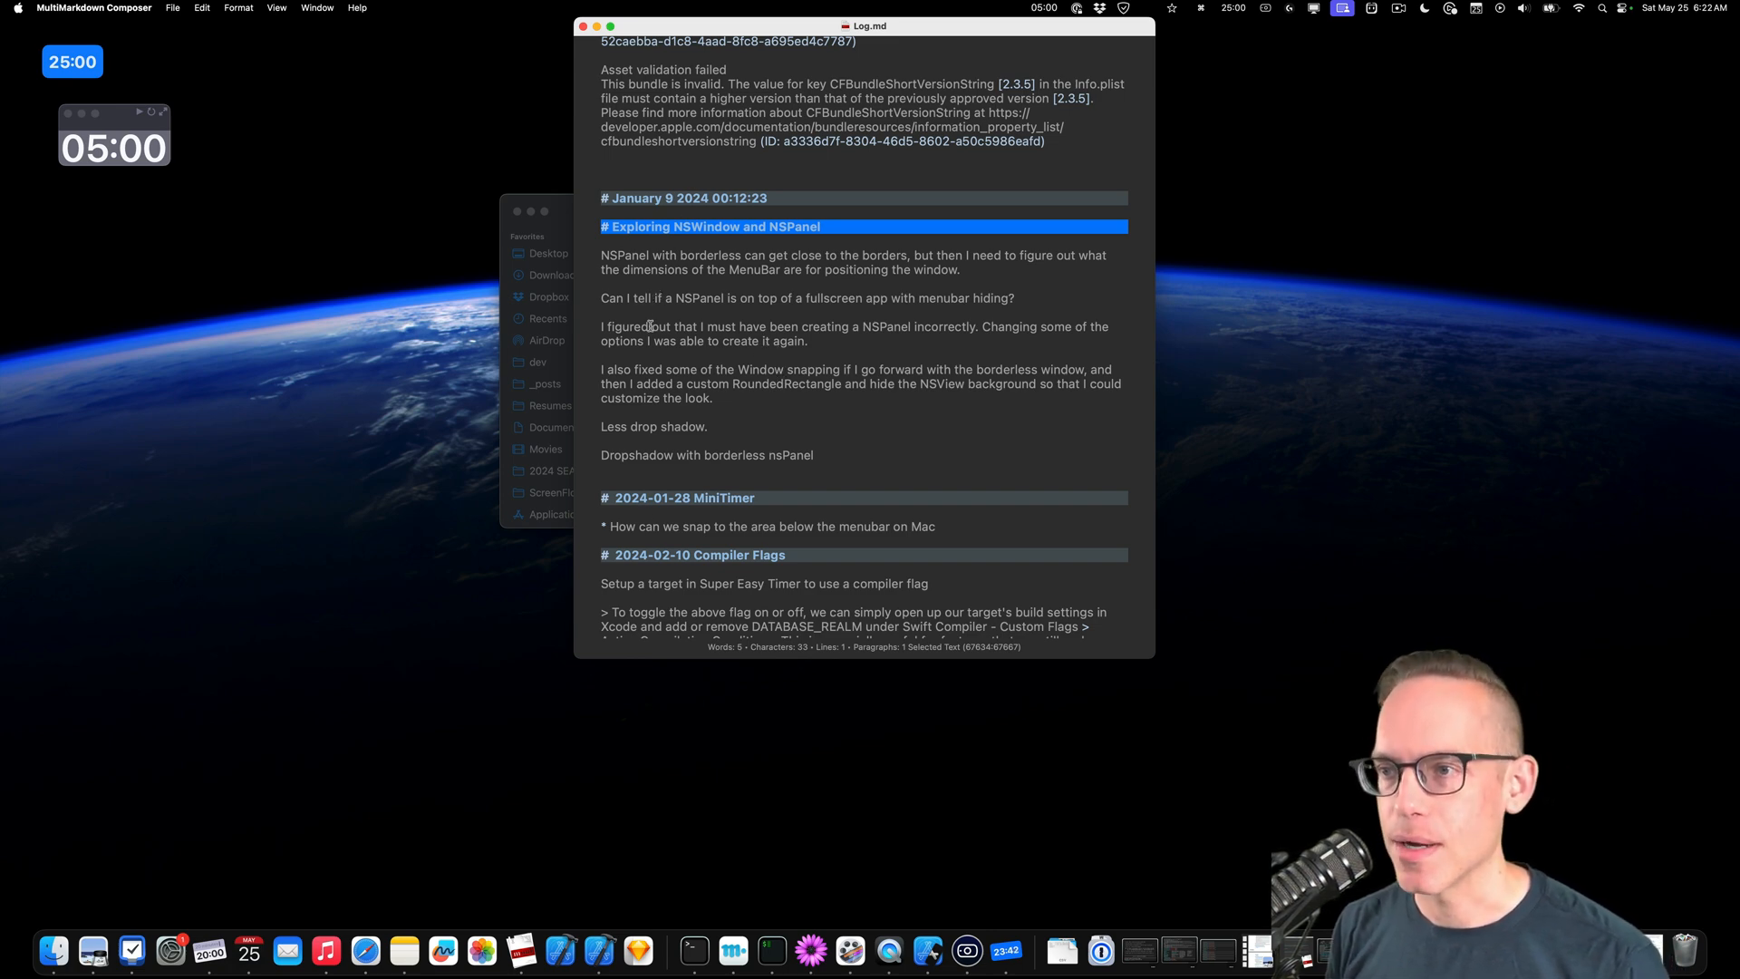
mouse_move(132, 245)
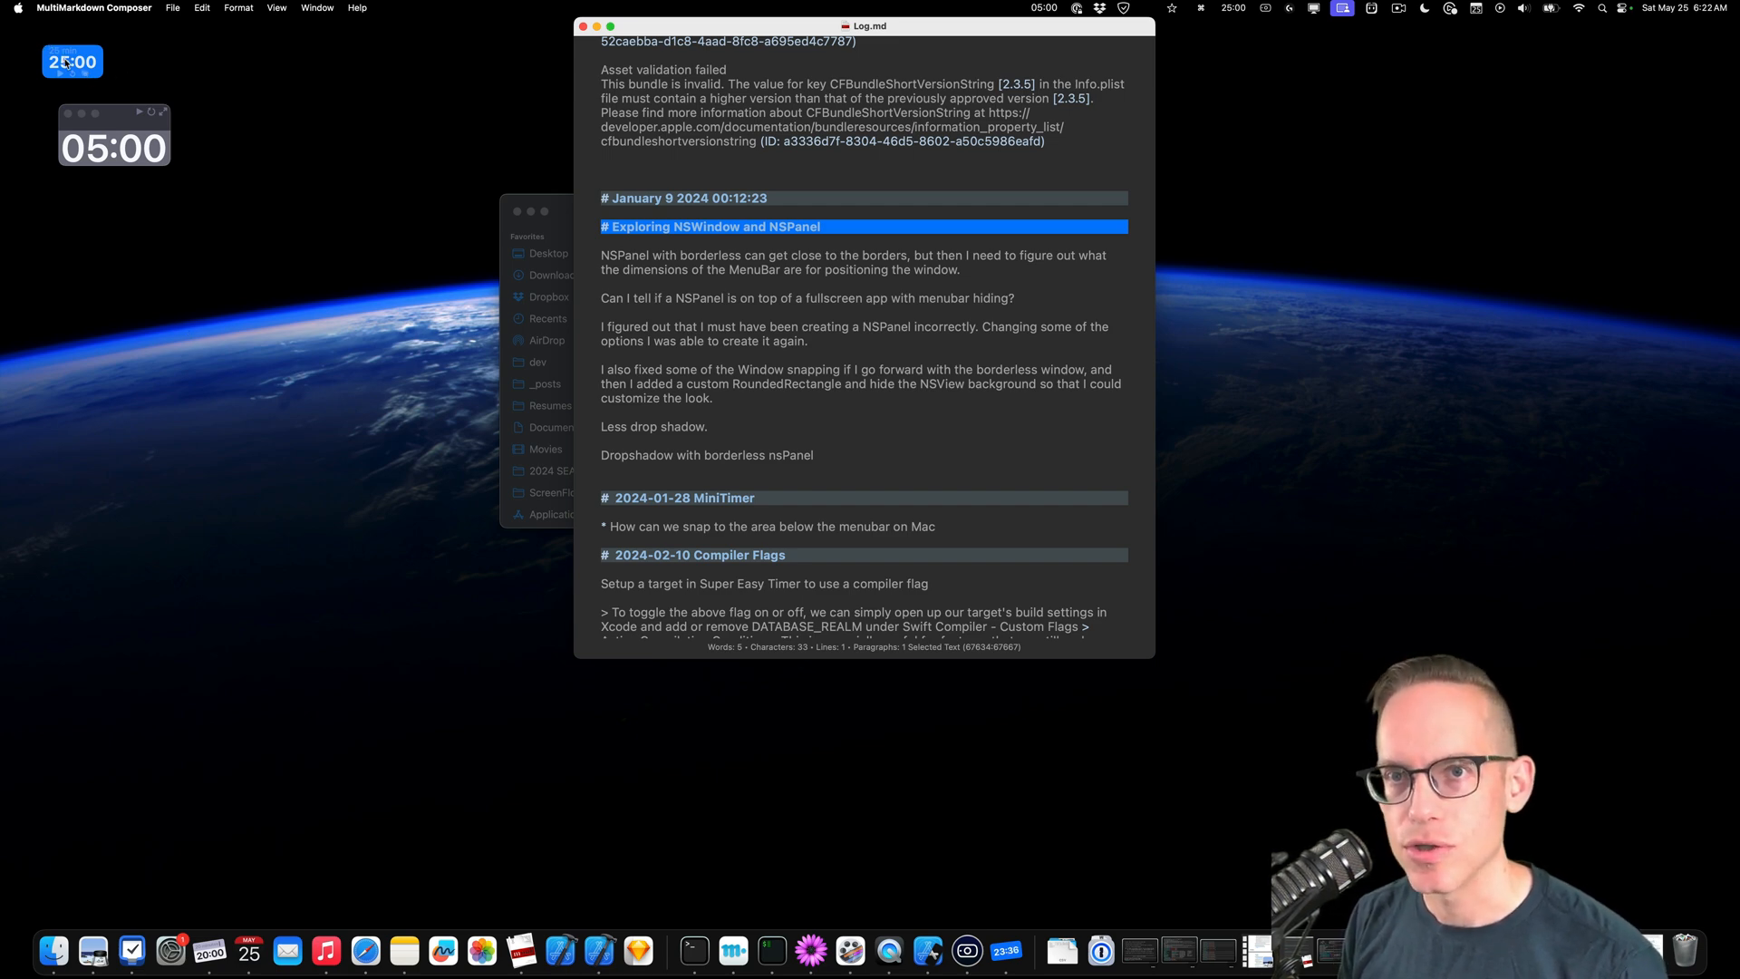
mouse_move(125, 100)
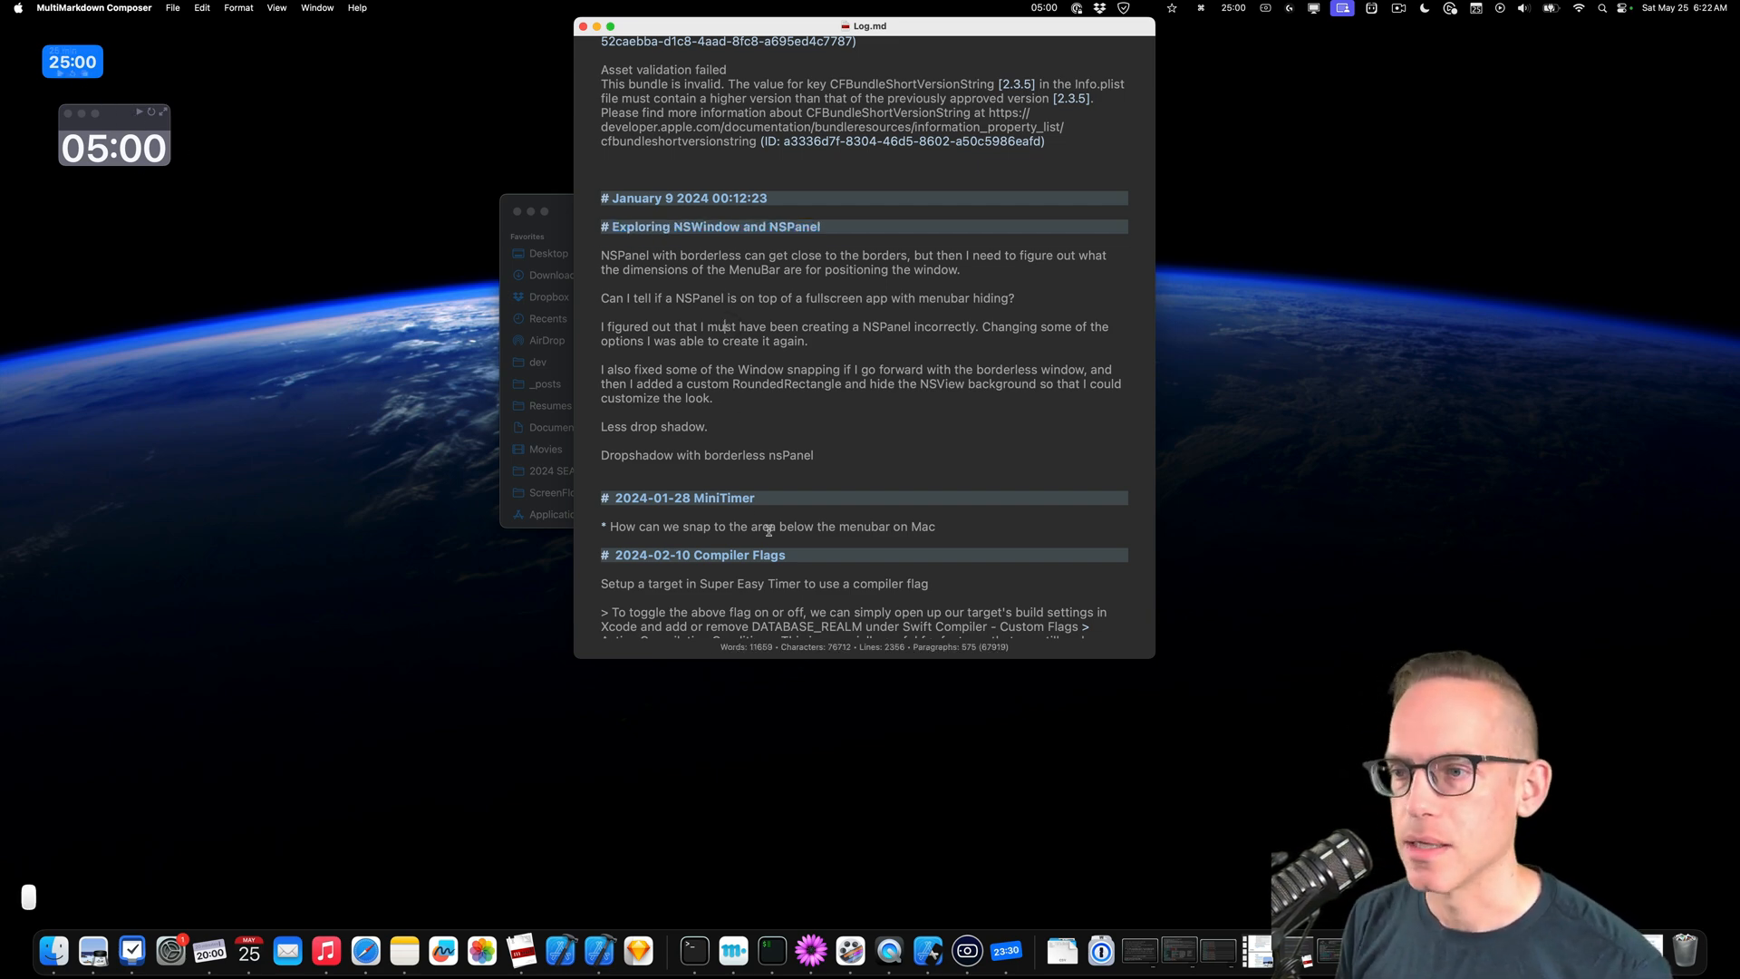
scroll("down", 3)
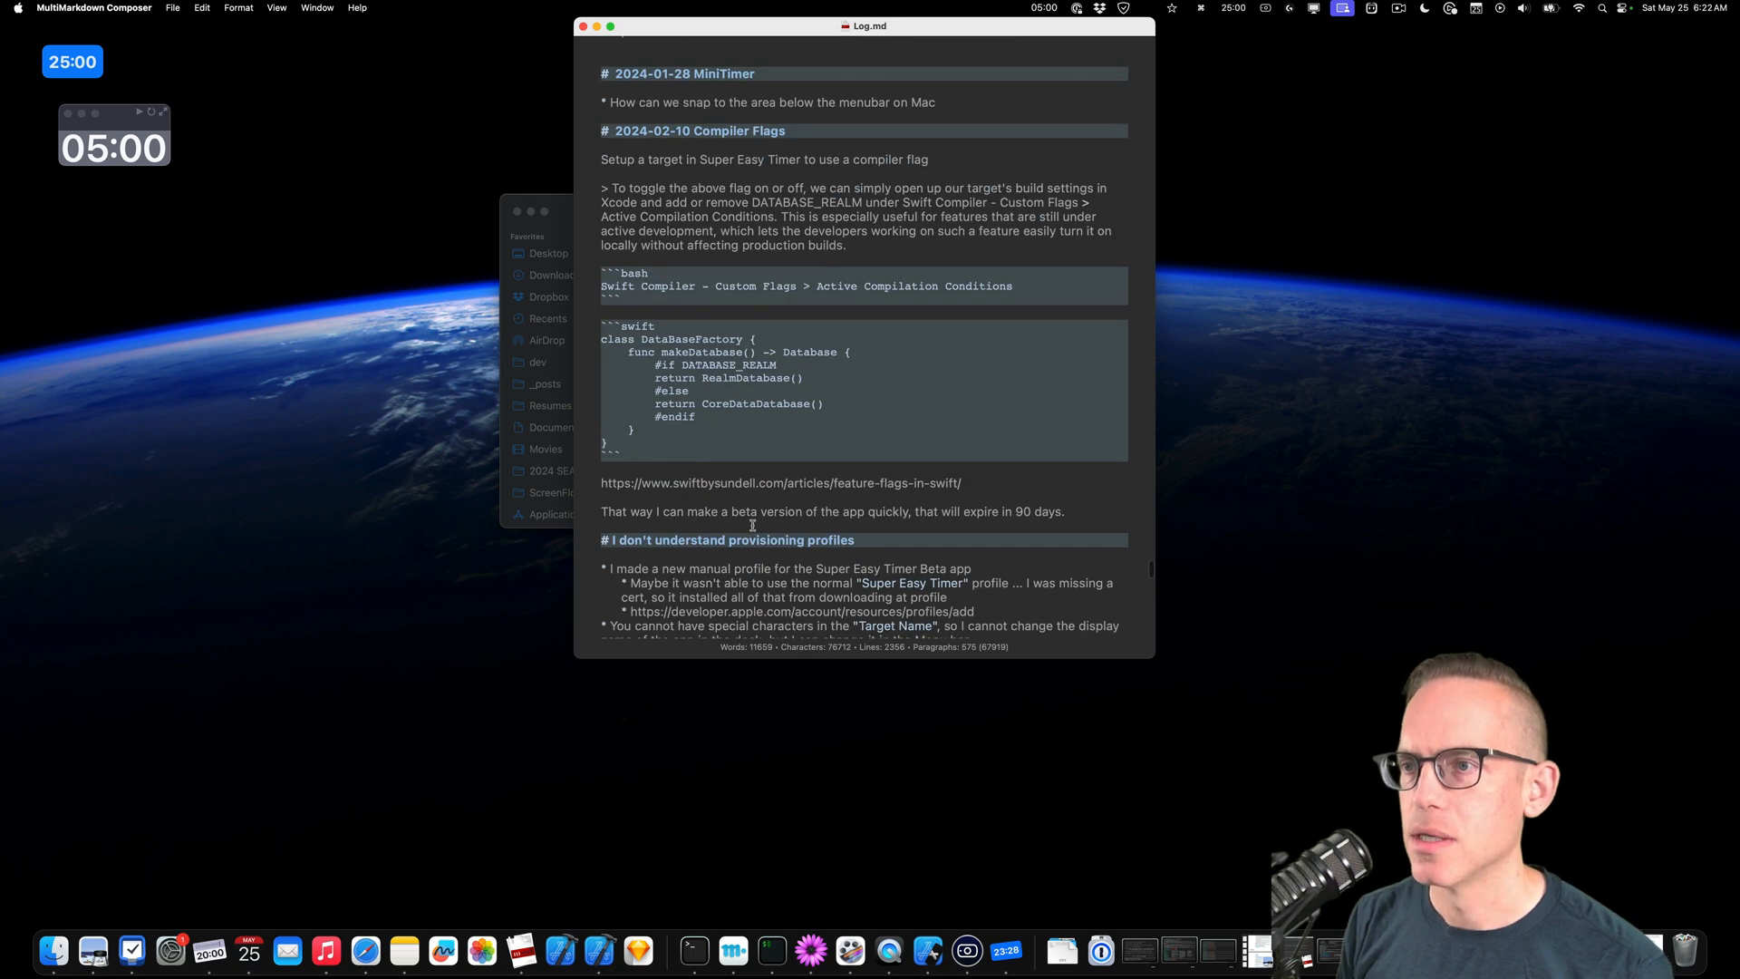
scroll("down", 3)
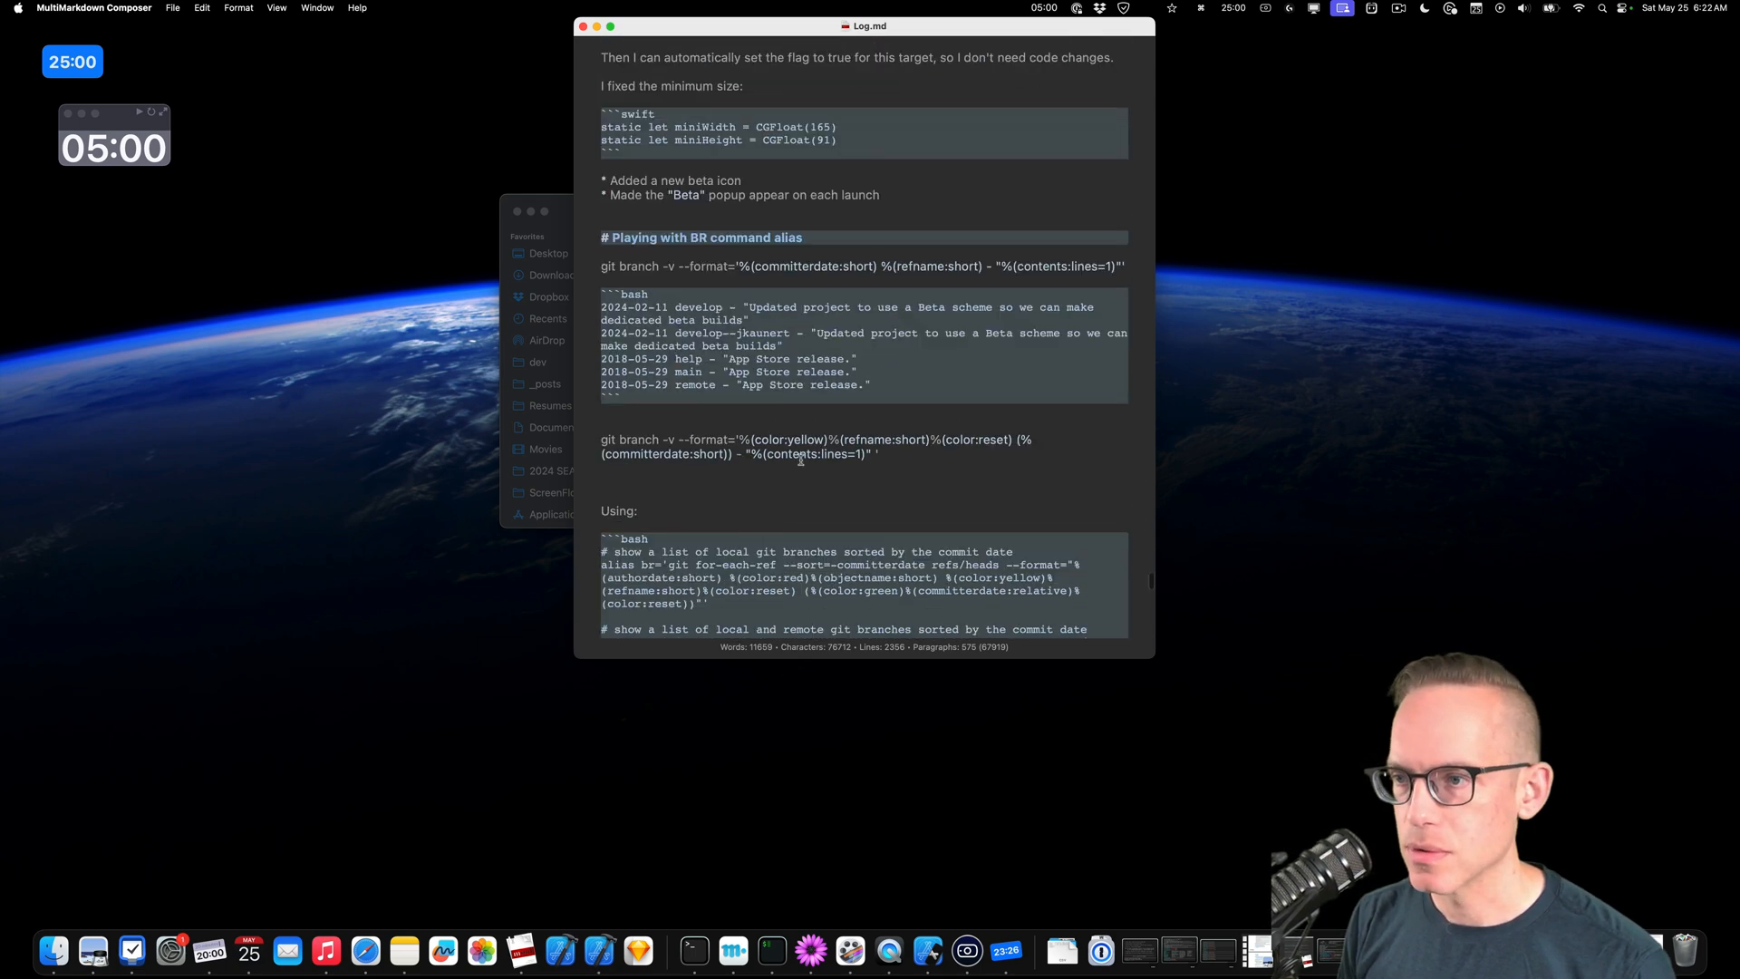
mouse_move(596, 235)
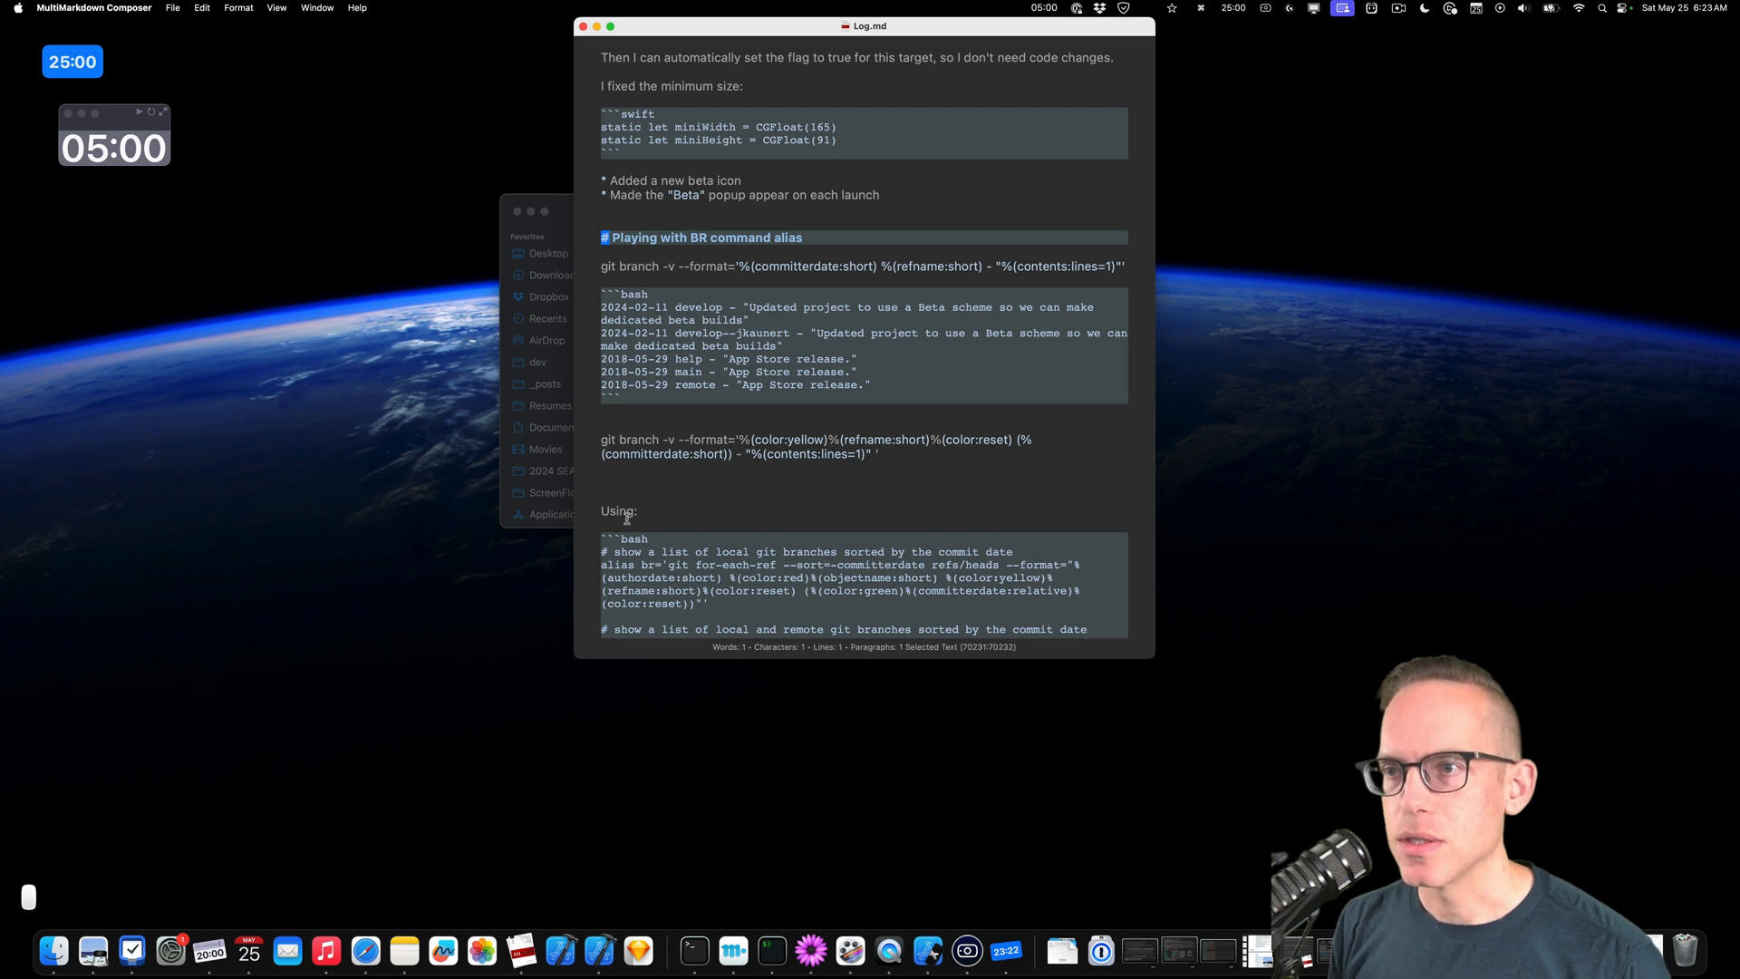
Insert a bash code fence above the git branch format command, undoing the objc fence from the ;sw snippet.
double_click(622, 114)
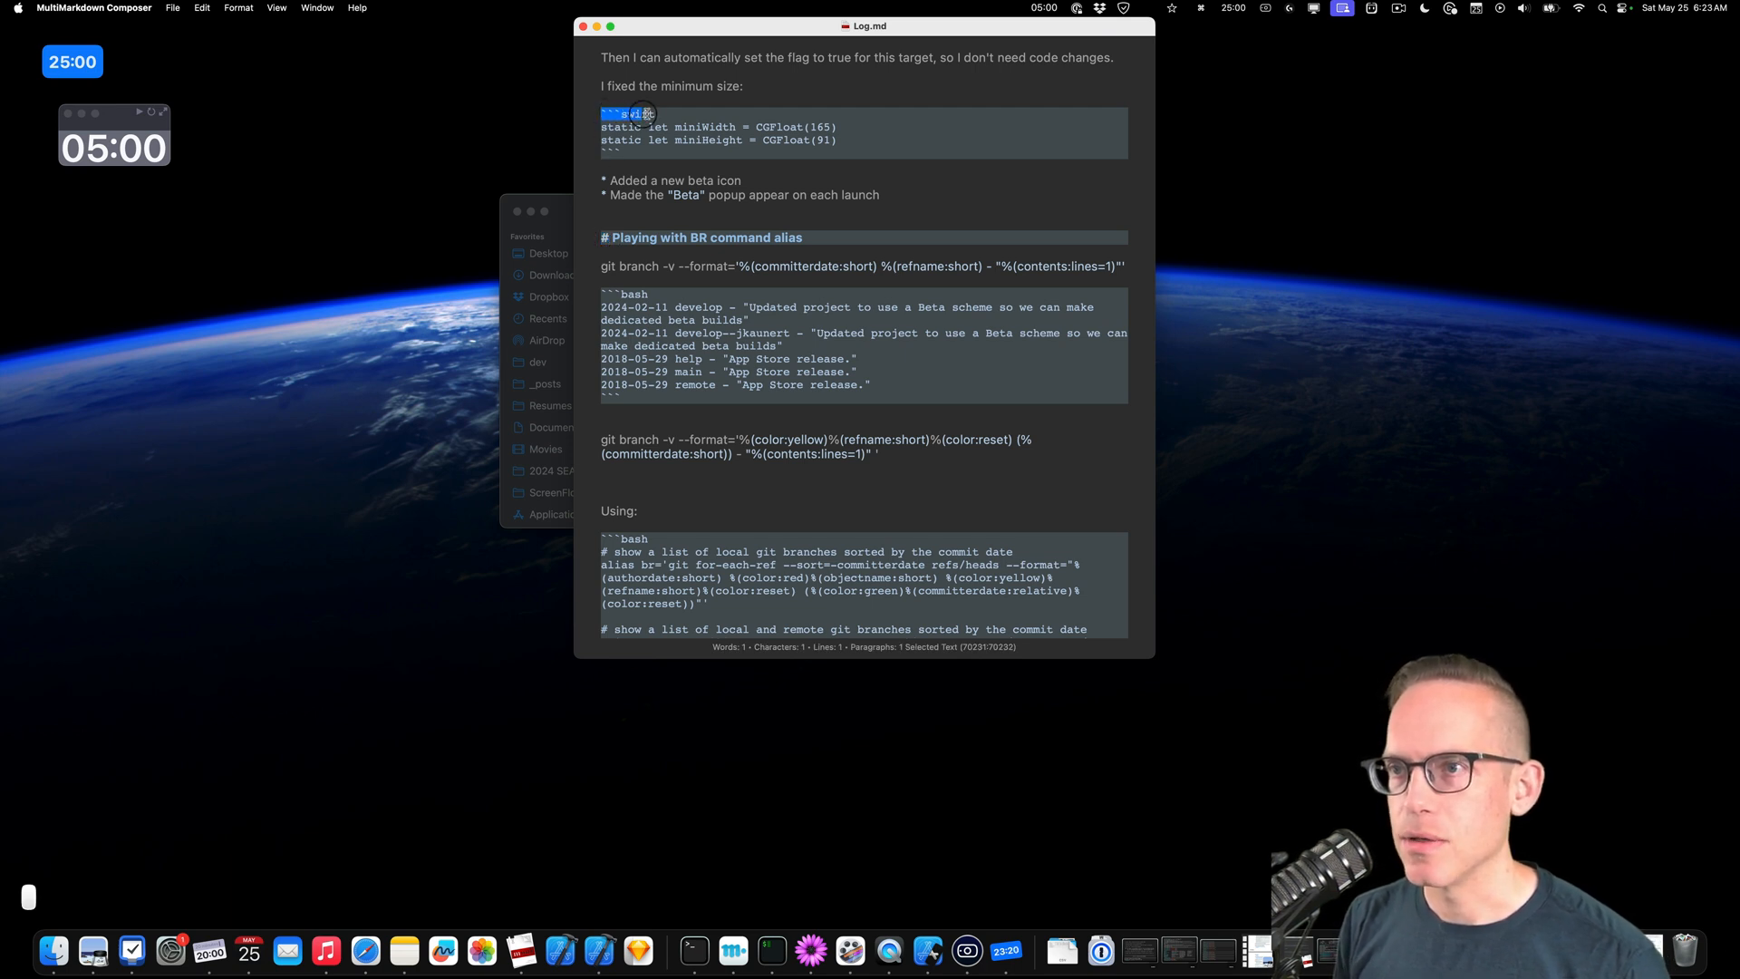
left_click(638, 427)
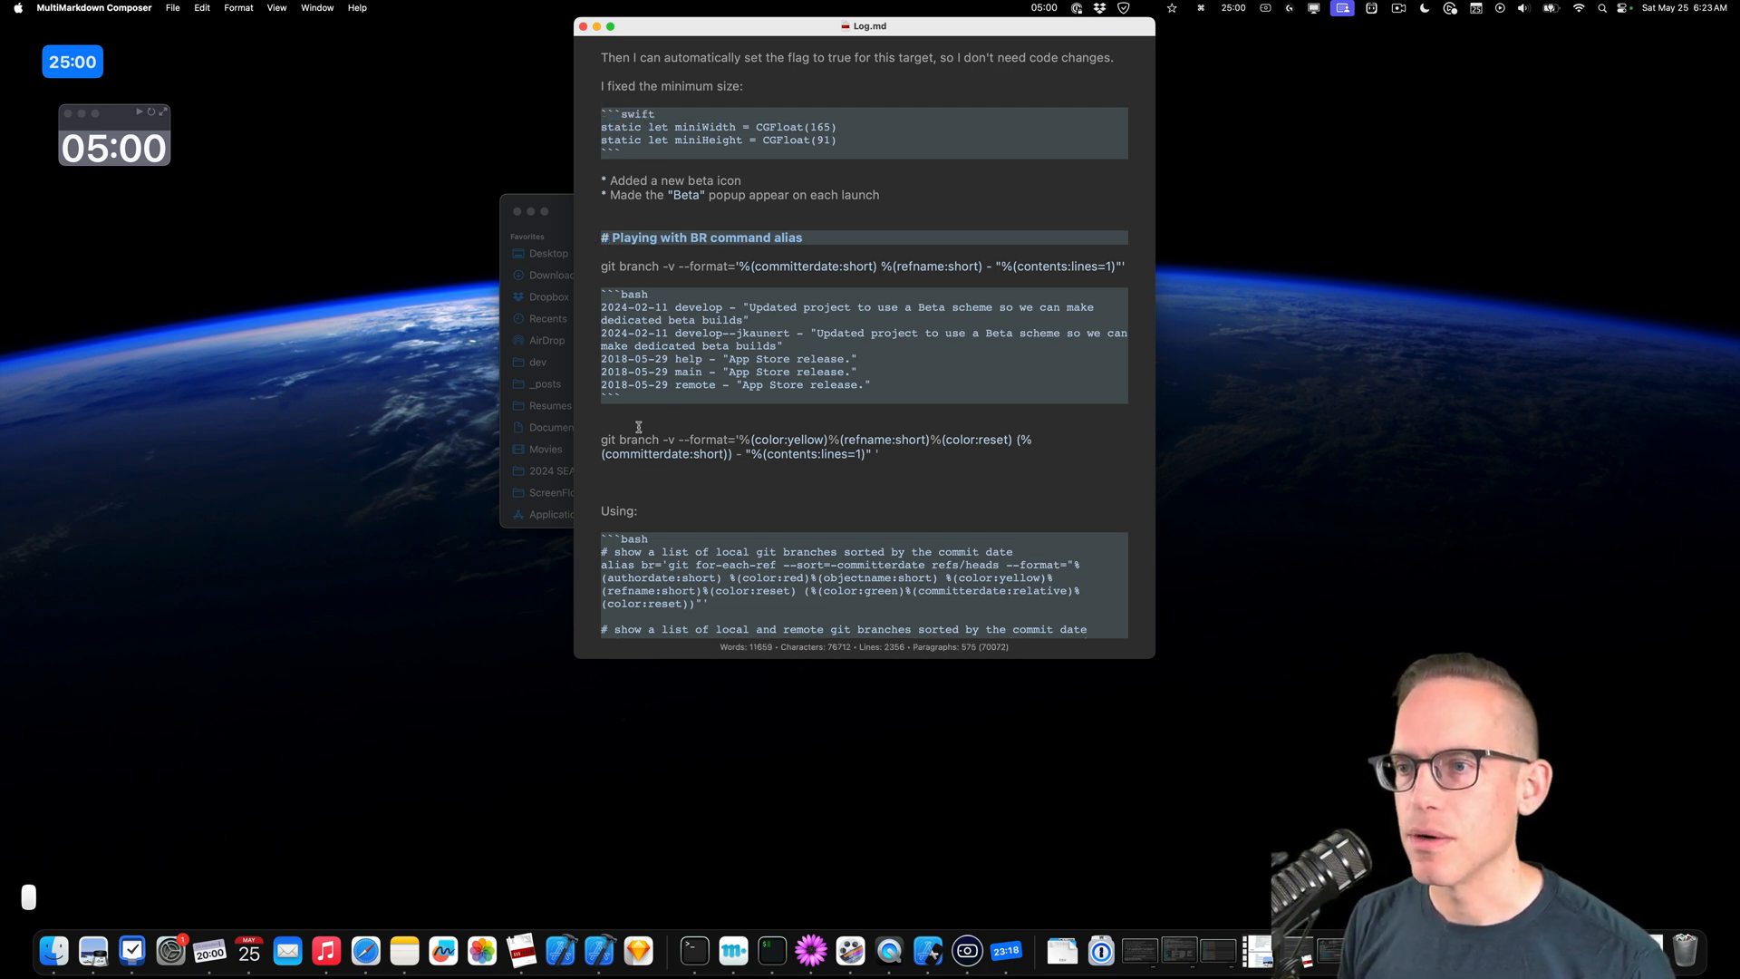
left_click(622, 424)
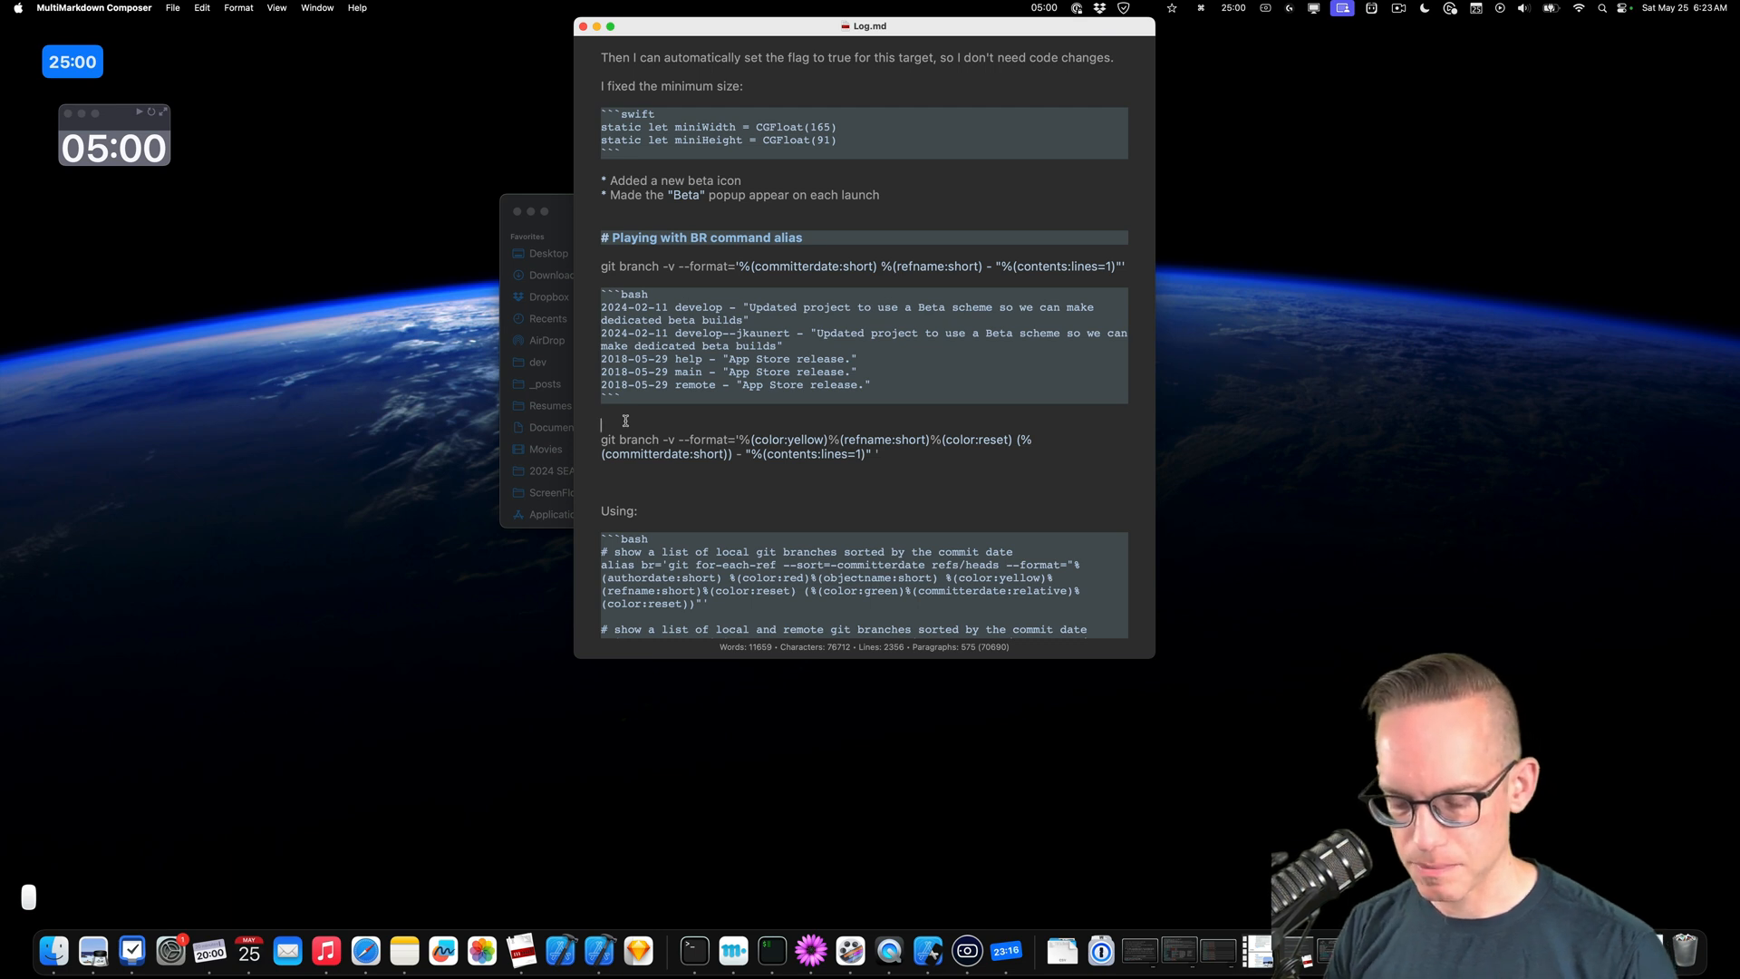
type(";sw")
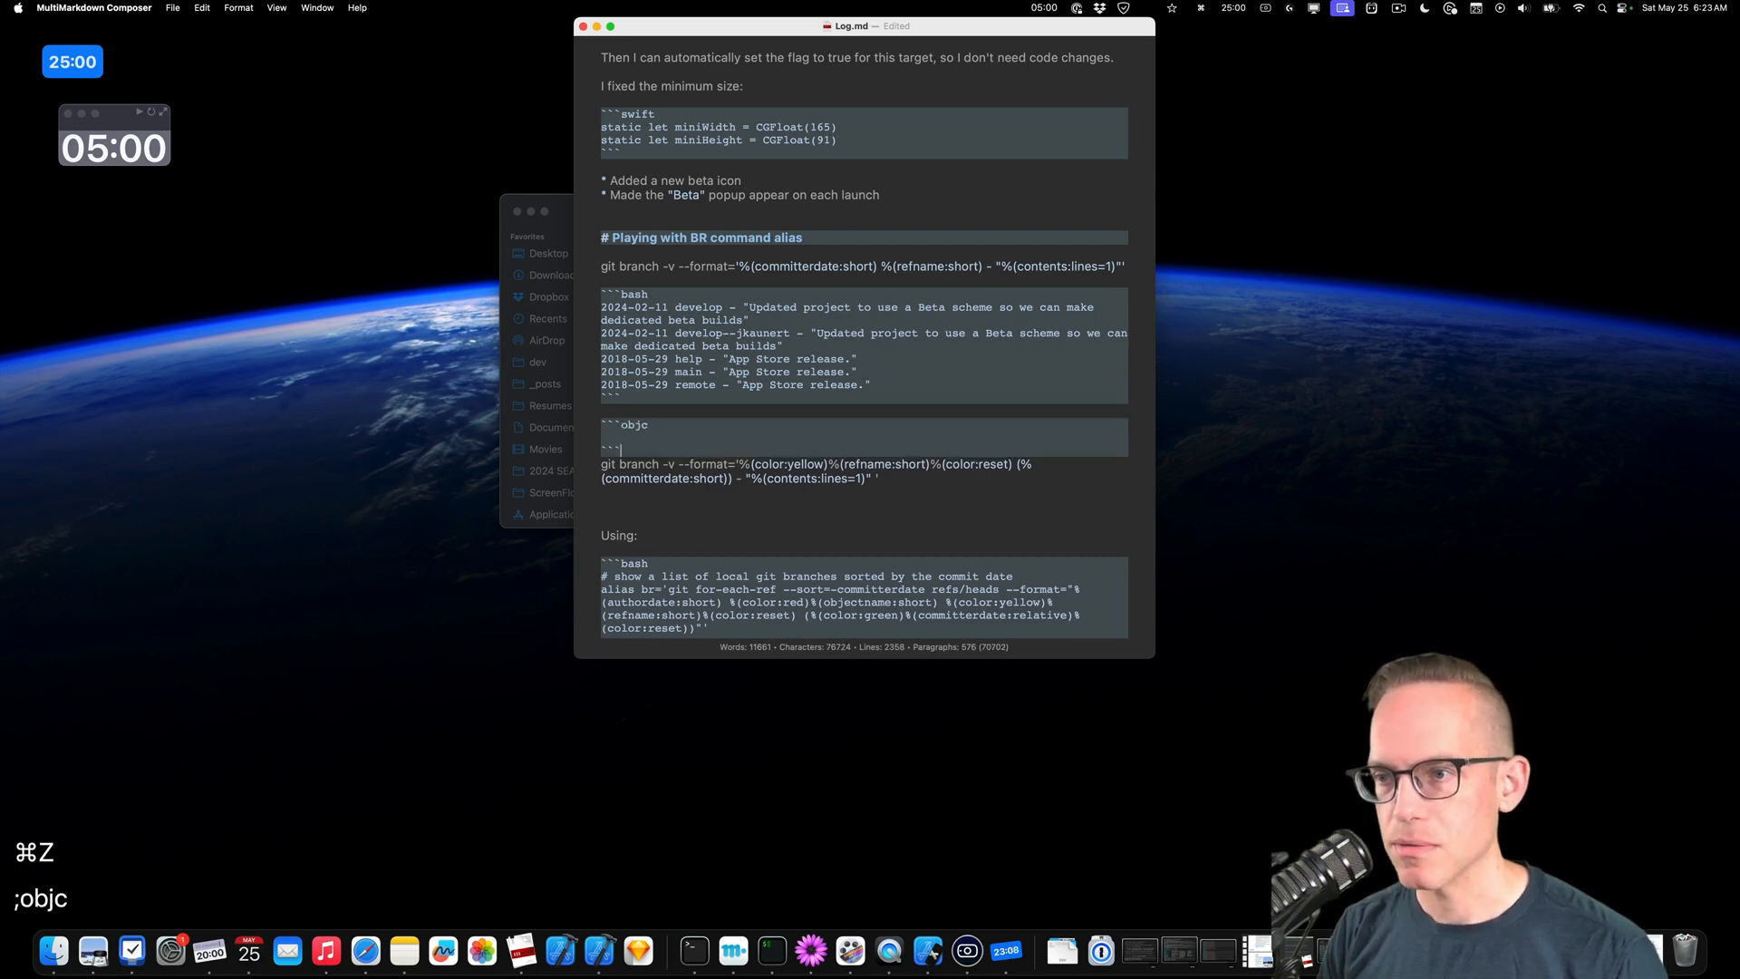
key("cmd+z")
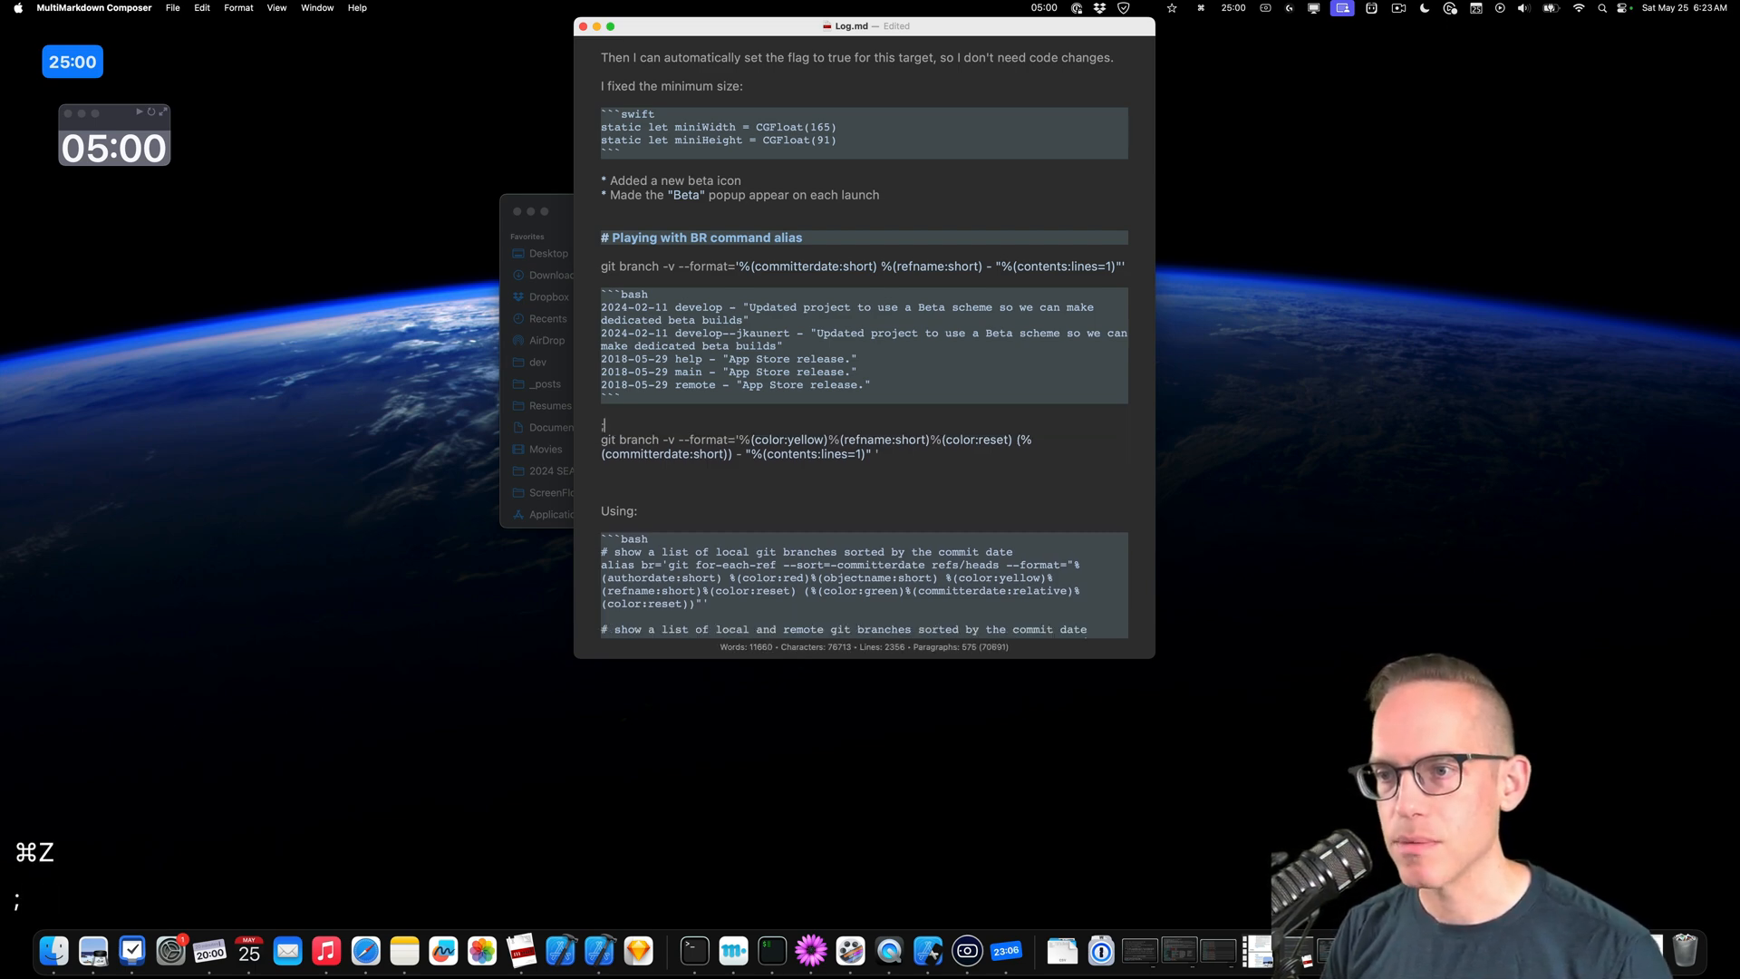
type("bash")
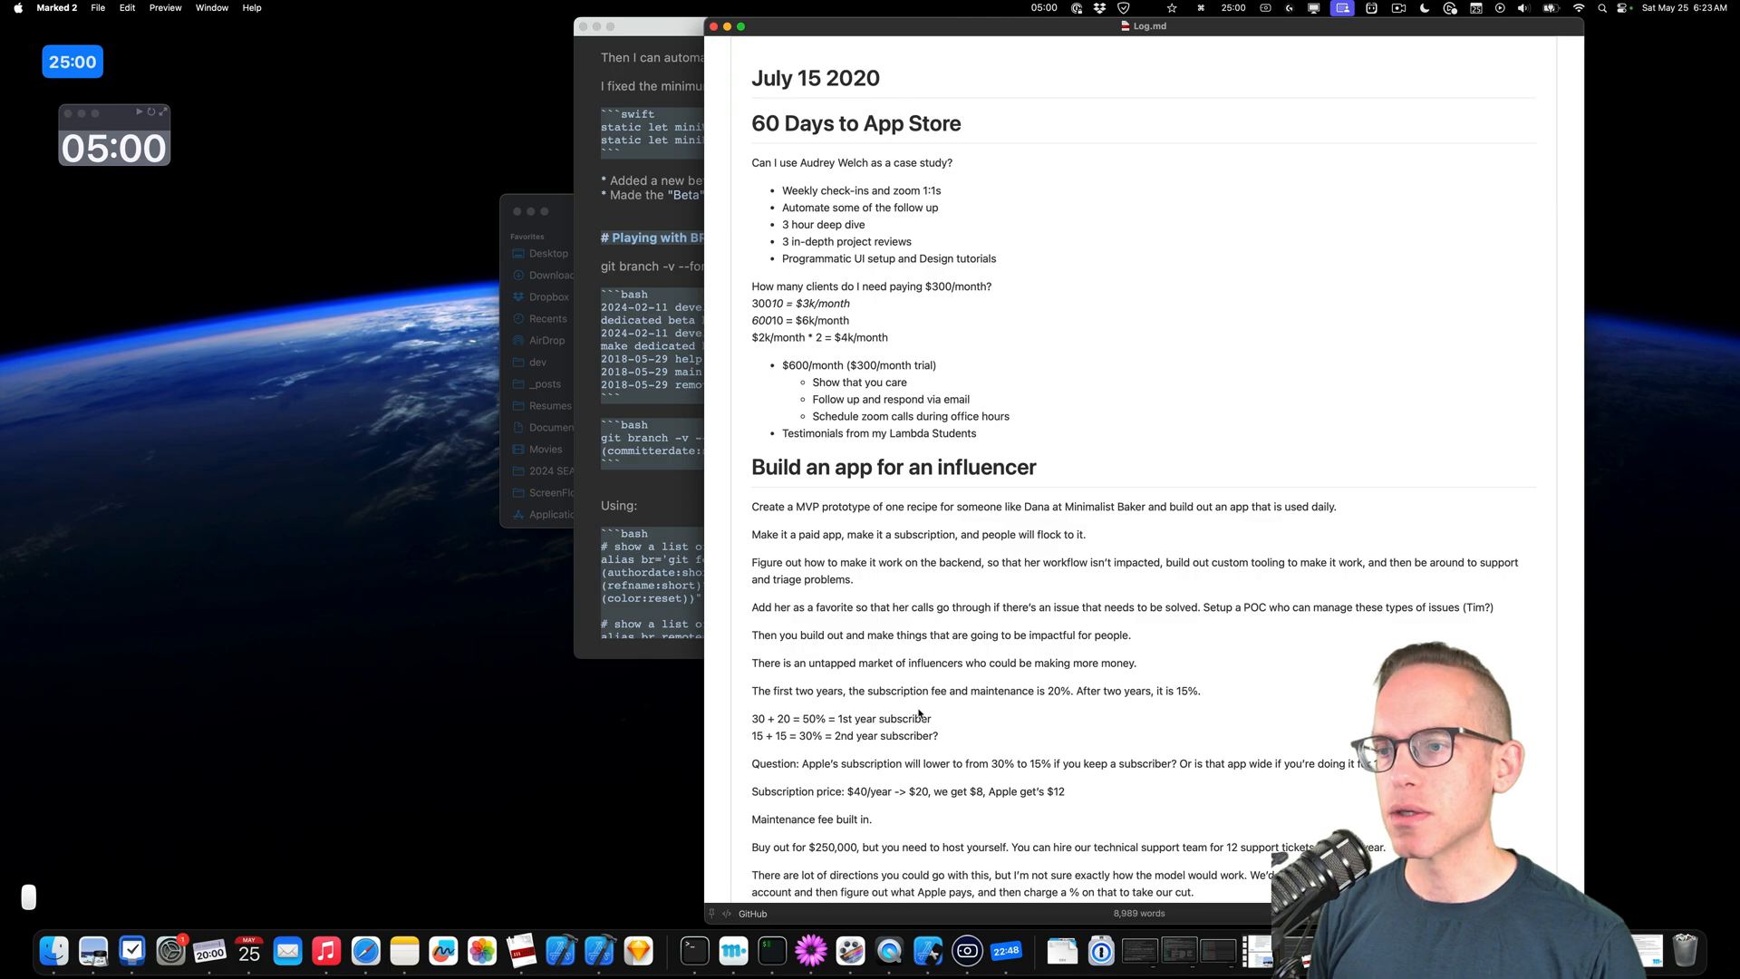
Search the Marked 2 preview for "Playing with br" to land on the Playing with BR command alias section.
scroll("down", 3)
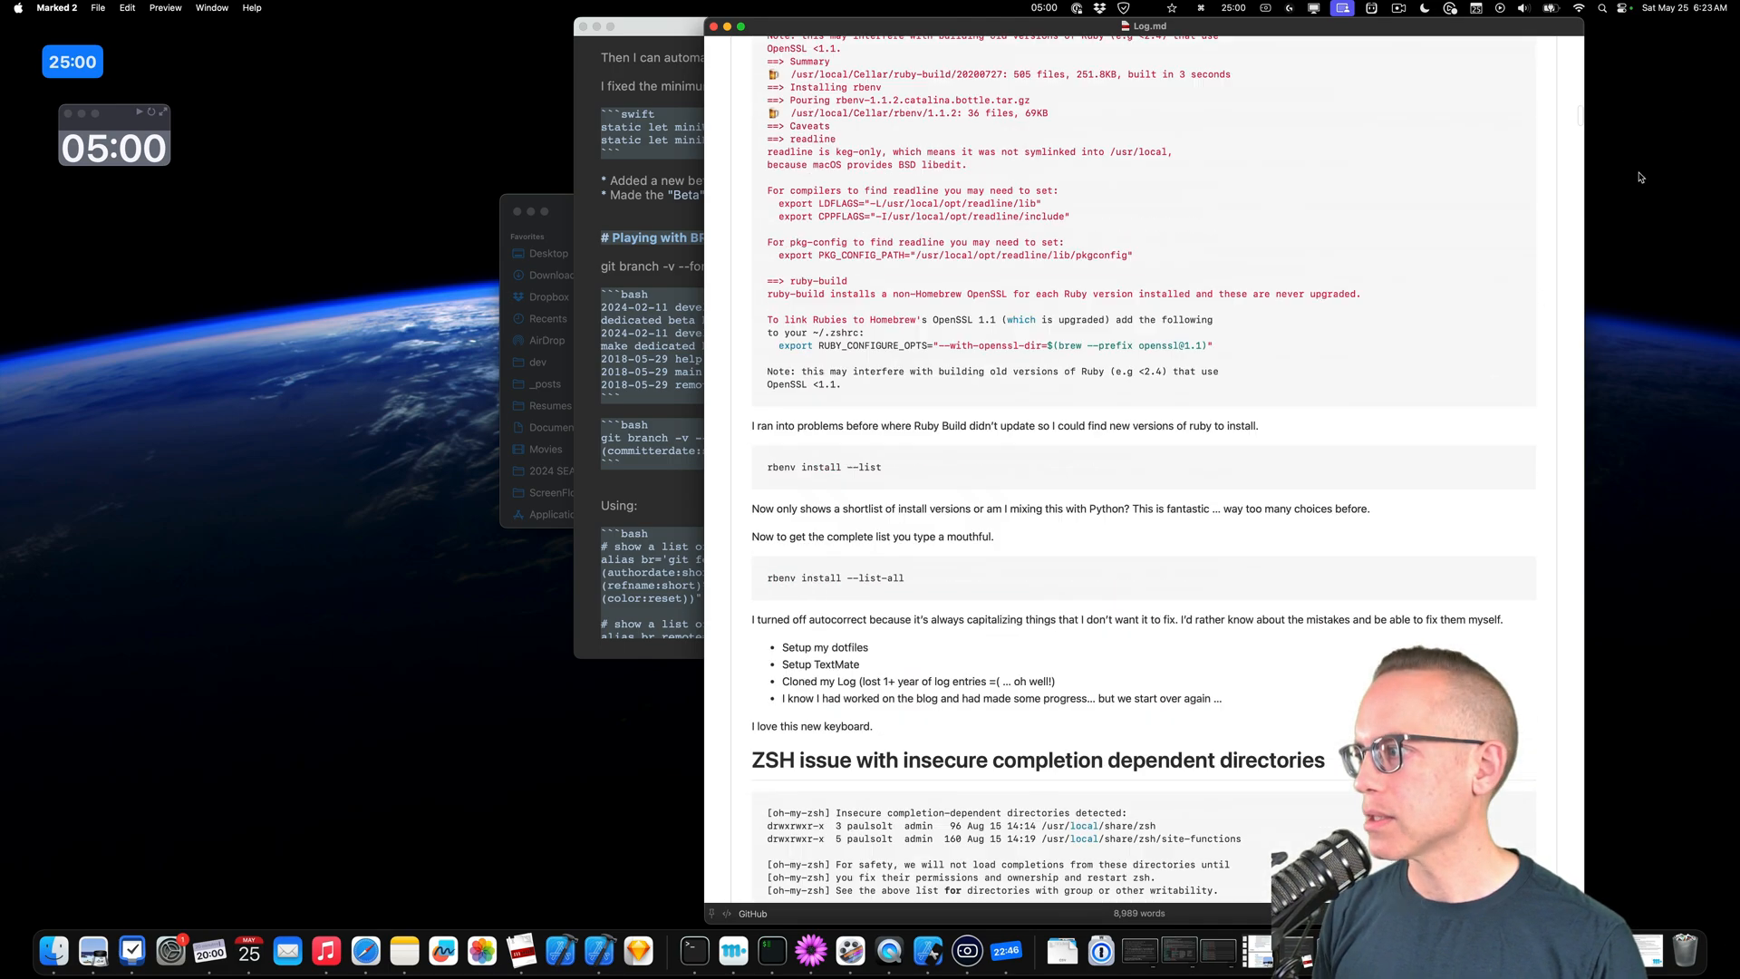
scroll("down", 3)
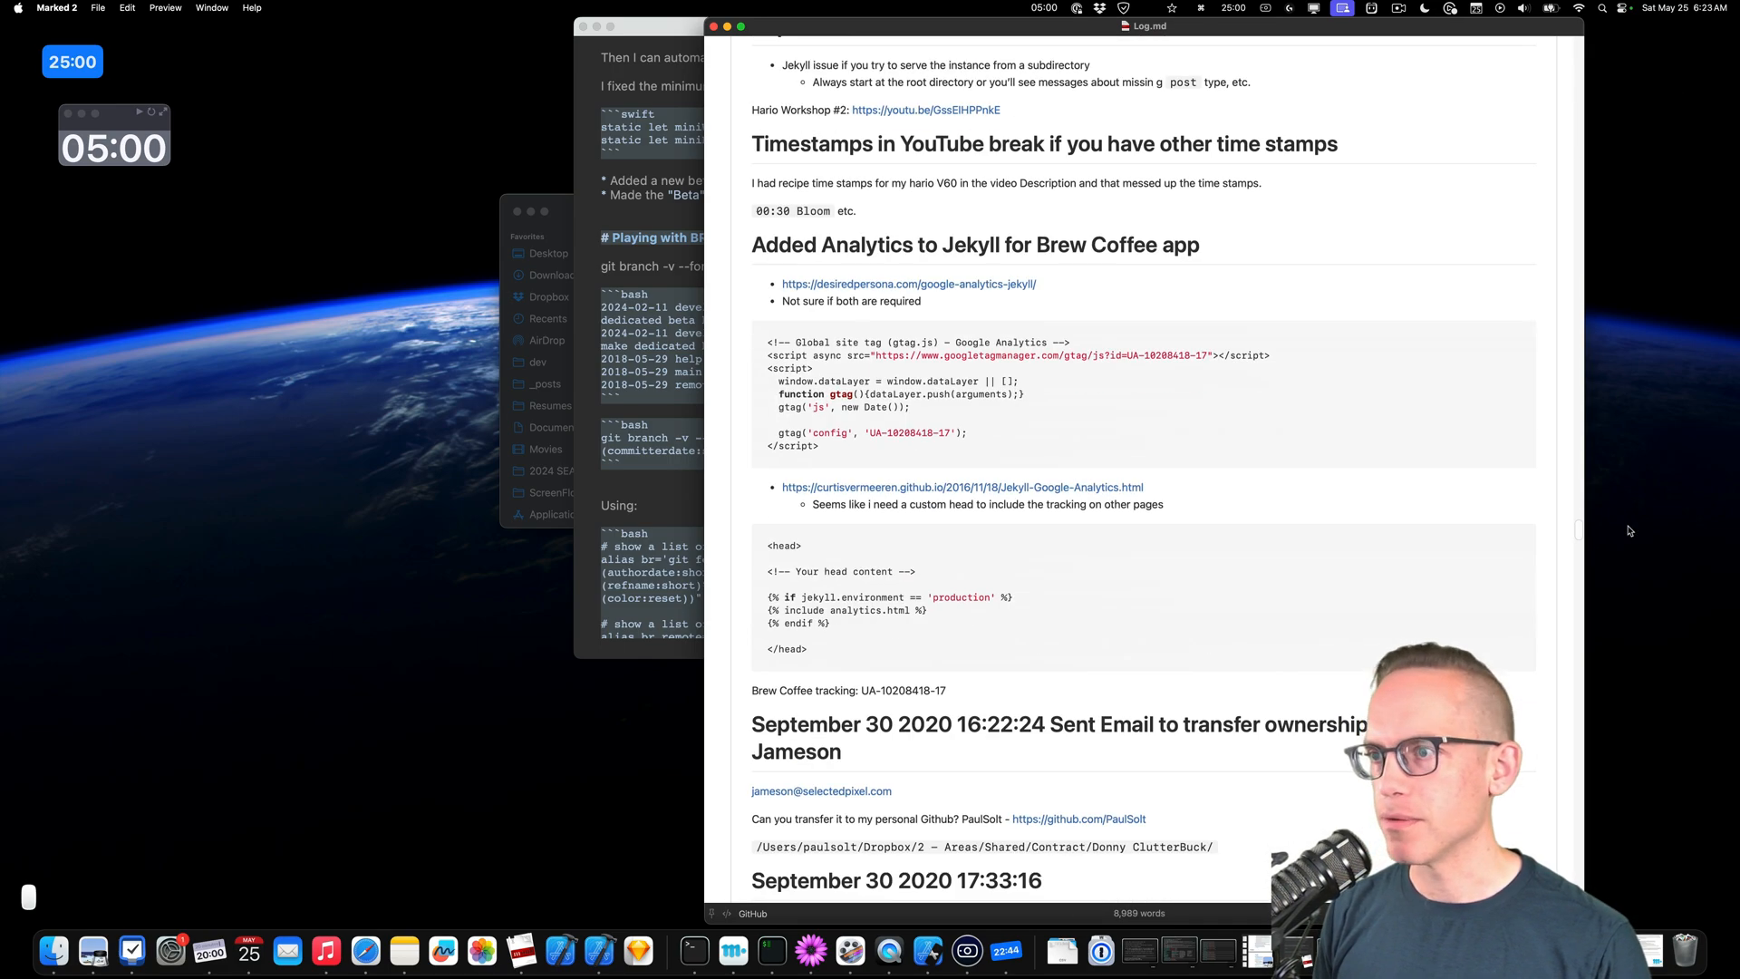
scroll("down", 3)
type("play")
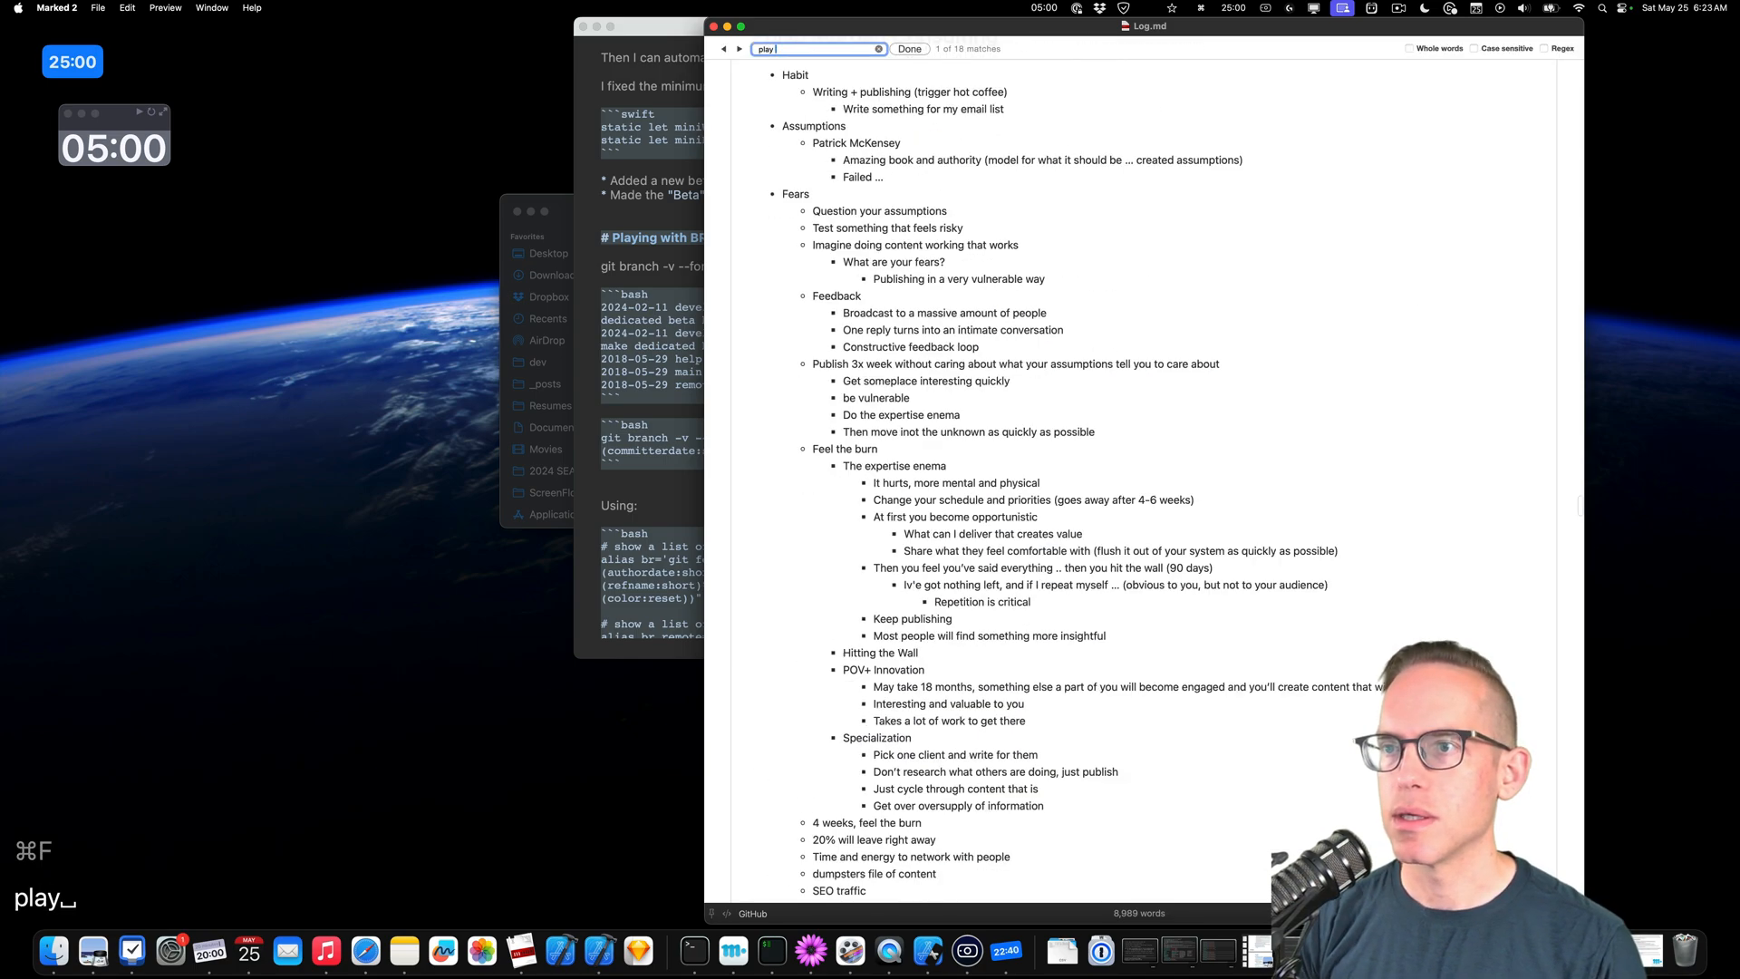
type("with")
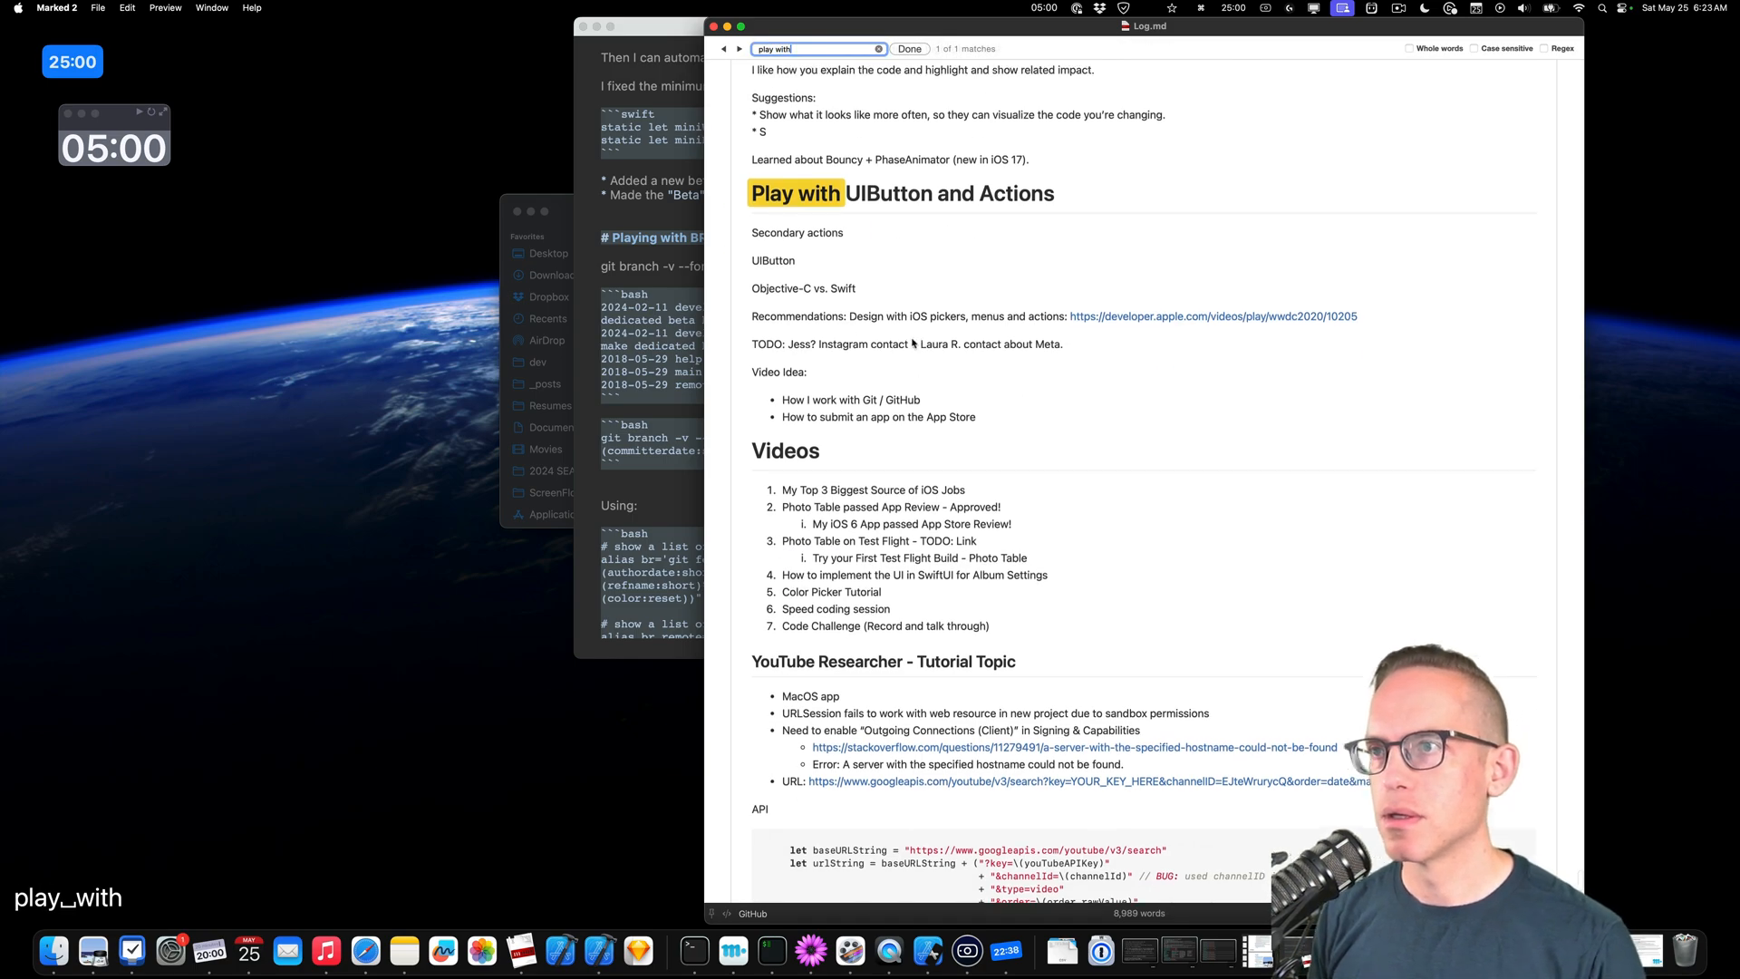
left_click(908, 49)
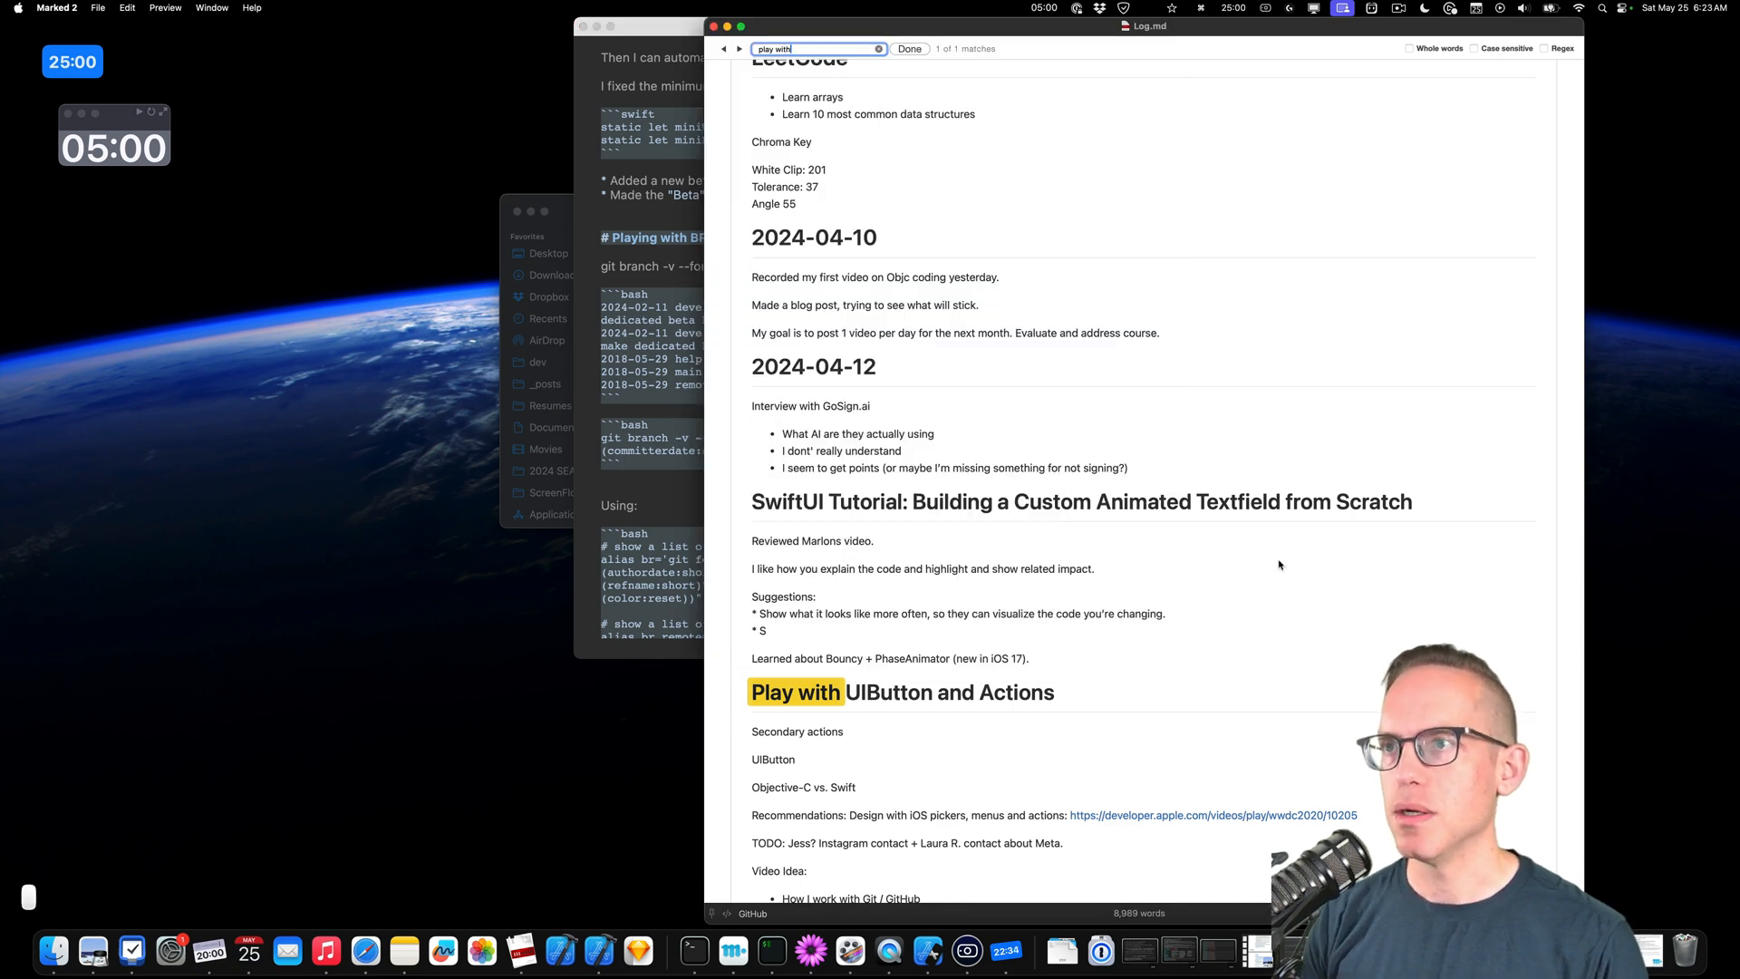
type("br")
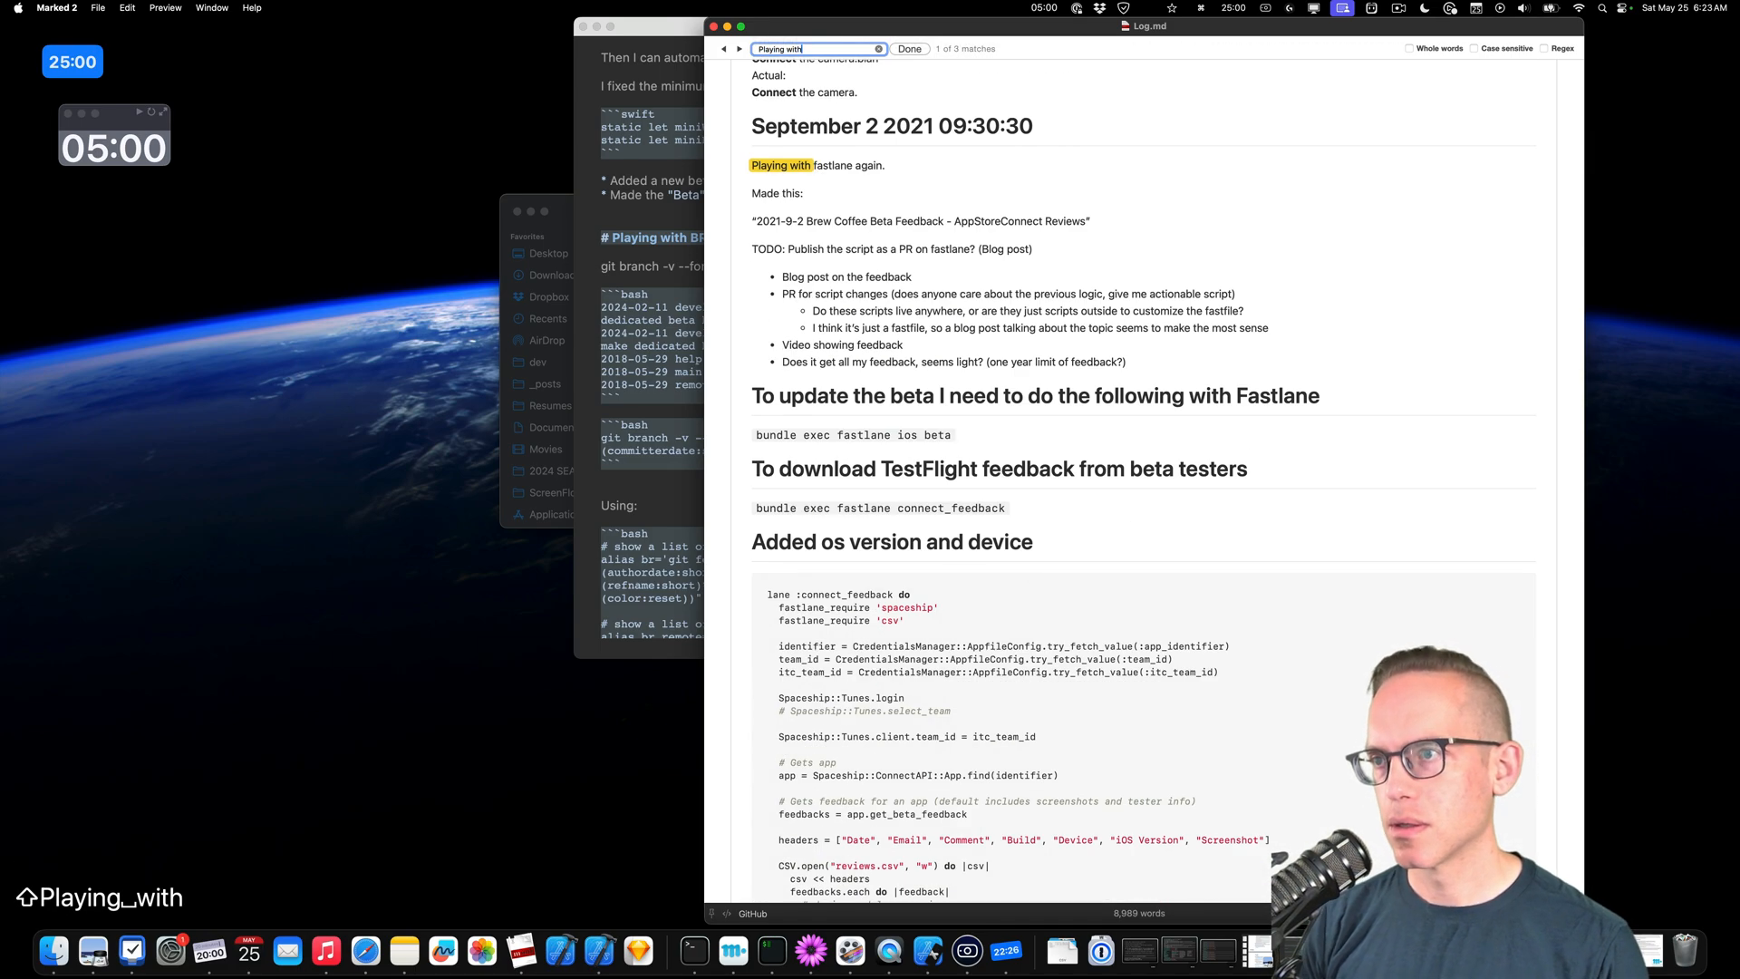
type("br")
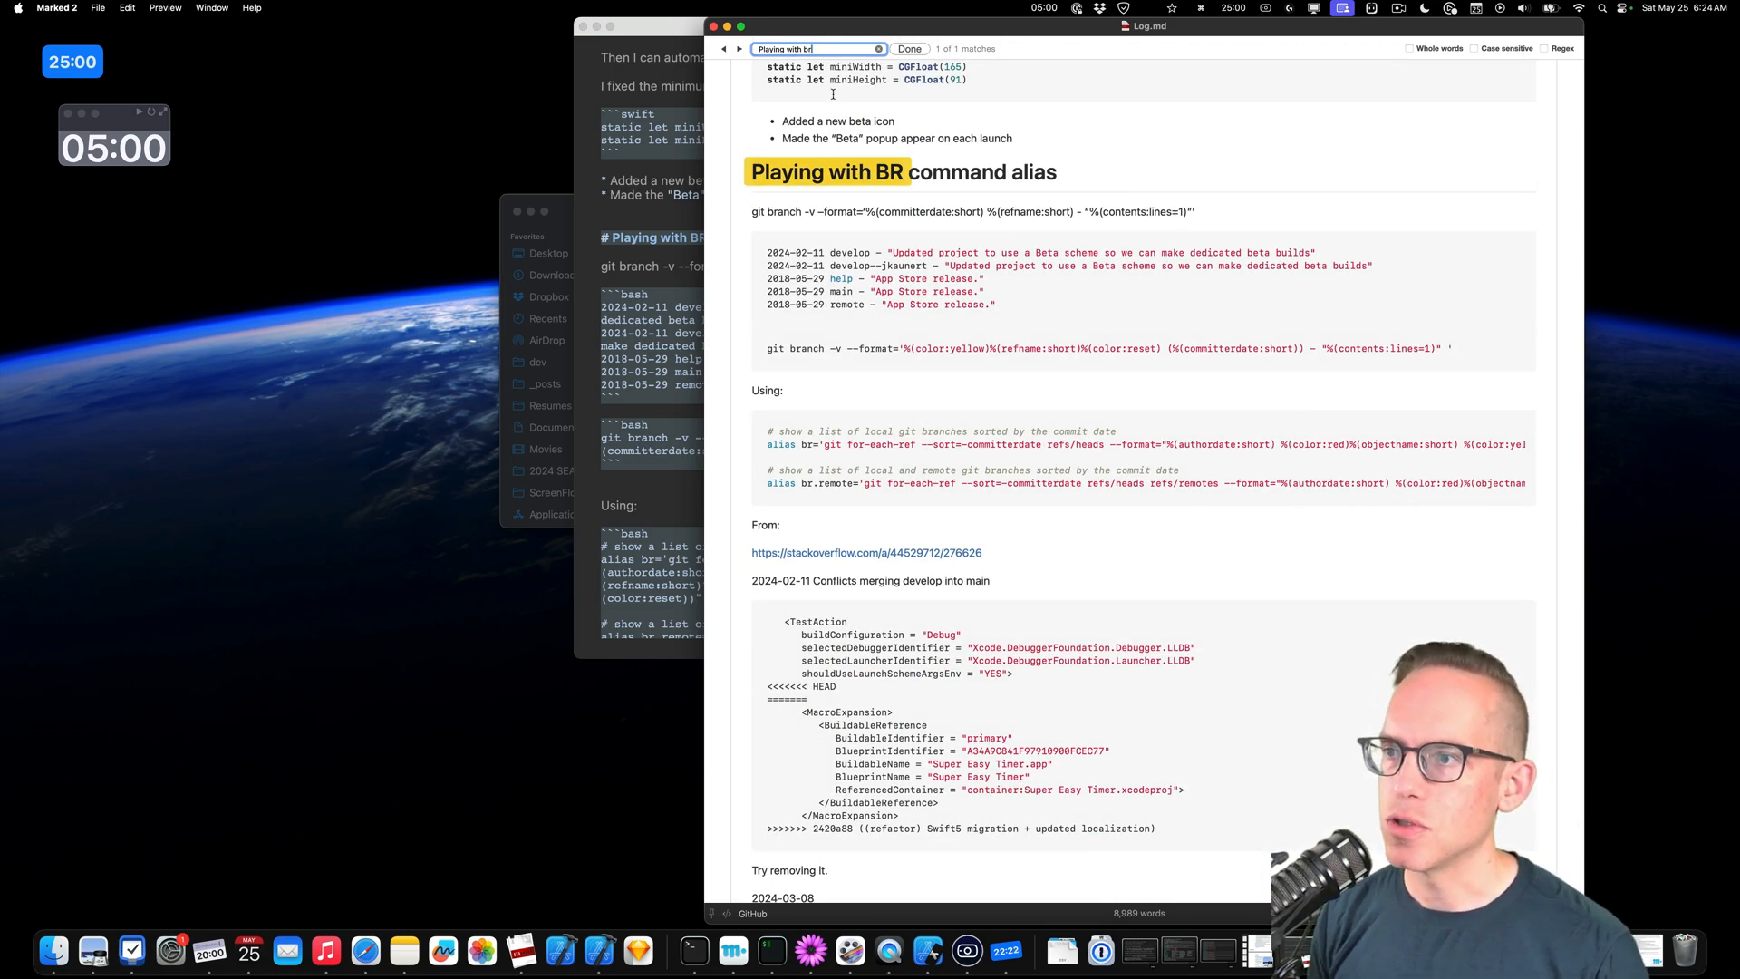
mouse_move(897, 349)
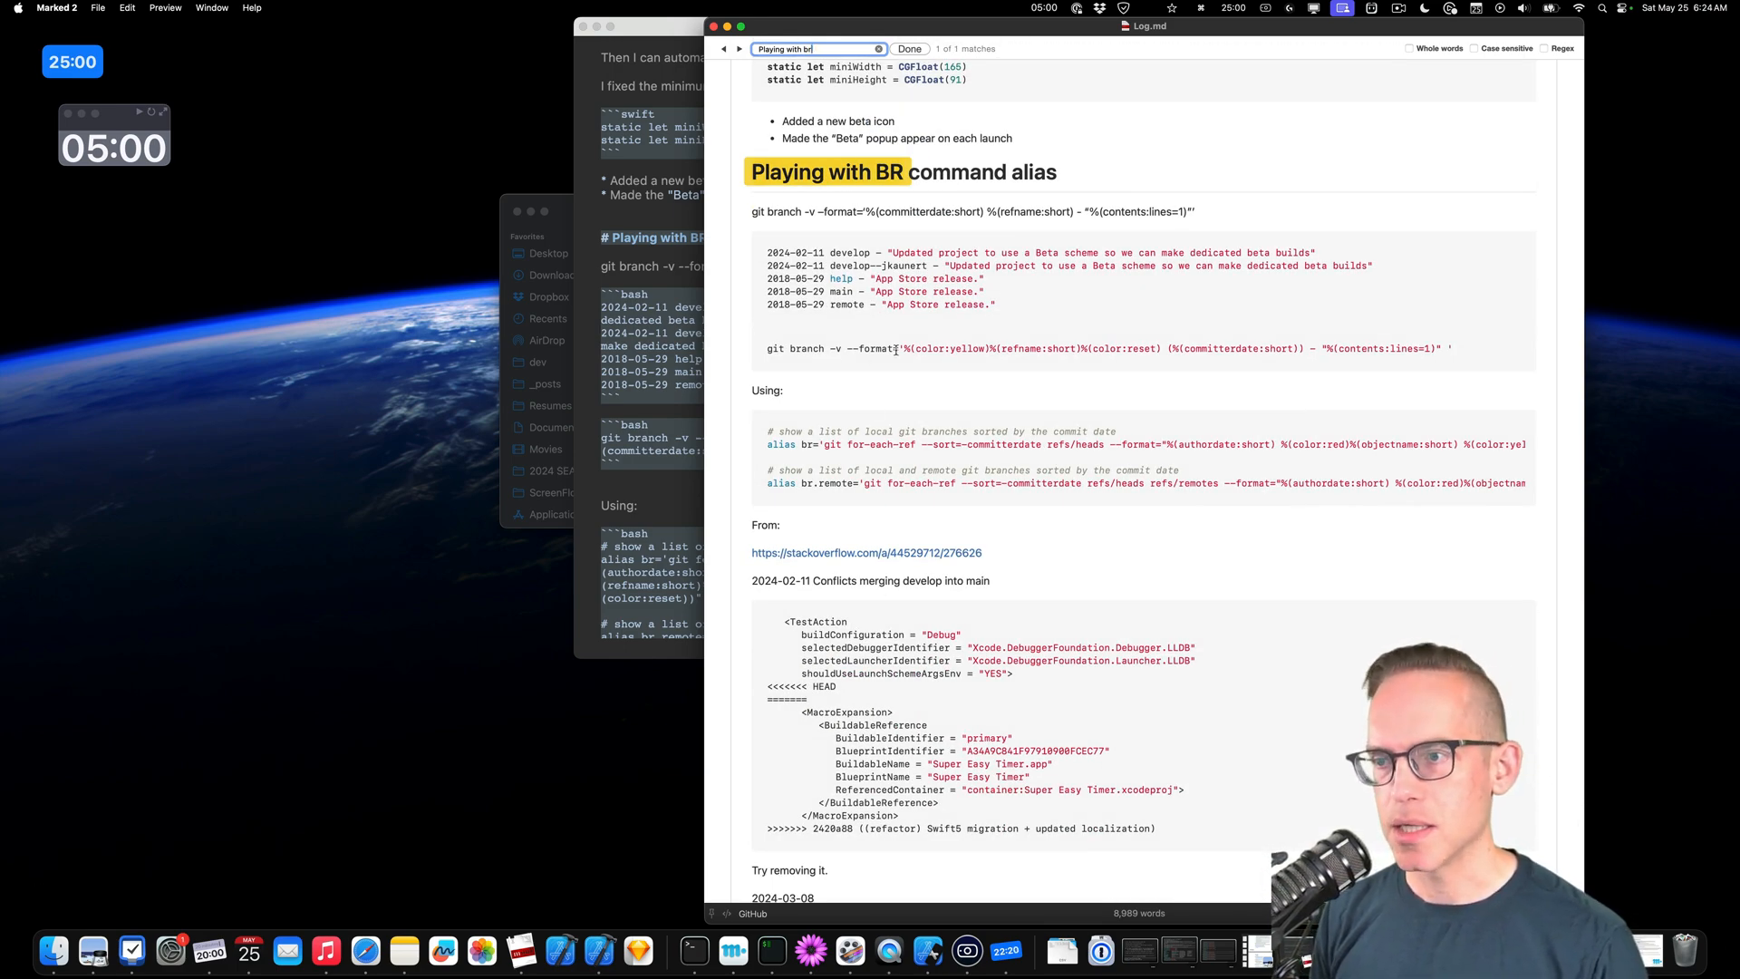
left_click(866, 26)
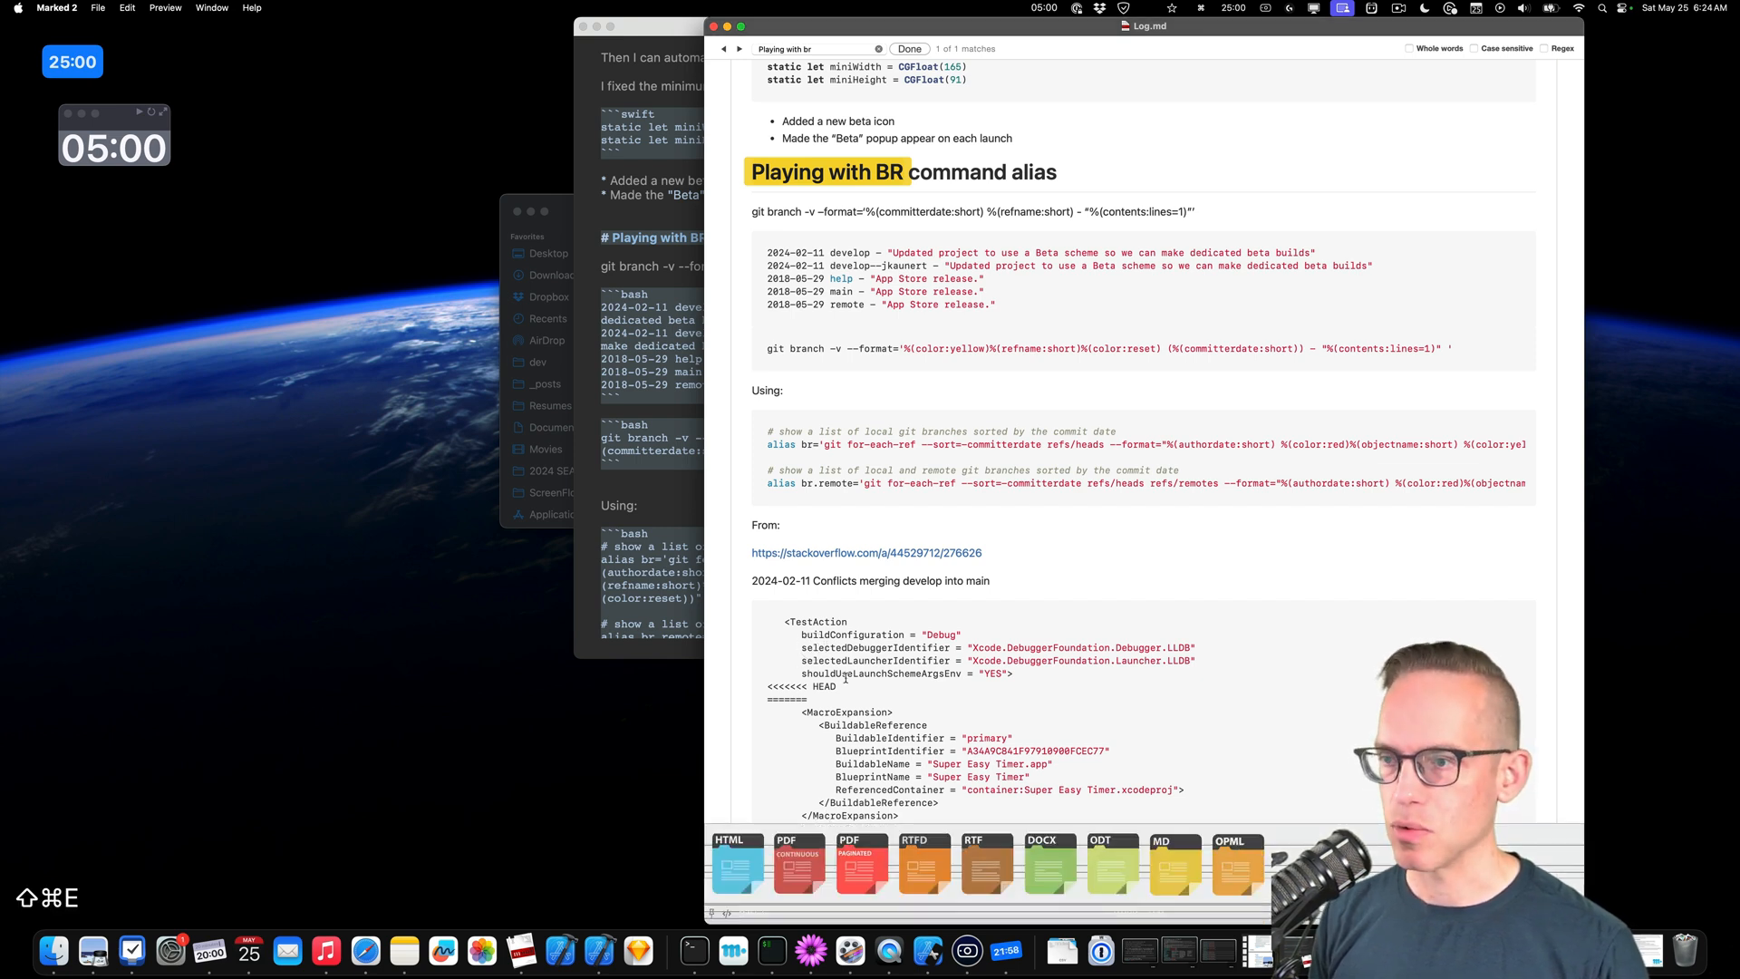
Dismiss the export format bar over the Log.md preview in Marked 2.
scroll("up", 3)
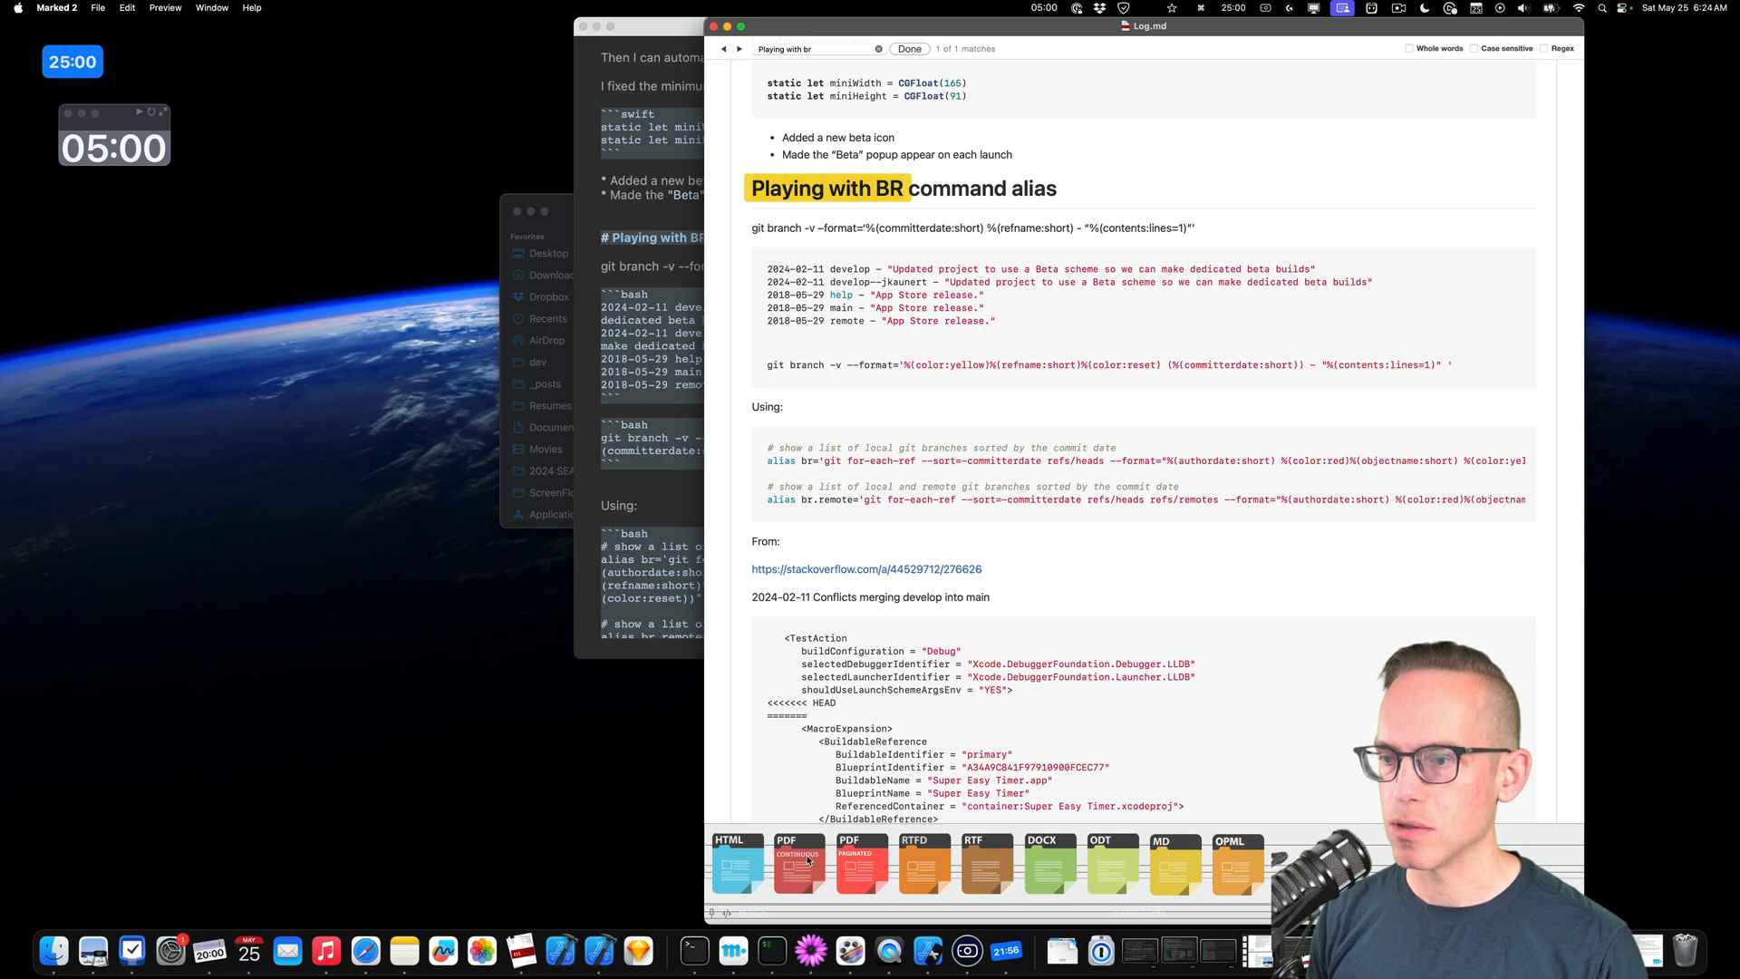
left_click(798, 862)
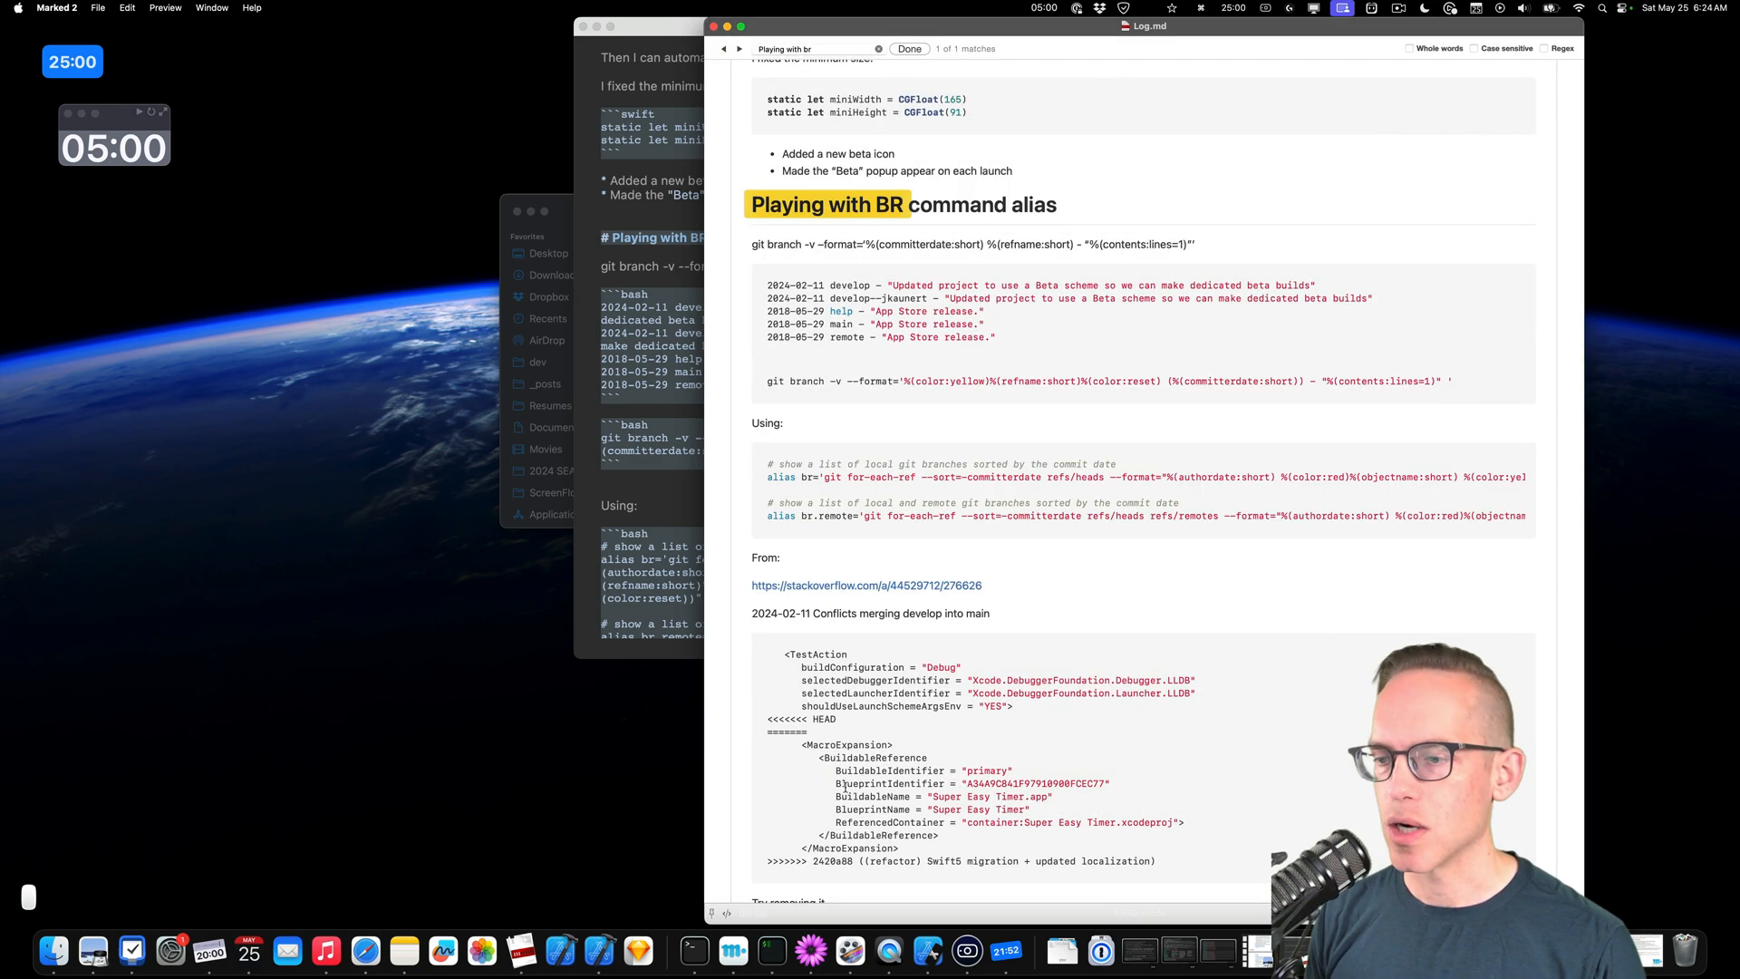
Skim the rendered Log.md down to the May 2024 entries, then close the preview window.
scroll("down", 3)
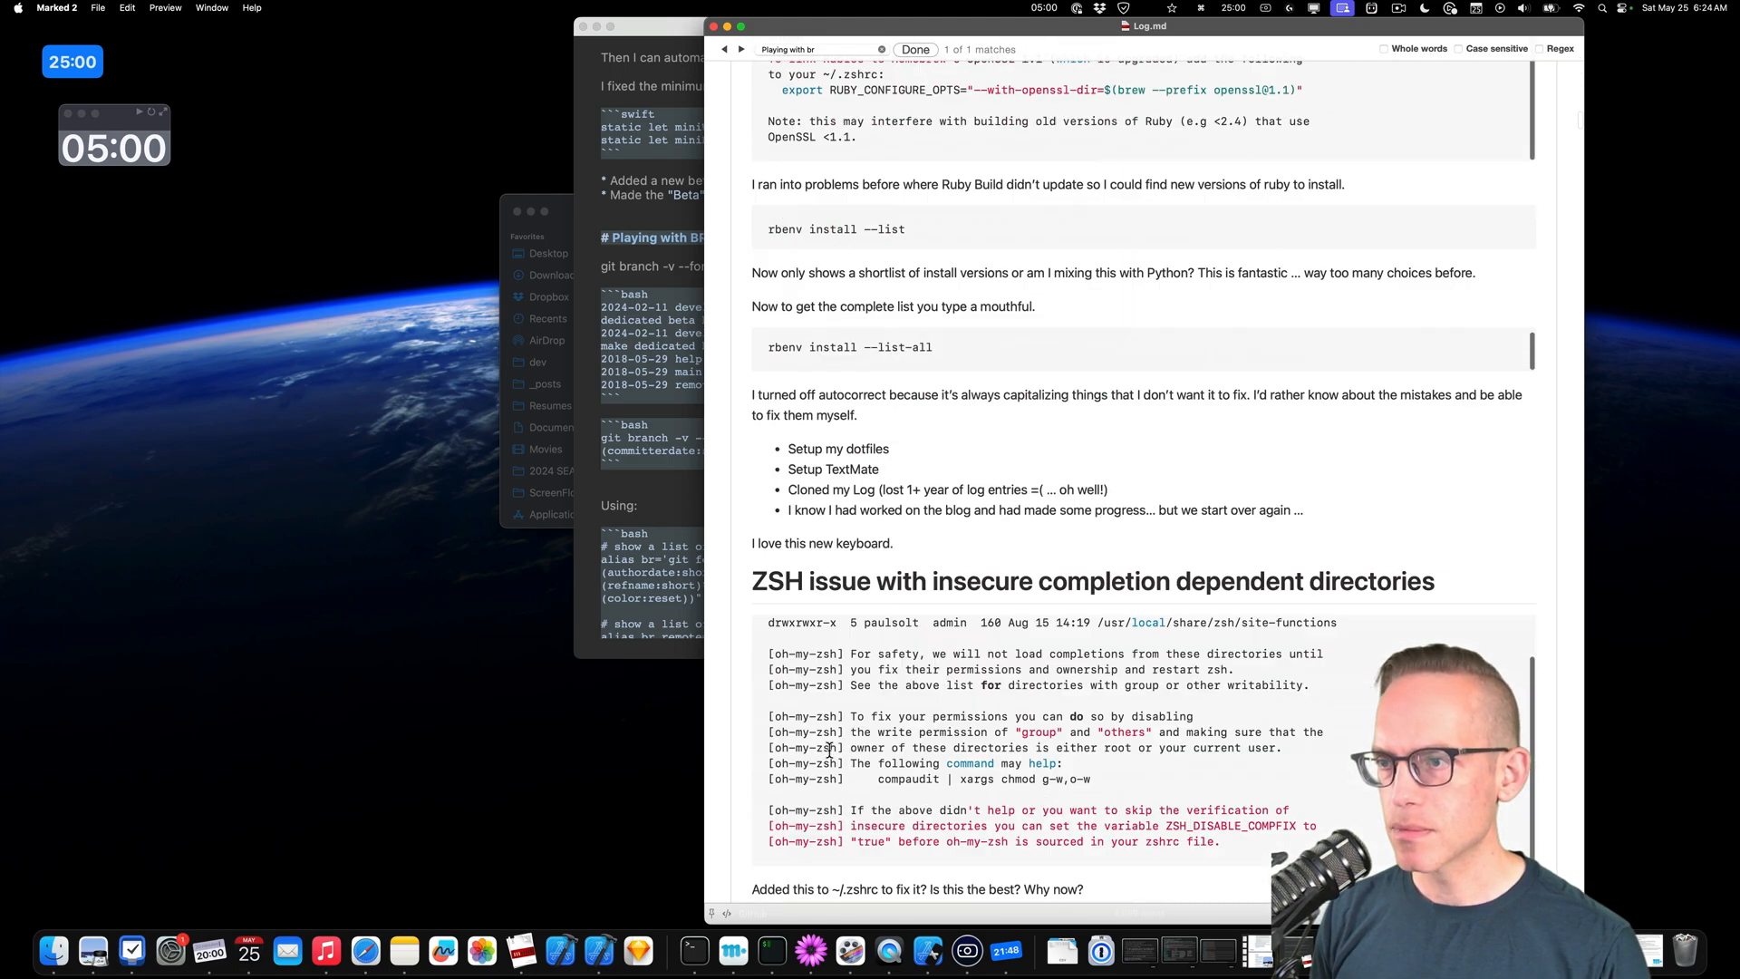
scroll("down", 3)
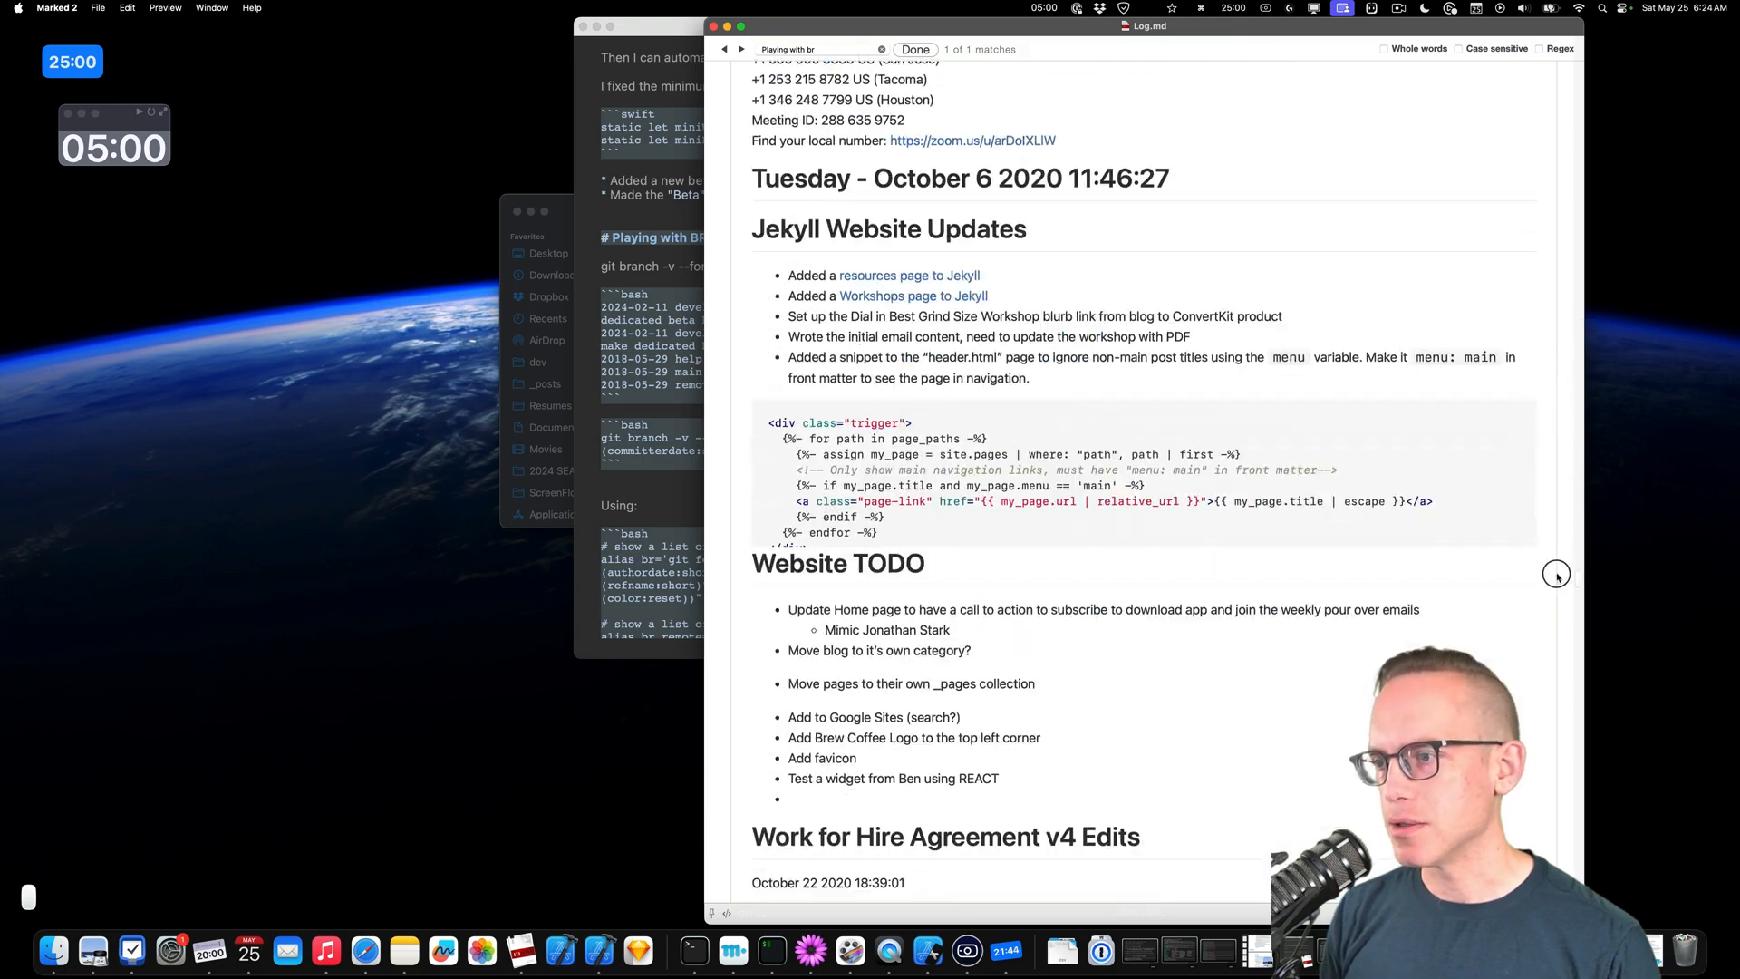
scroll("down", 3)
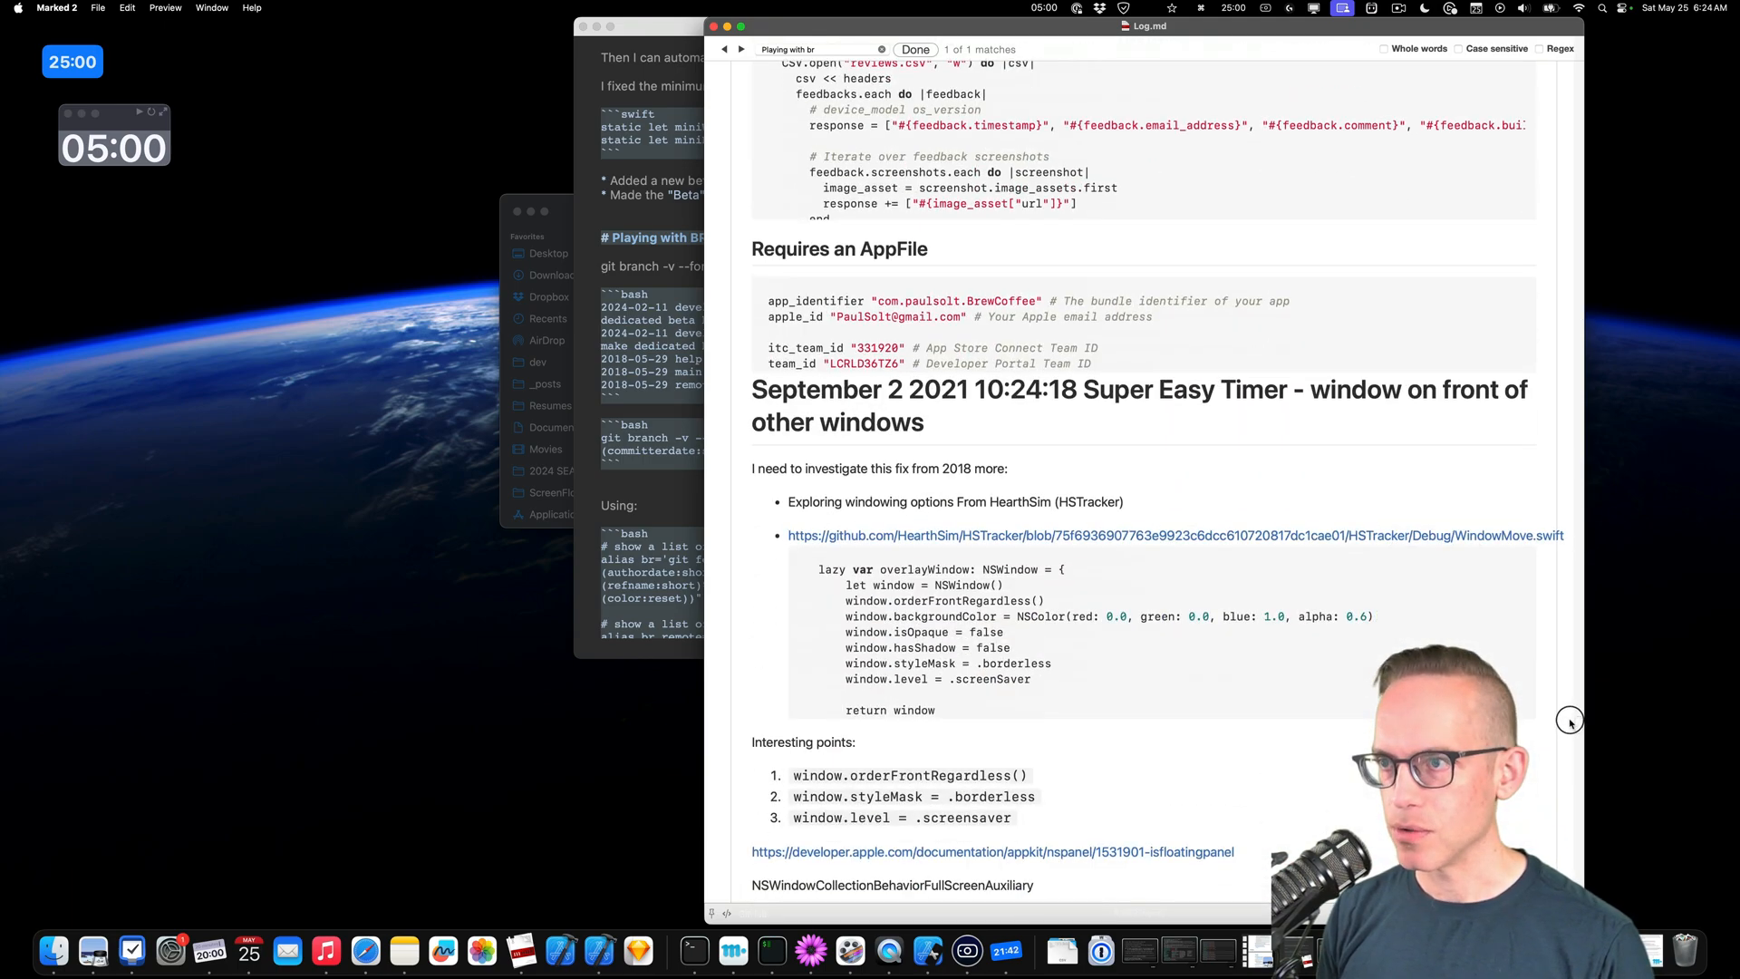
scroll("down", 3)
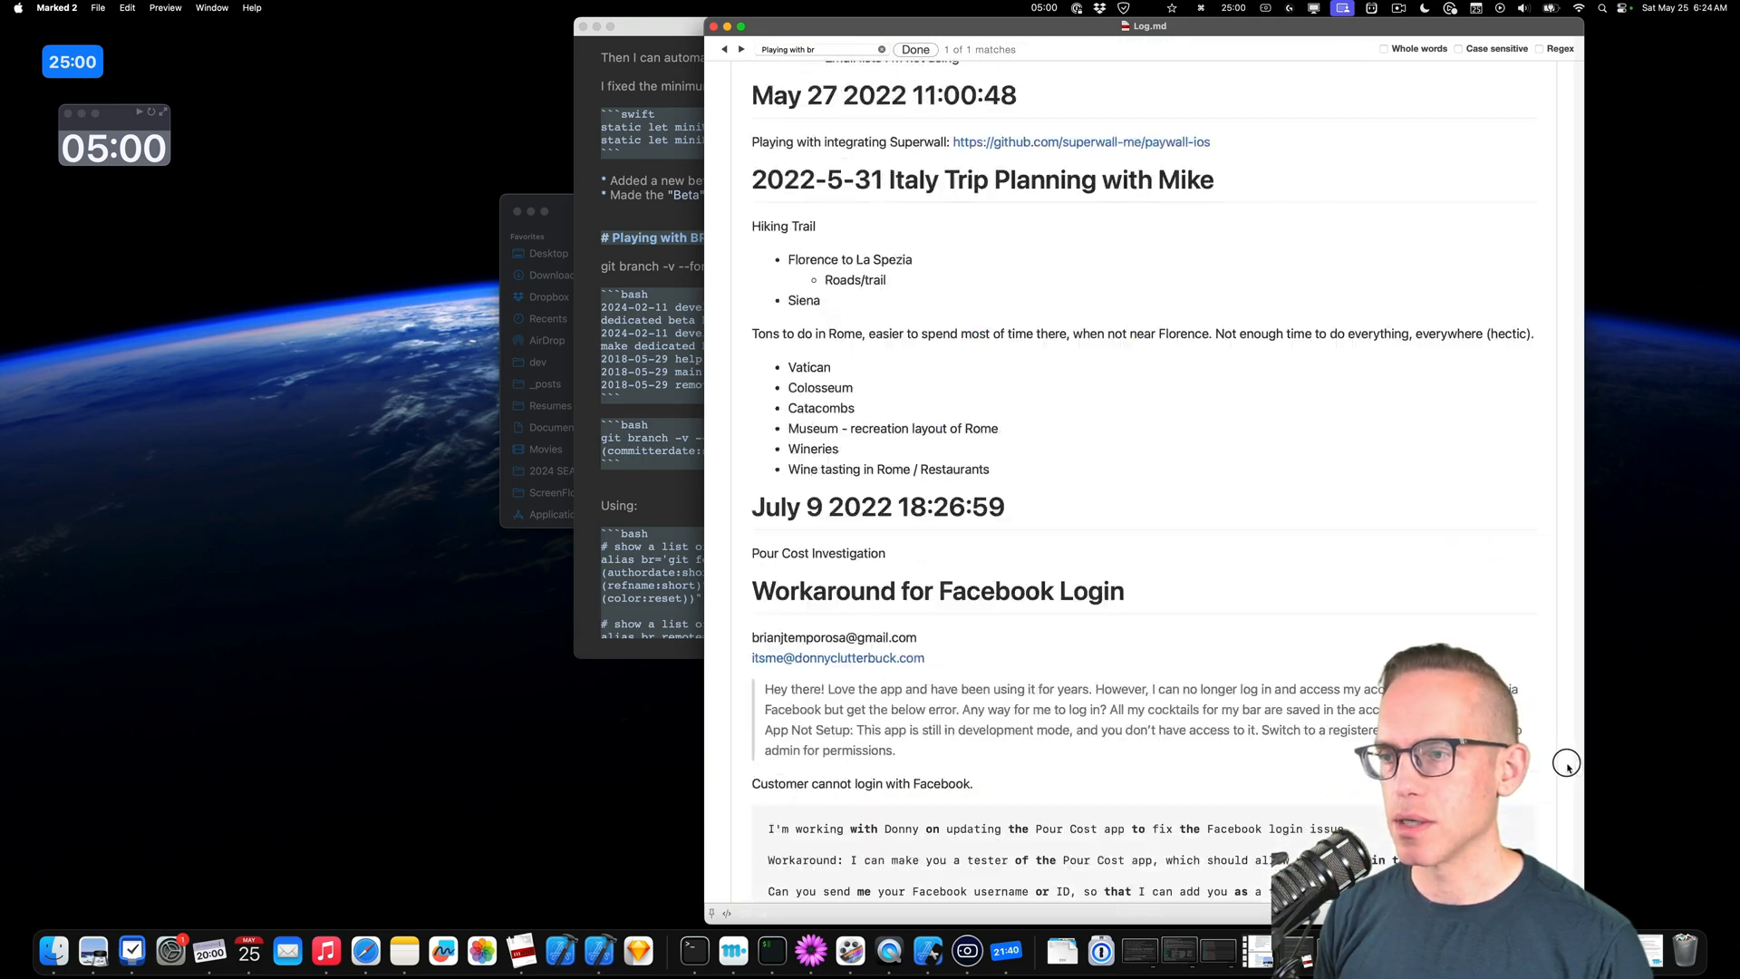
scroll("down", 3)
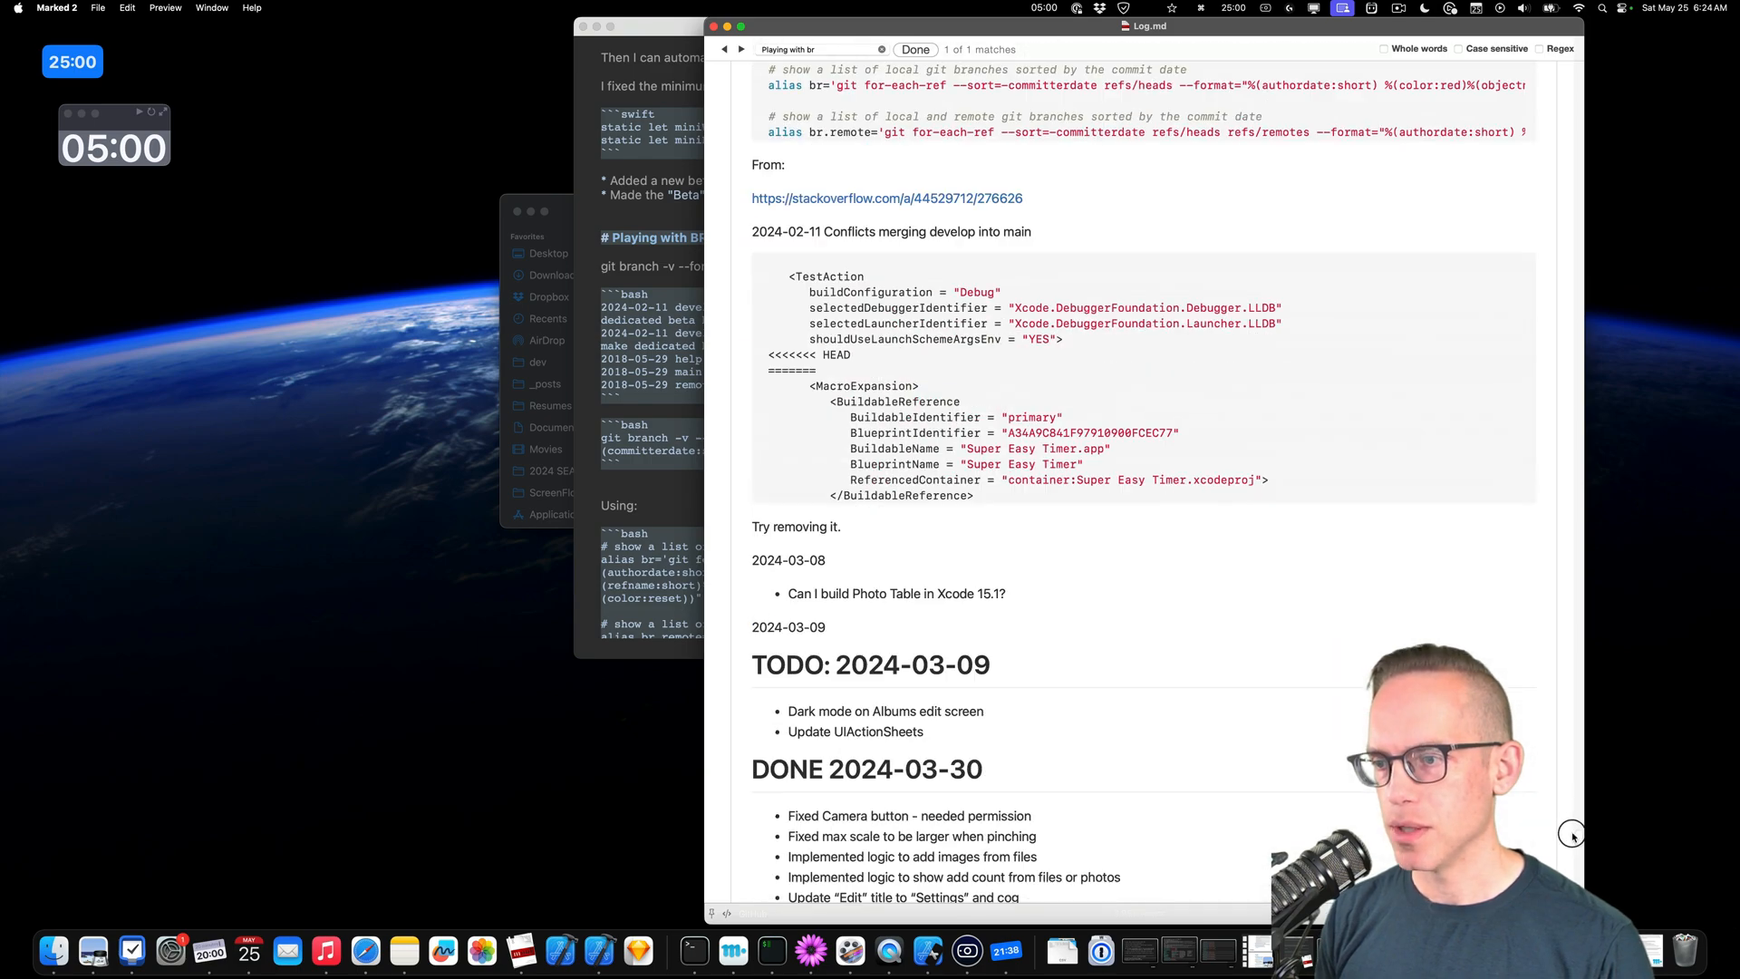
scroll("down", 3)
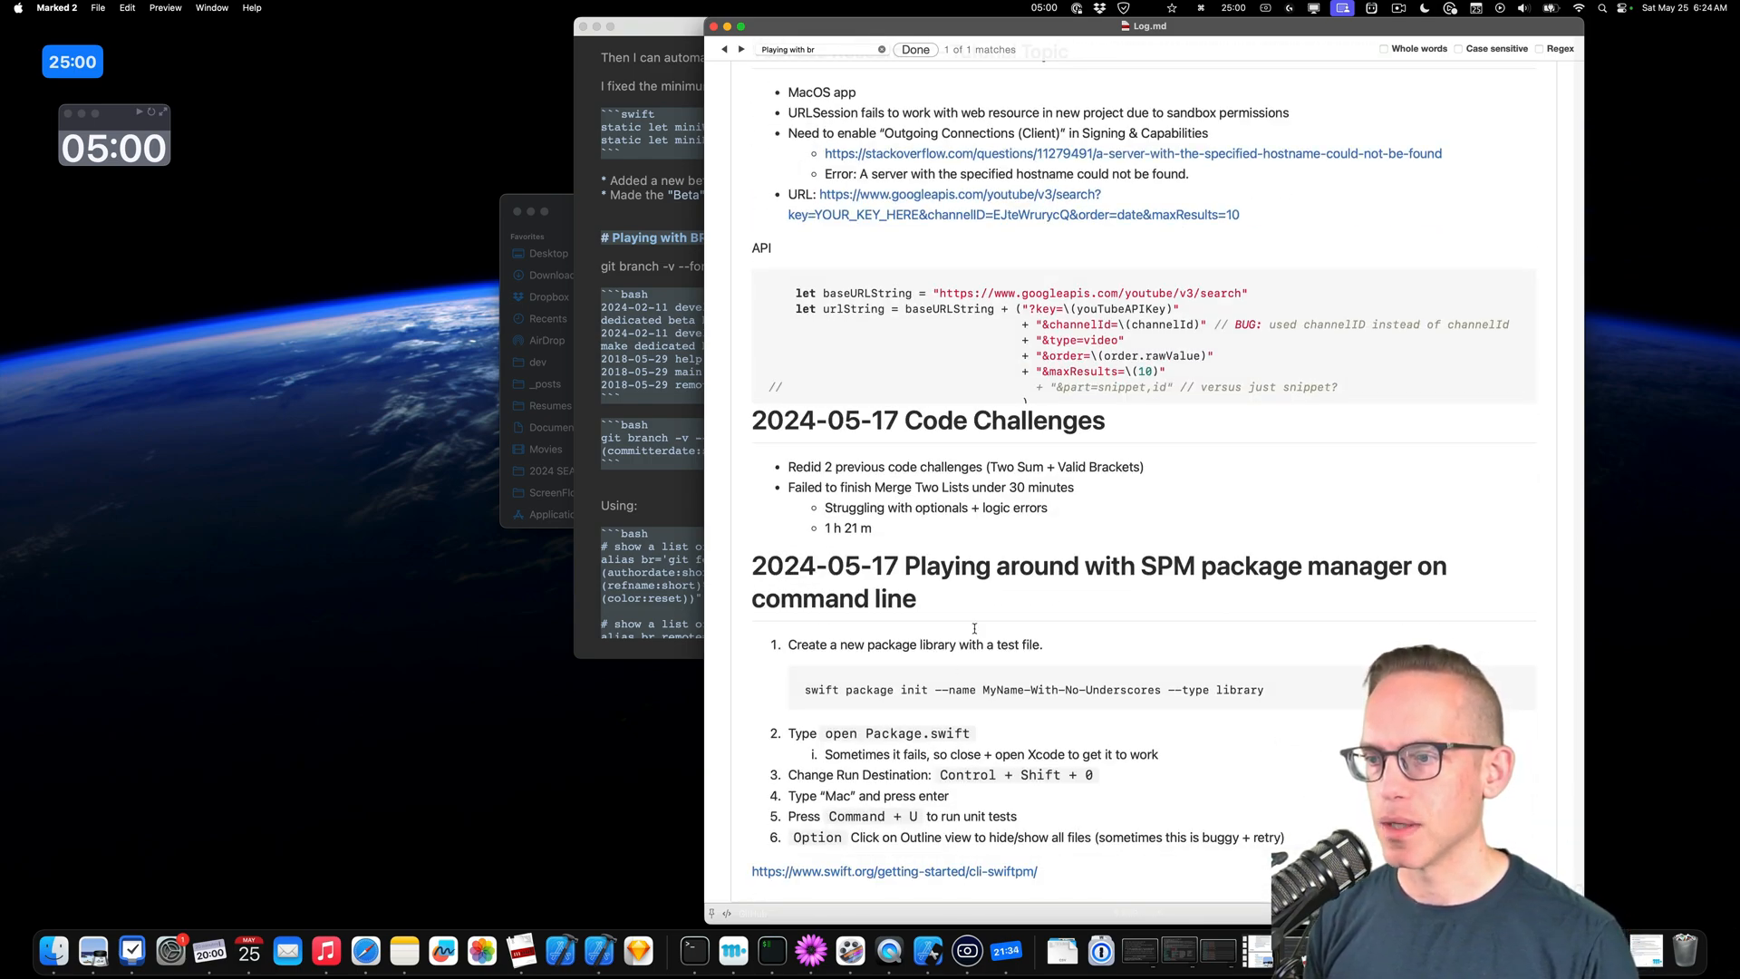
double_click(805, 566)
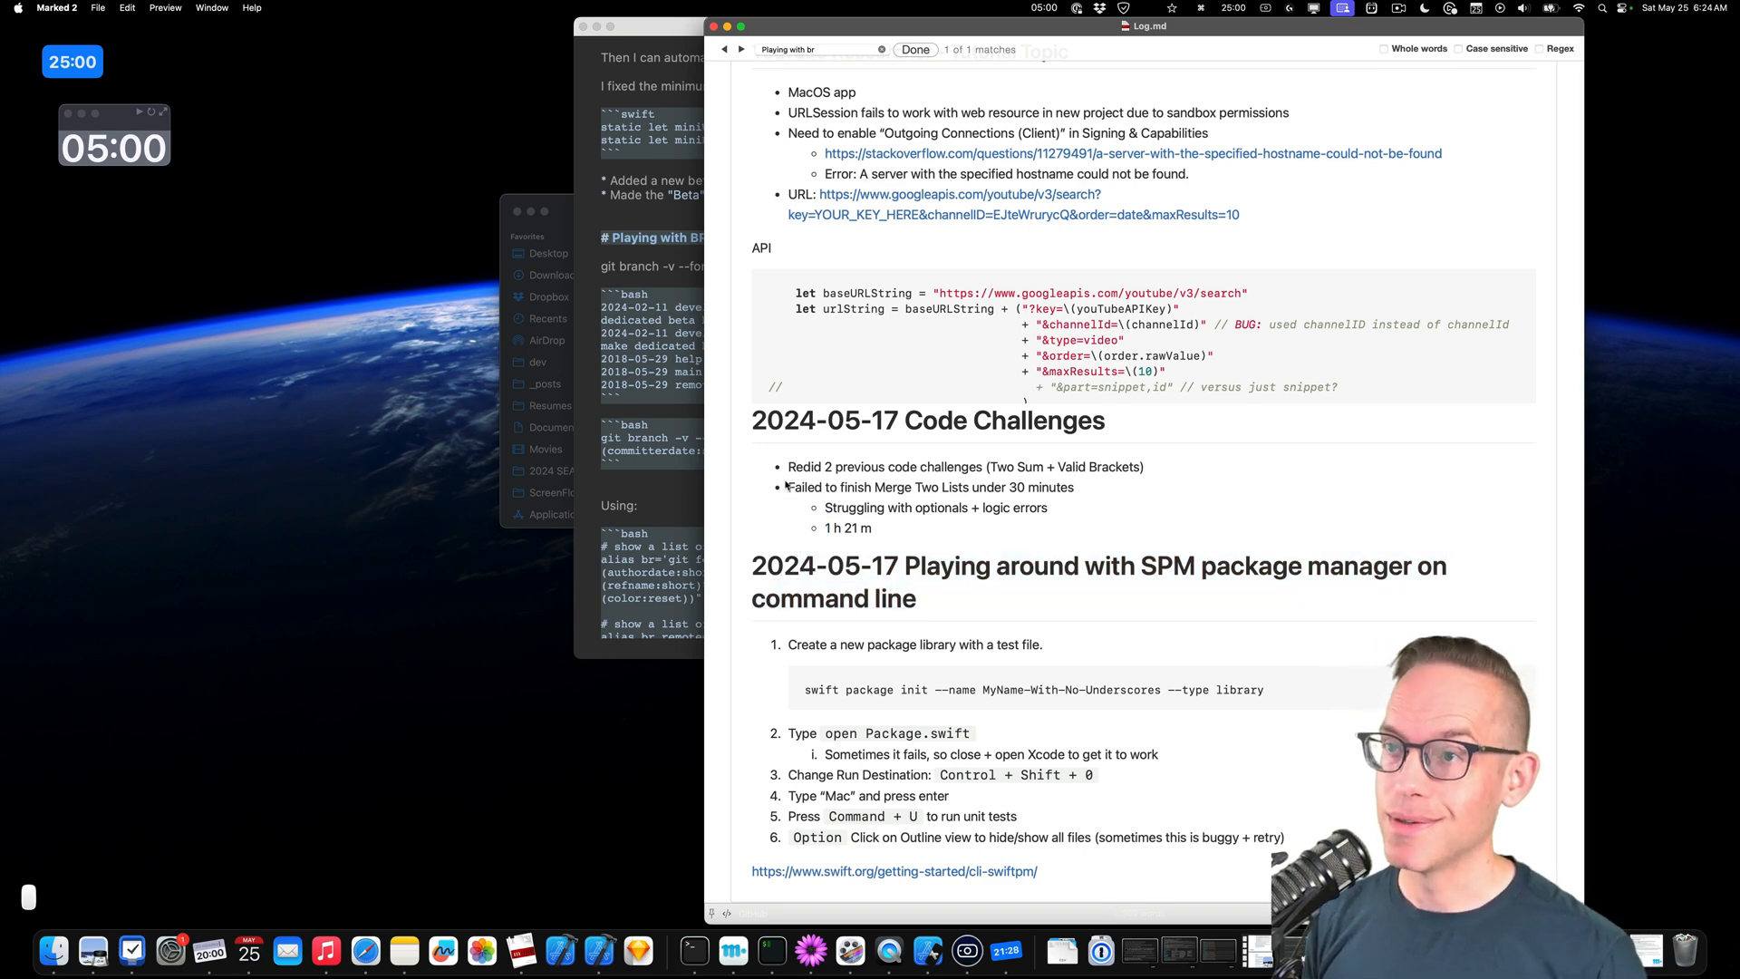
key("cmd+w")
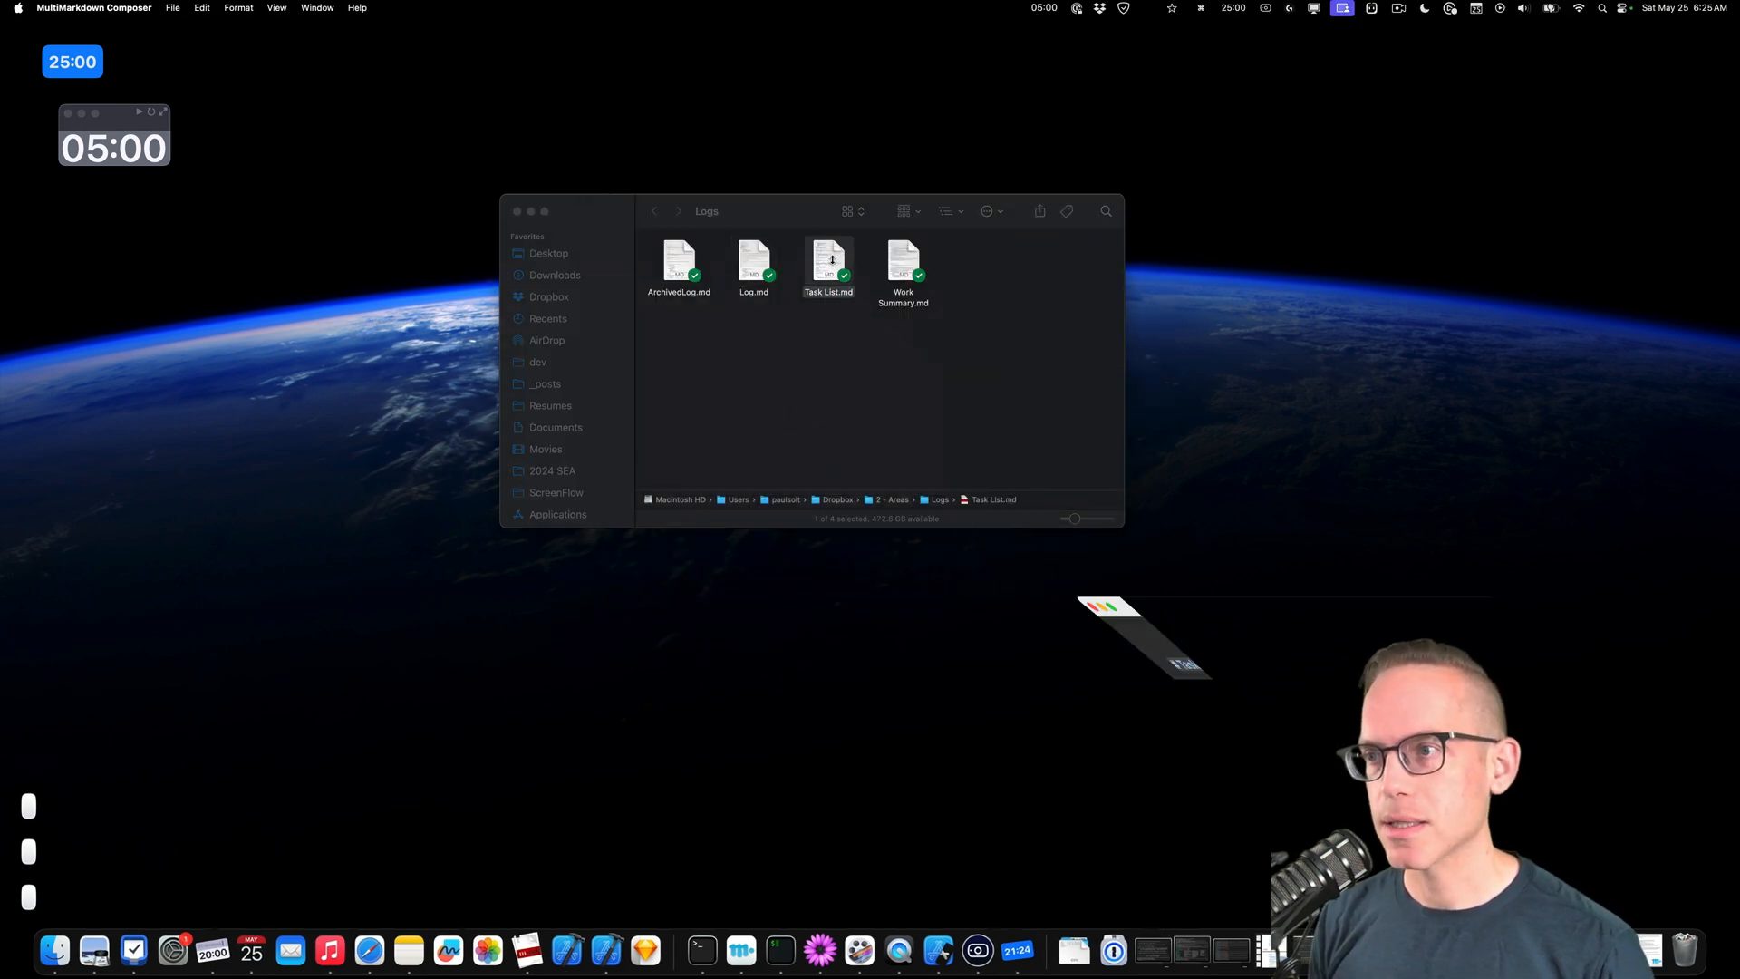
Open Task List.md for editing and skim down through its dated TODO/DONE sections to April 2024.
double_click(828, 262)
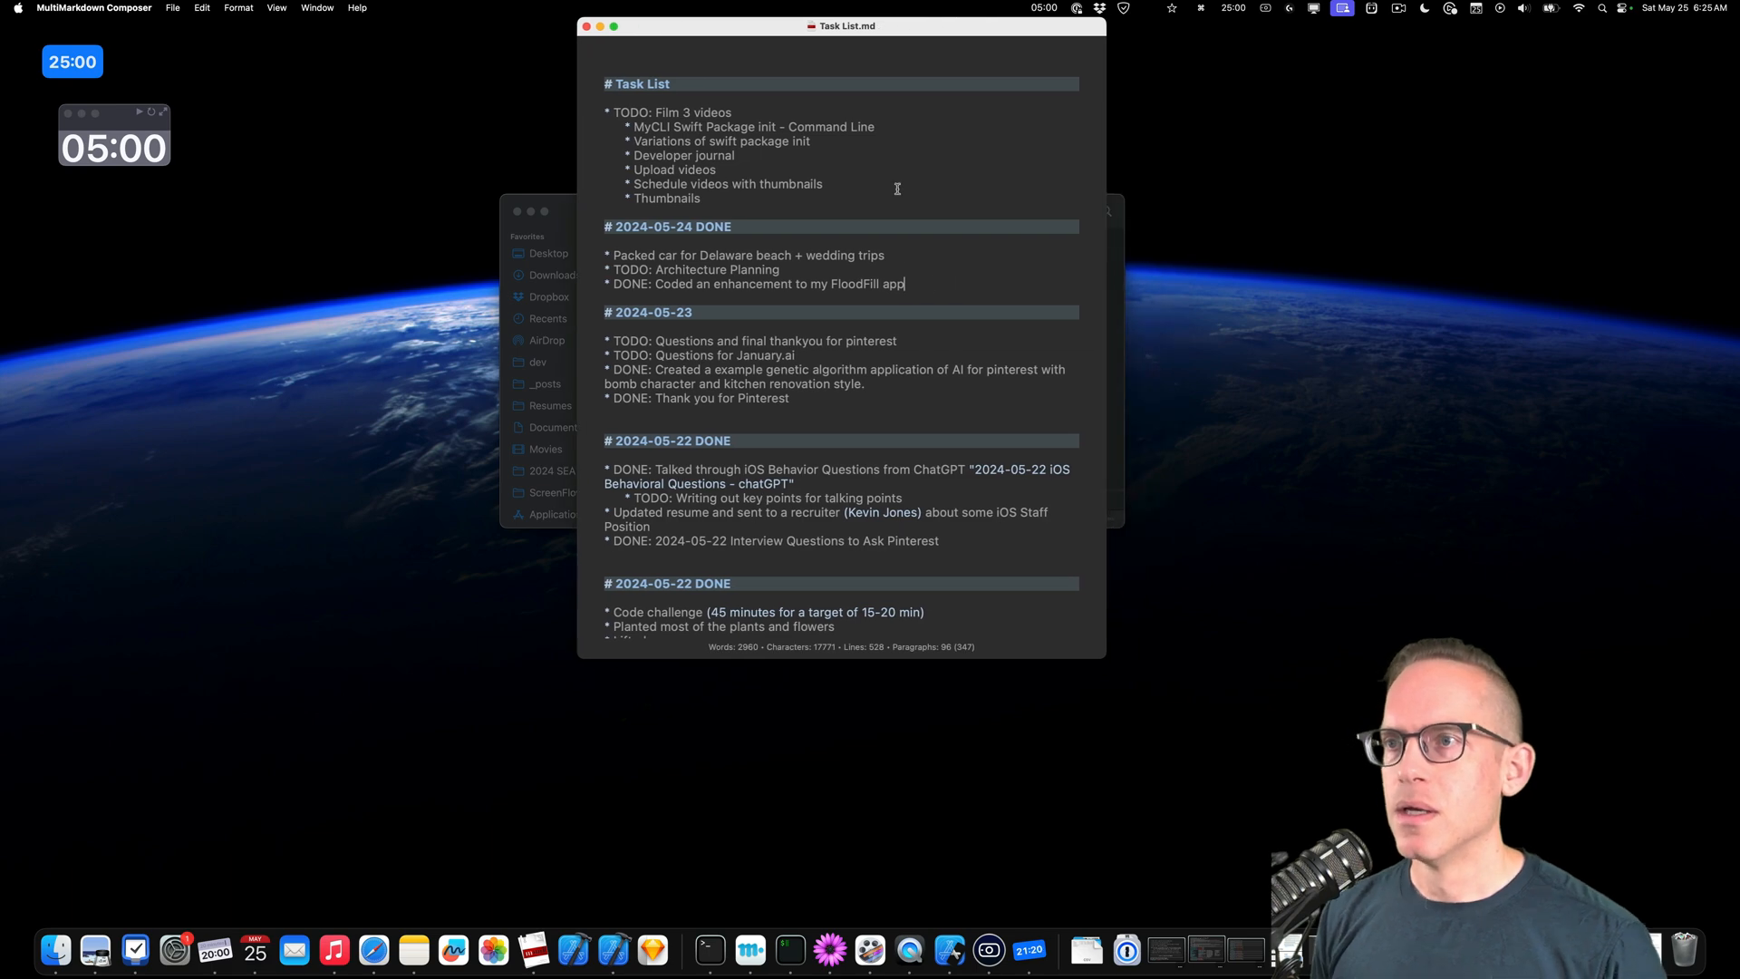
mouse_move(622, 180)
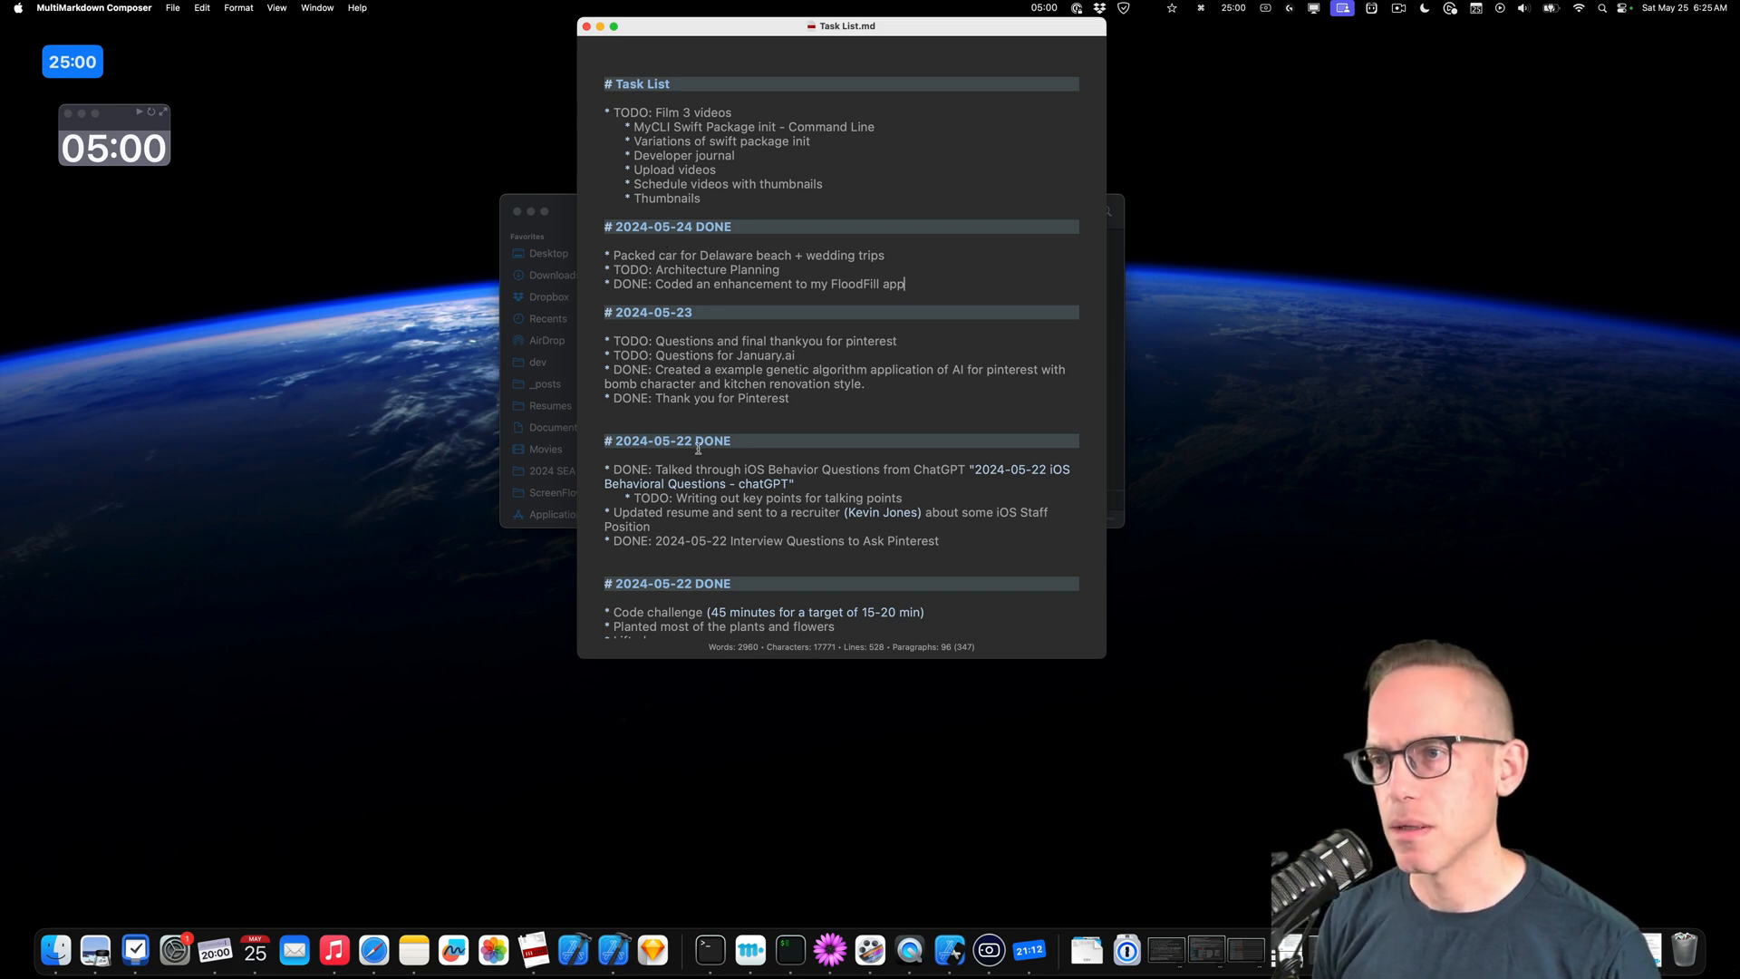
scroll("down", 3)
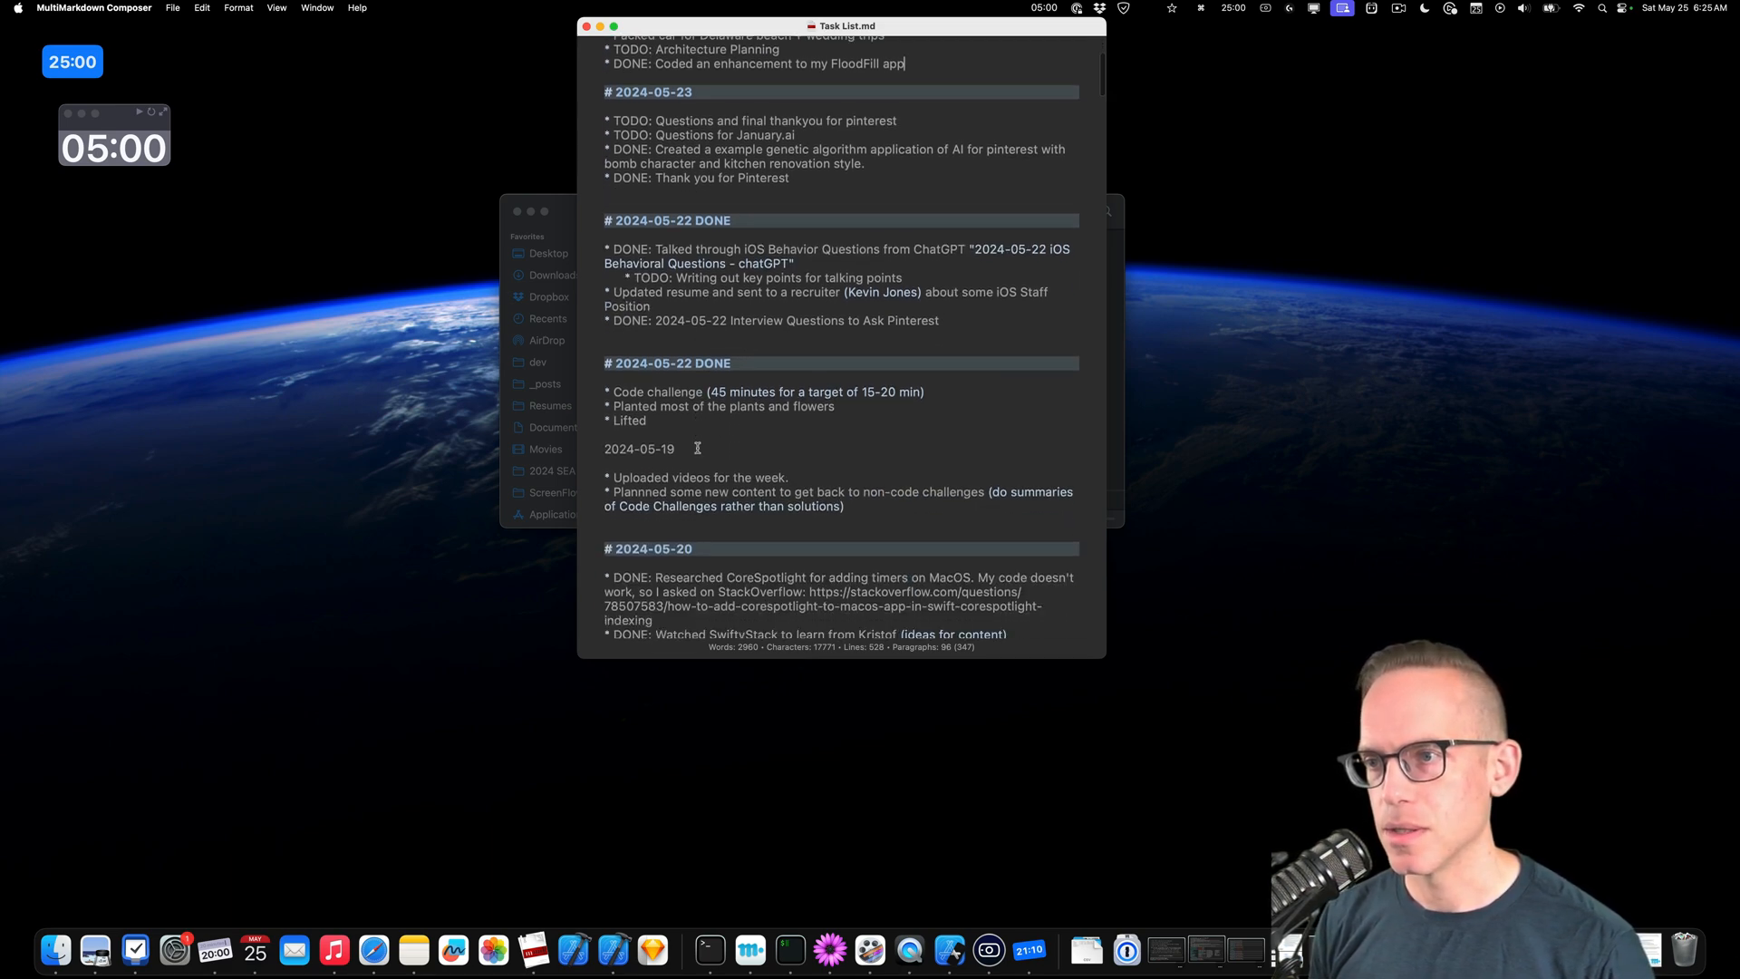
scroll("down", 3)
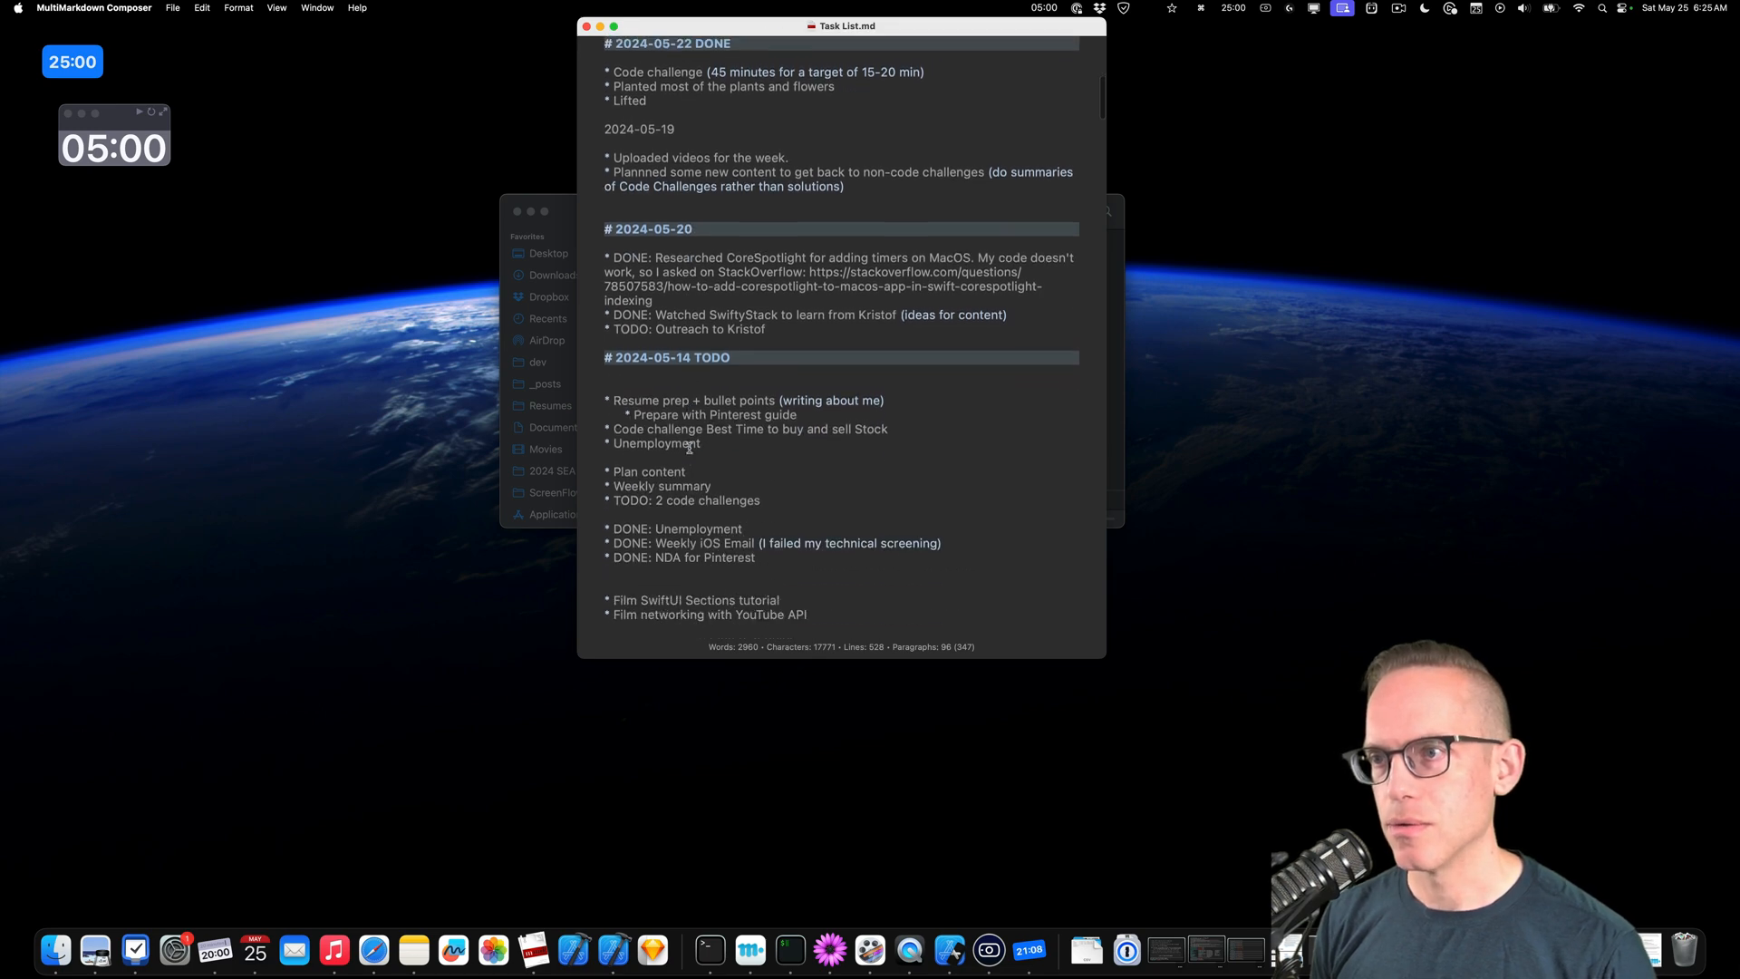
scroll("down", 3)
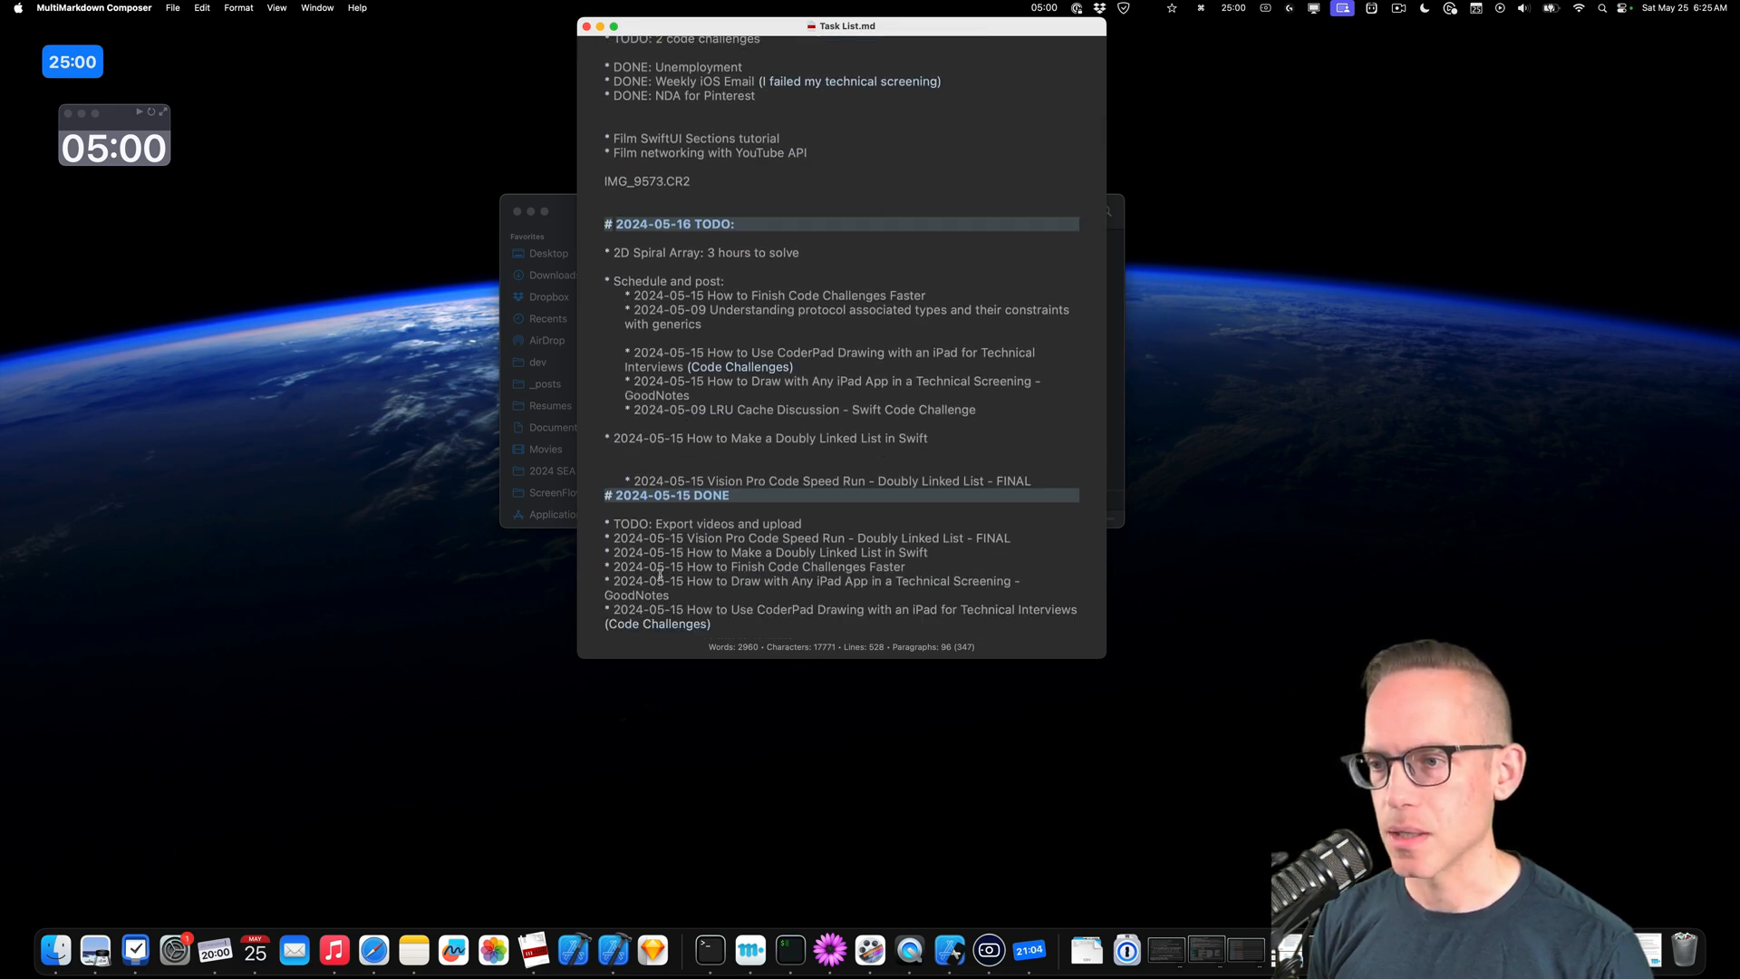
scroll("down", 3)
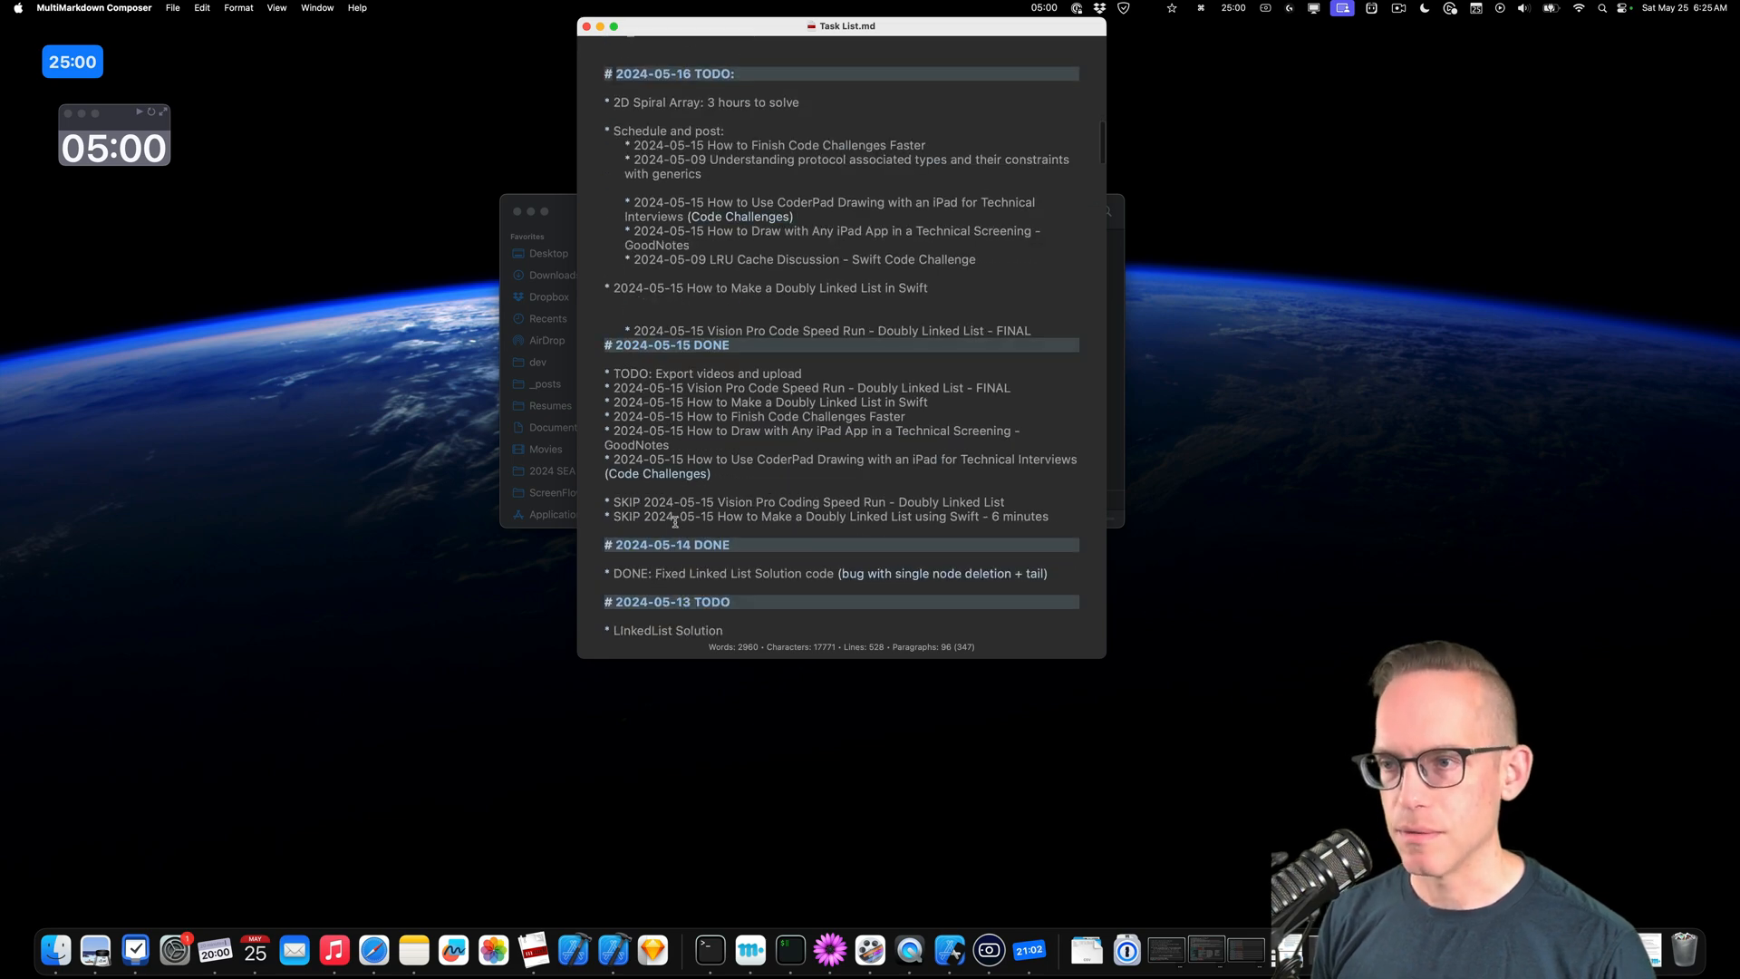
scroll("down", 3)
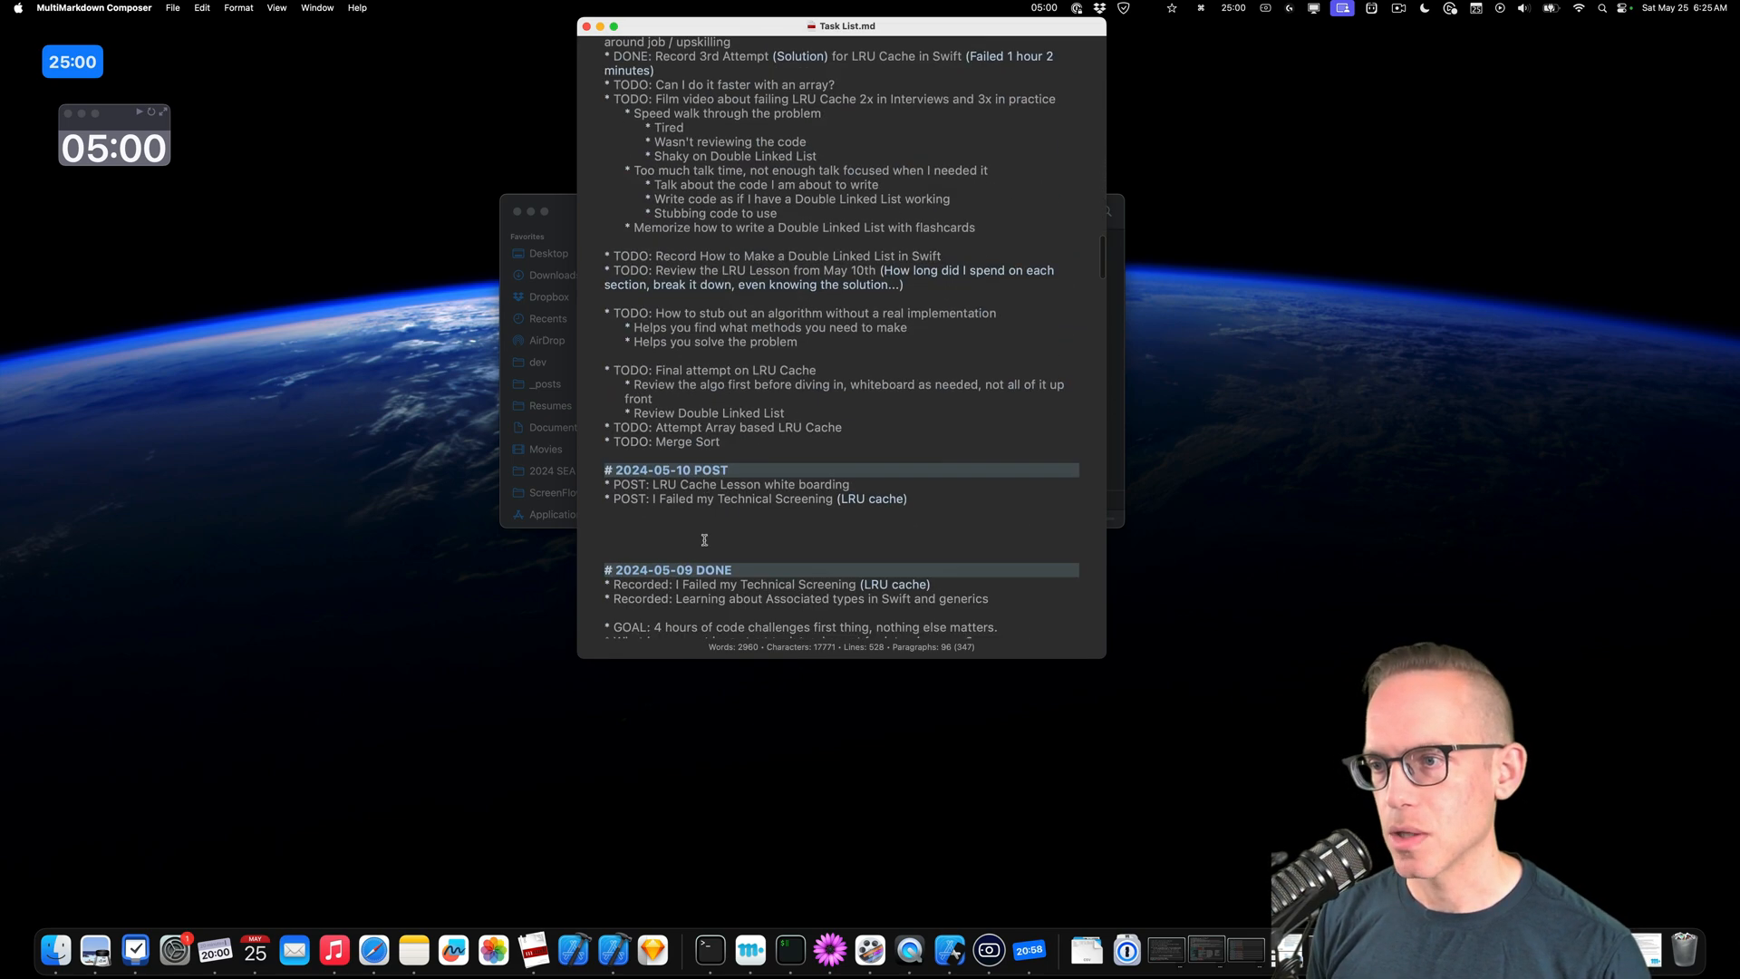
scroll("down", 3)
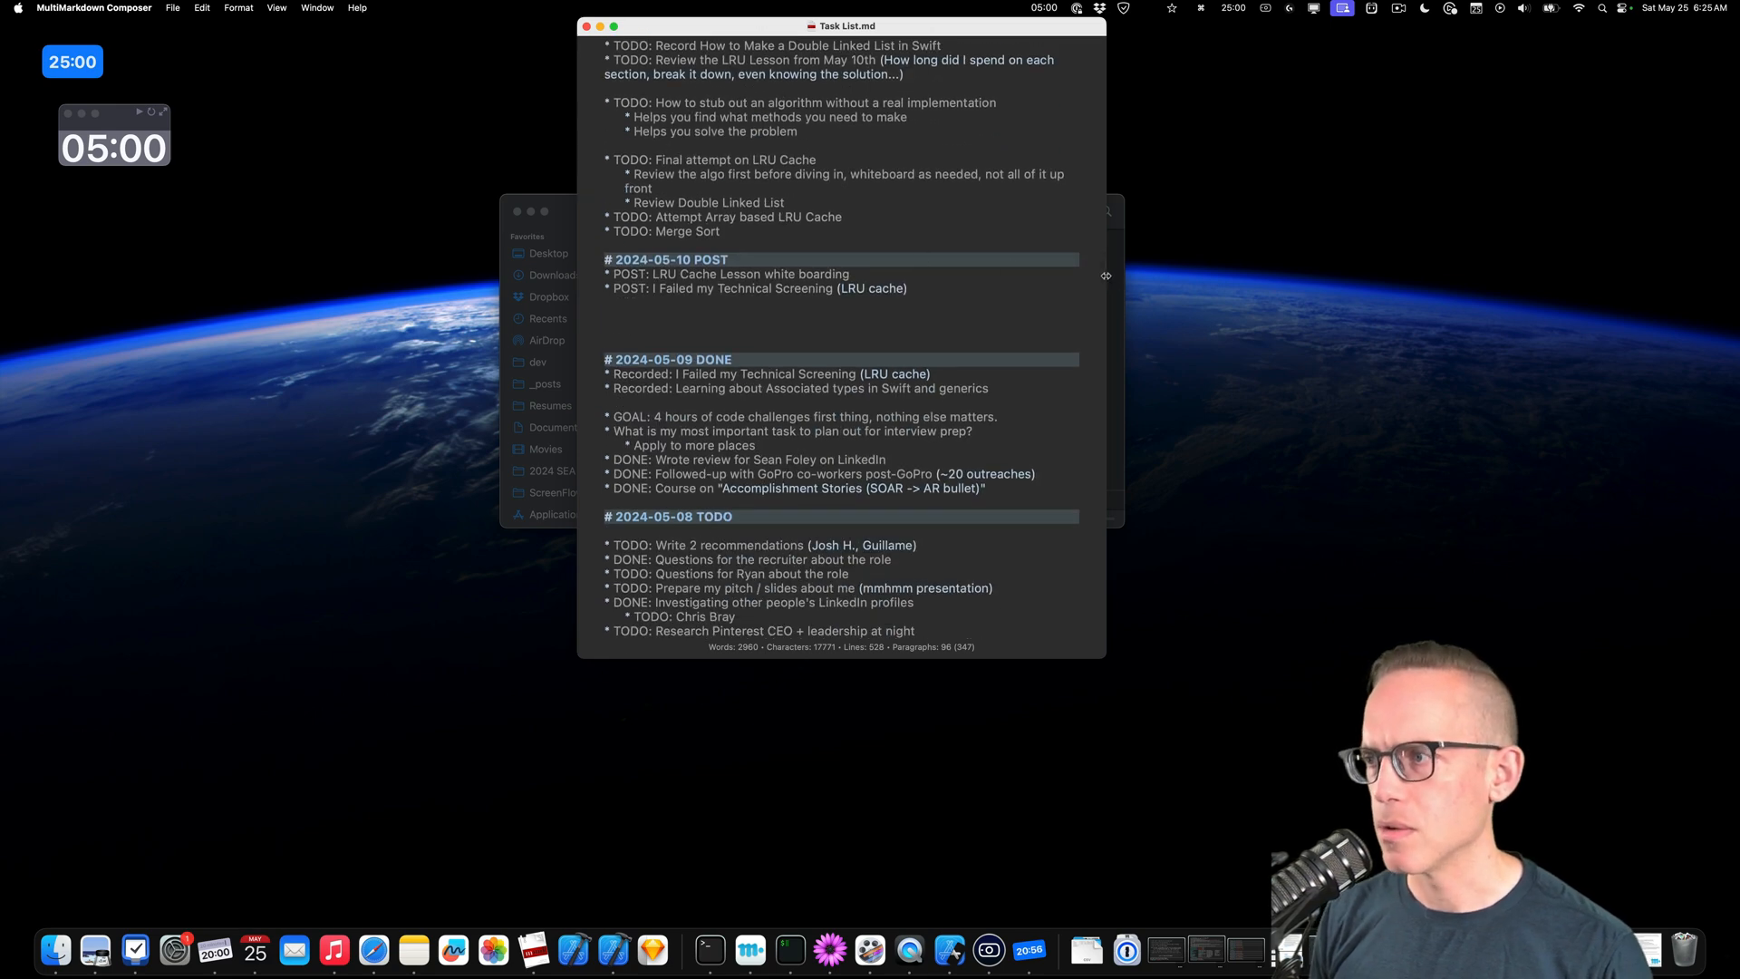
scroll("down", 3)
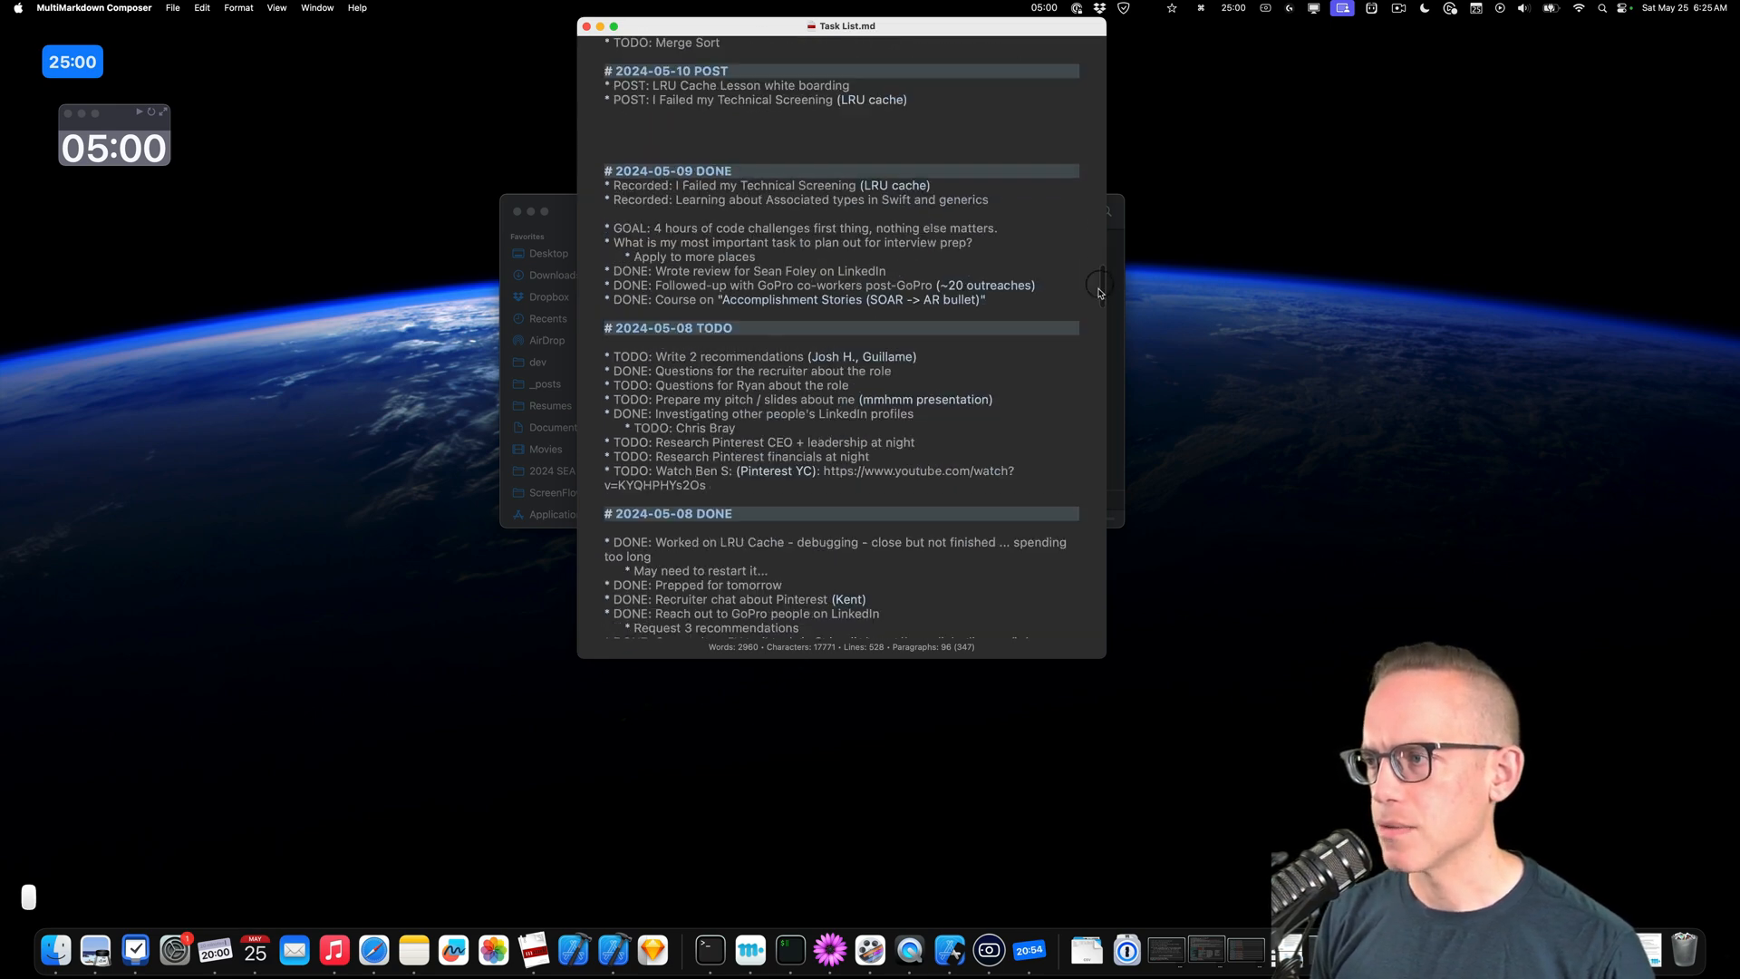
scroll("down", 3)
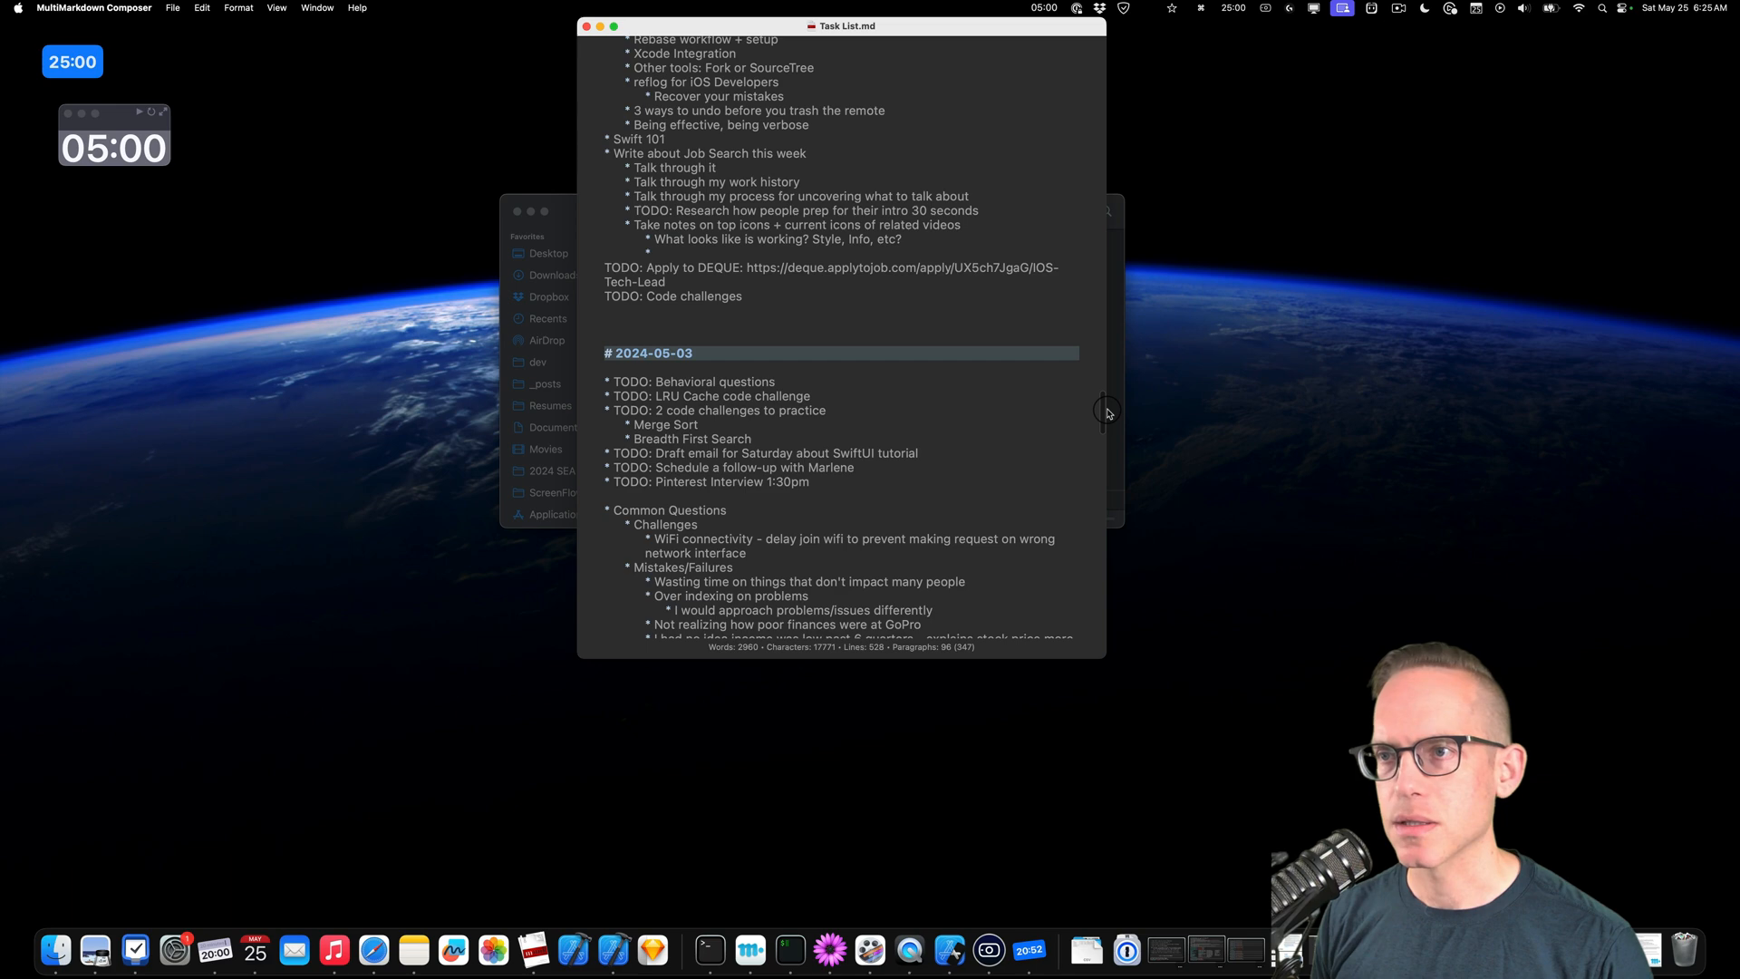
Scroll back up to the top Task List heading and the newest May 2024 entries.
scroll("up", 3)
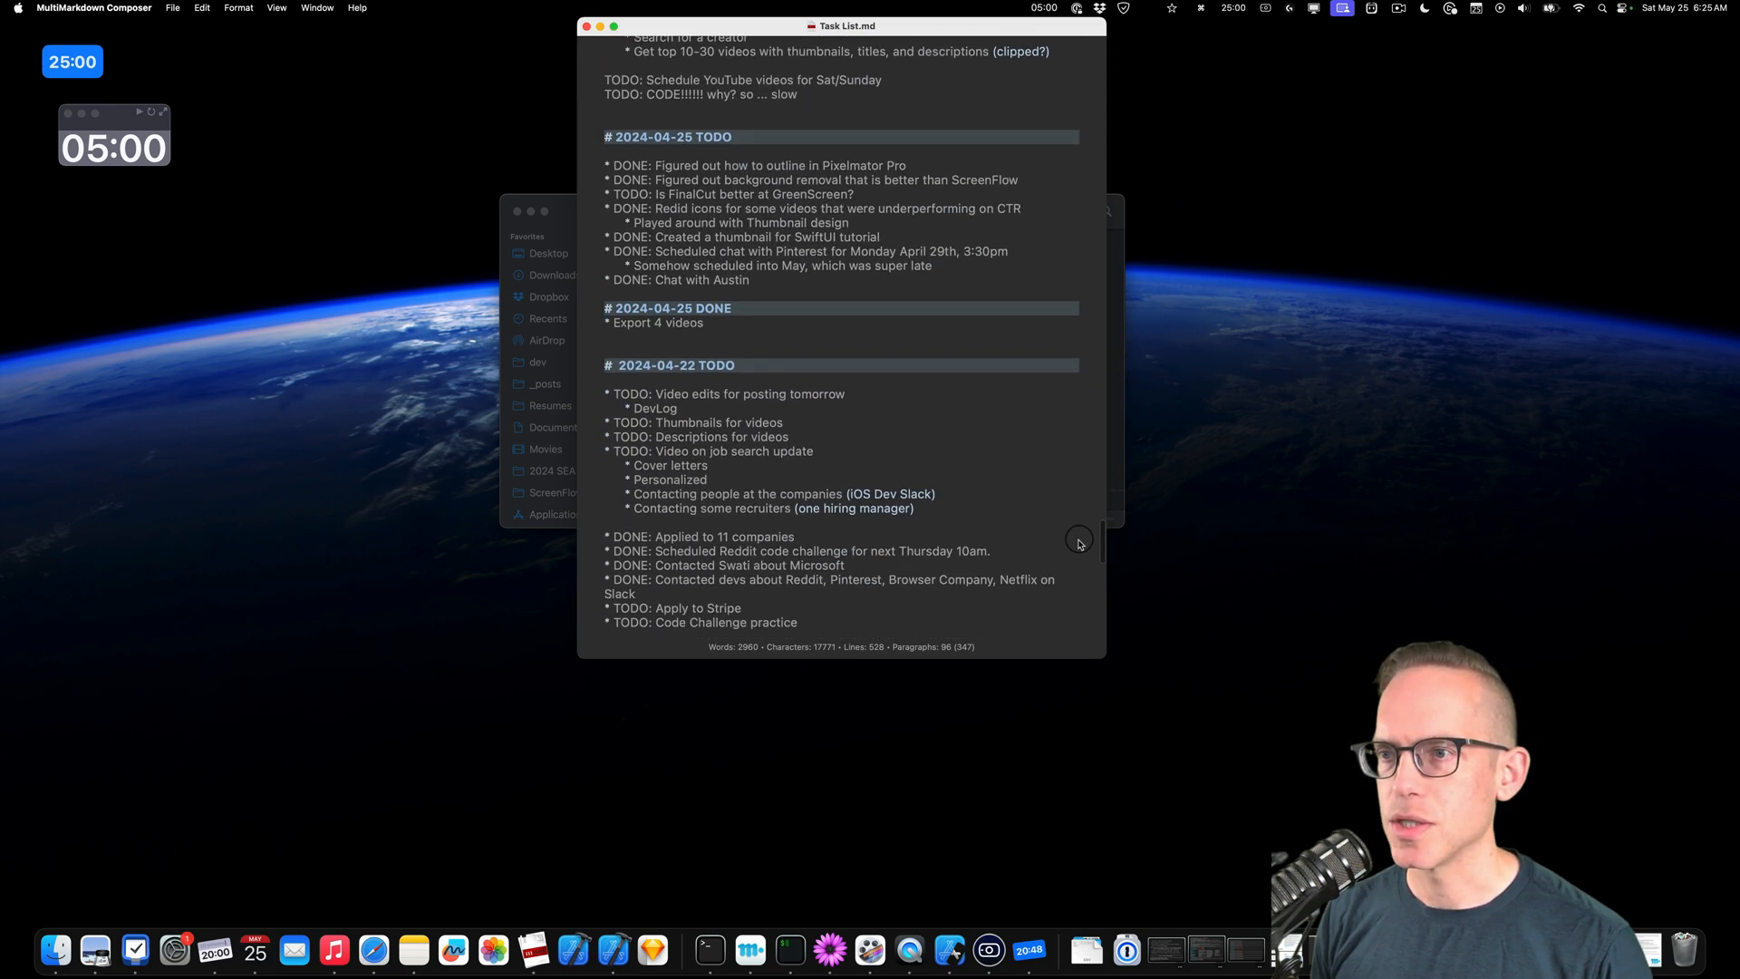
scroll("down", 3)
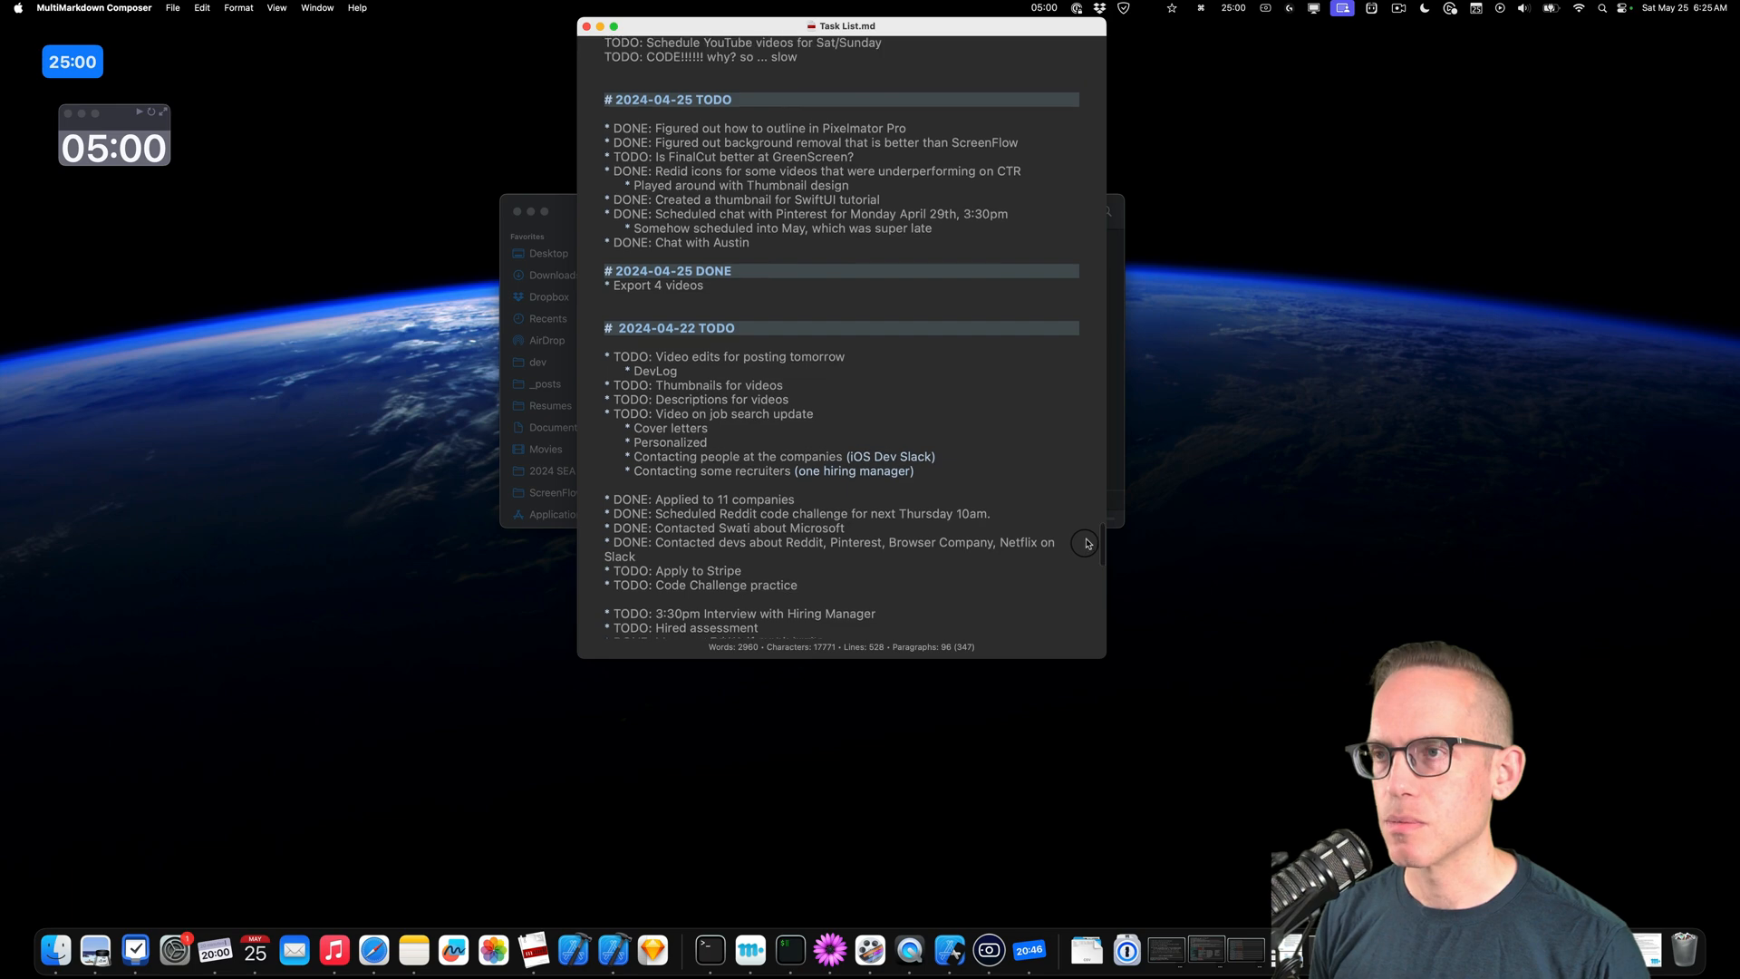
scroll("down", 3)
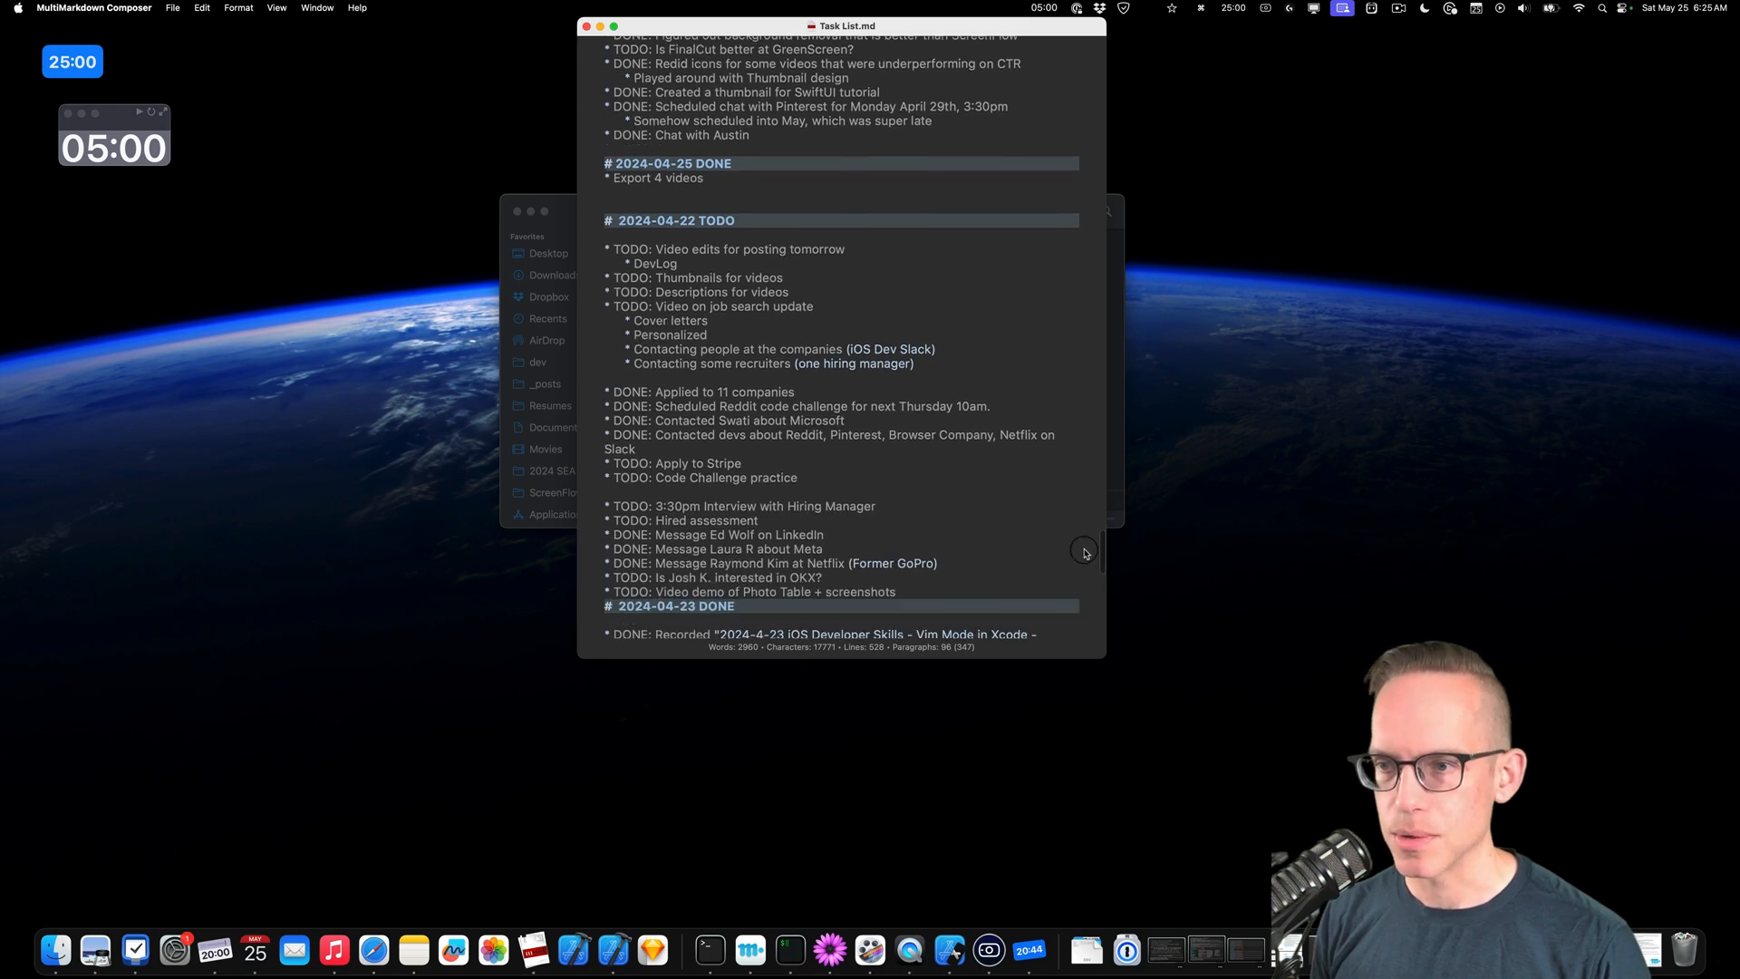
scroll("up", 3)
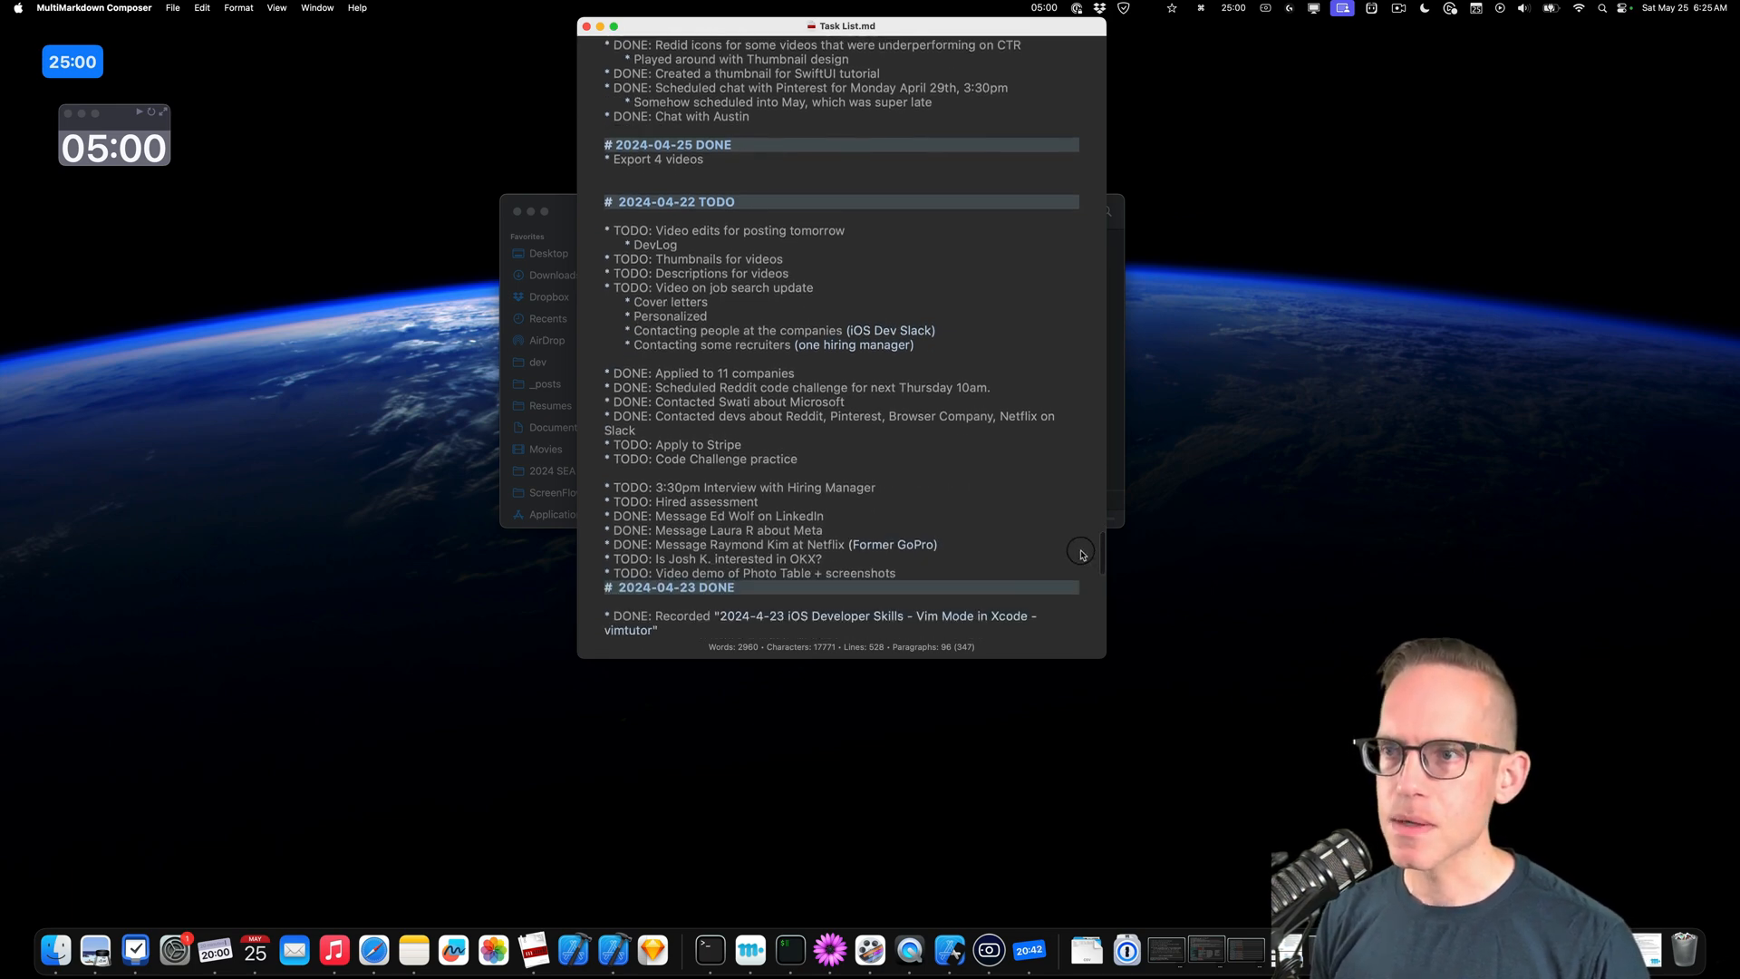
scroll("down", 3)
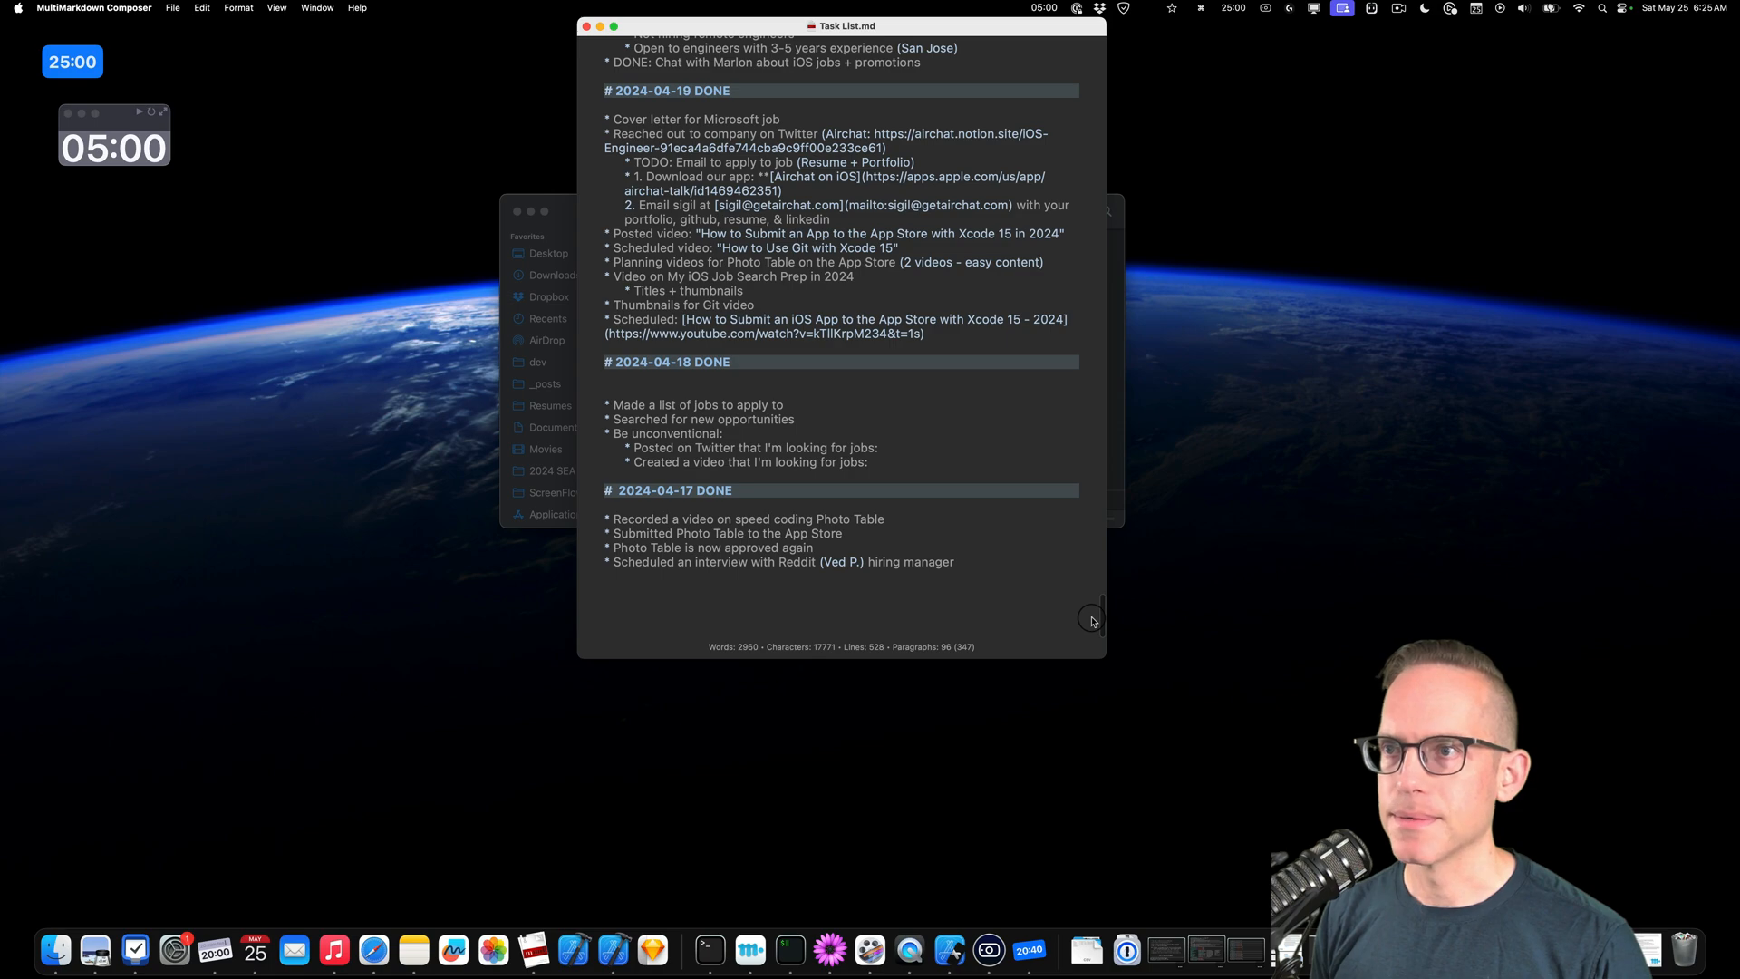
scroll("up", 3)
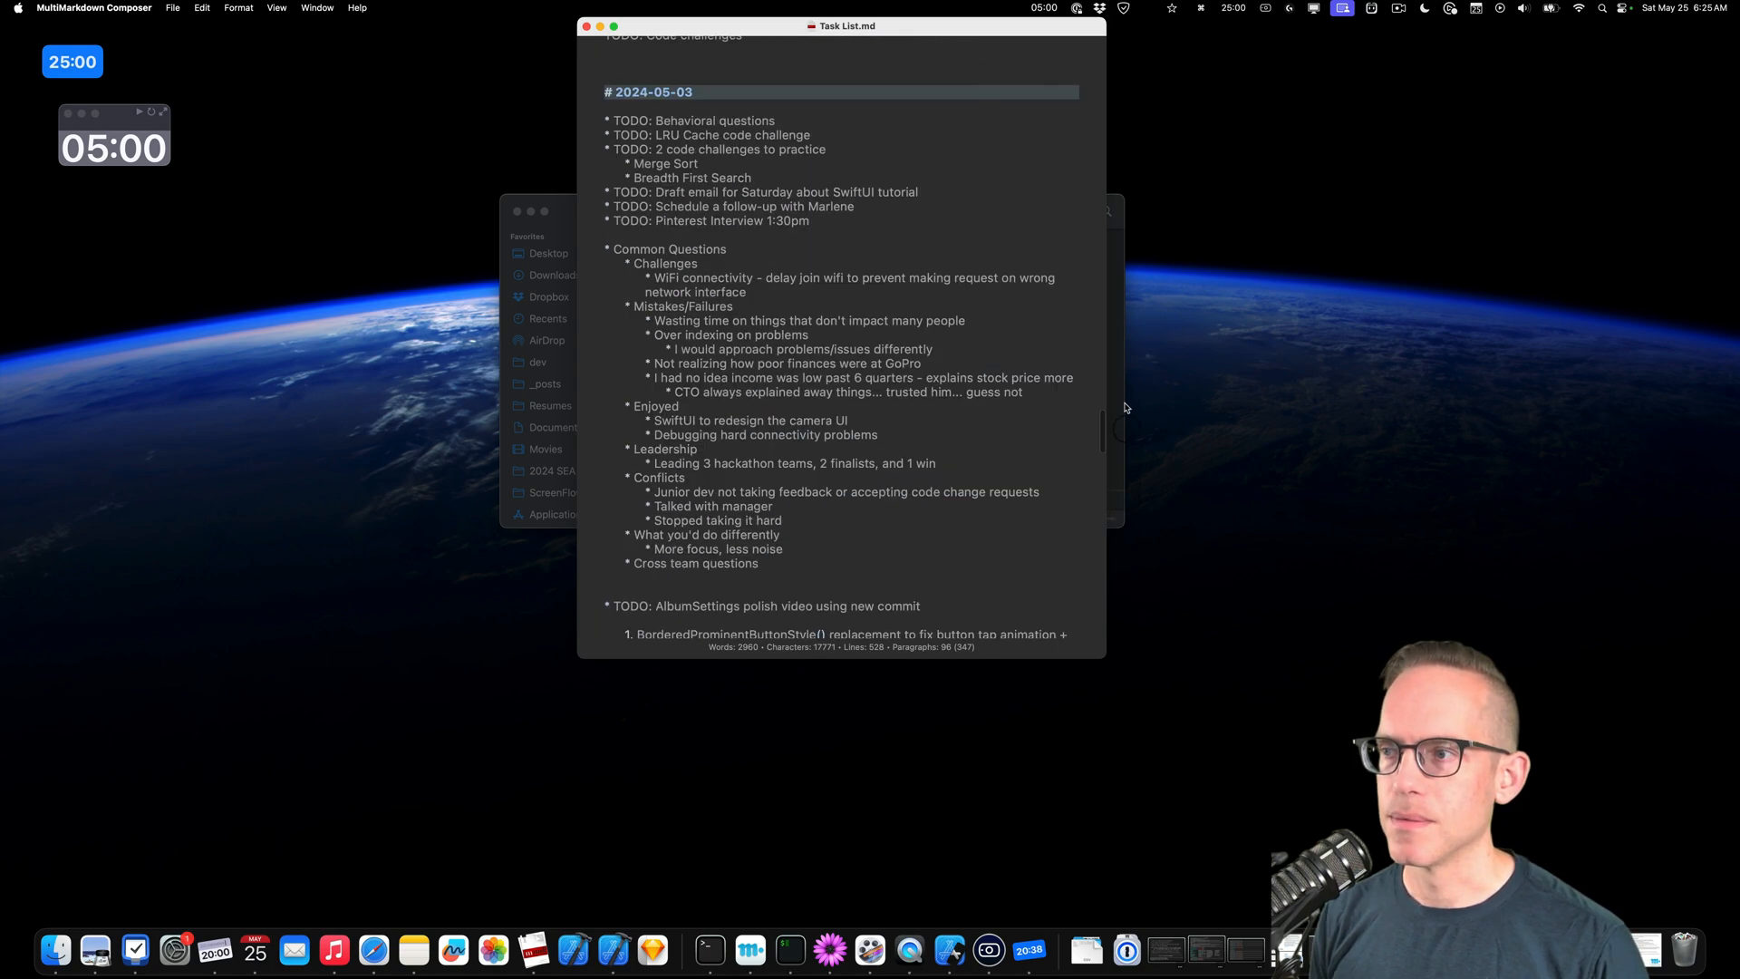
scroll("up", 3)
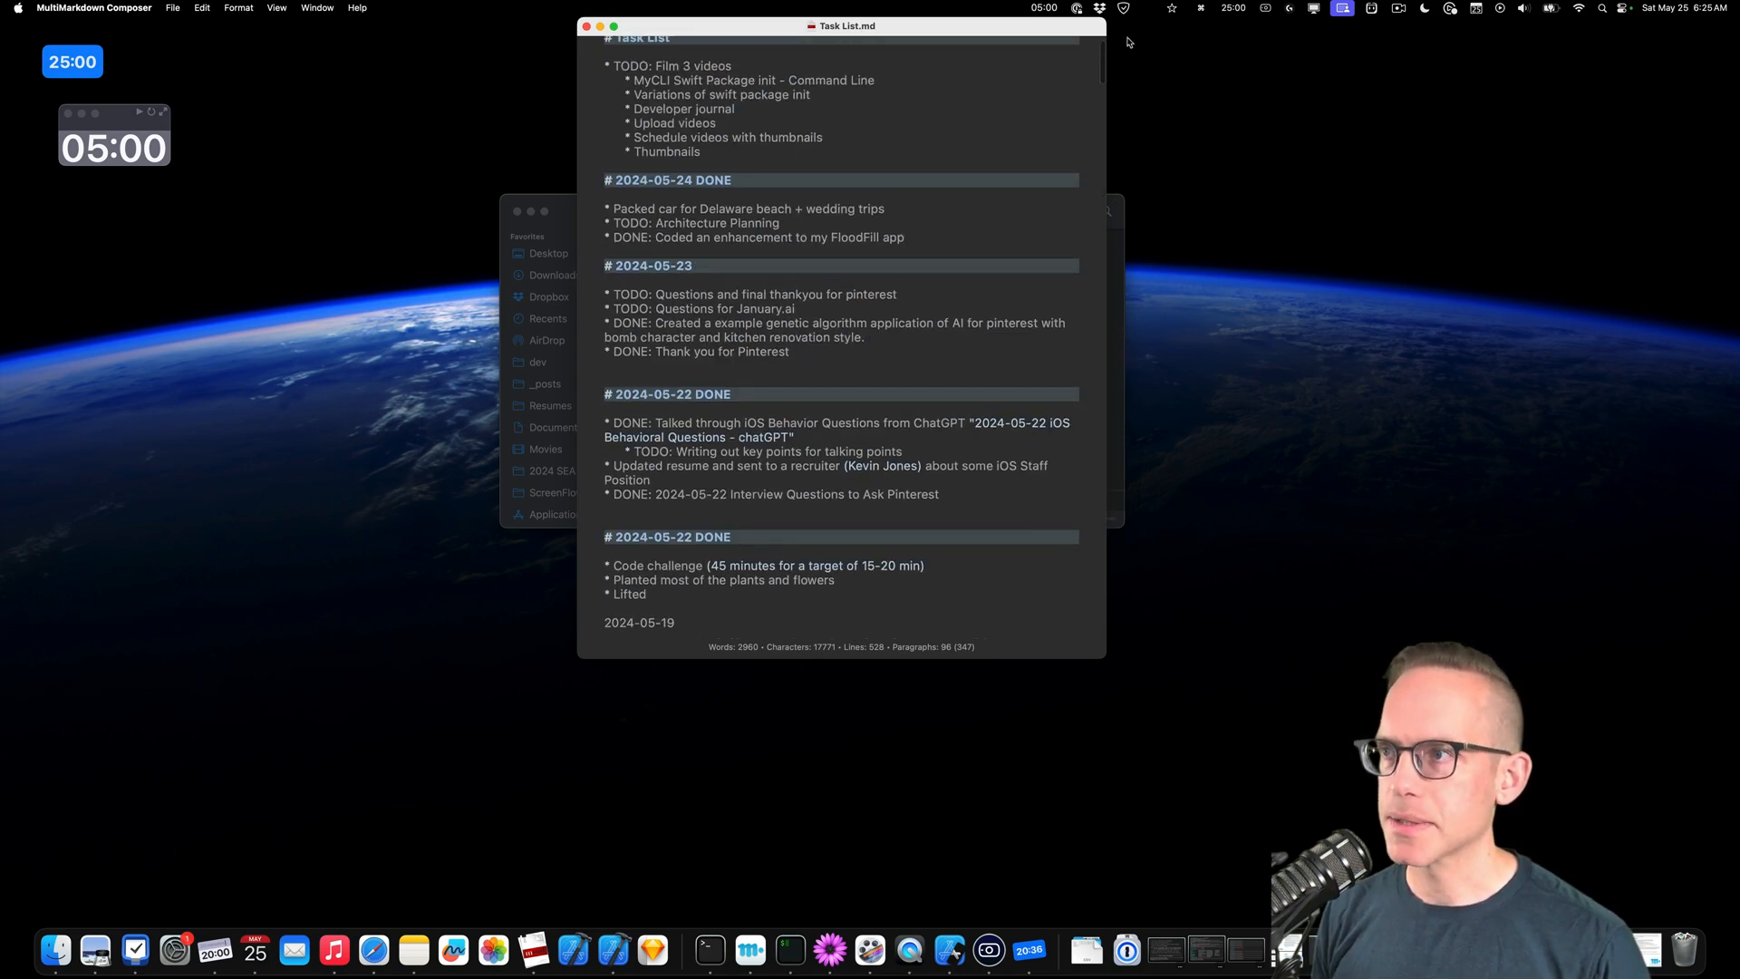
scroll("up", 3)
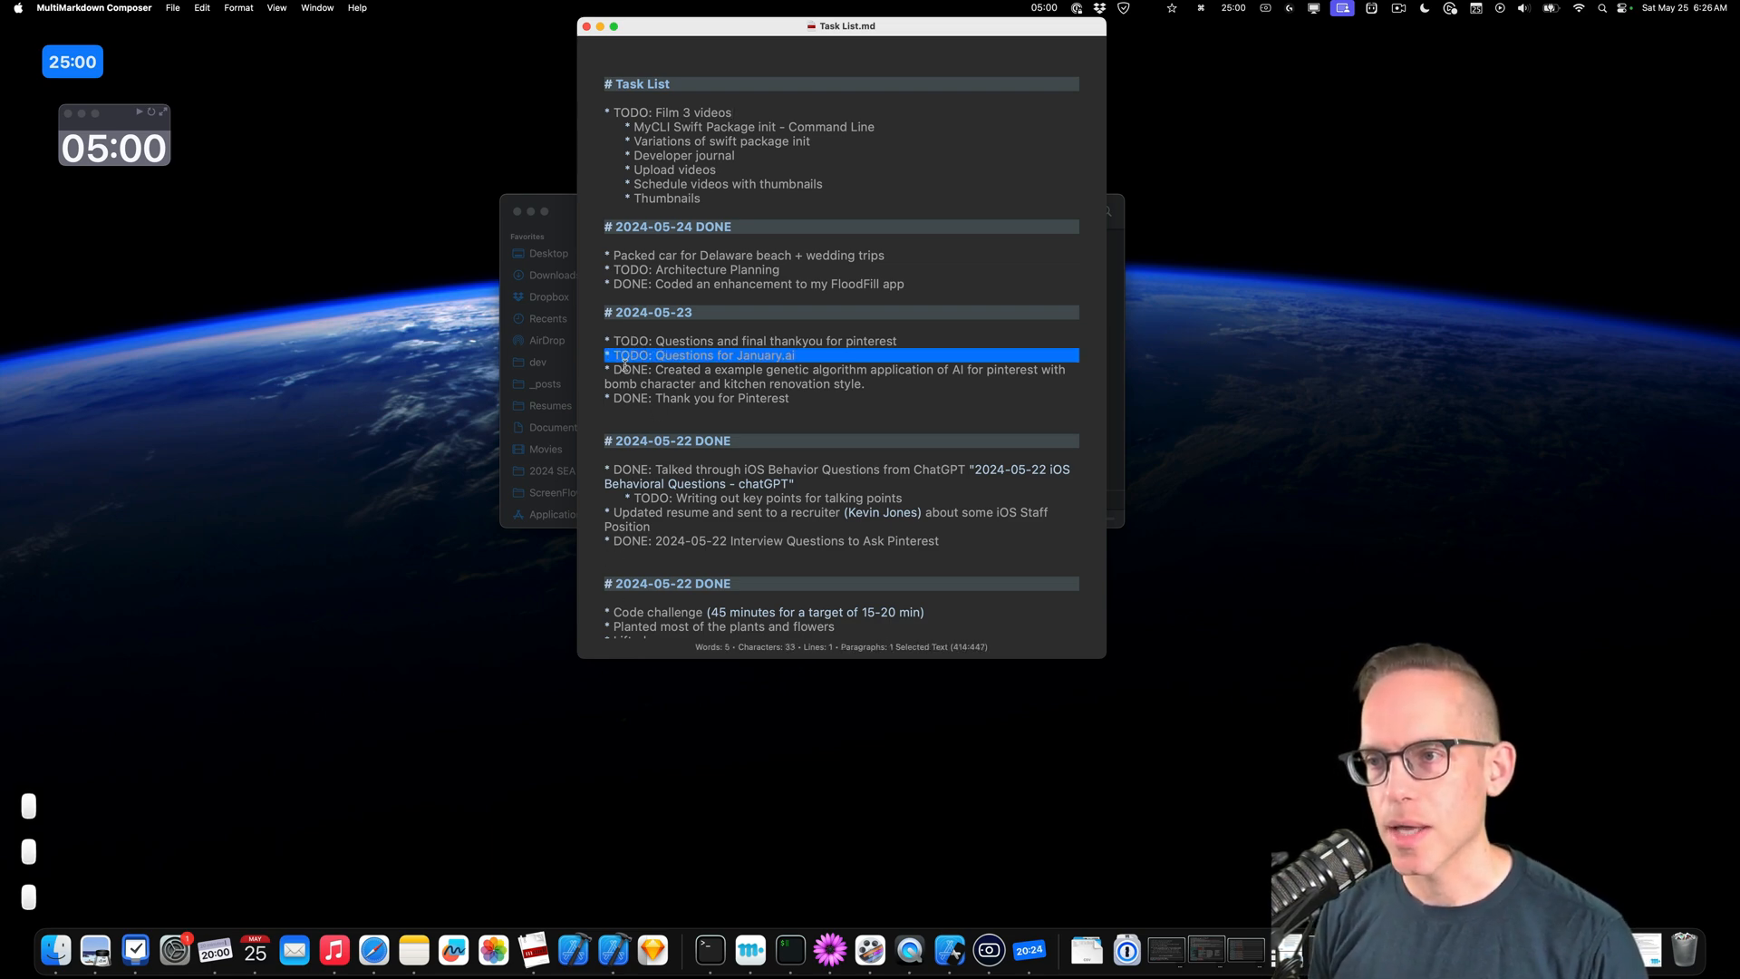
Replace TODO with DONE on the January.ai questions, Pinterest thank-you and Architecture Planning lines.
double_click(631, 356)
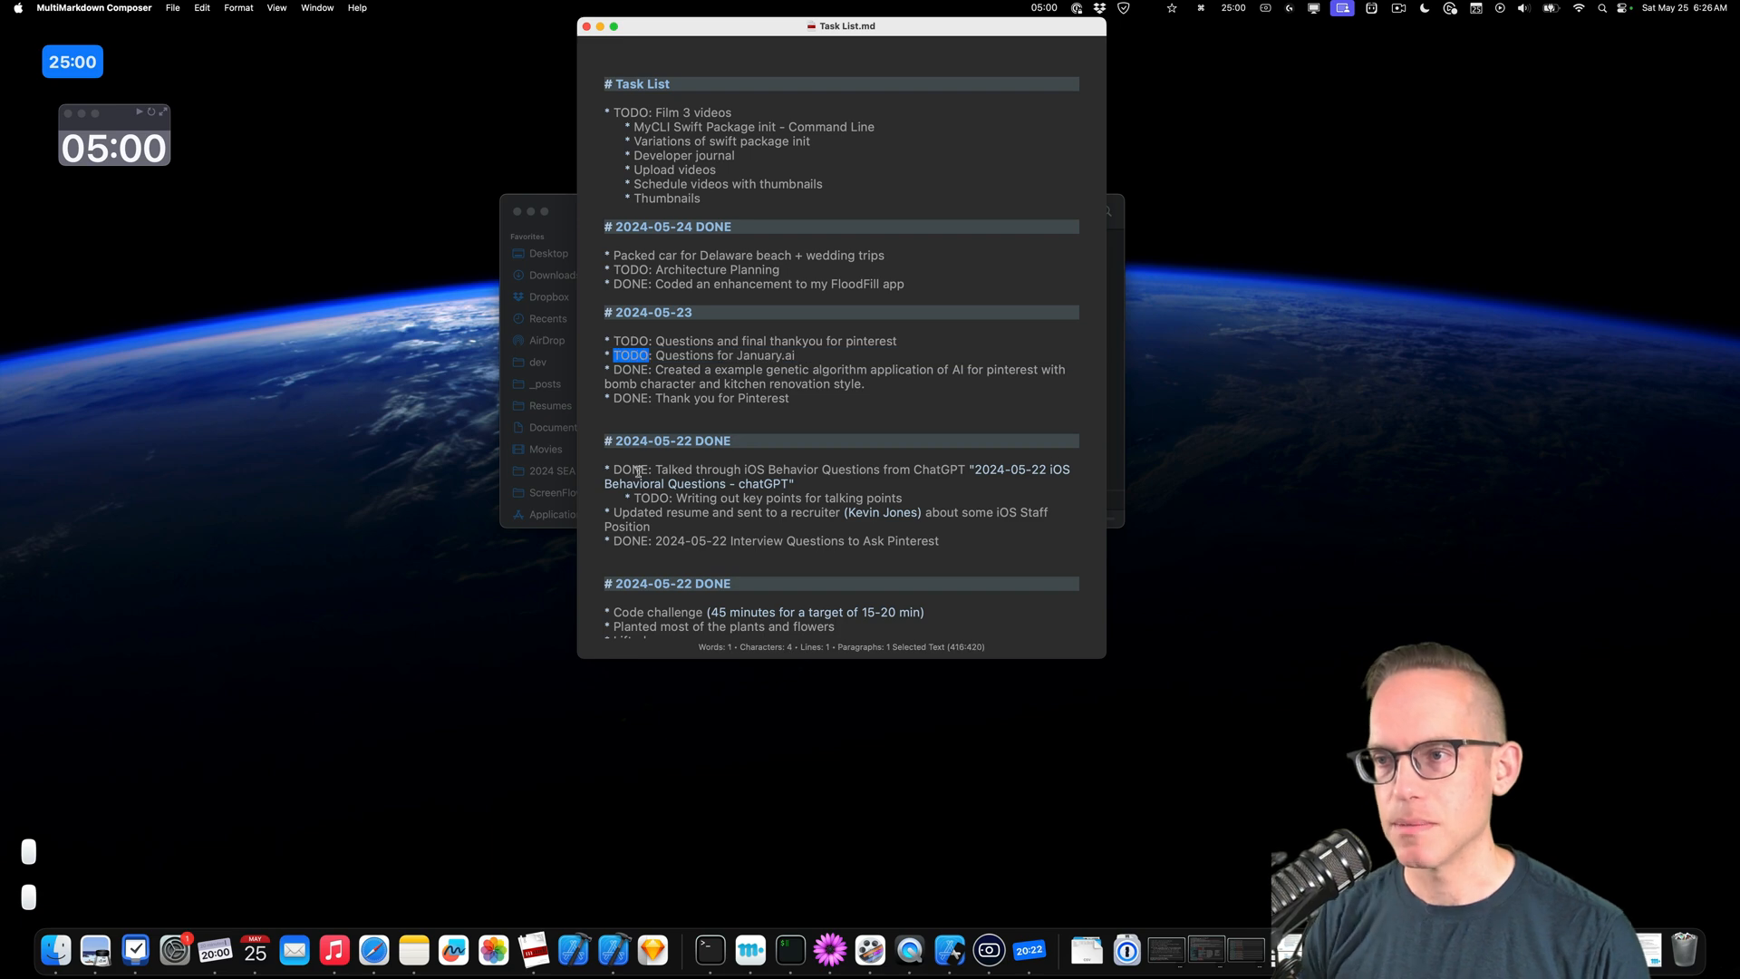
type("DONE")
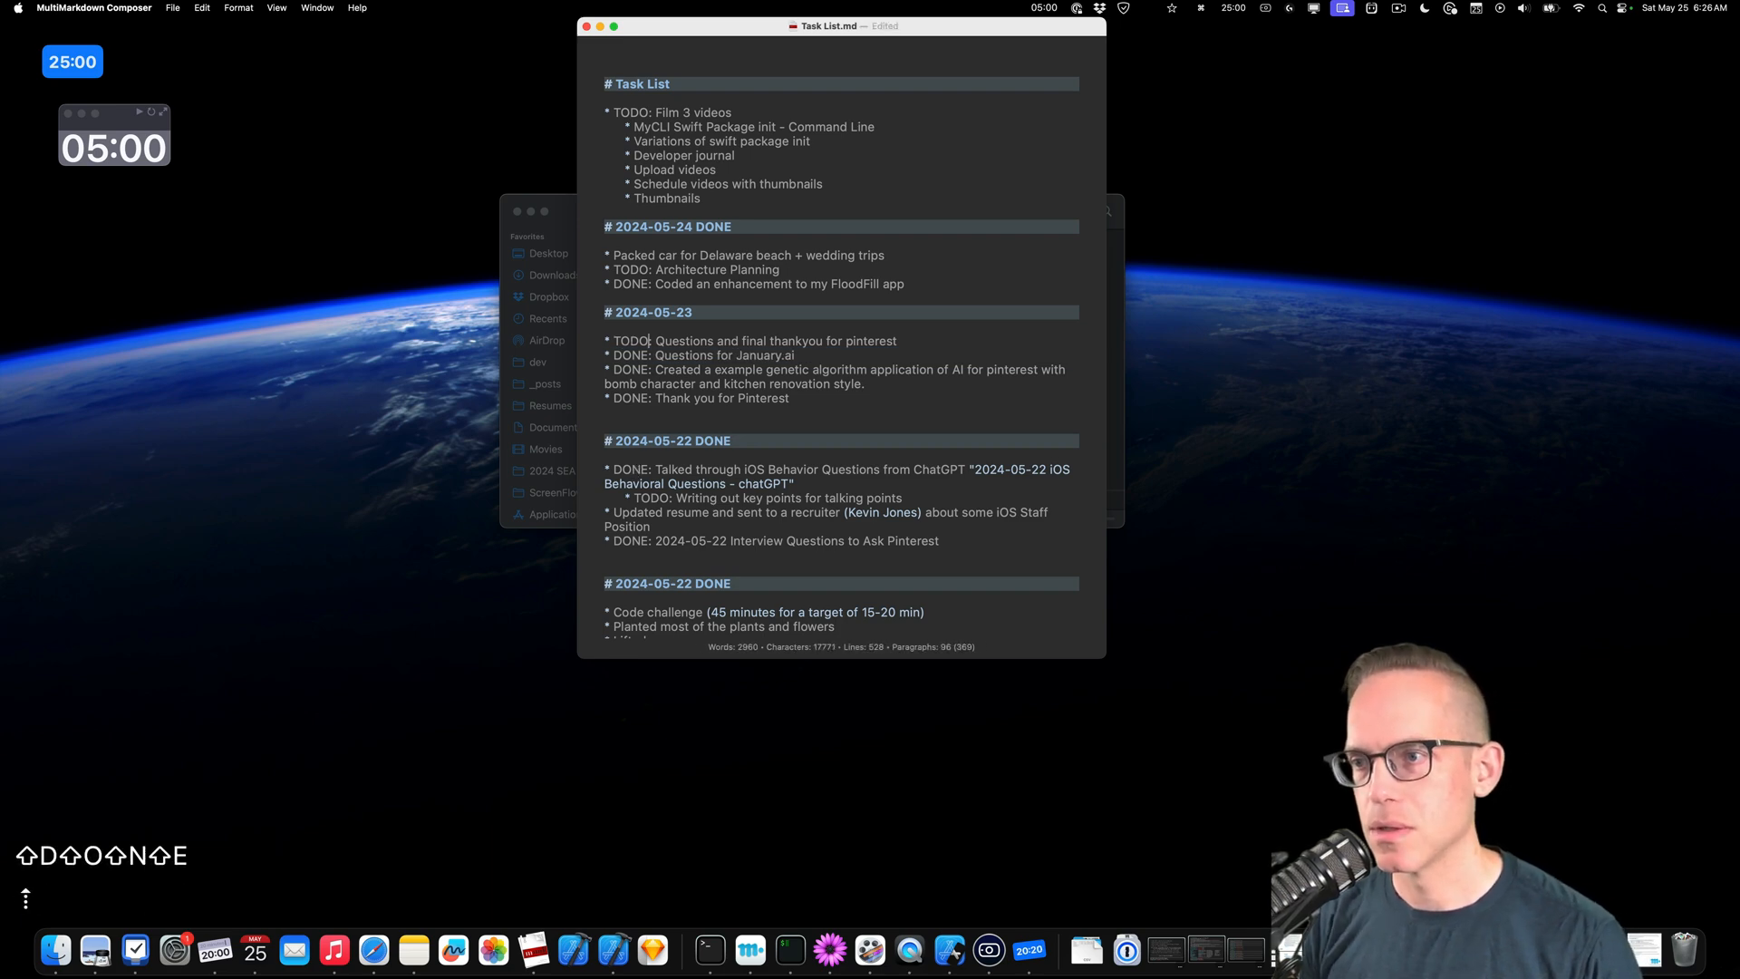
double_click(628, 341)
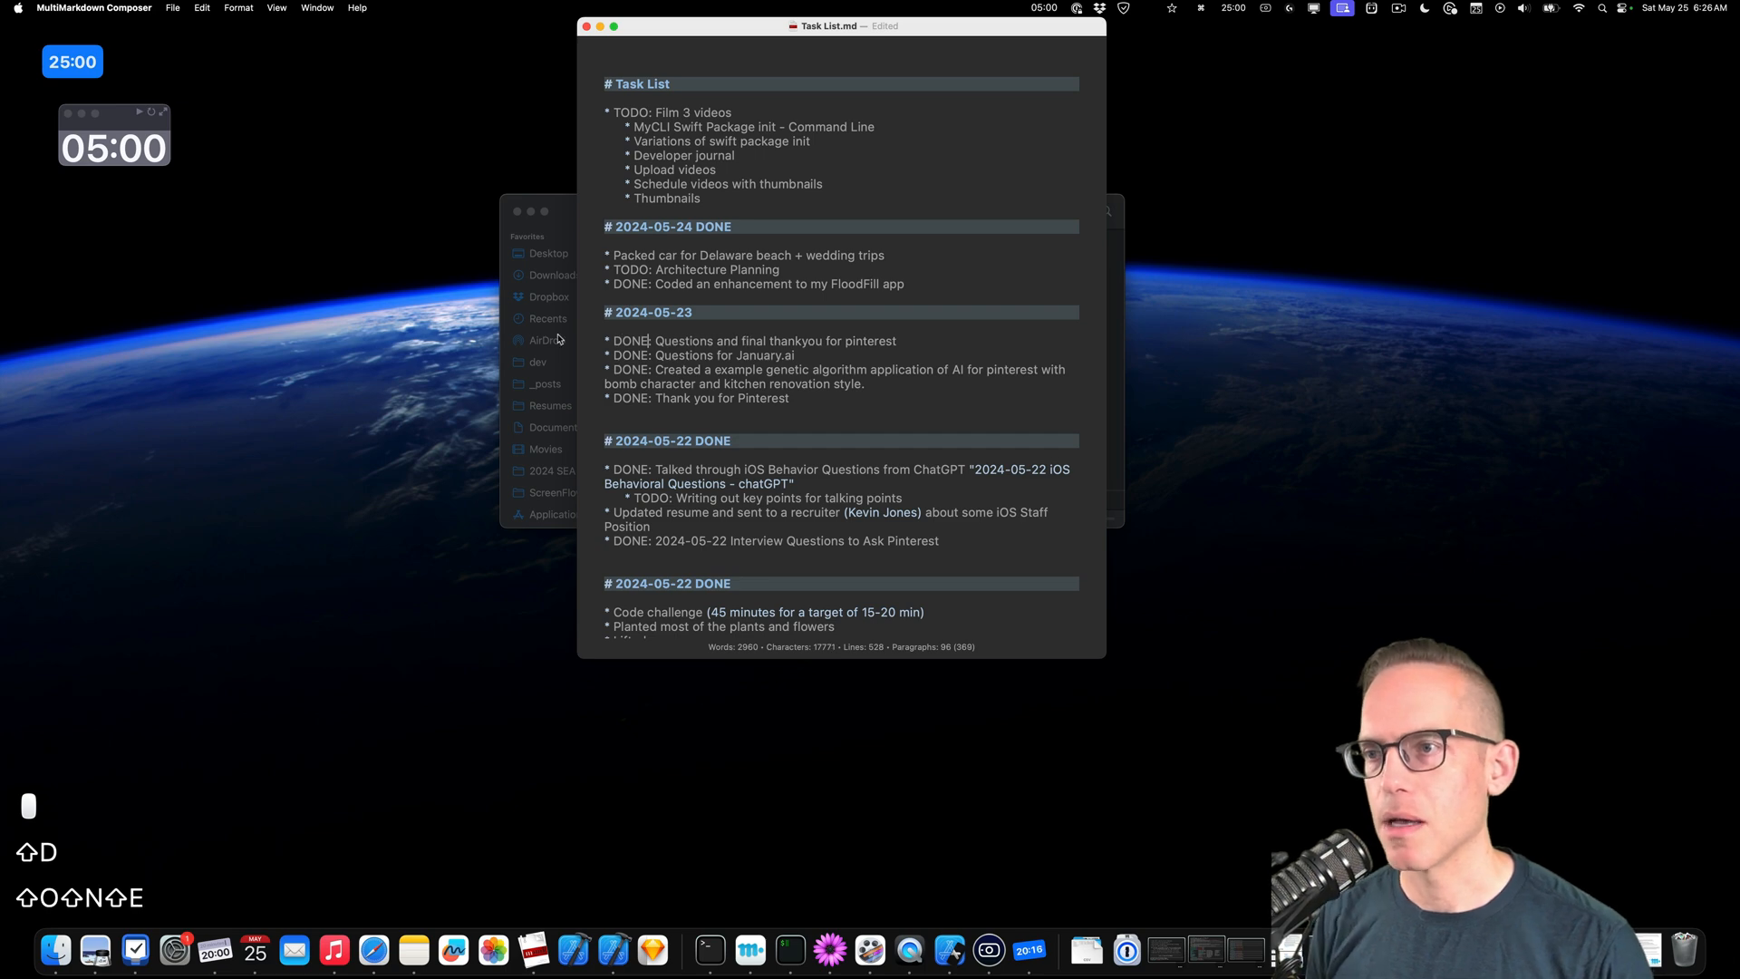
double_click(630, 270)
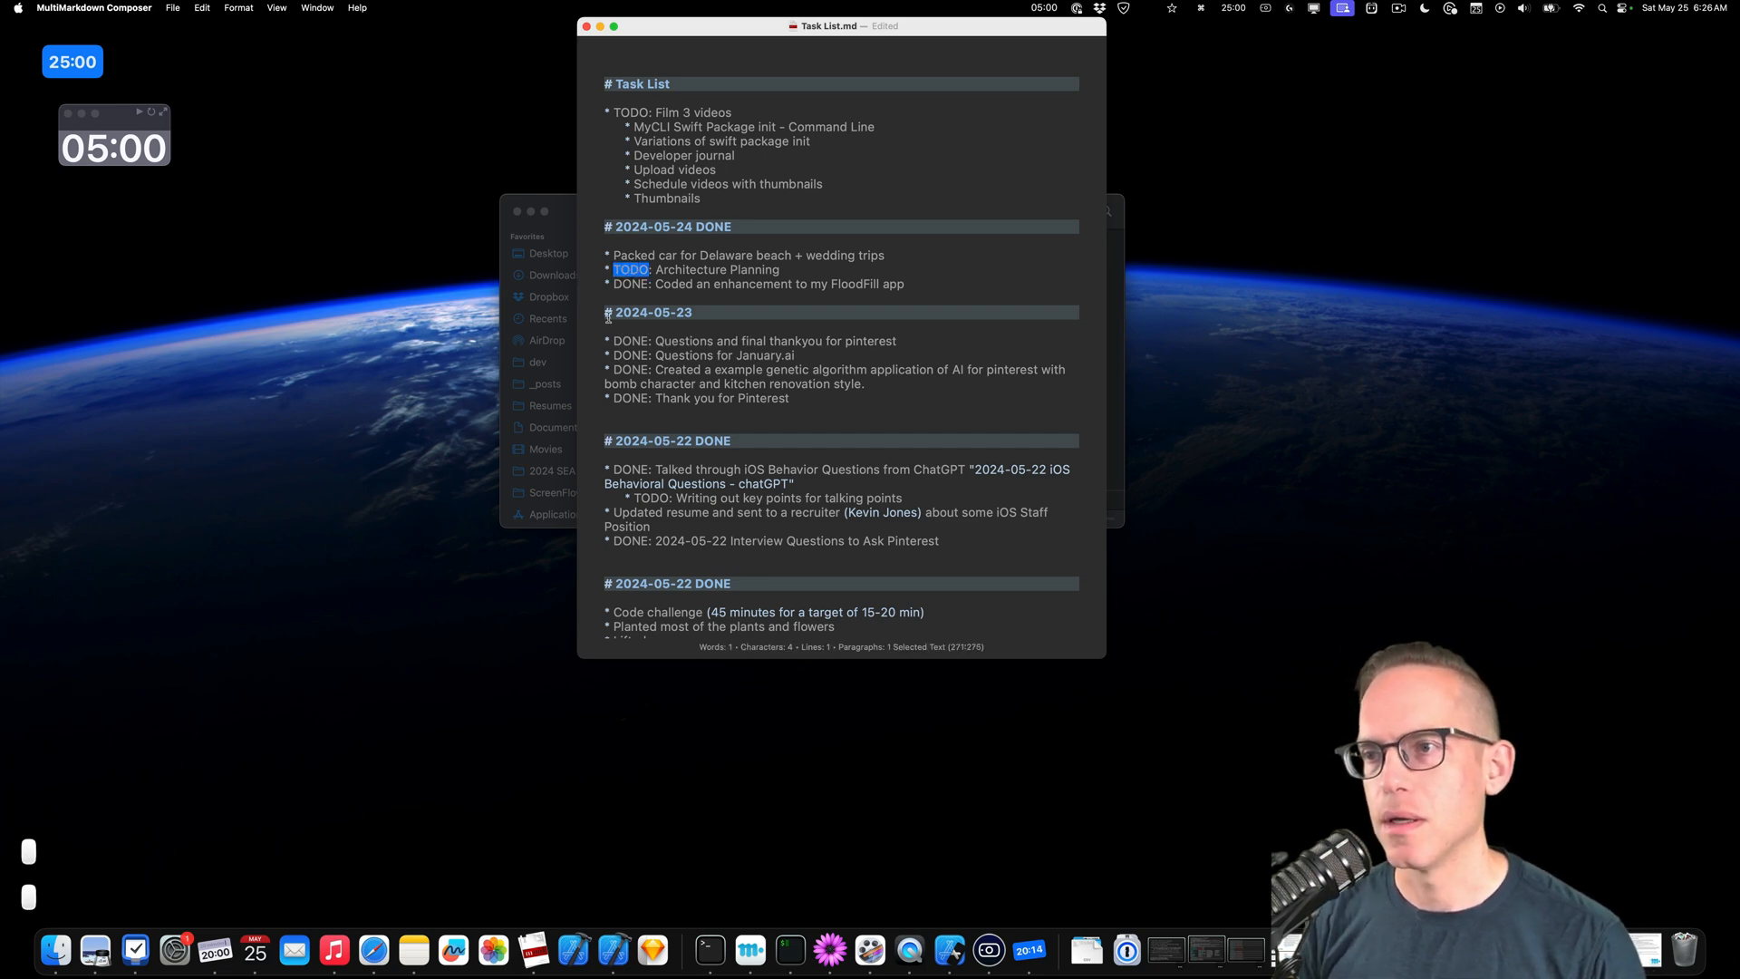
type("DONE")
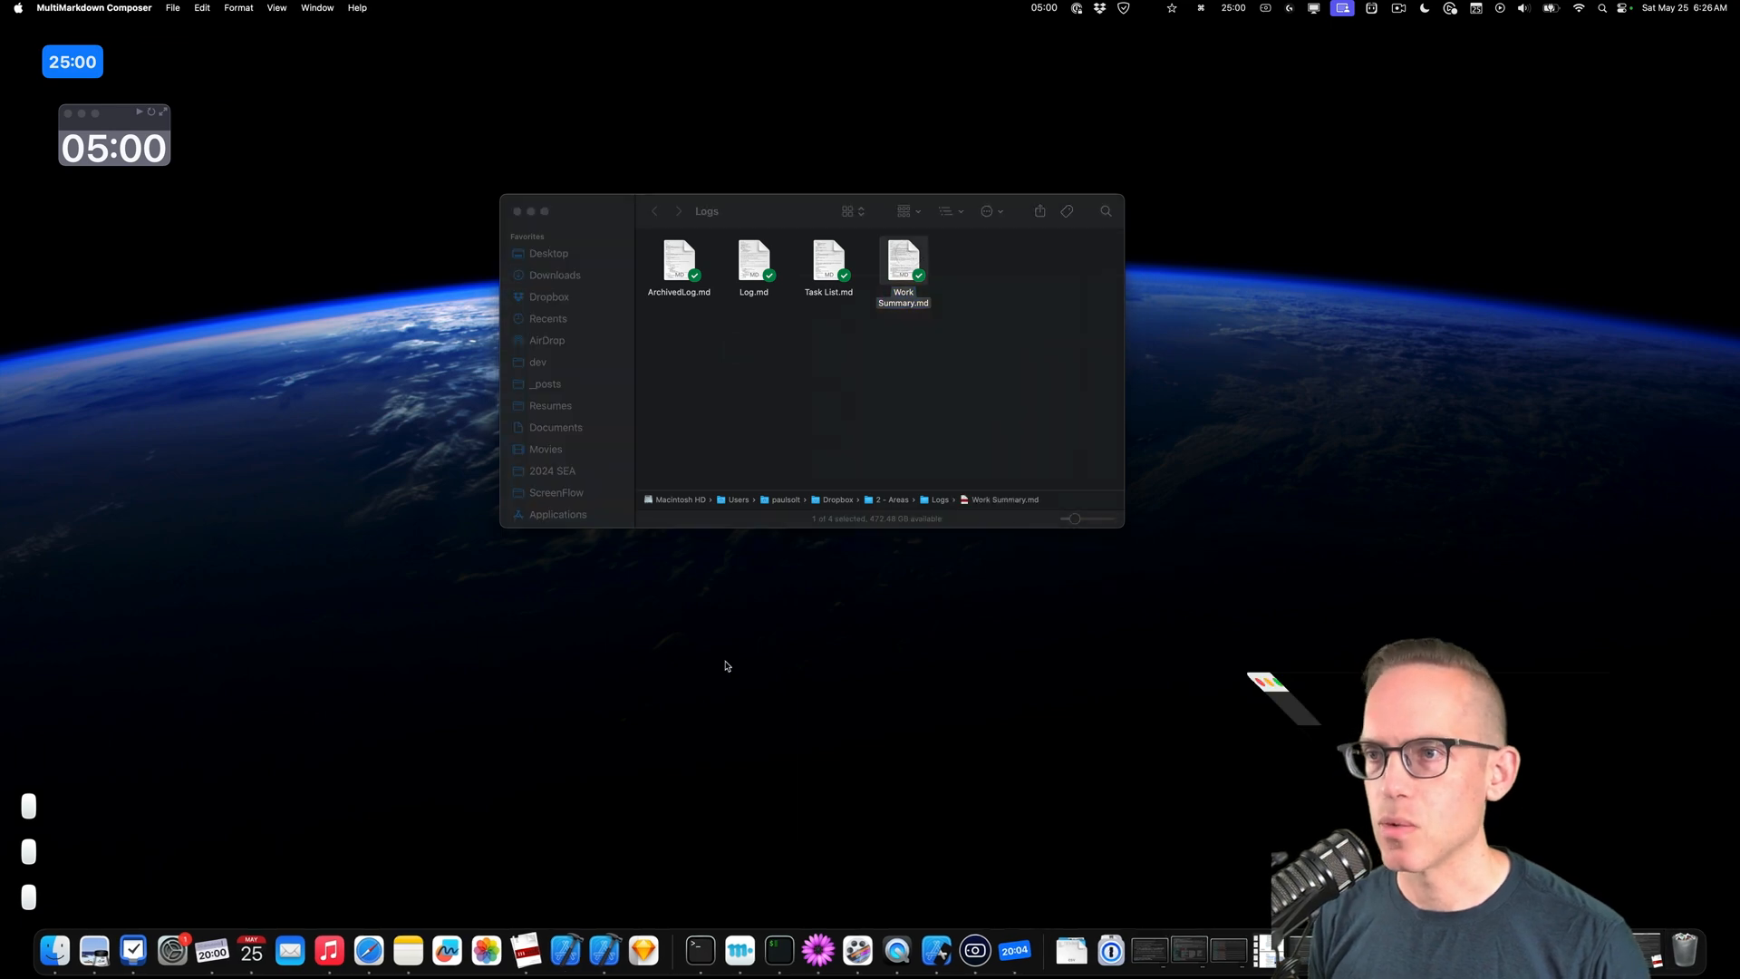
Open Work Summary.md and enlarge its window to show the May 11th–17th weekly recap.
double_click(903, 266)
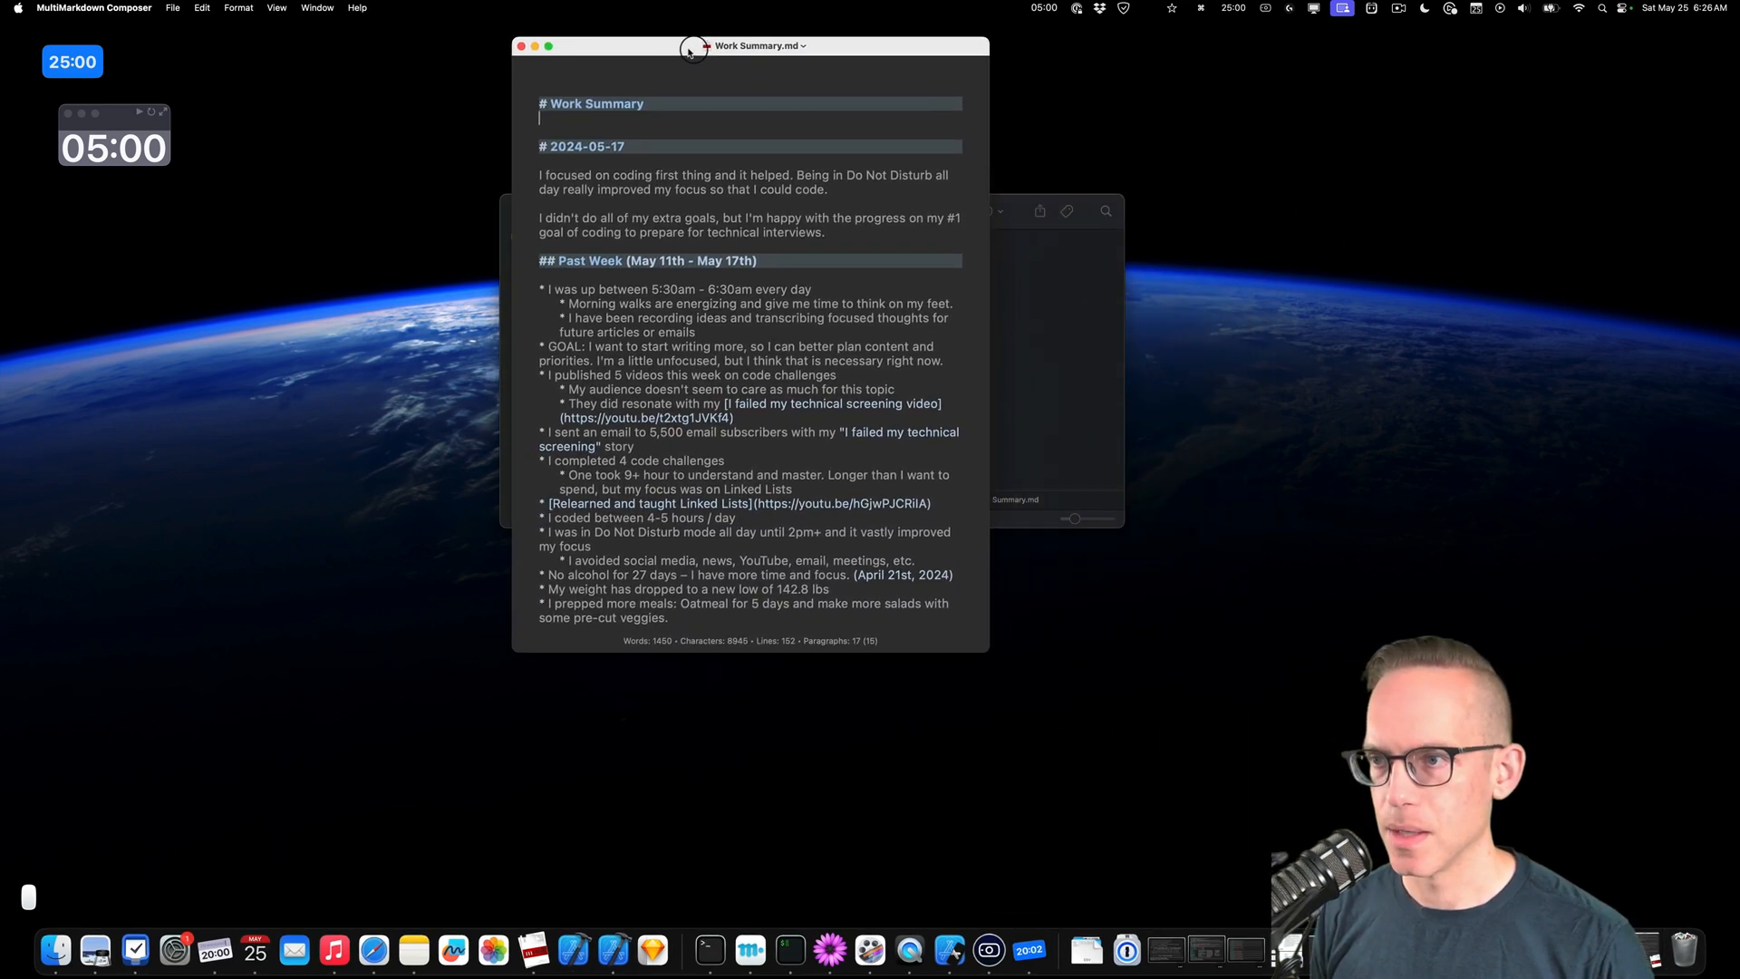
left_click_drag(689, 45, 769, 53)
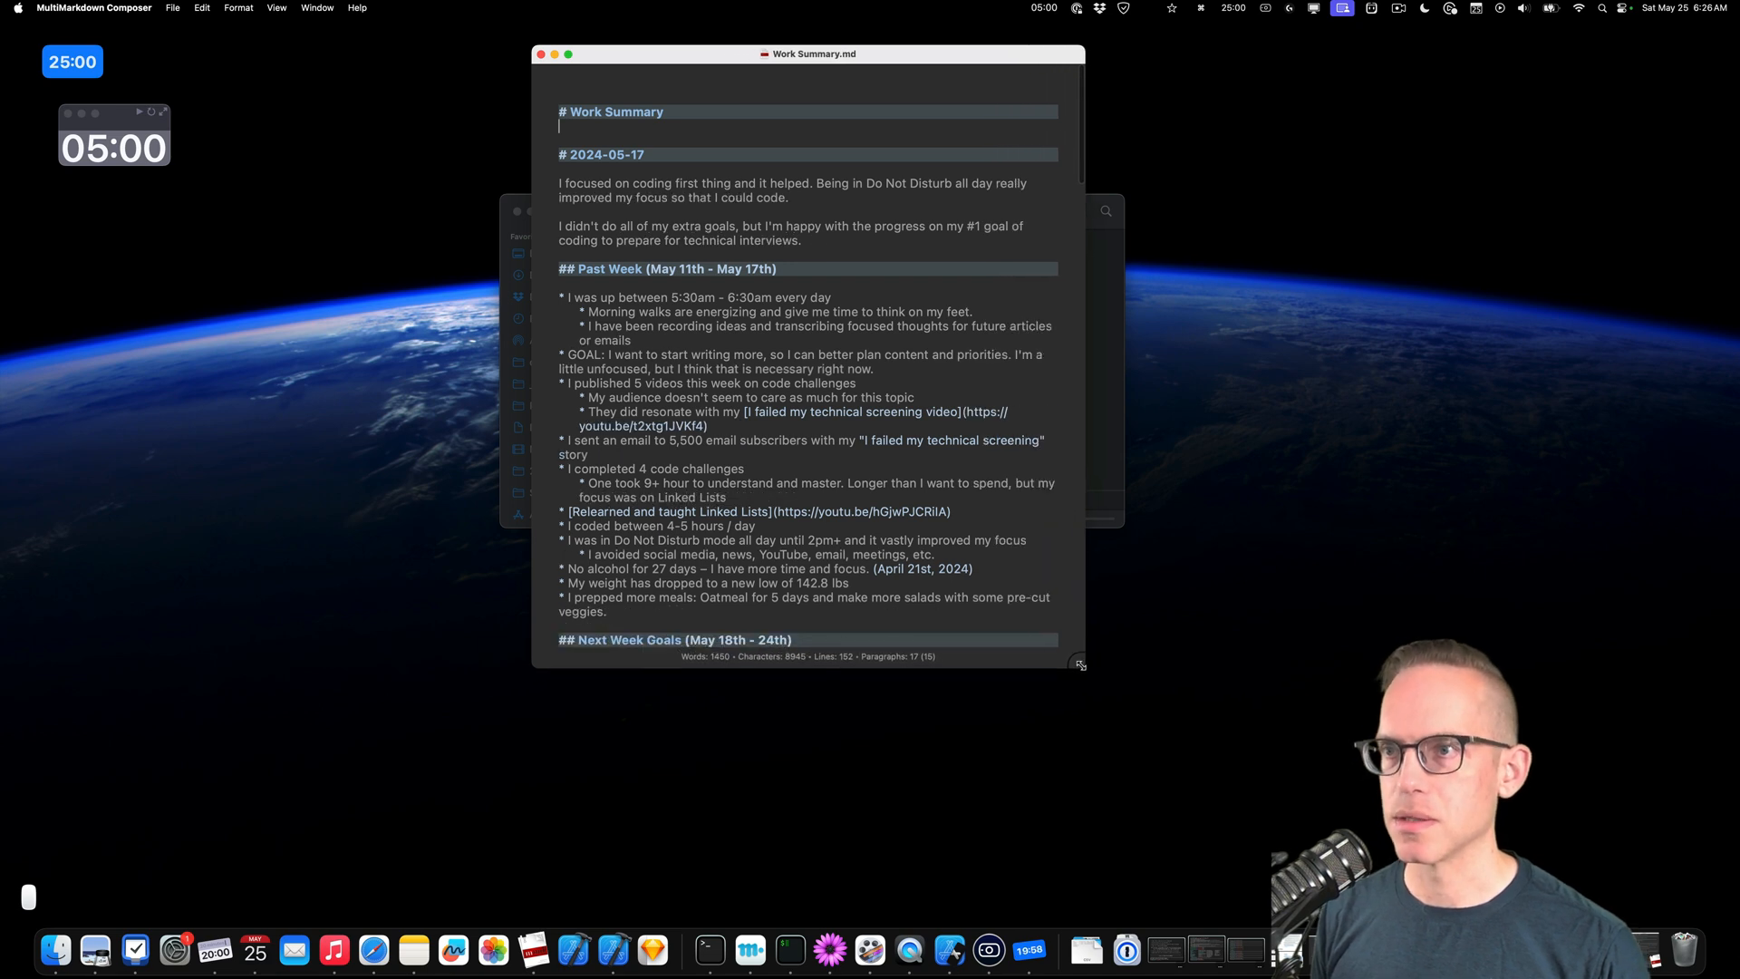
mouse_move(847, 562)
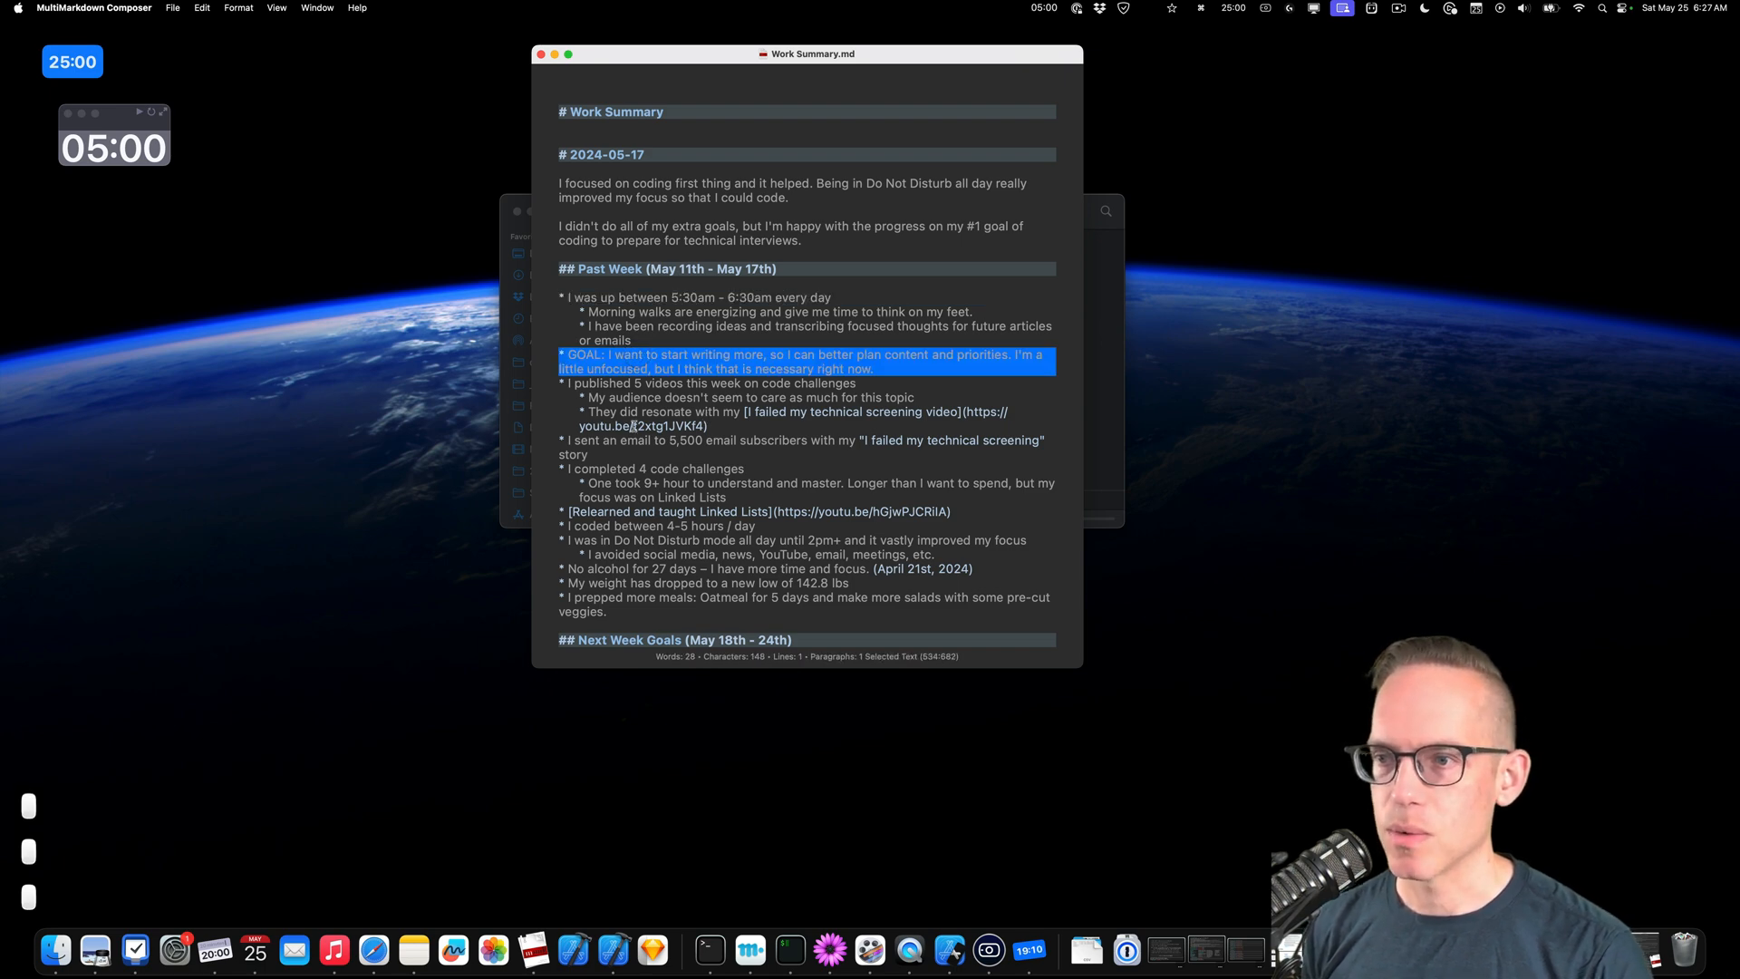
left_click(636, 383)
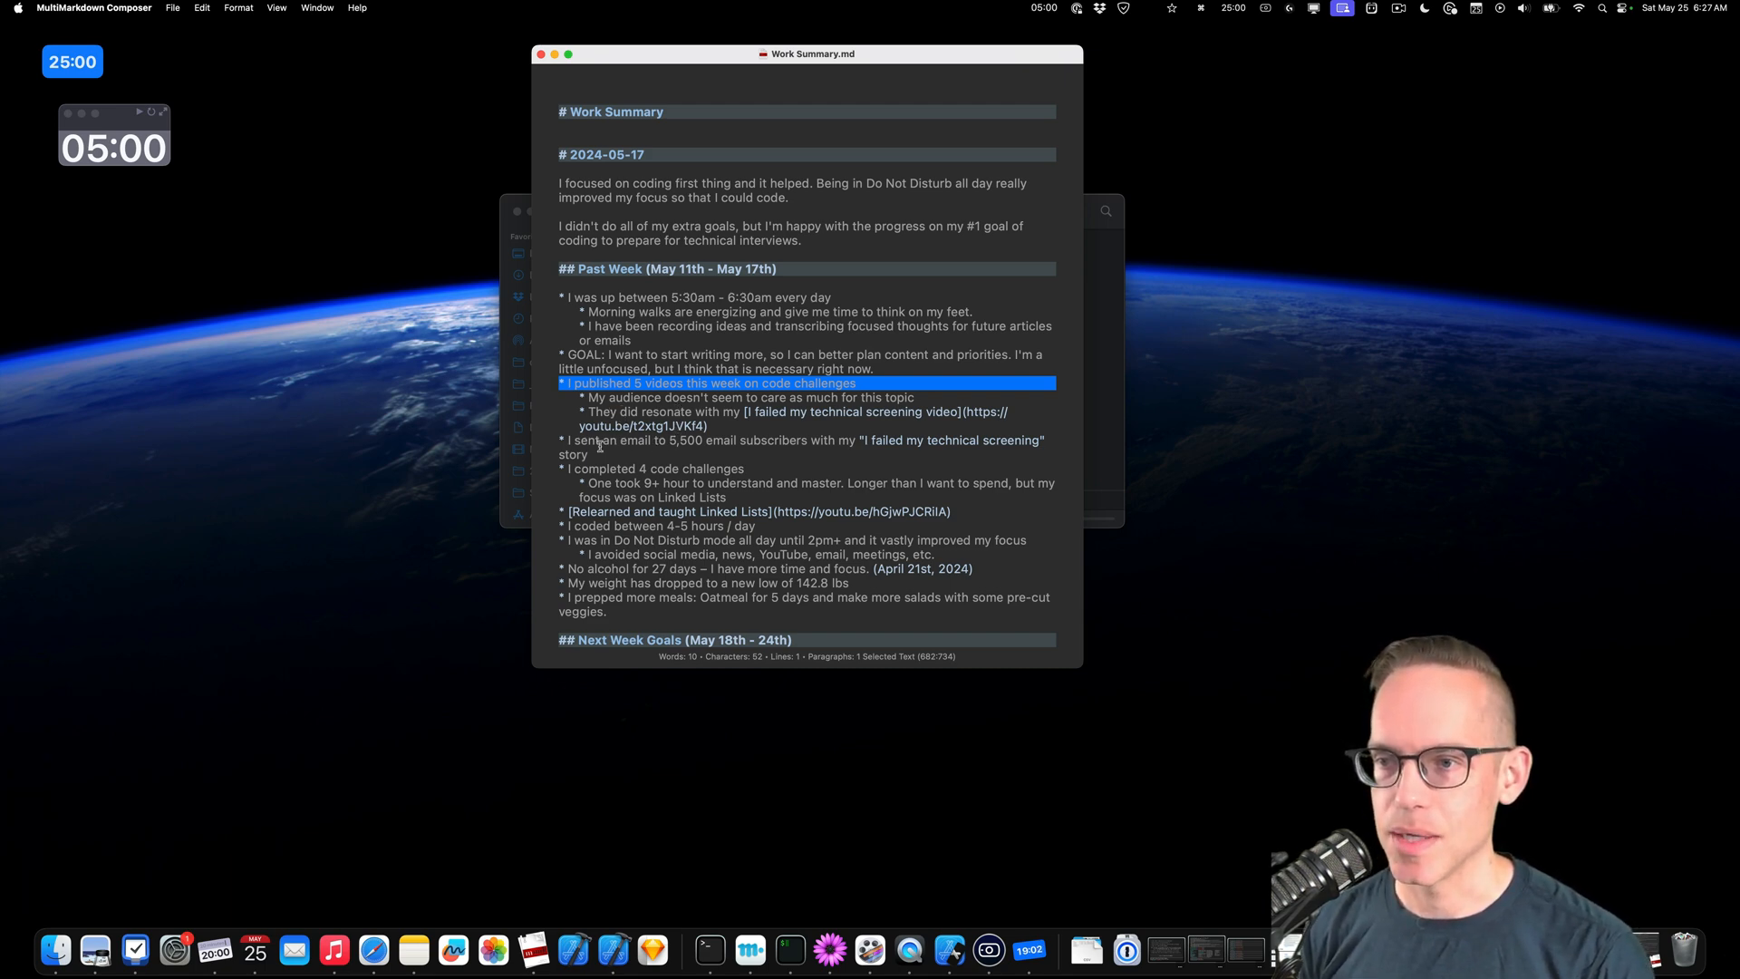
double_click(609, 438)
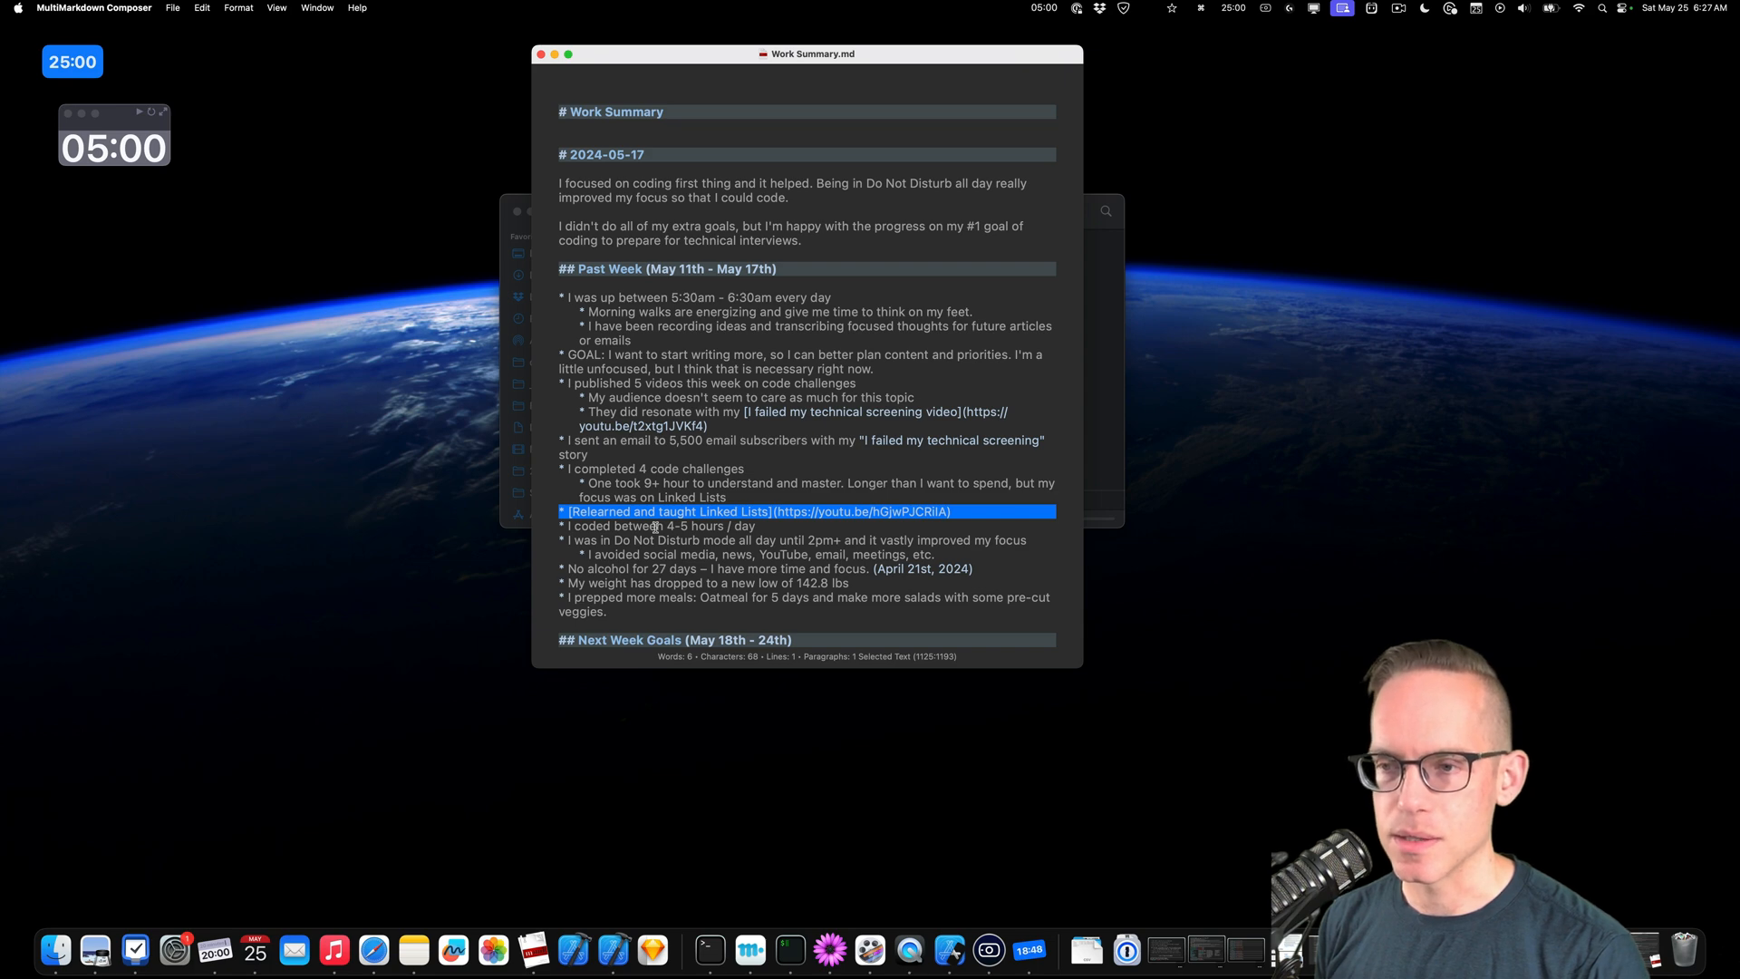
left_click(628, 525)
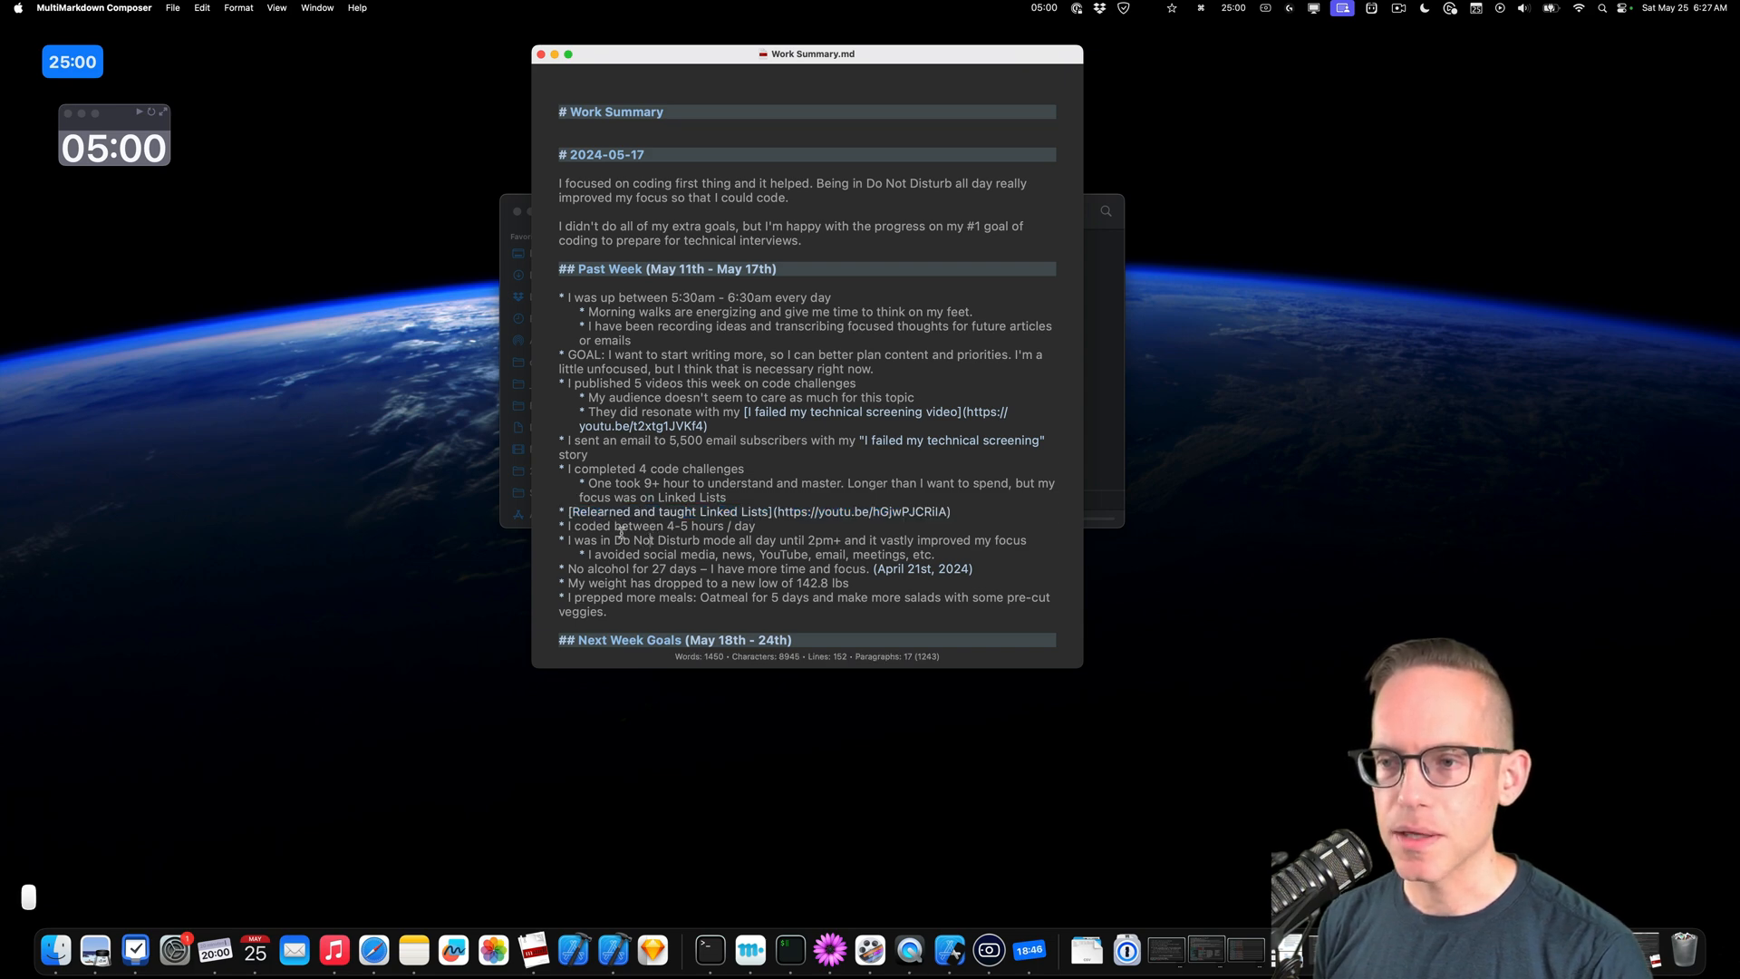
double_click(653, 540)
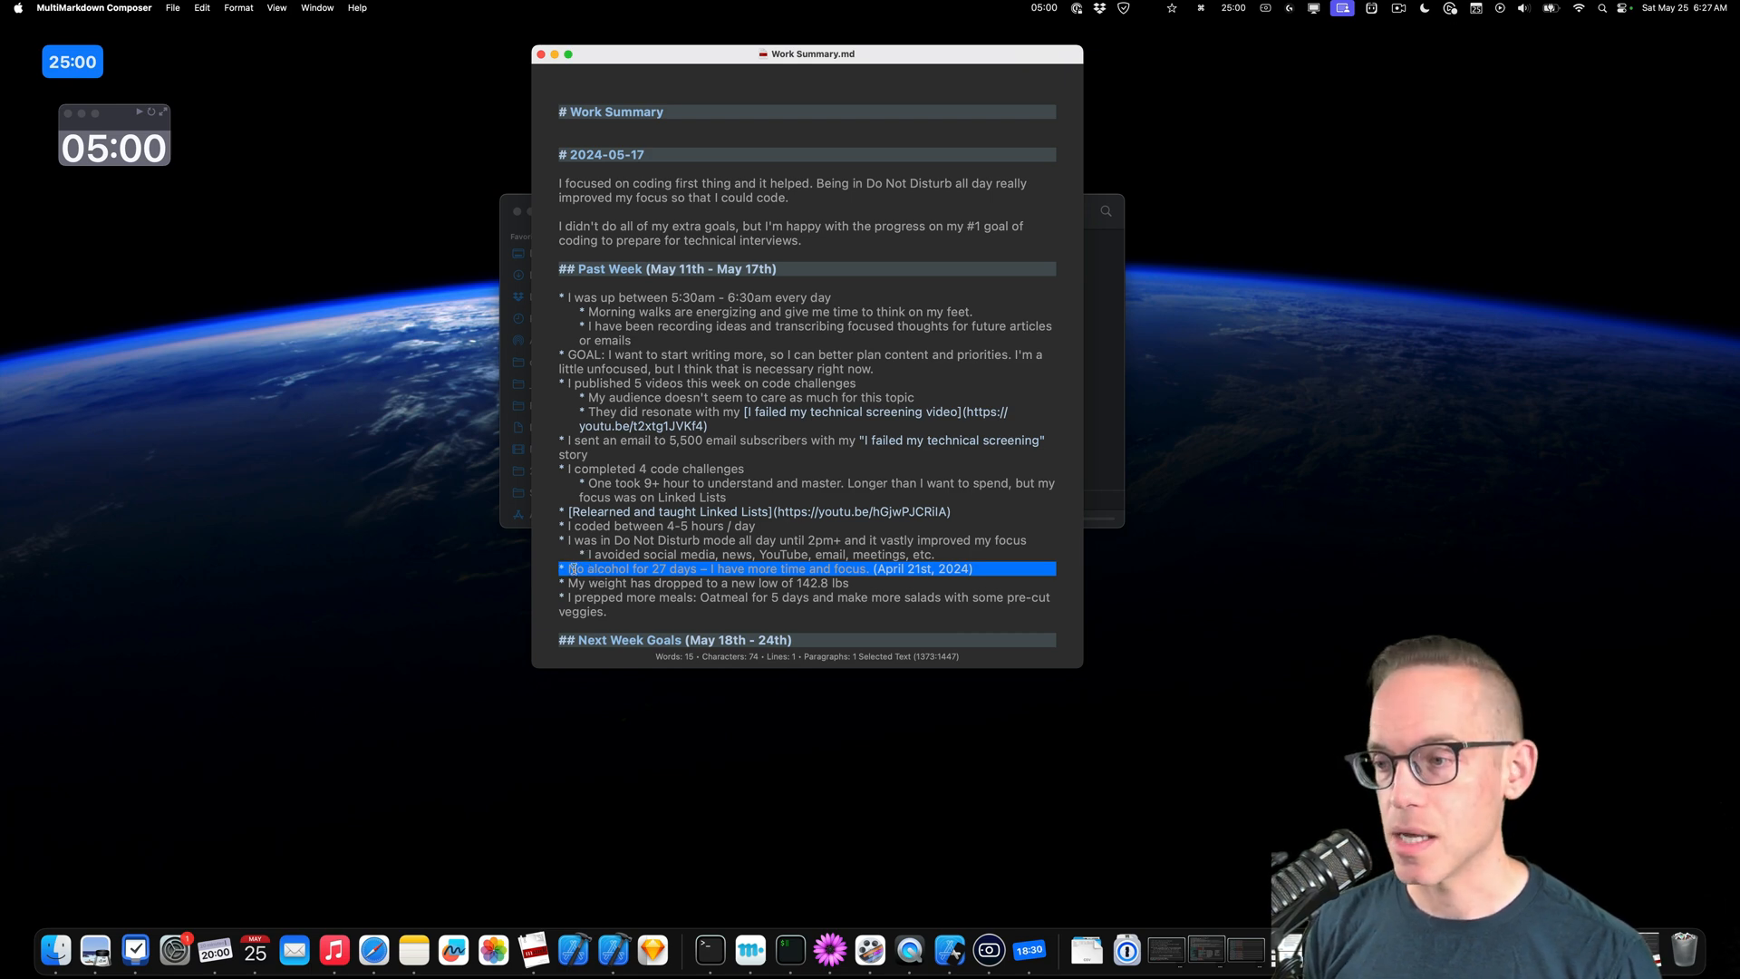
mouse_move(576, 560)
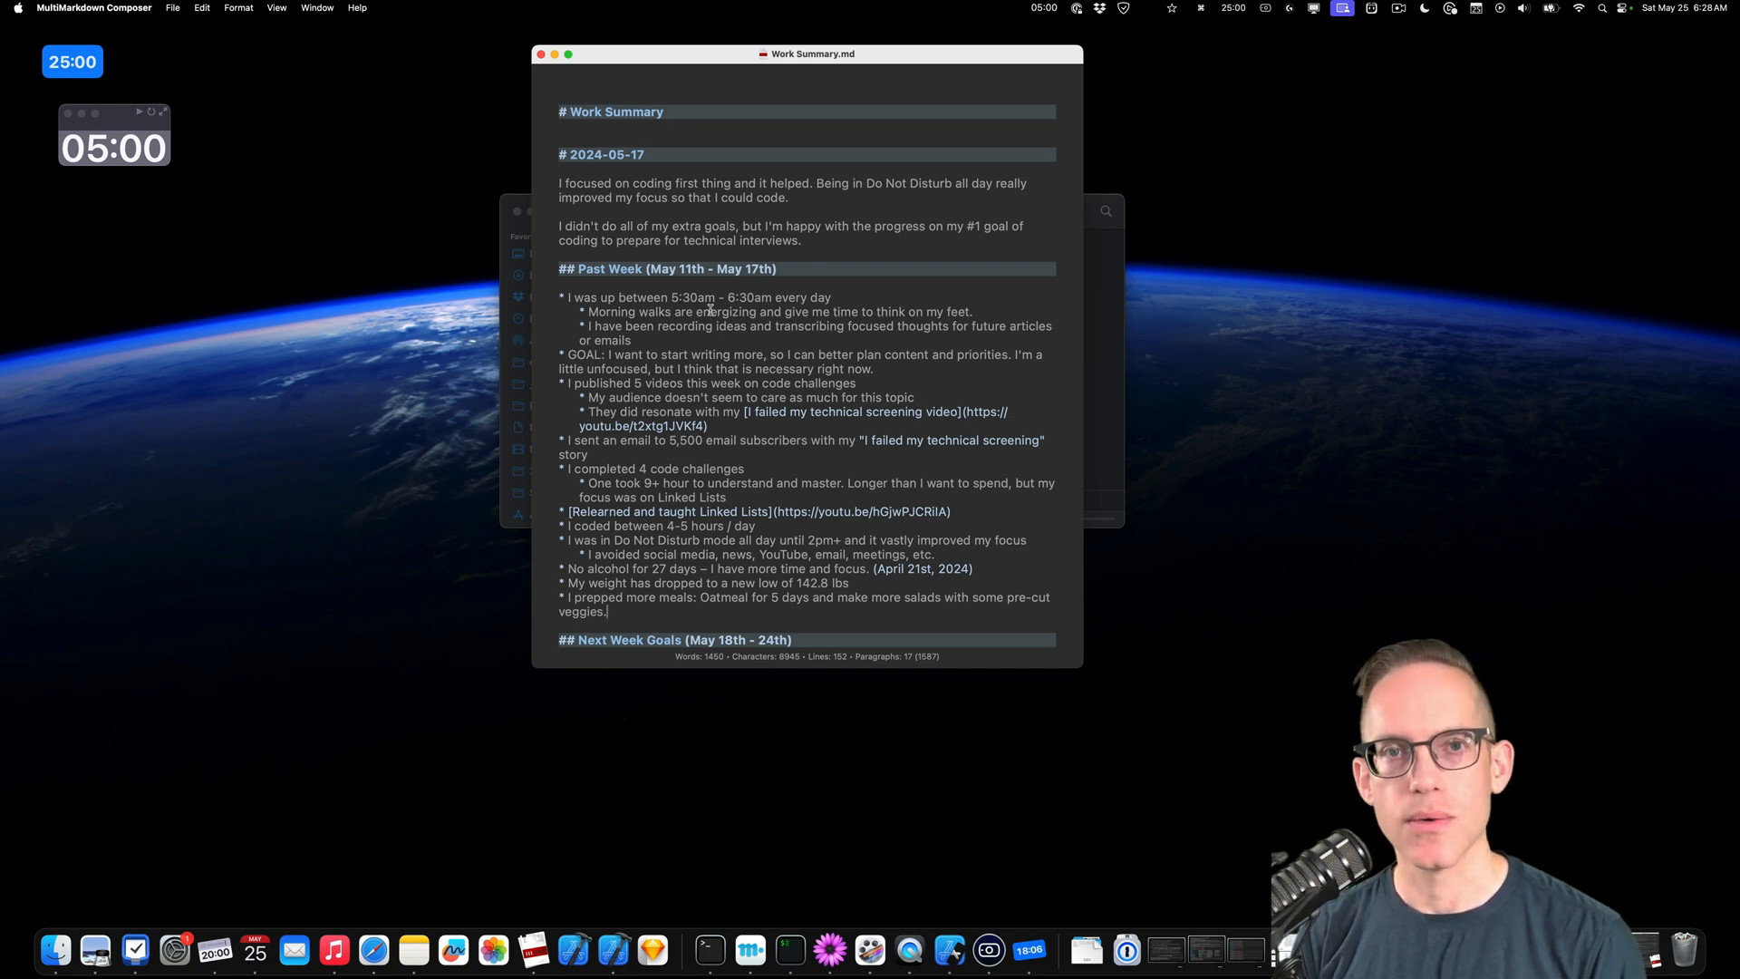
mouse_move(567, 37)
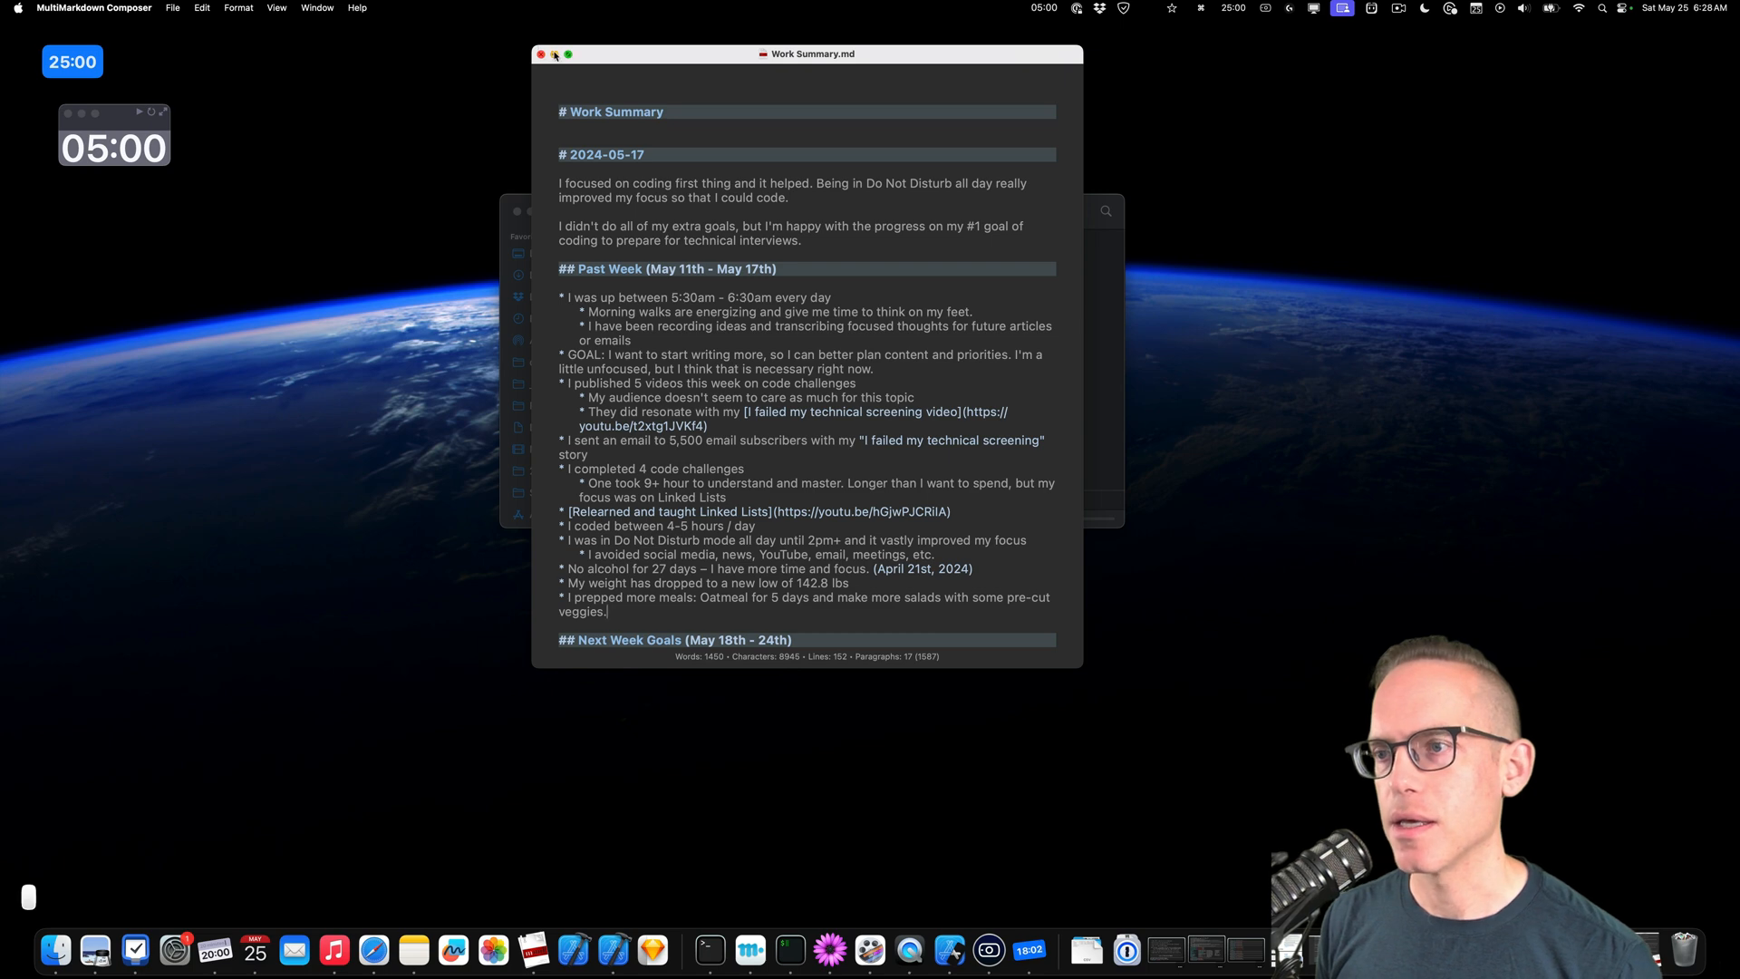
Close Work Summary, expand the Logs folder window to full screen and move the 25:00 timer badge lower.
left_click(542, 52)
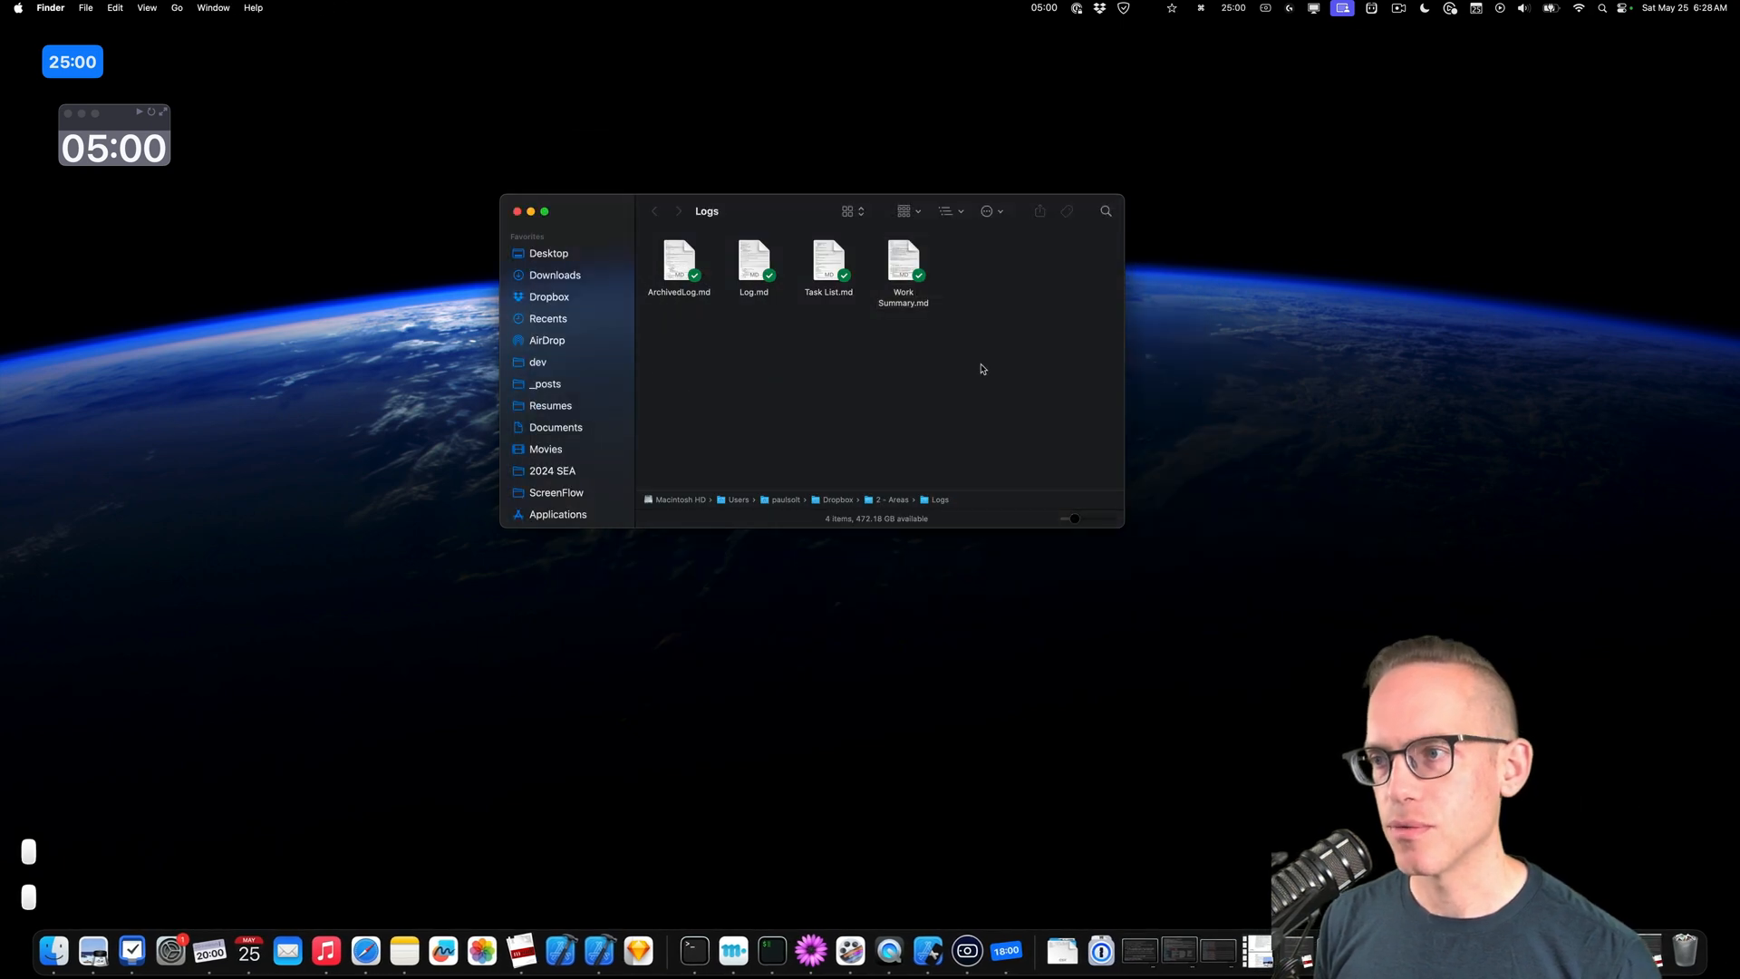
mouse_move(158, 170)
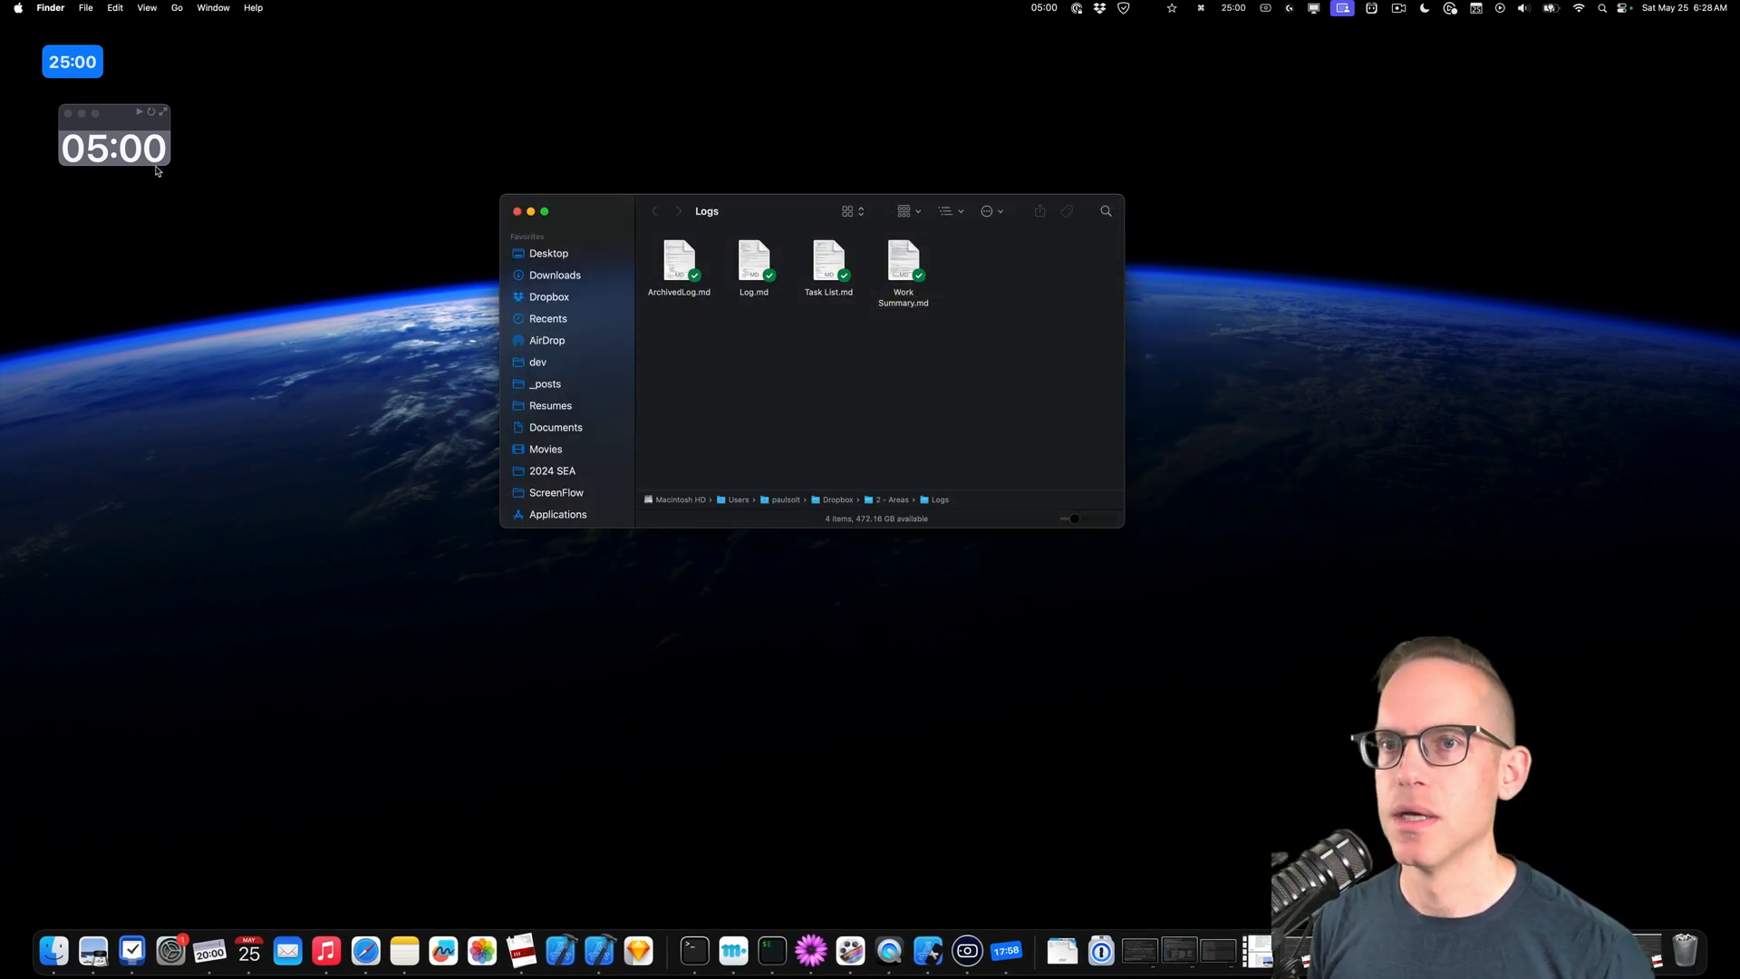
left_click(100, 146)
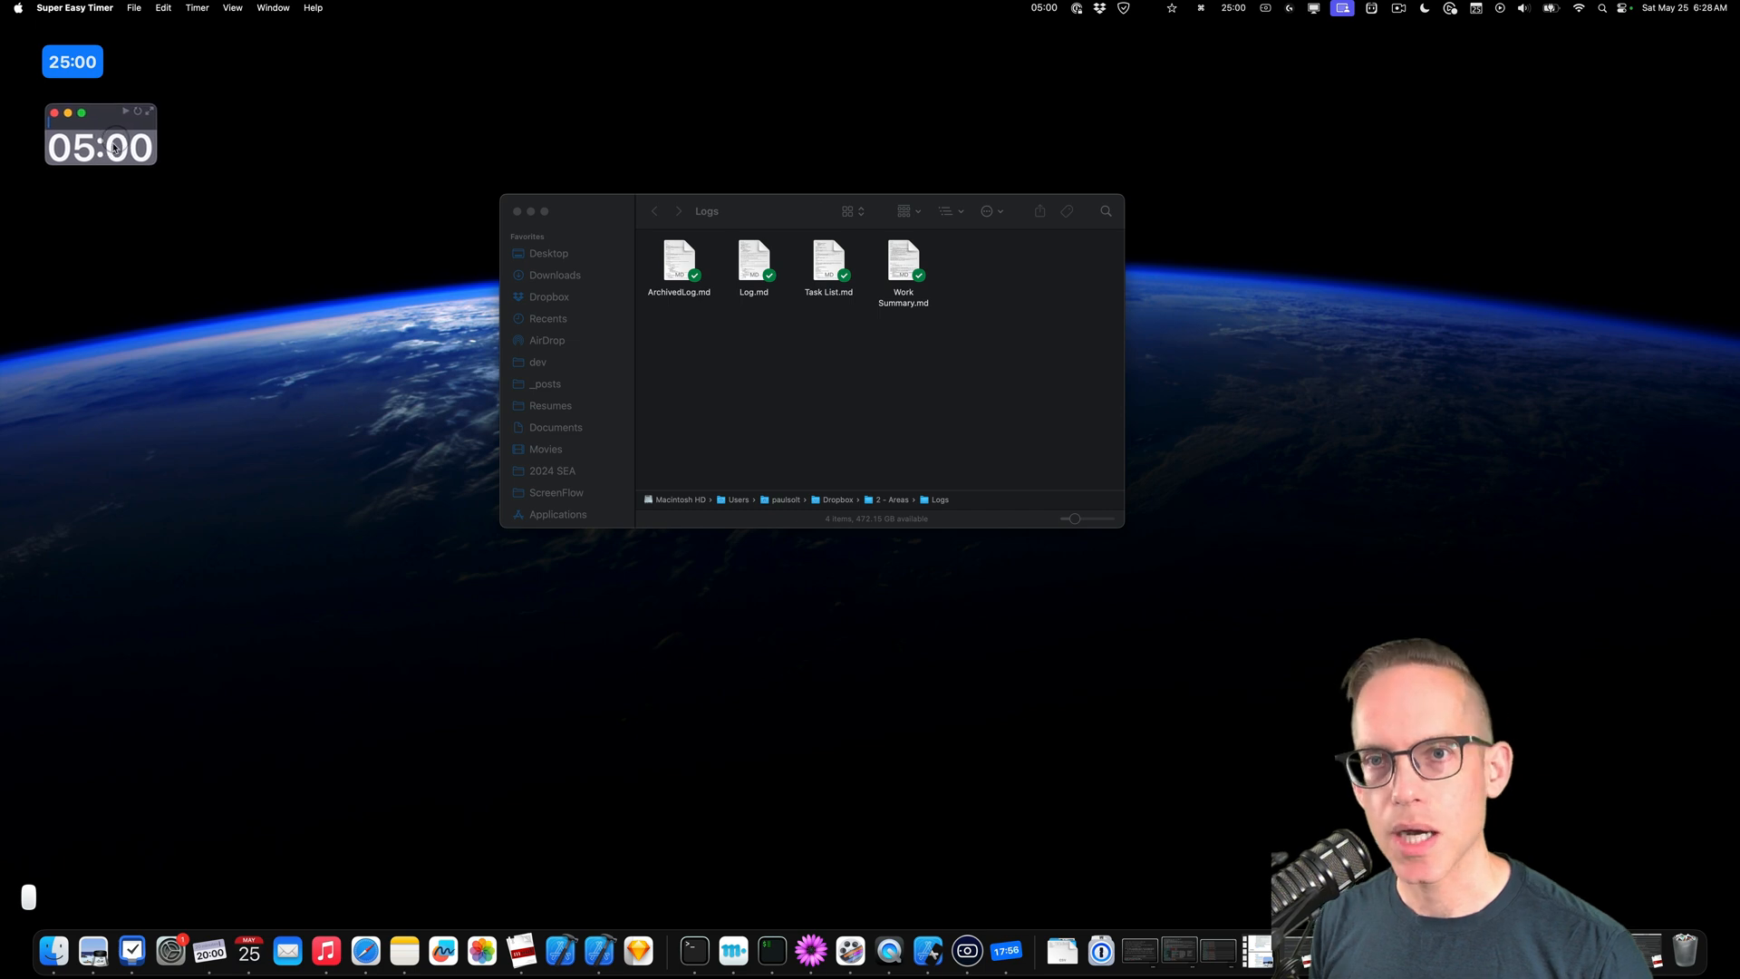
mouse_move(87, 174)
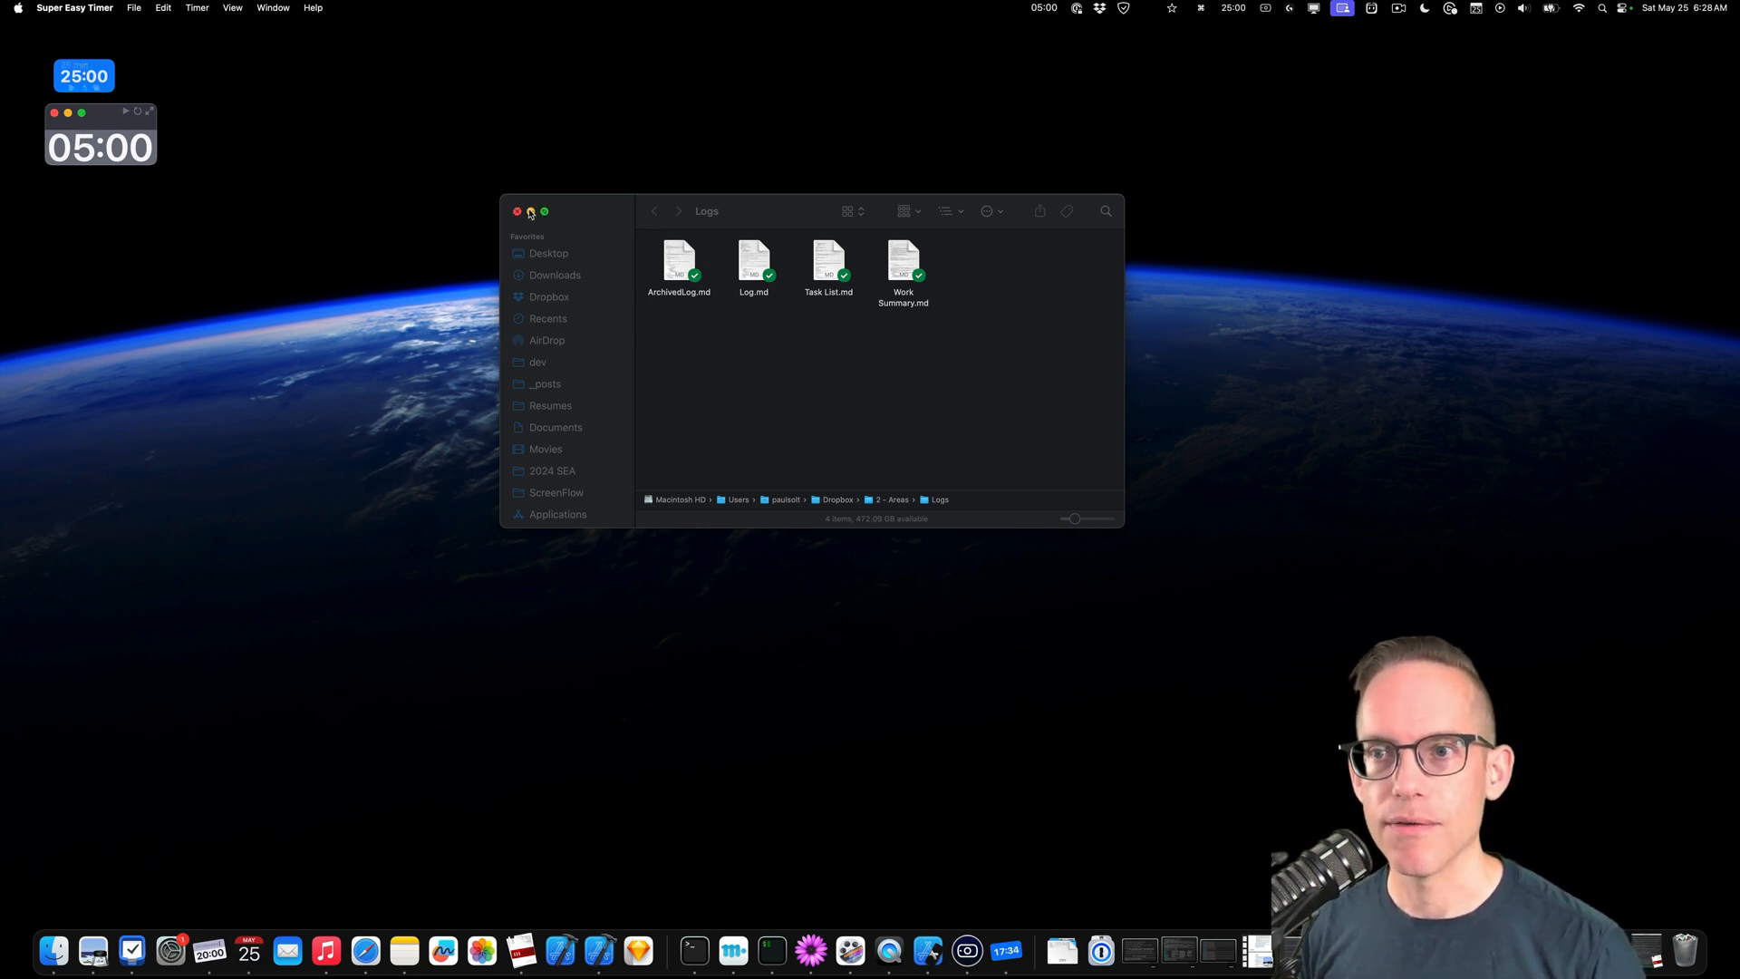
left_click(543, 211)
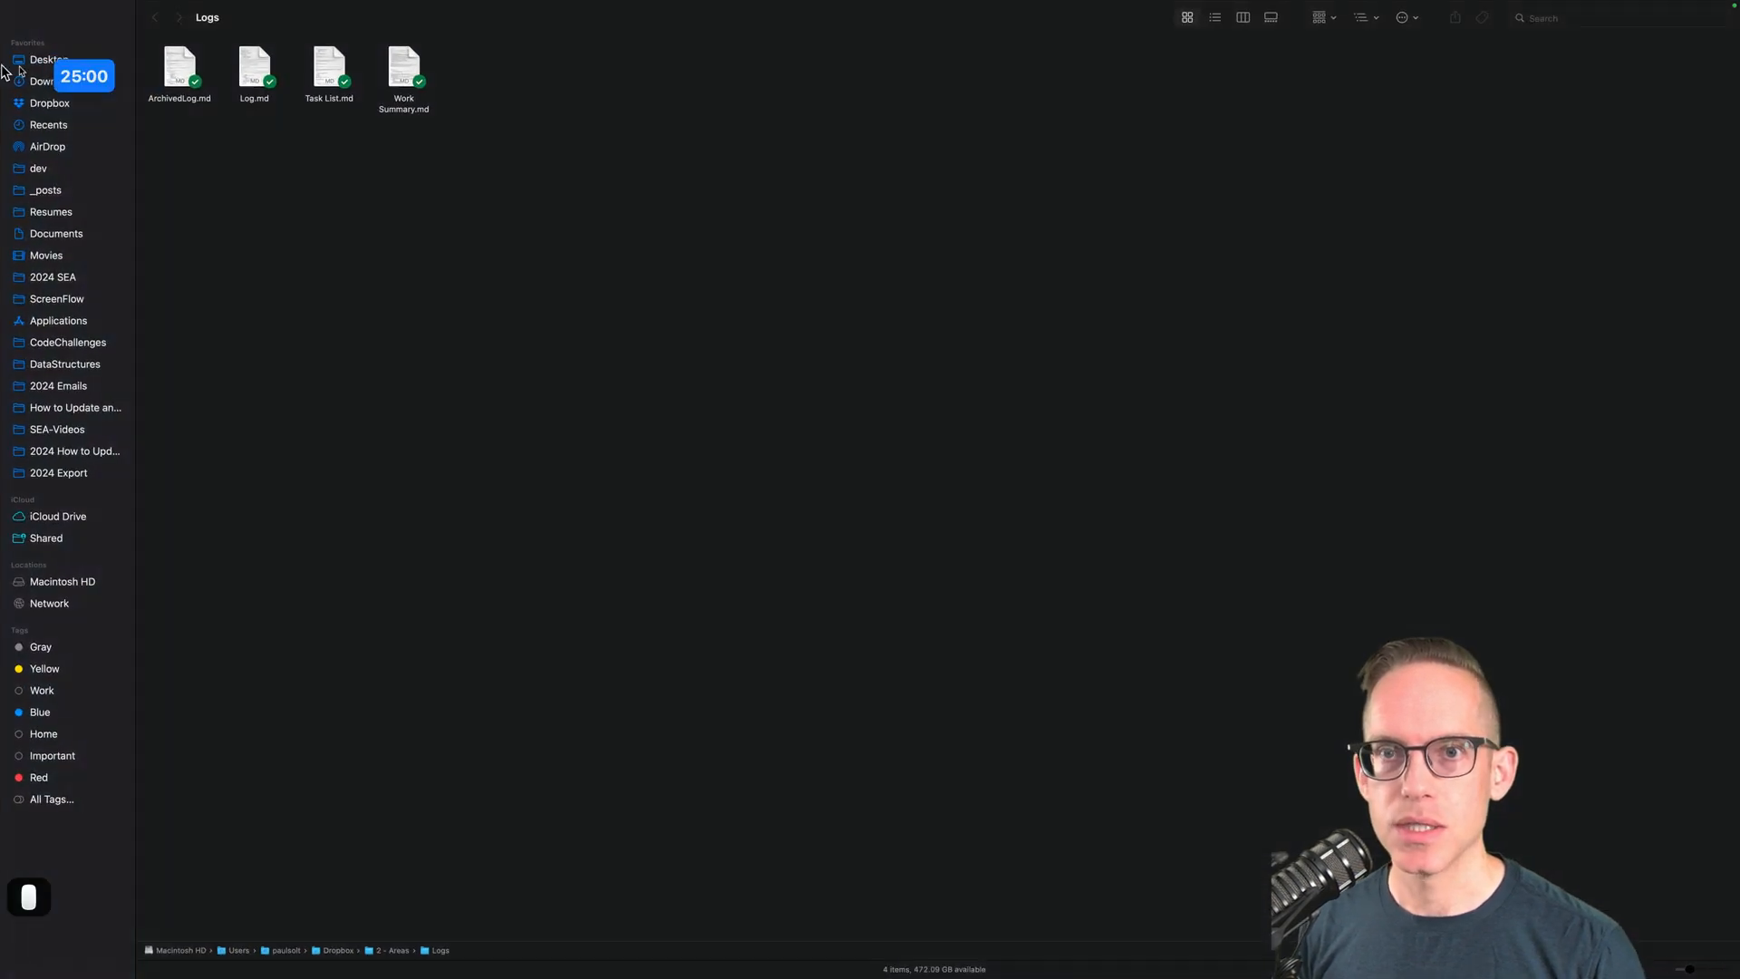
left_click_drag(83, 76, 186, 196)
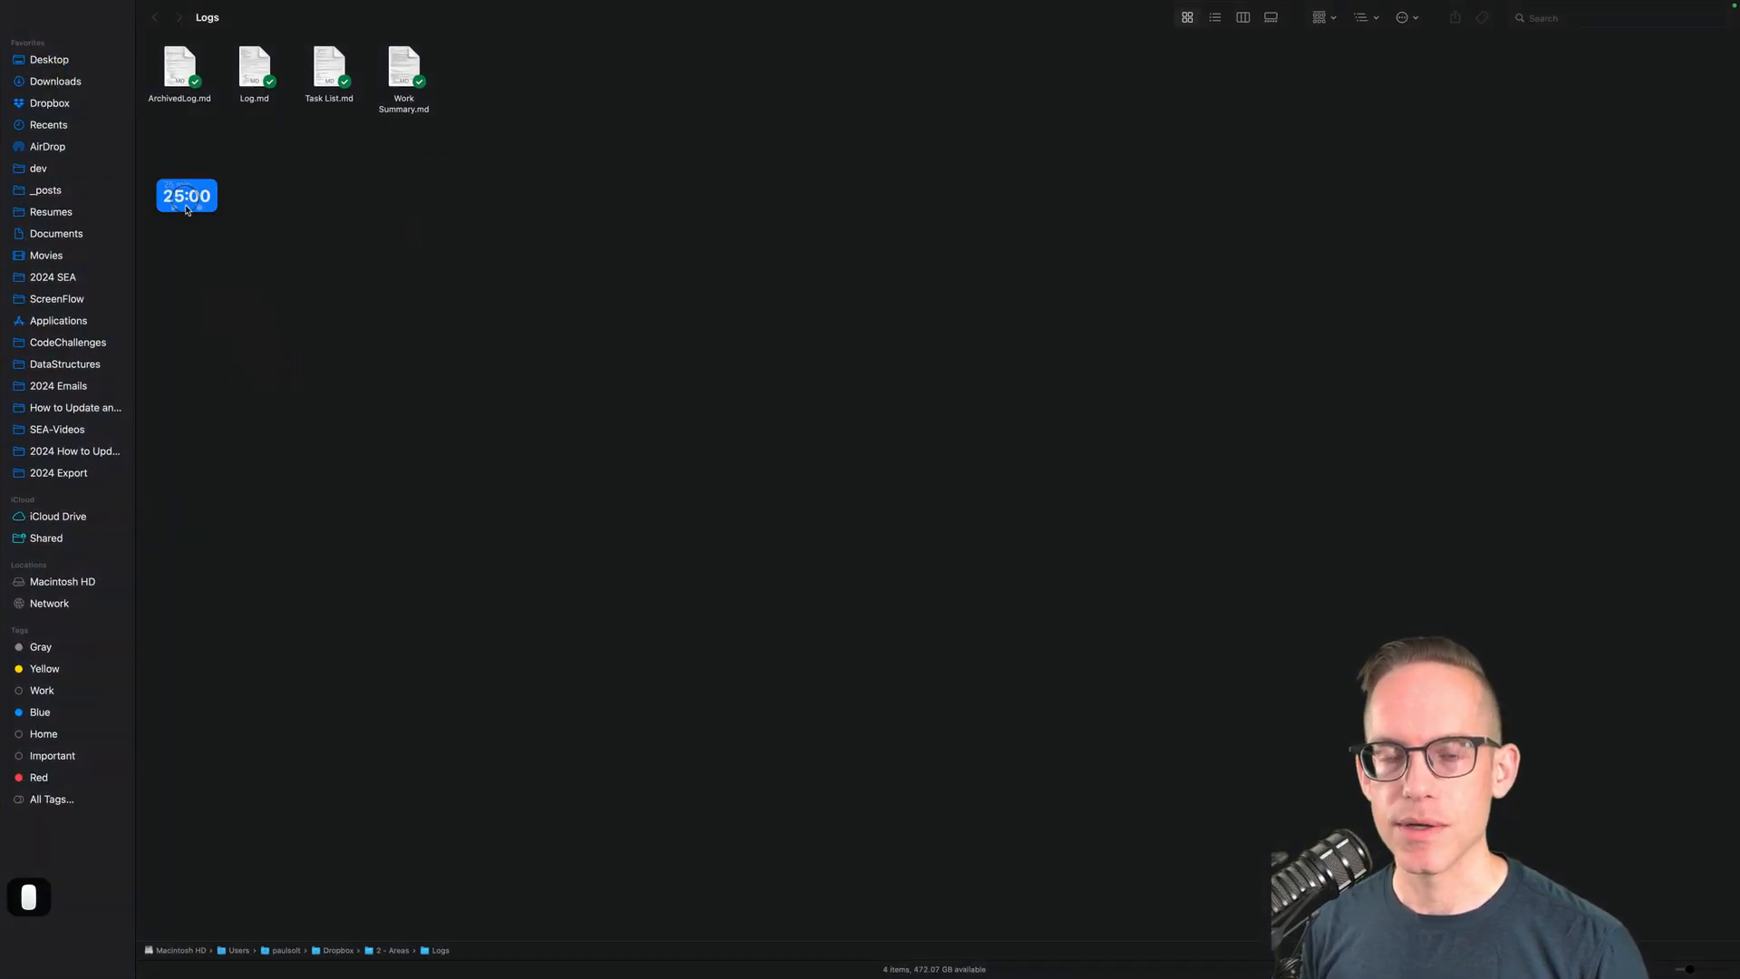
mouse_move(38, 6)
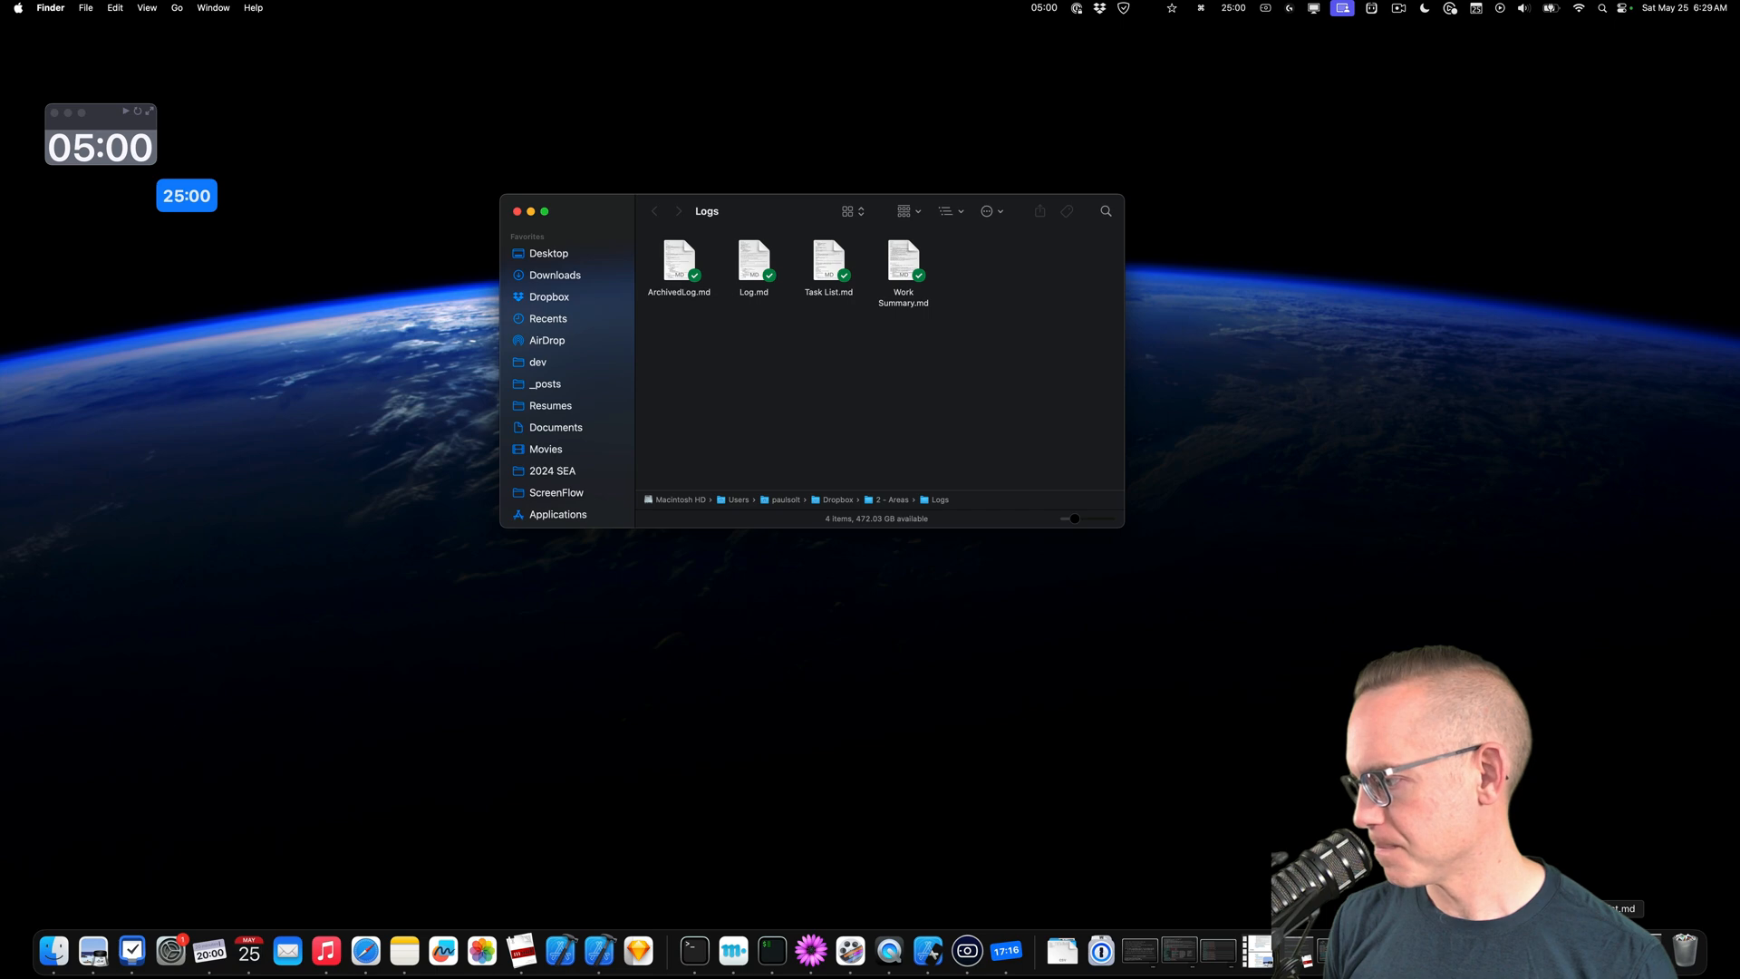
Reopen Task List.md and highlight the MyCLI Swift Package init subtask line.
double_click(828, 261)
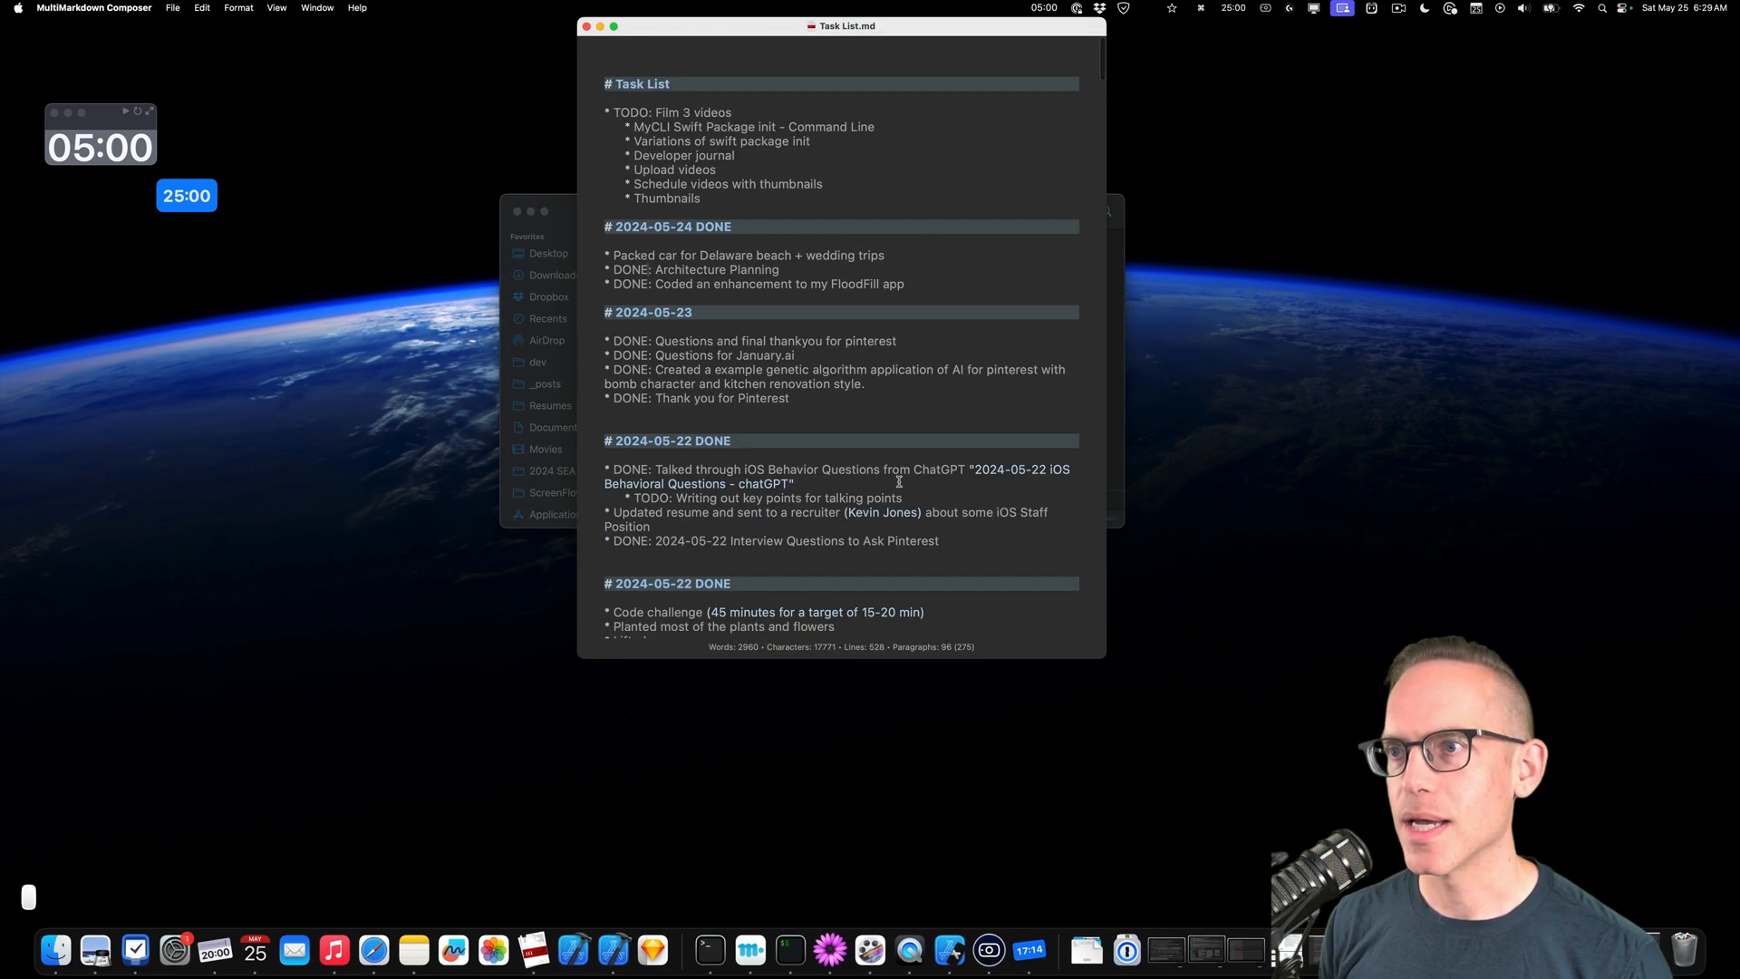
double_click(752, 125)
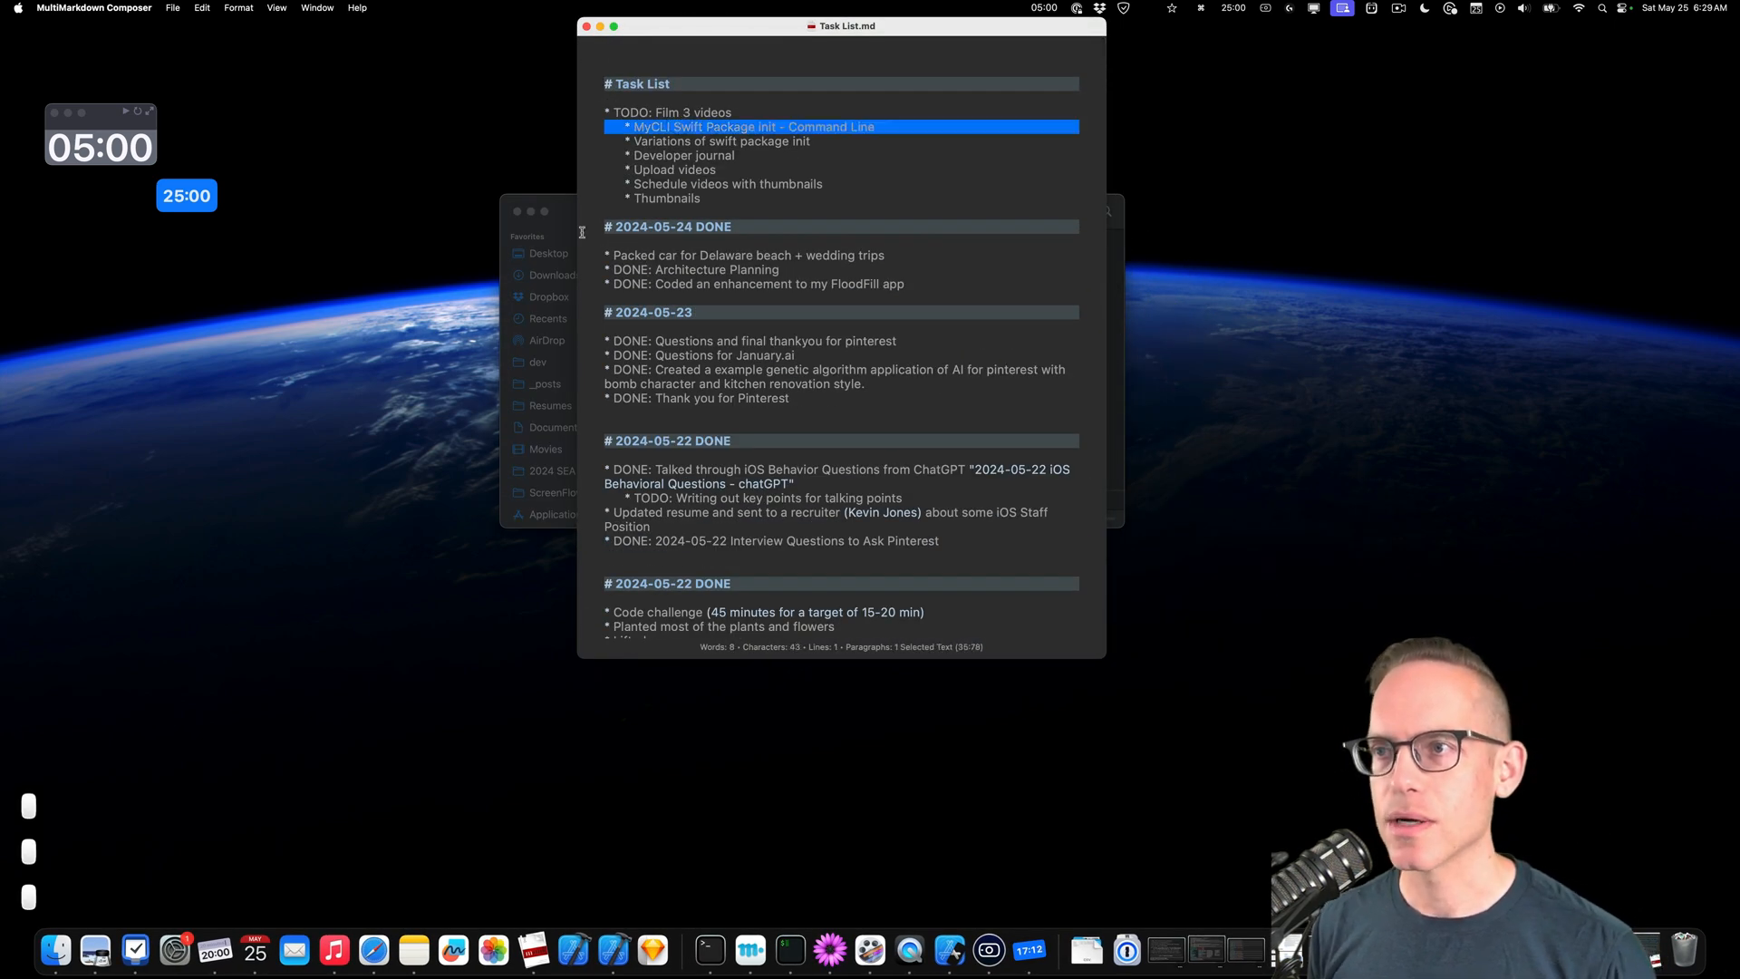